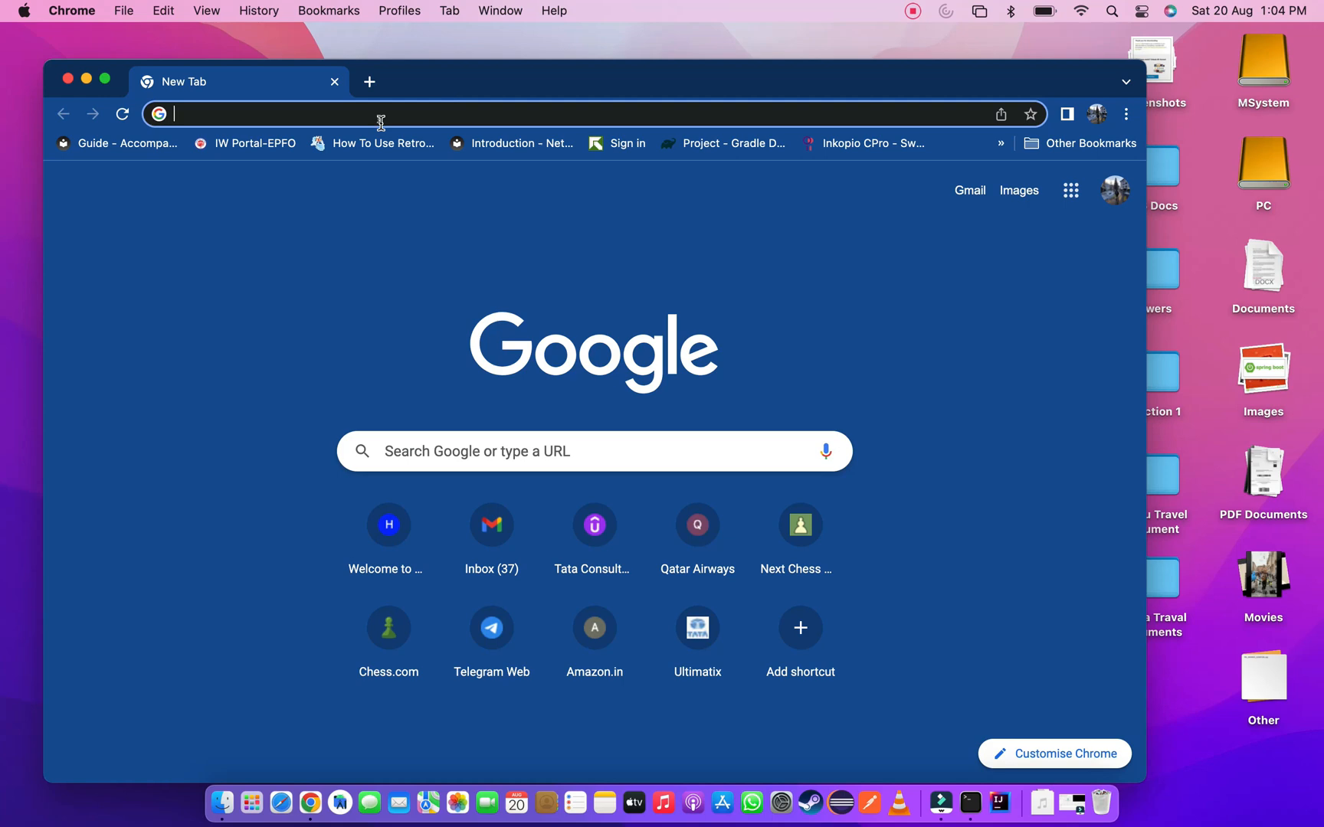
Search Google for 'spring initializr' and land on the start.spring.io generator
type("sprin")
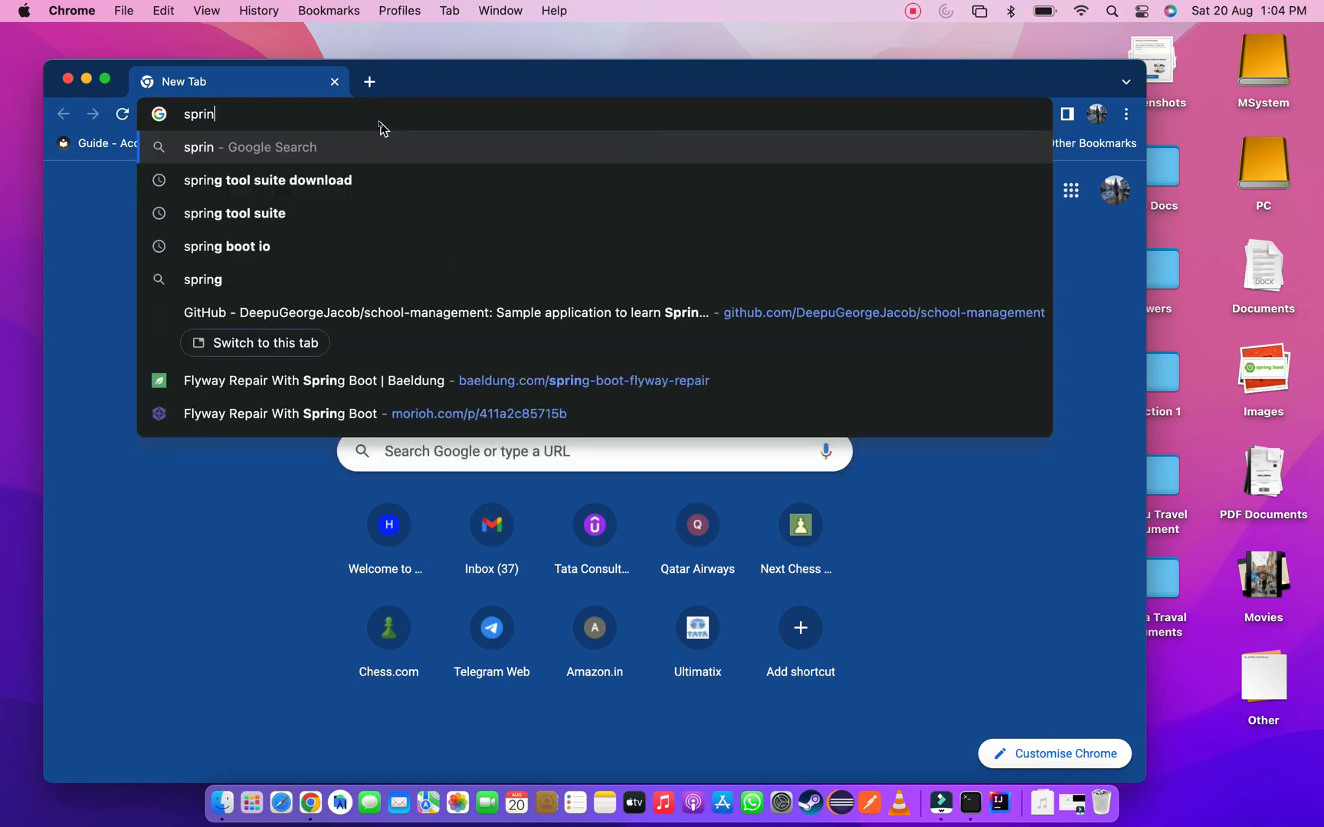
key("Return")
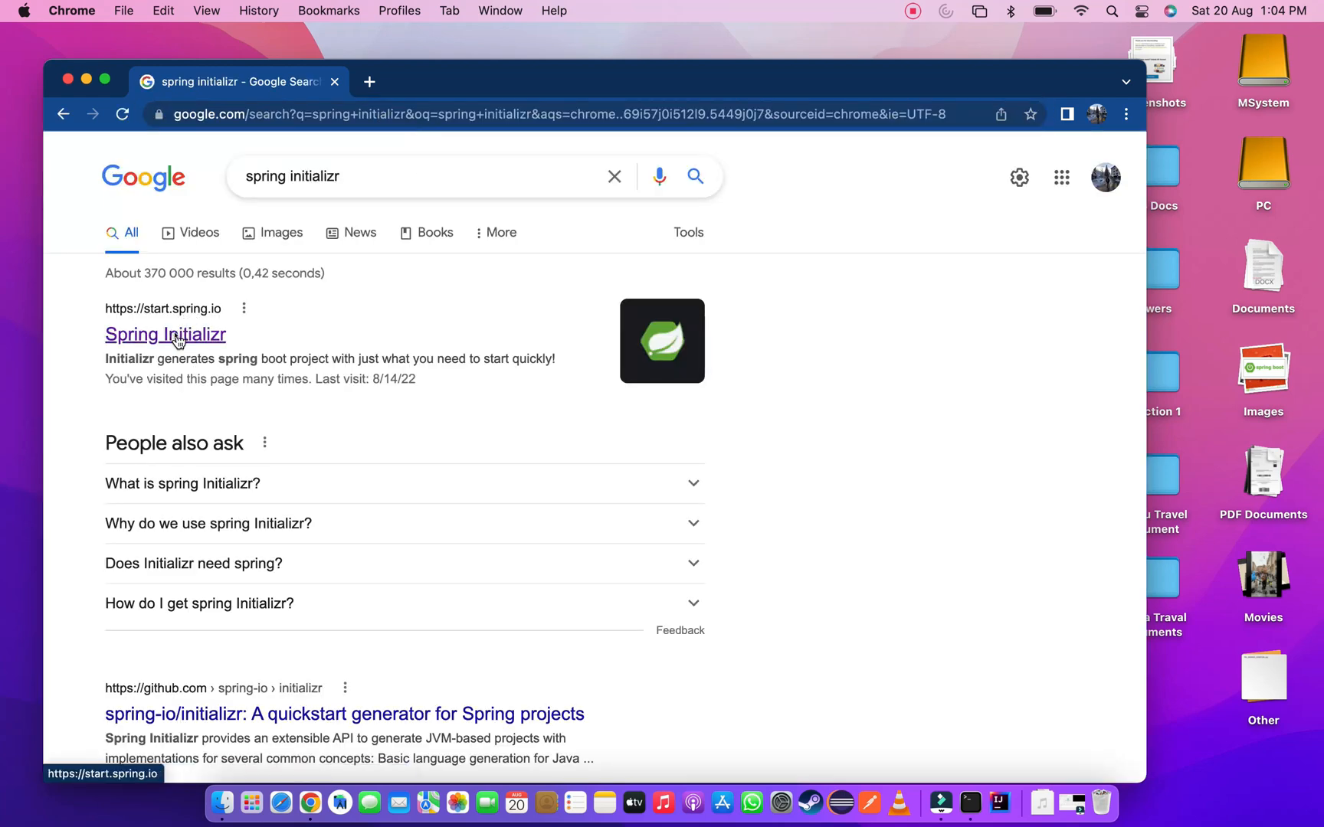
left_click(163, 334)
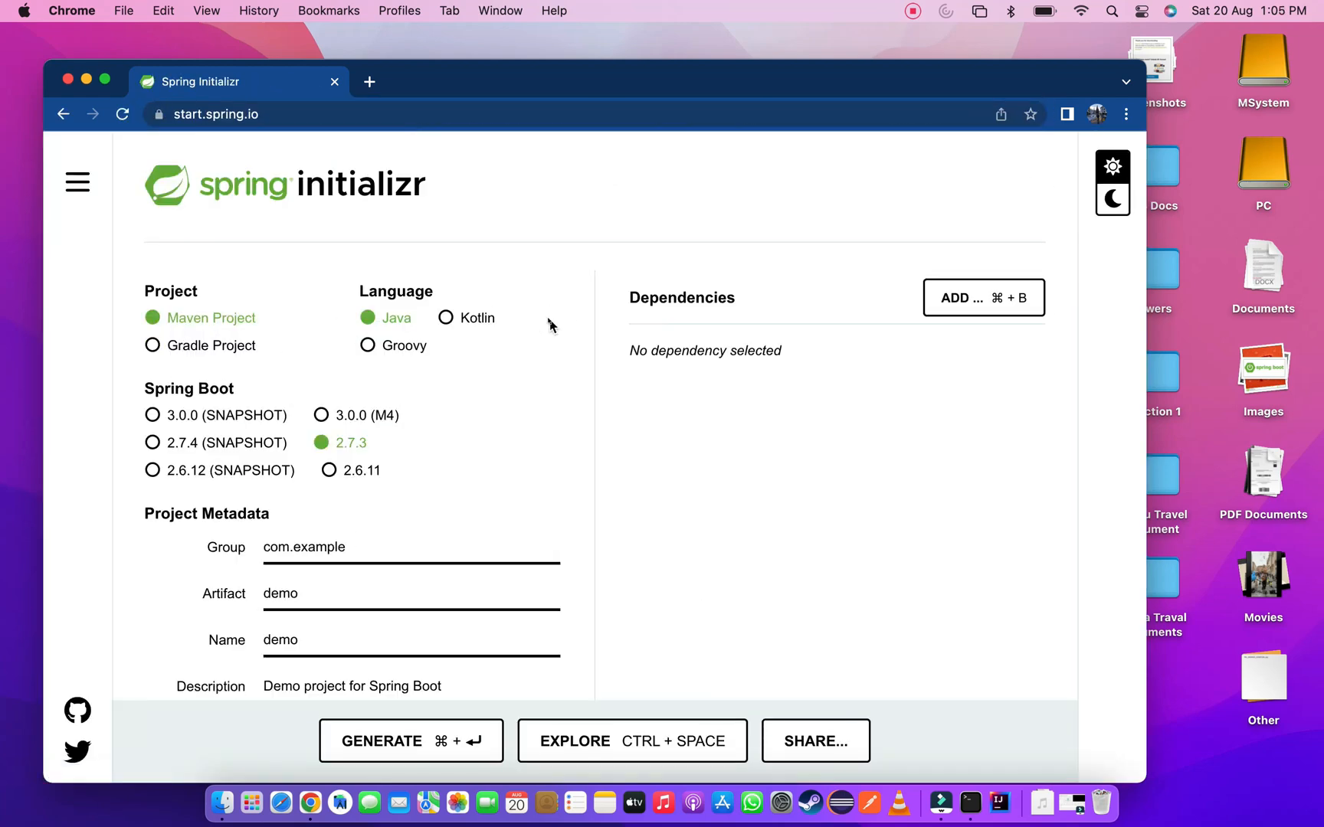
mouse_move(56, 363)
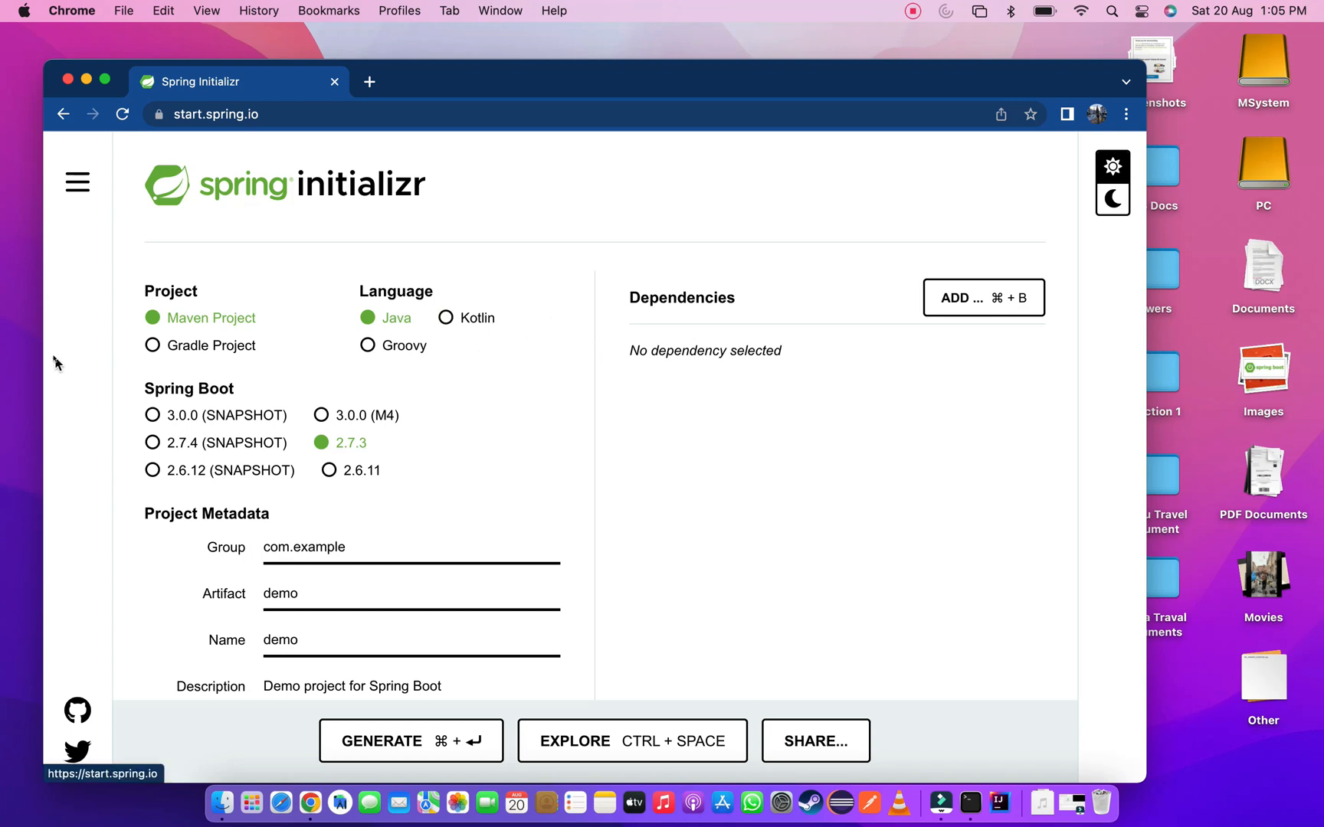
Choose a Gradle project targeting Java 11, then begin editing the group name
left_click(152, 345)
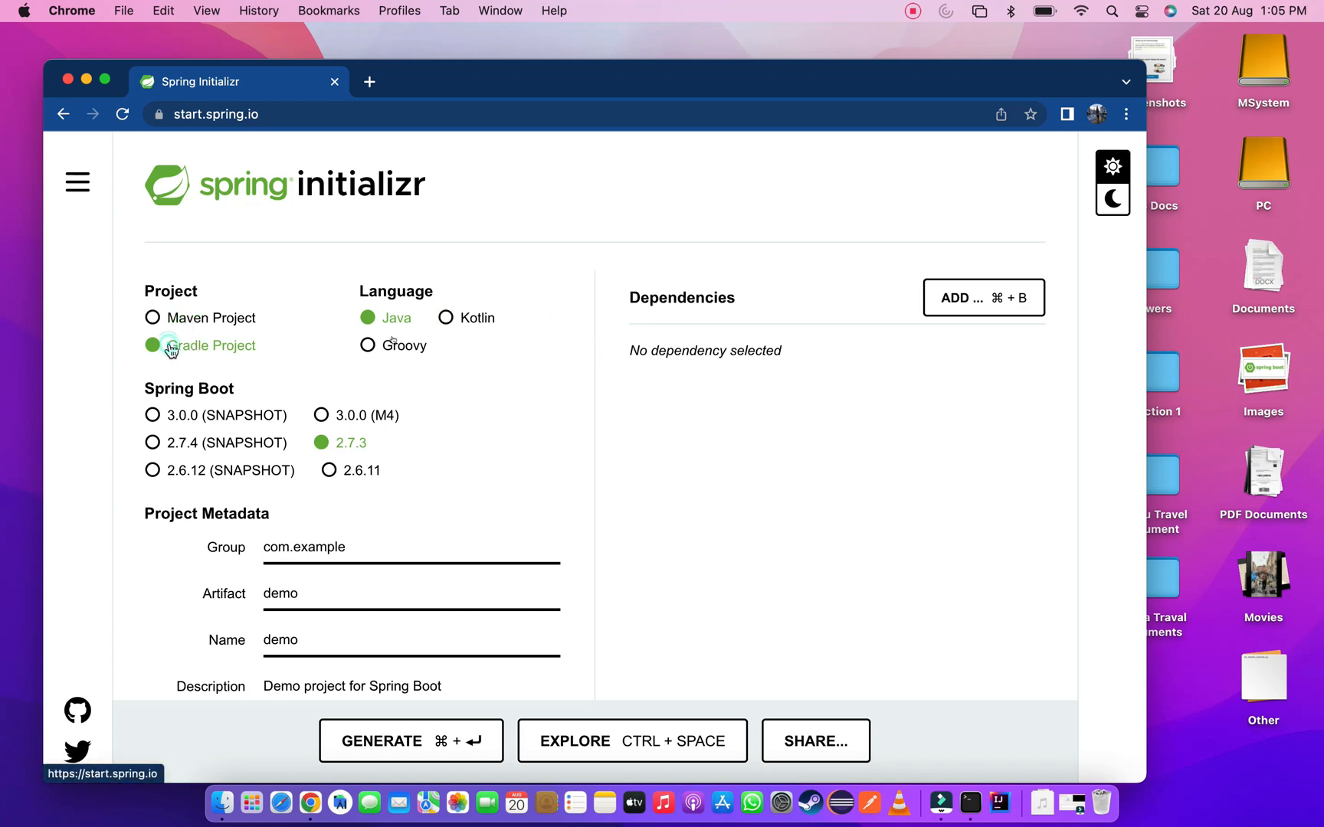
scroll("down", 3)
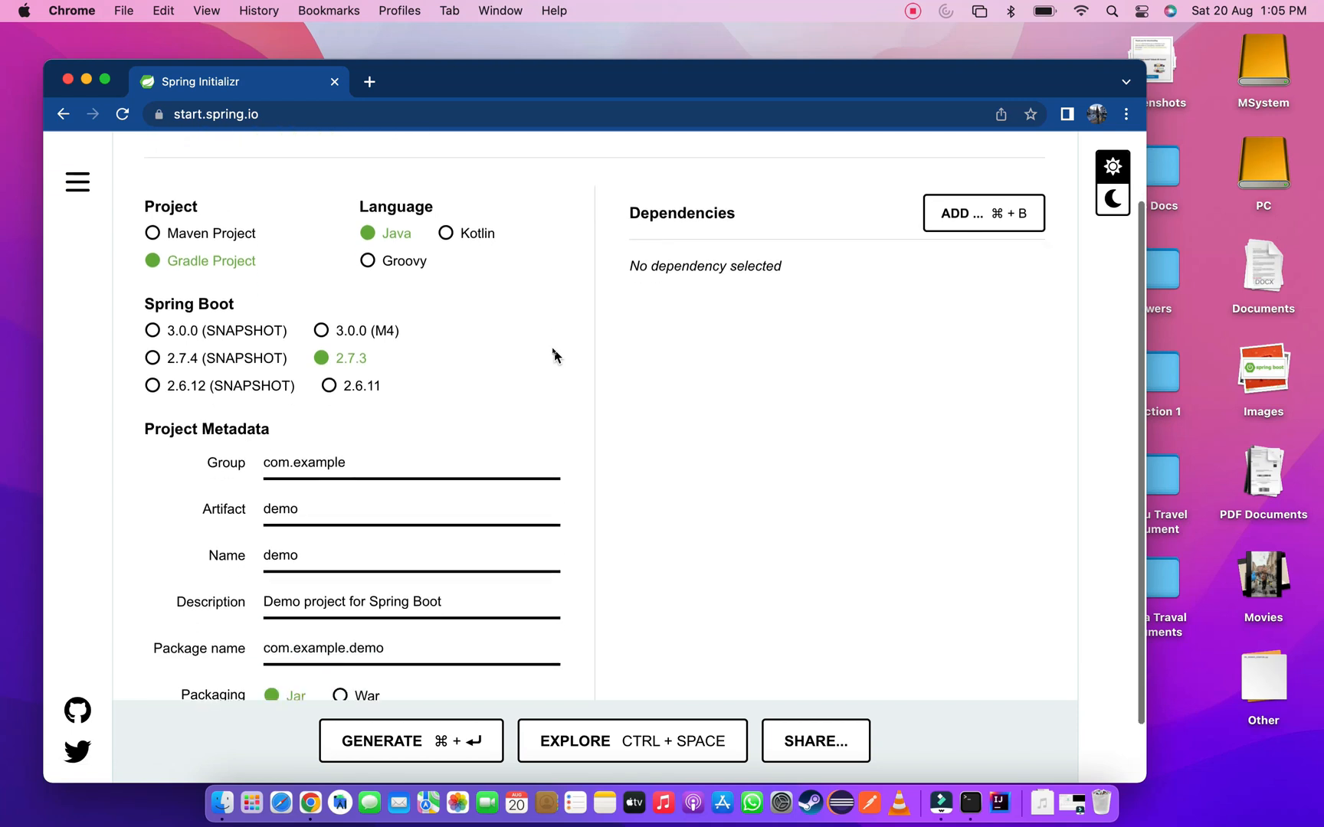
scroll("down", 3)
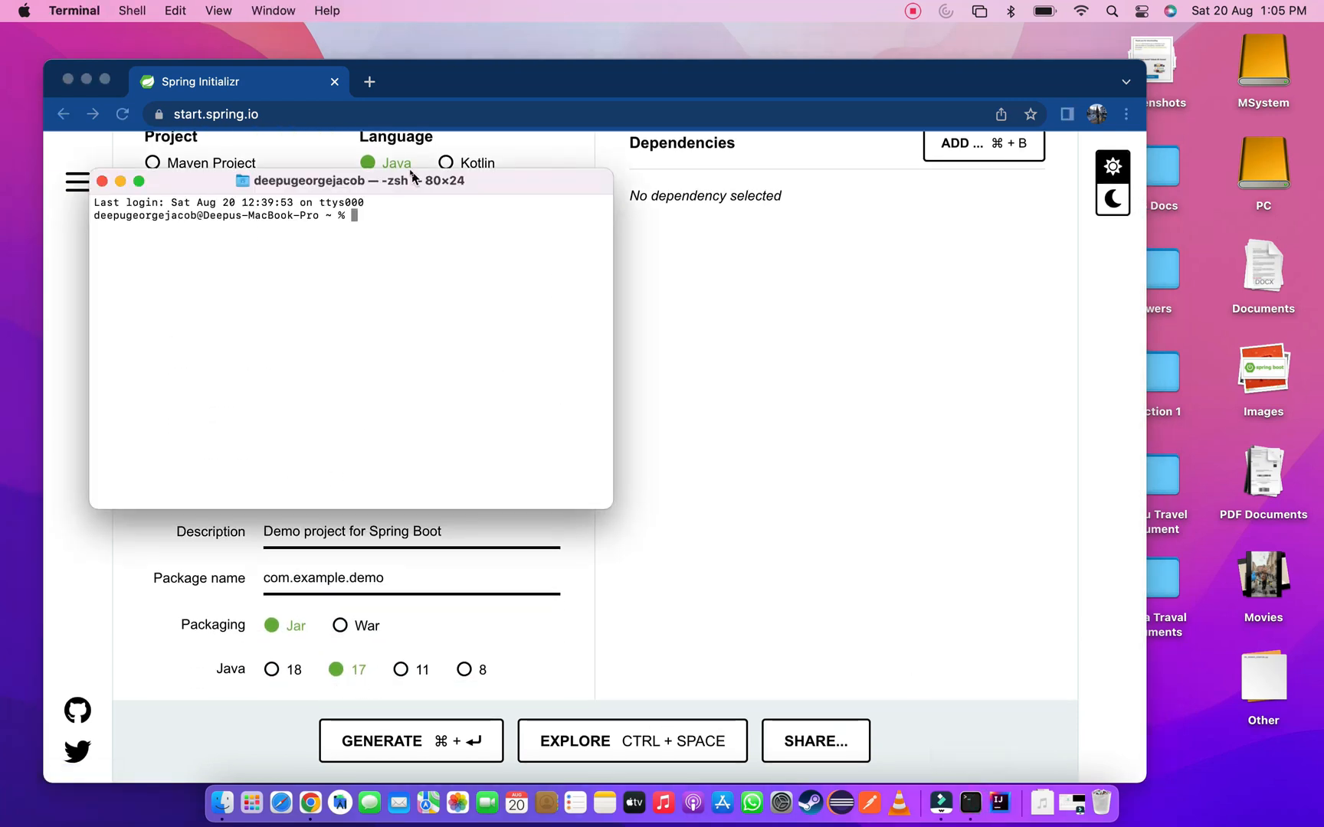
type("java")
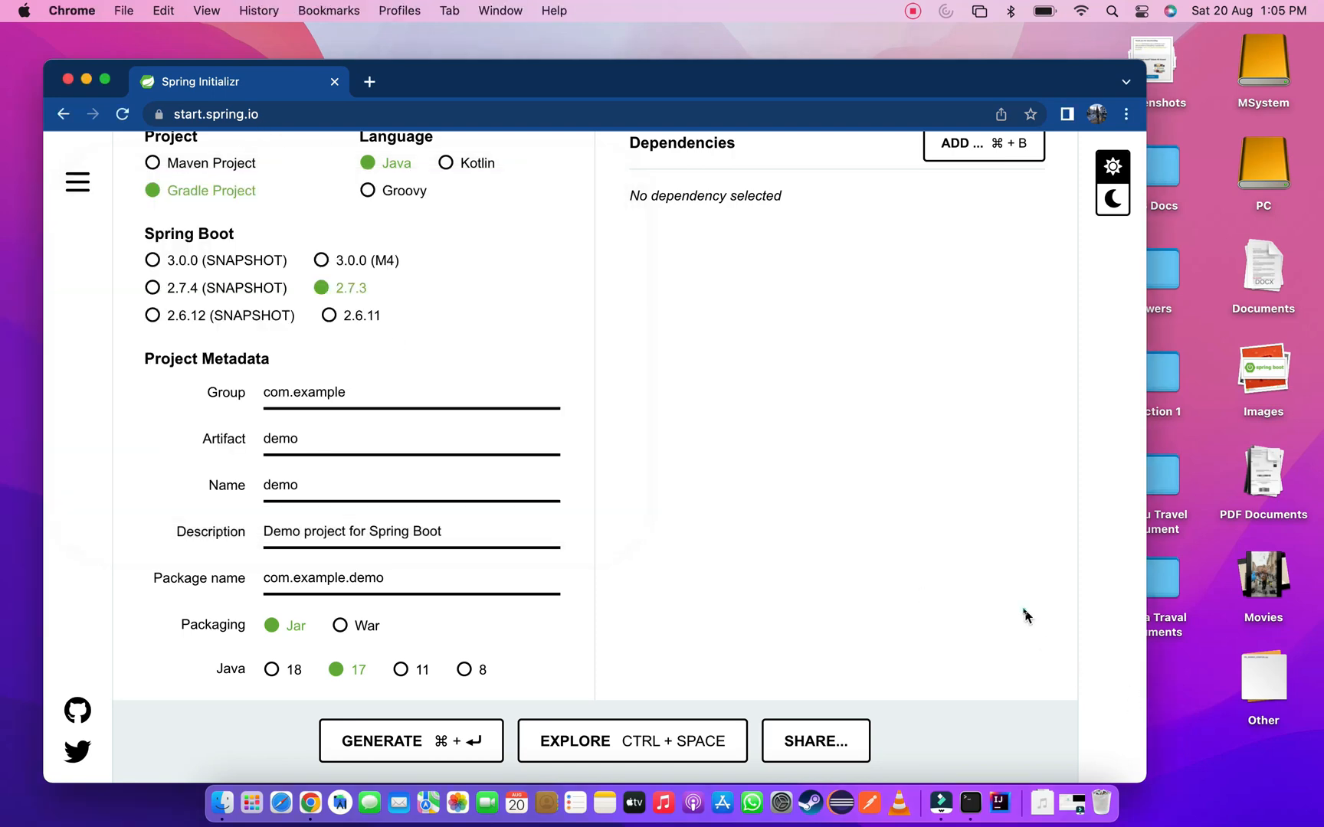
left_click(402, 670)
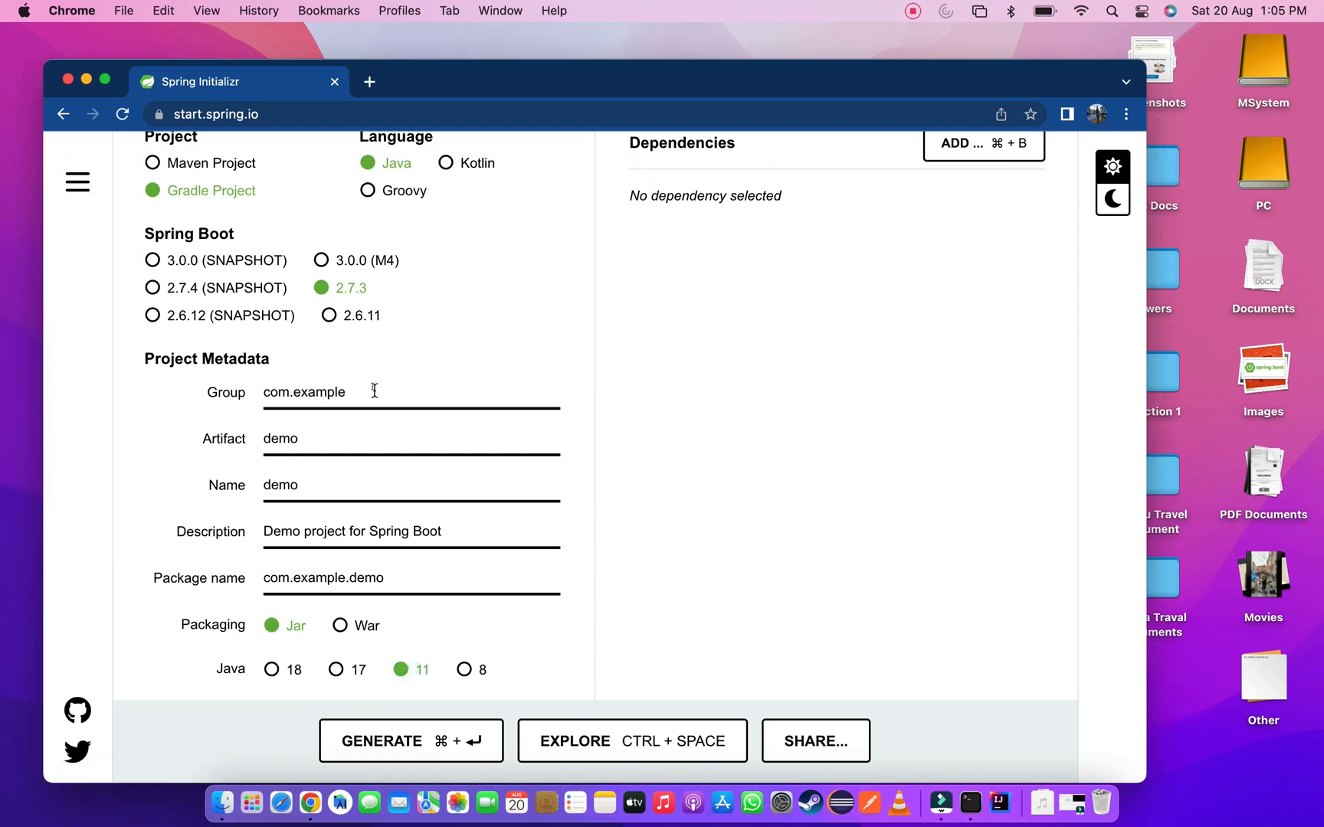
left_click(337, 392)
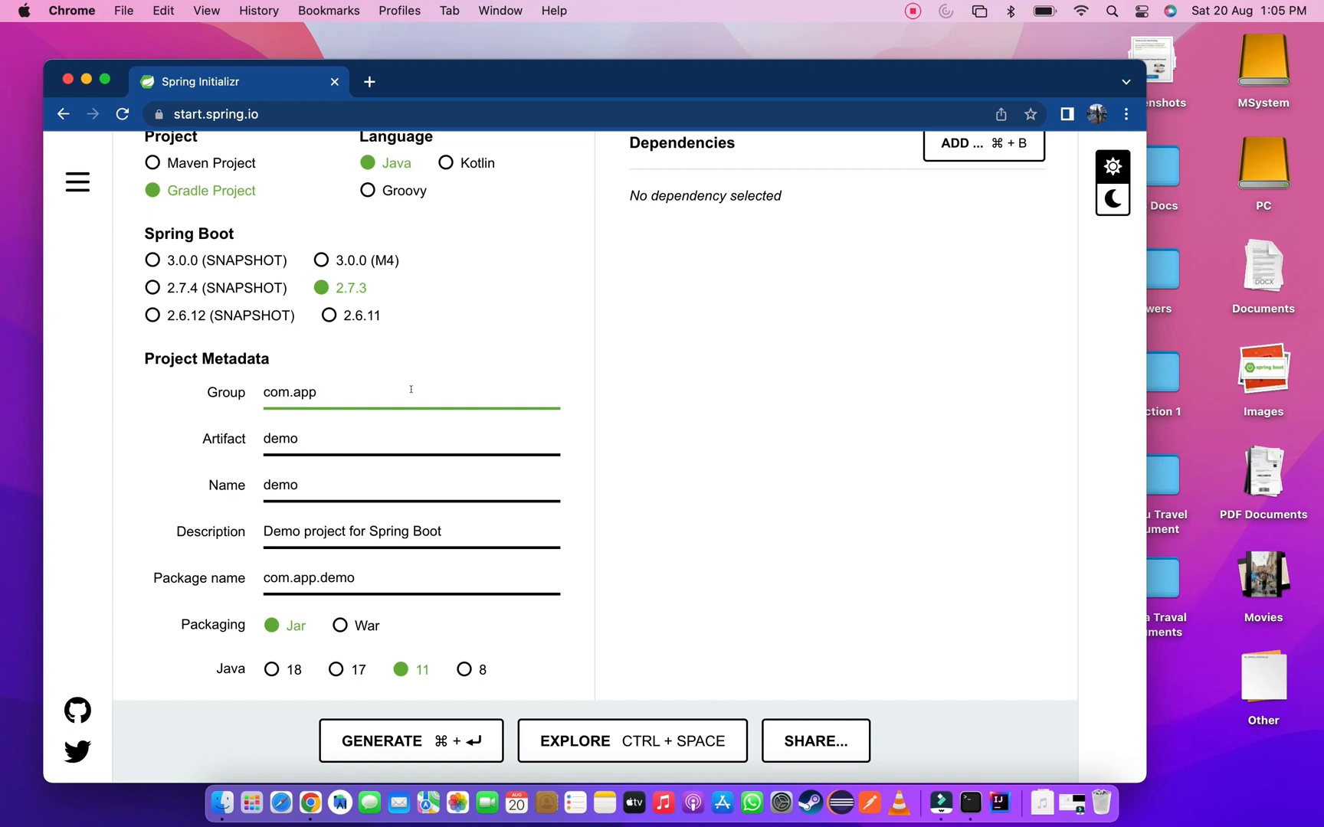
Extend the group to com.app.rental, fixing a mistyped letter along the way
type(".")
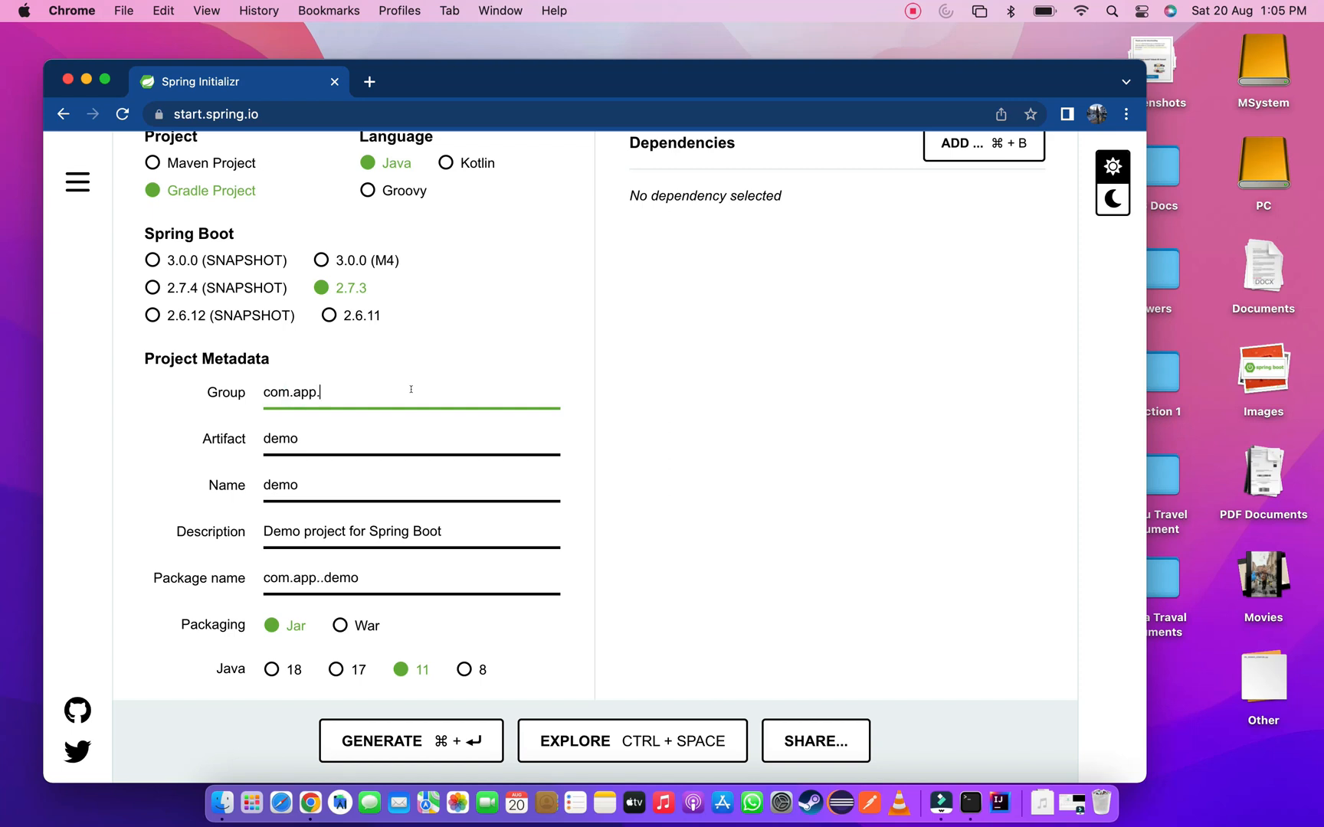
type("s")
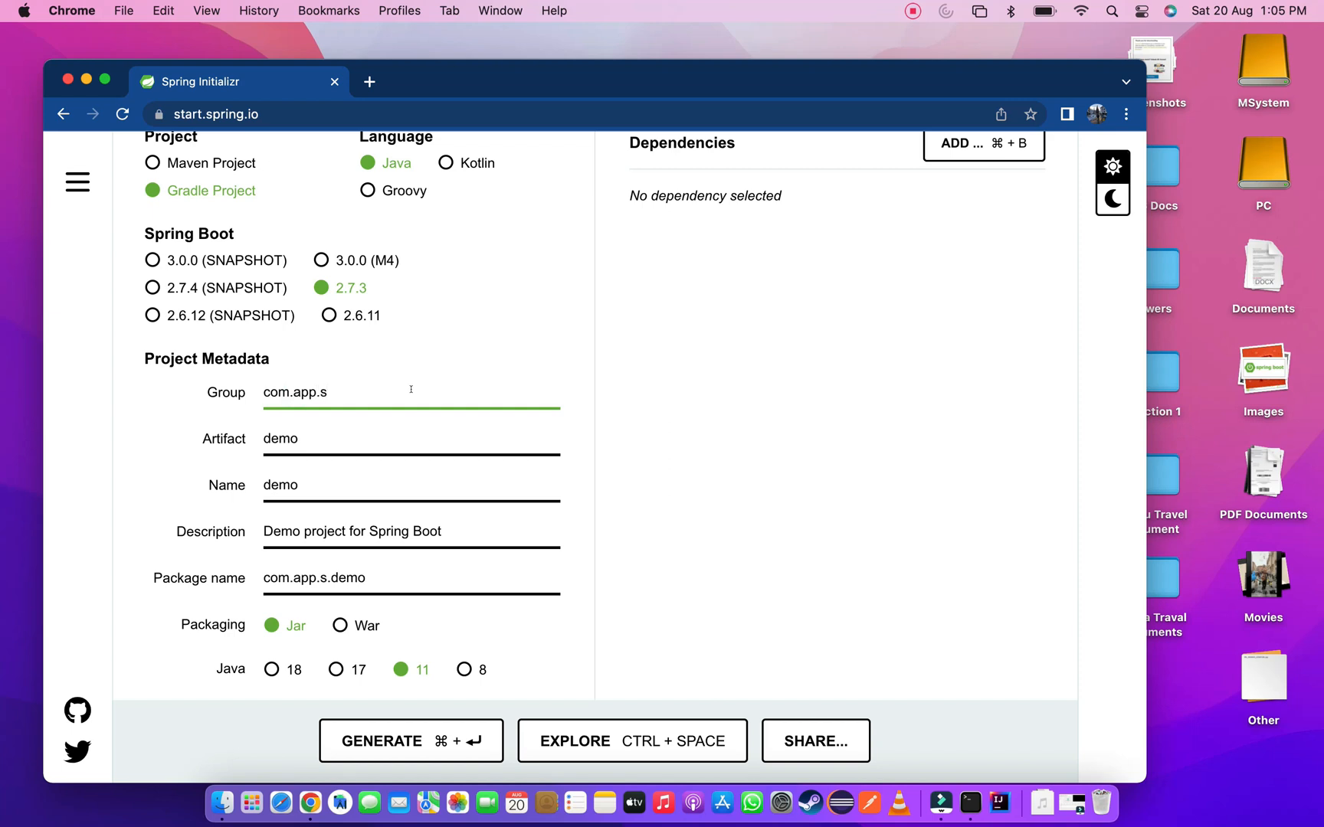
key("Backspace")
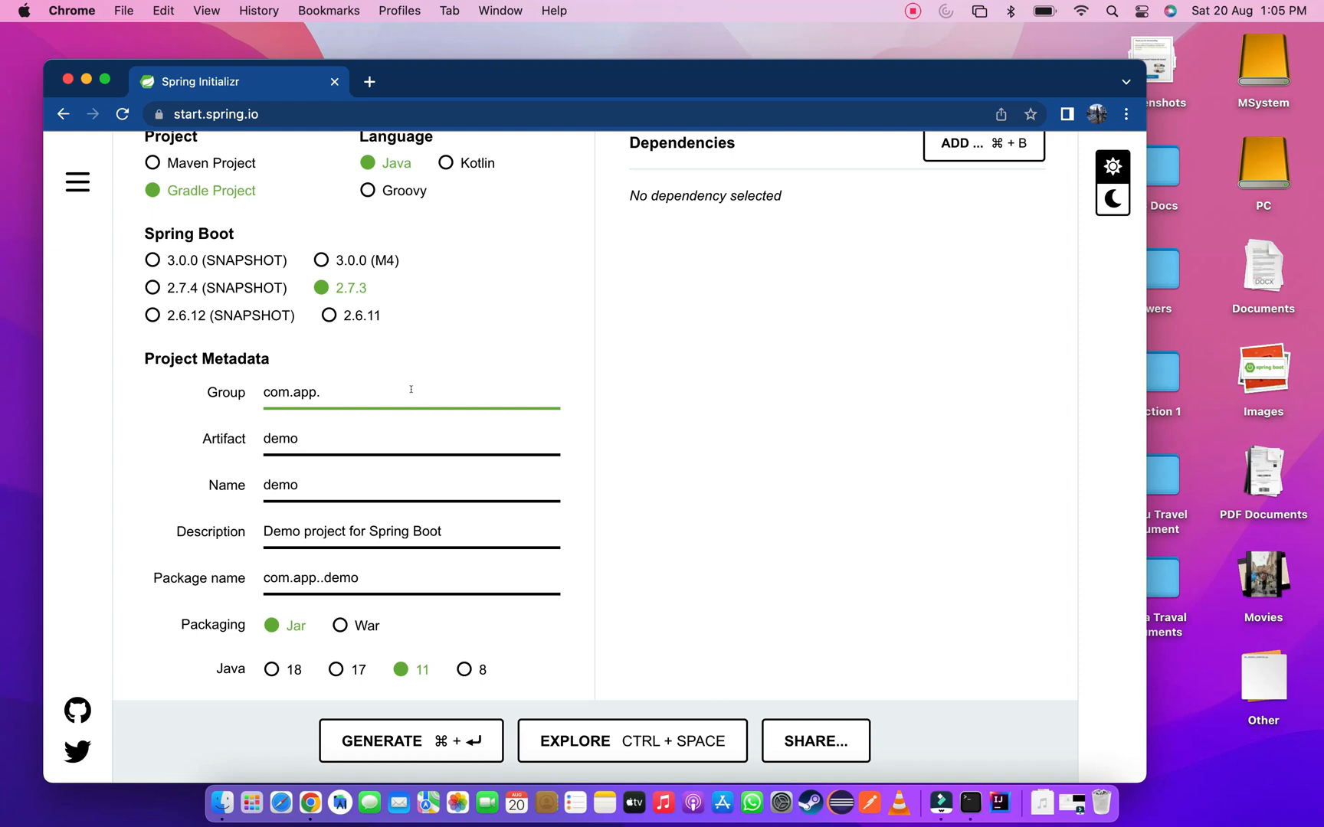
type("re")
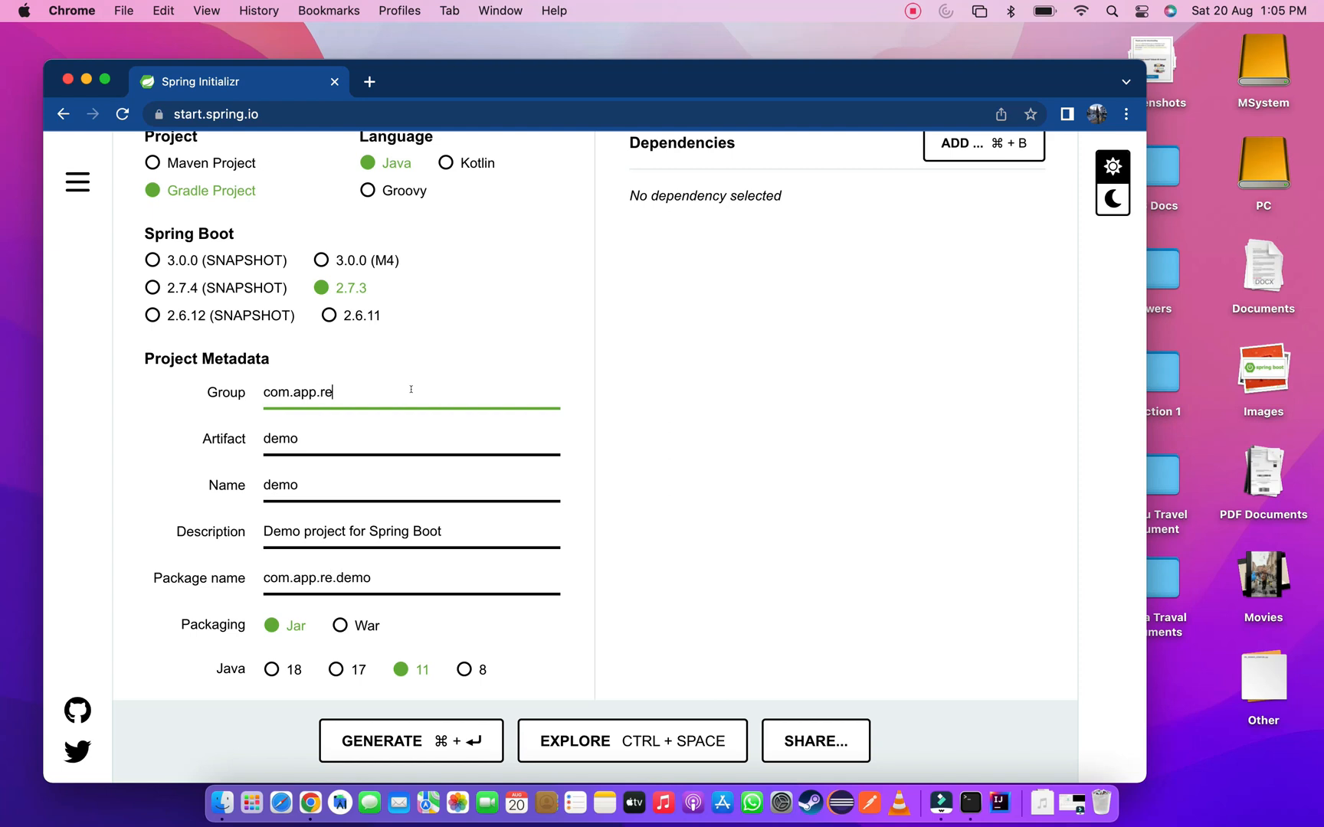
type("nta")
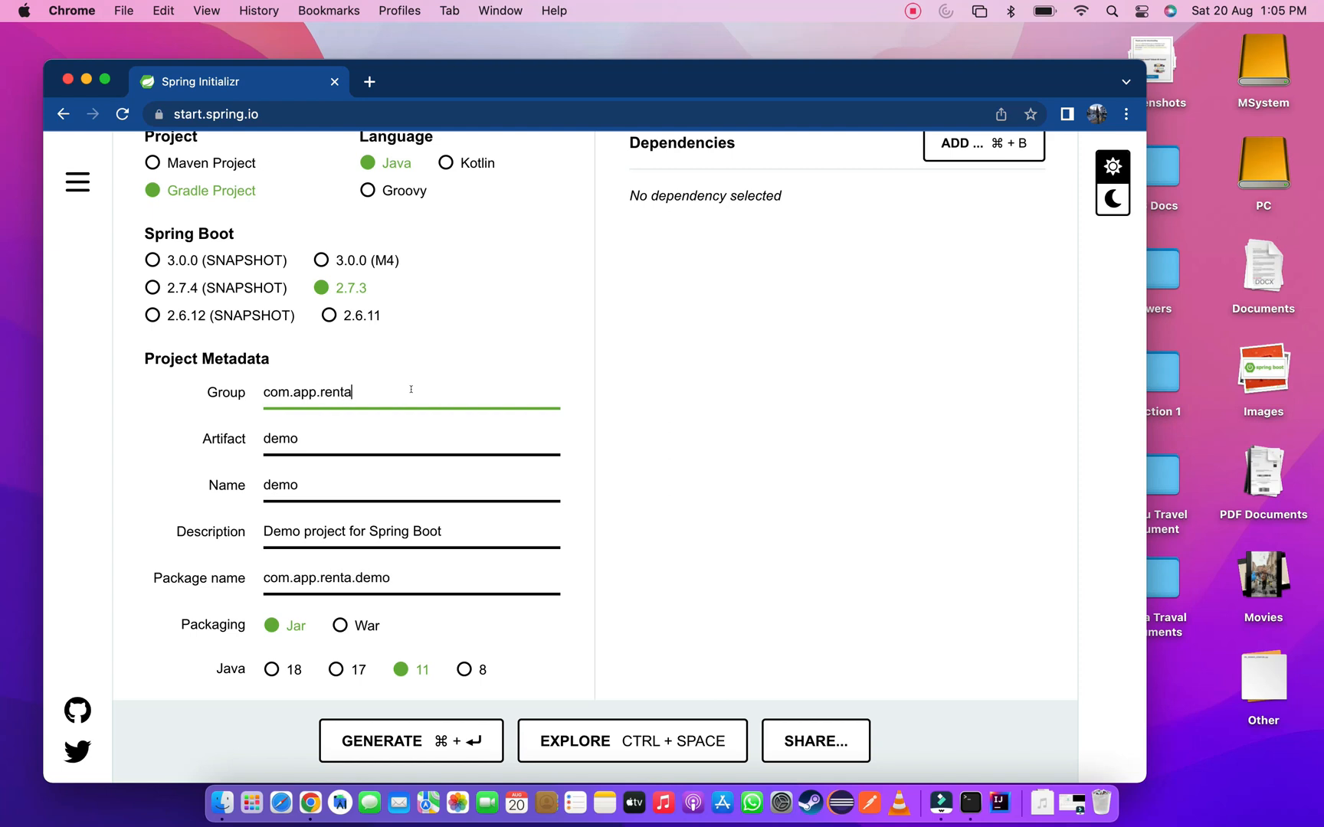
type("l")
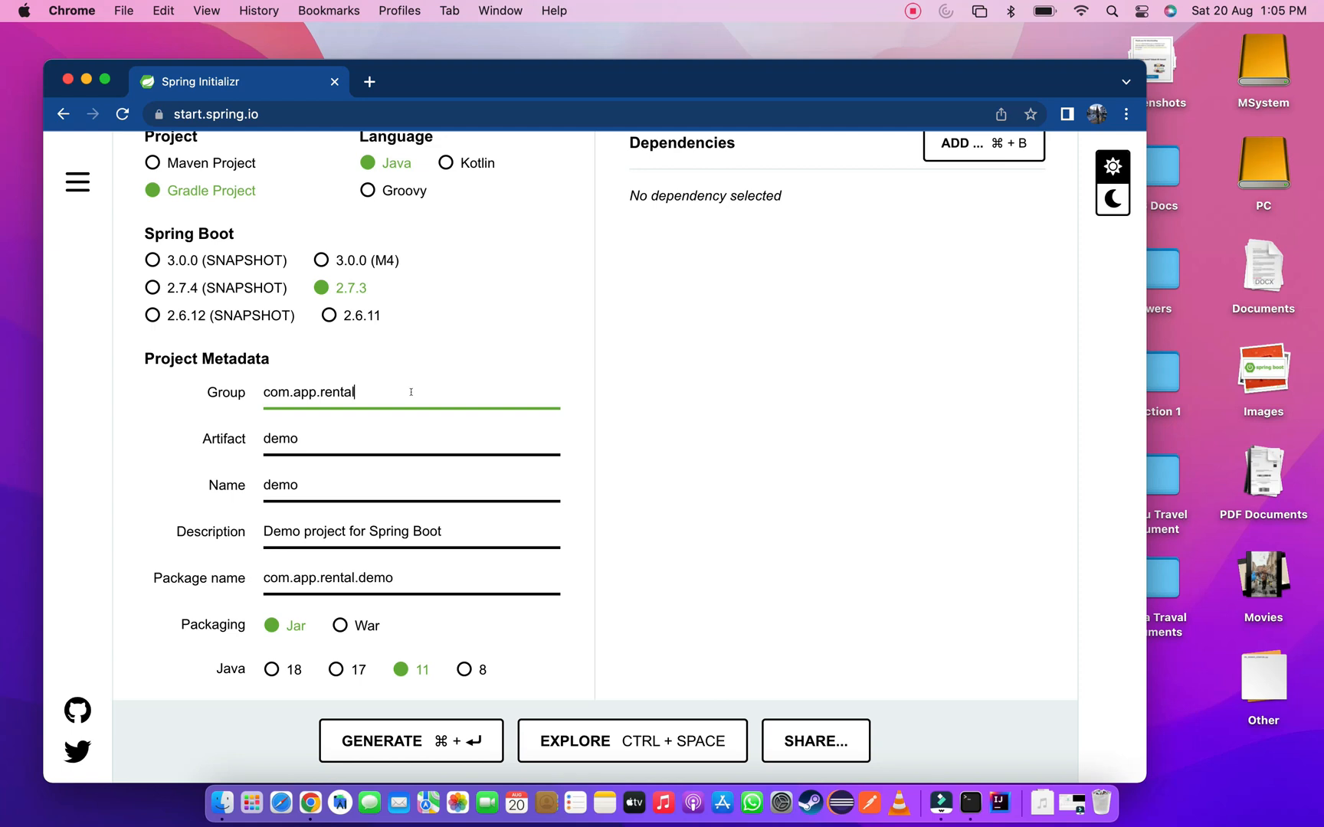
Replace artifact demo with shop and set the description to Rental shop
double_click(280, 439)
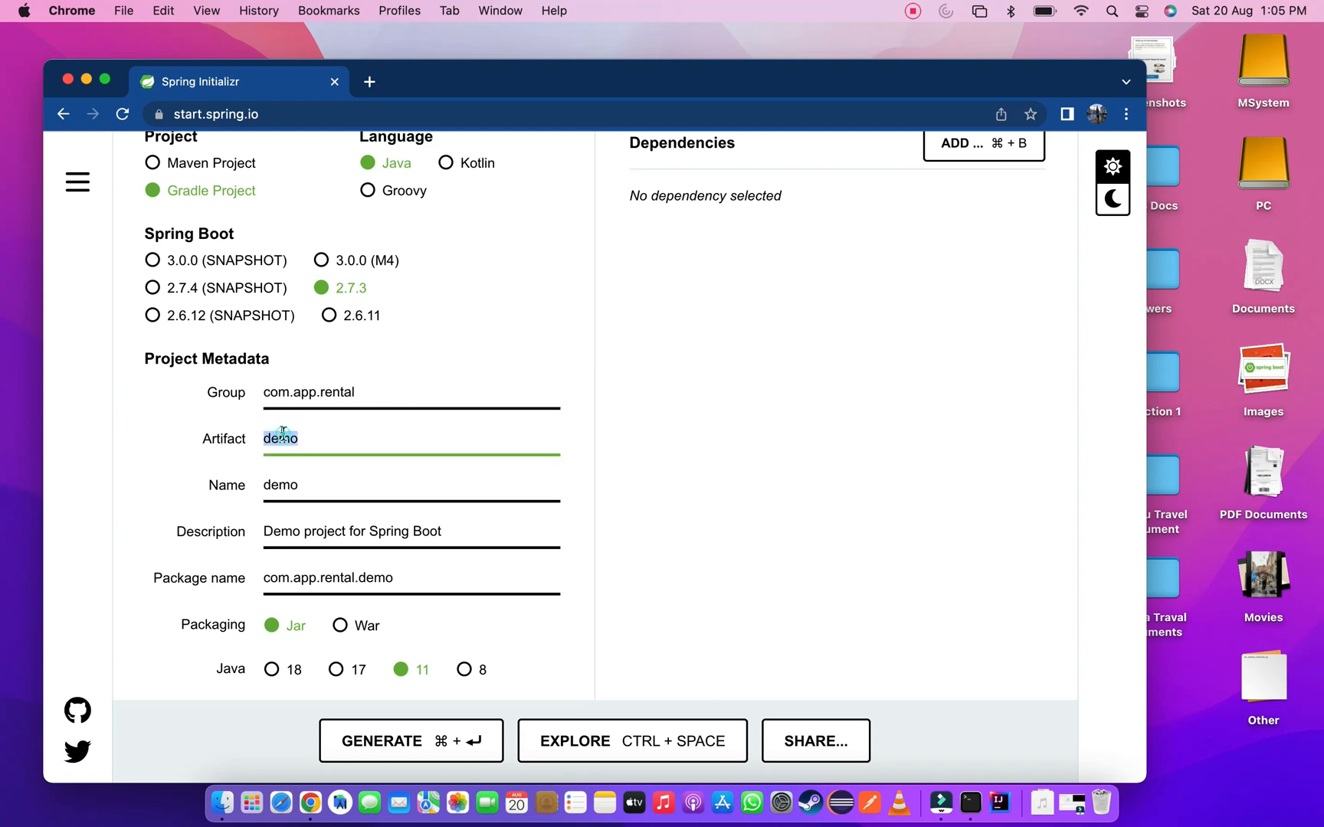
type("sh")
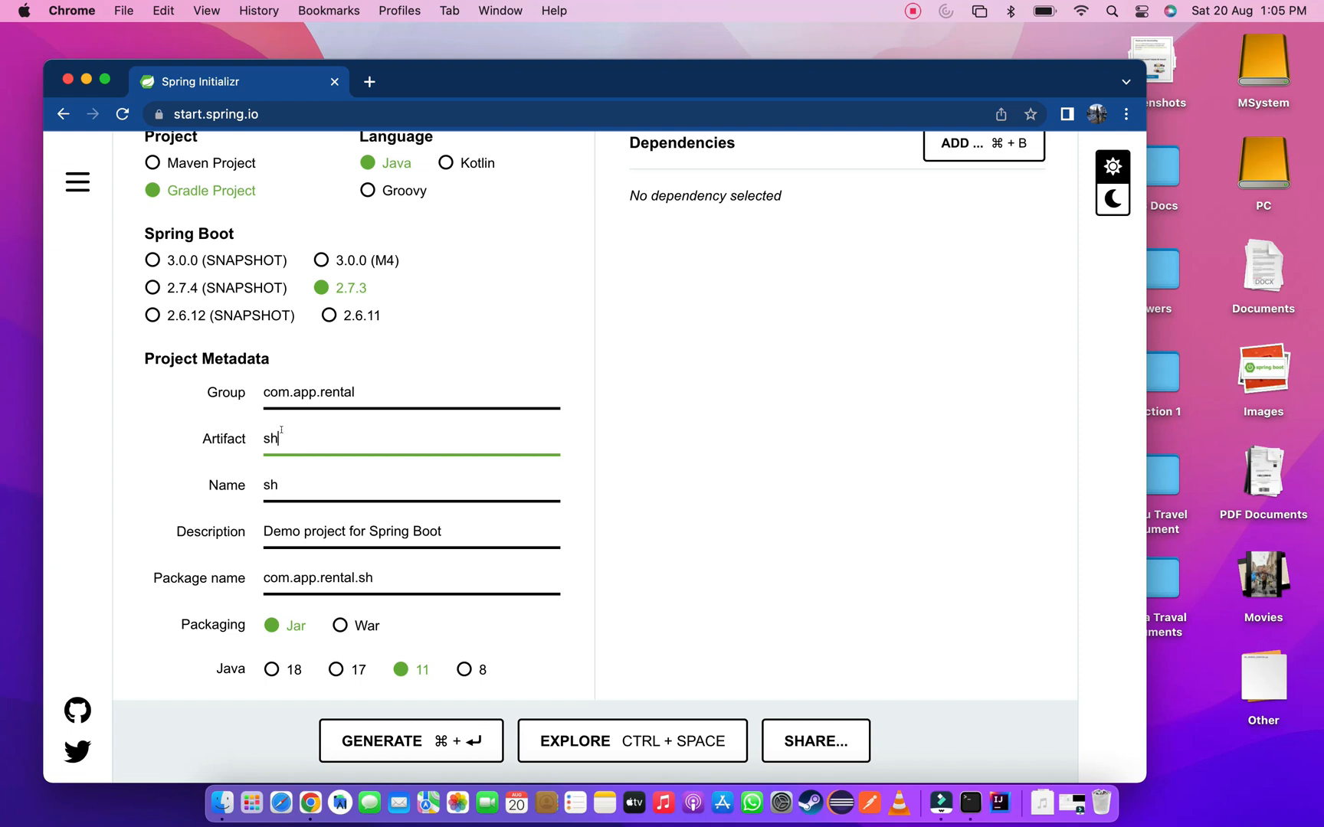
type("op")
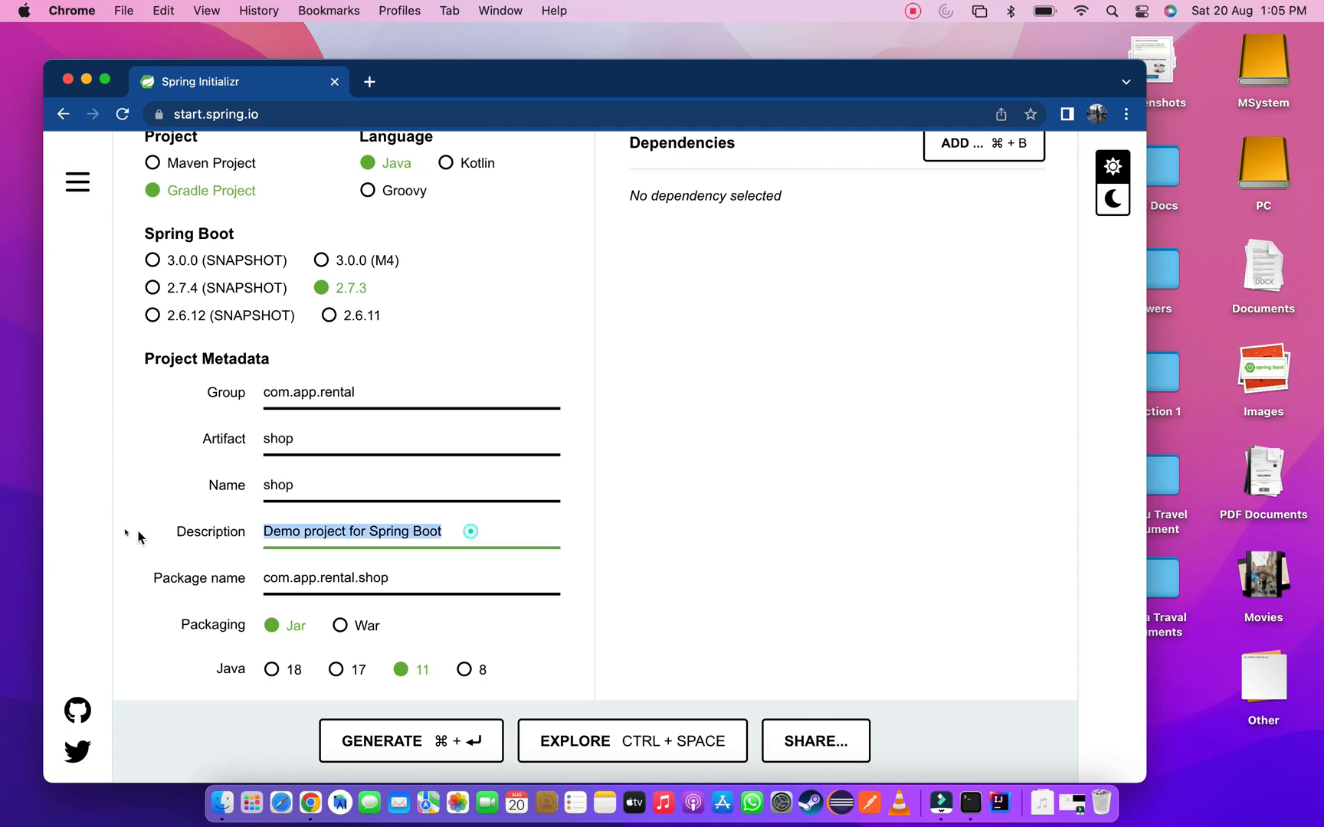
type("Re")
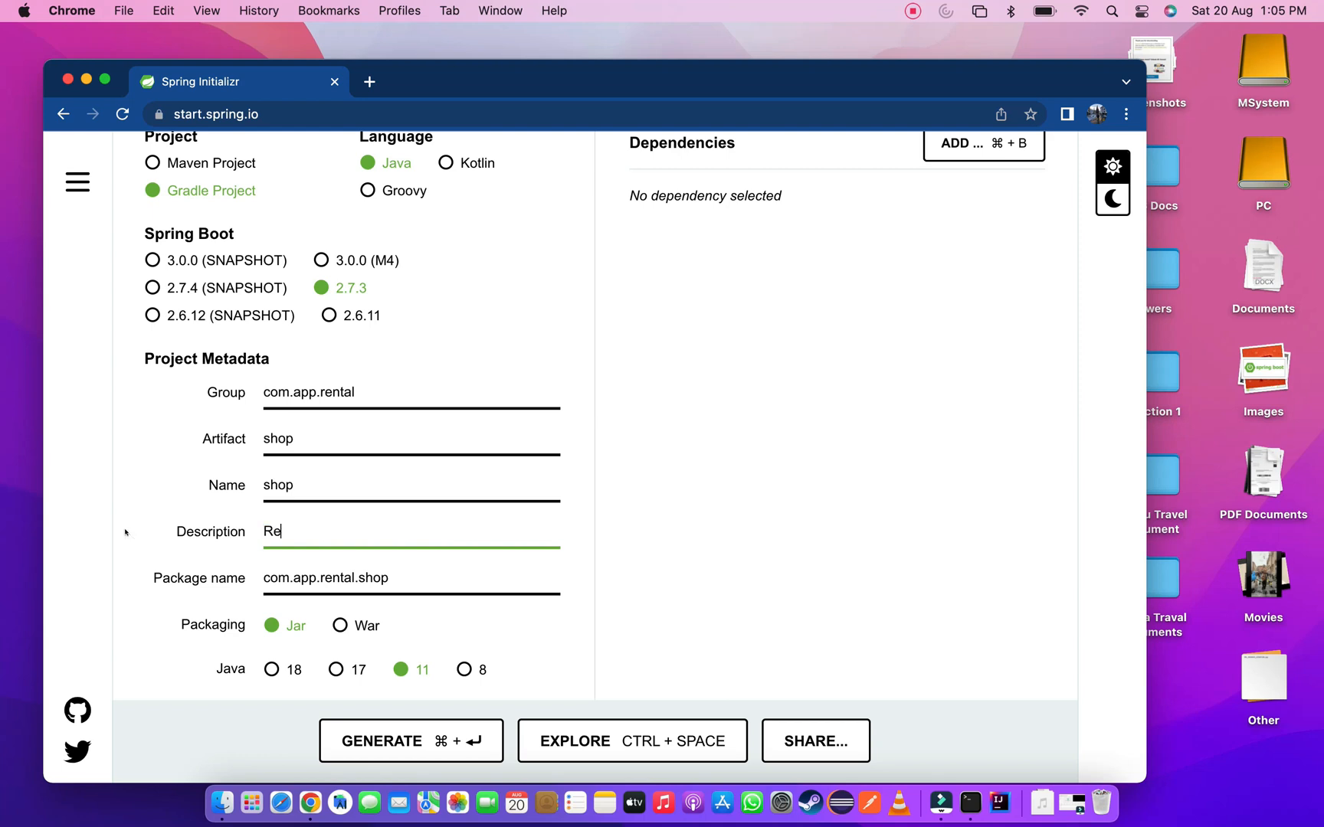
type("ntal sho")
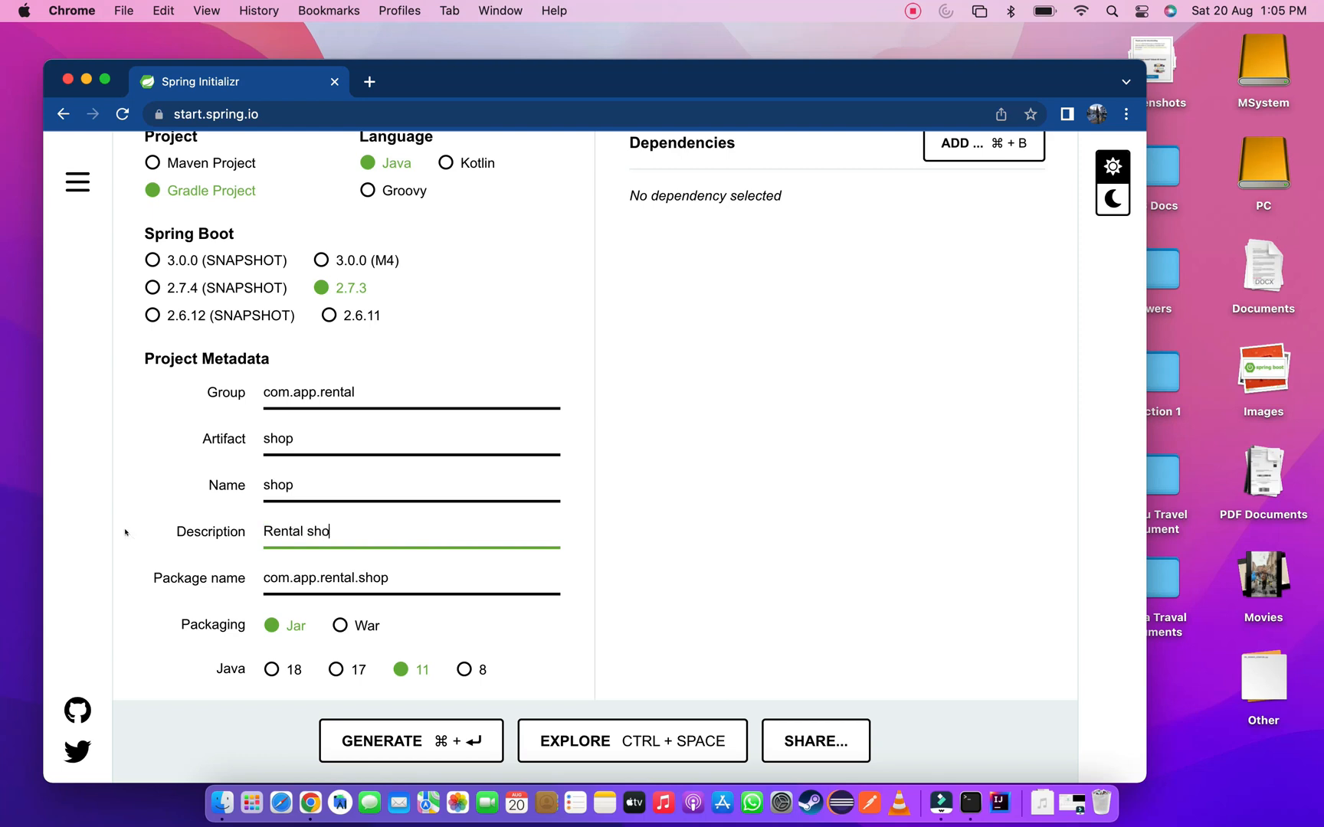
type("p")
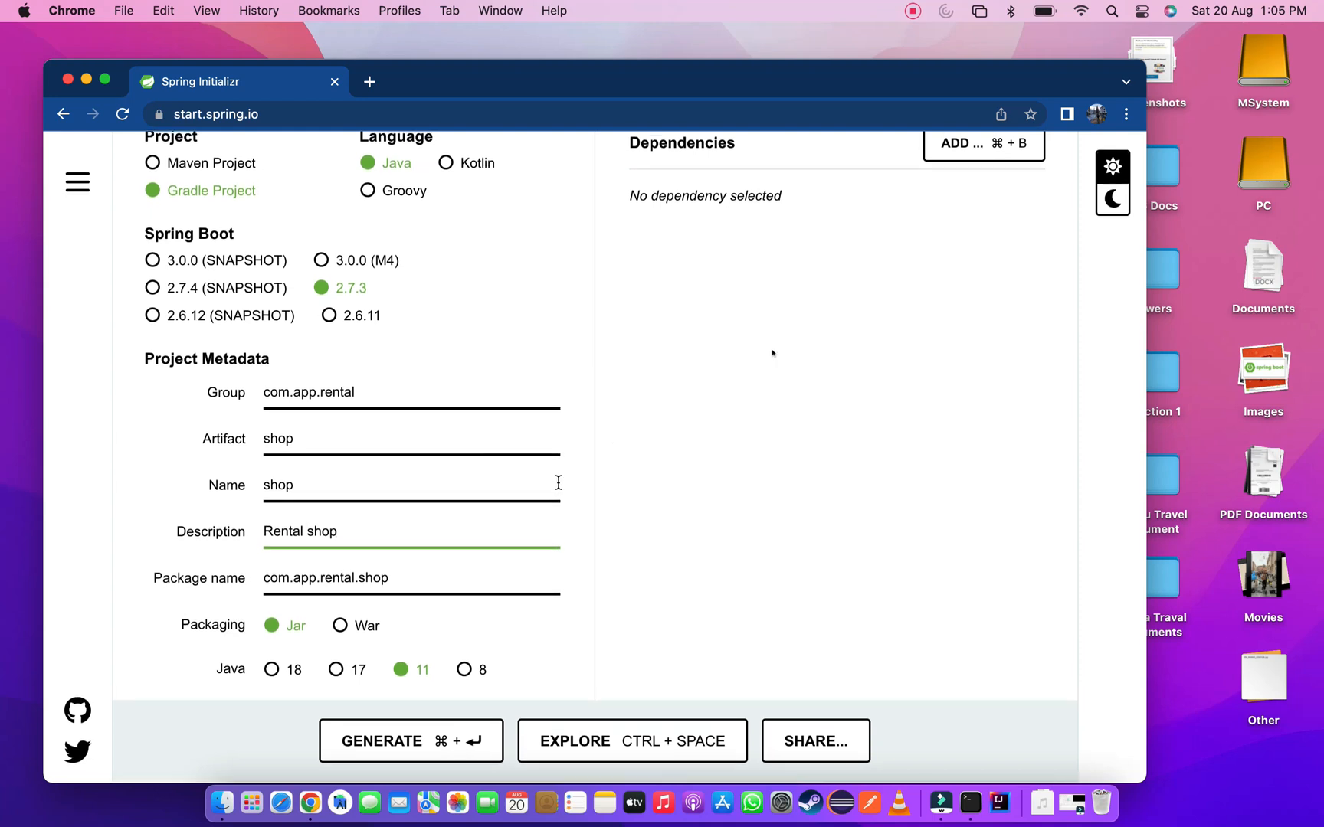
mouse_move(694, 411)
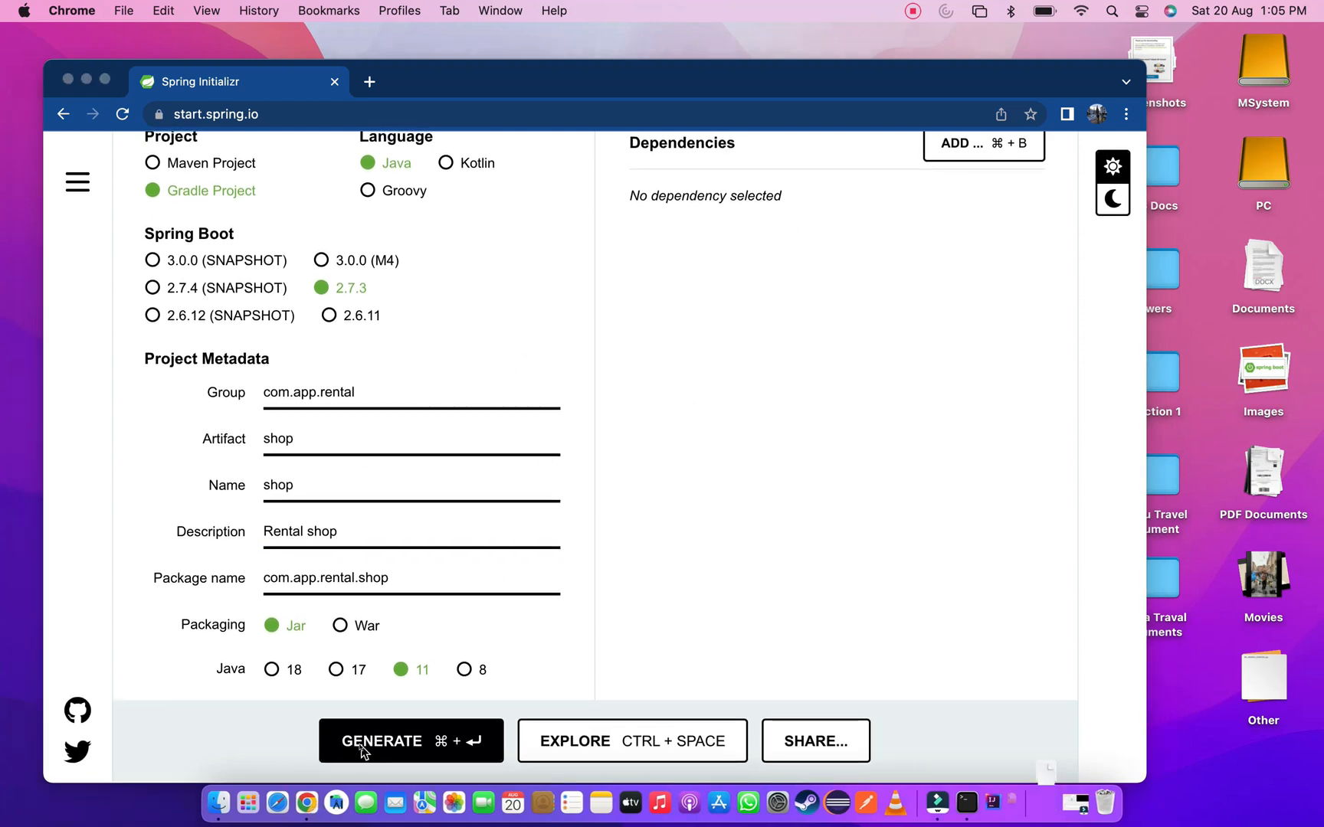
Generate the shop.zip archive and bring up its actions in Downloads
left_click(411, 740)
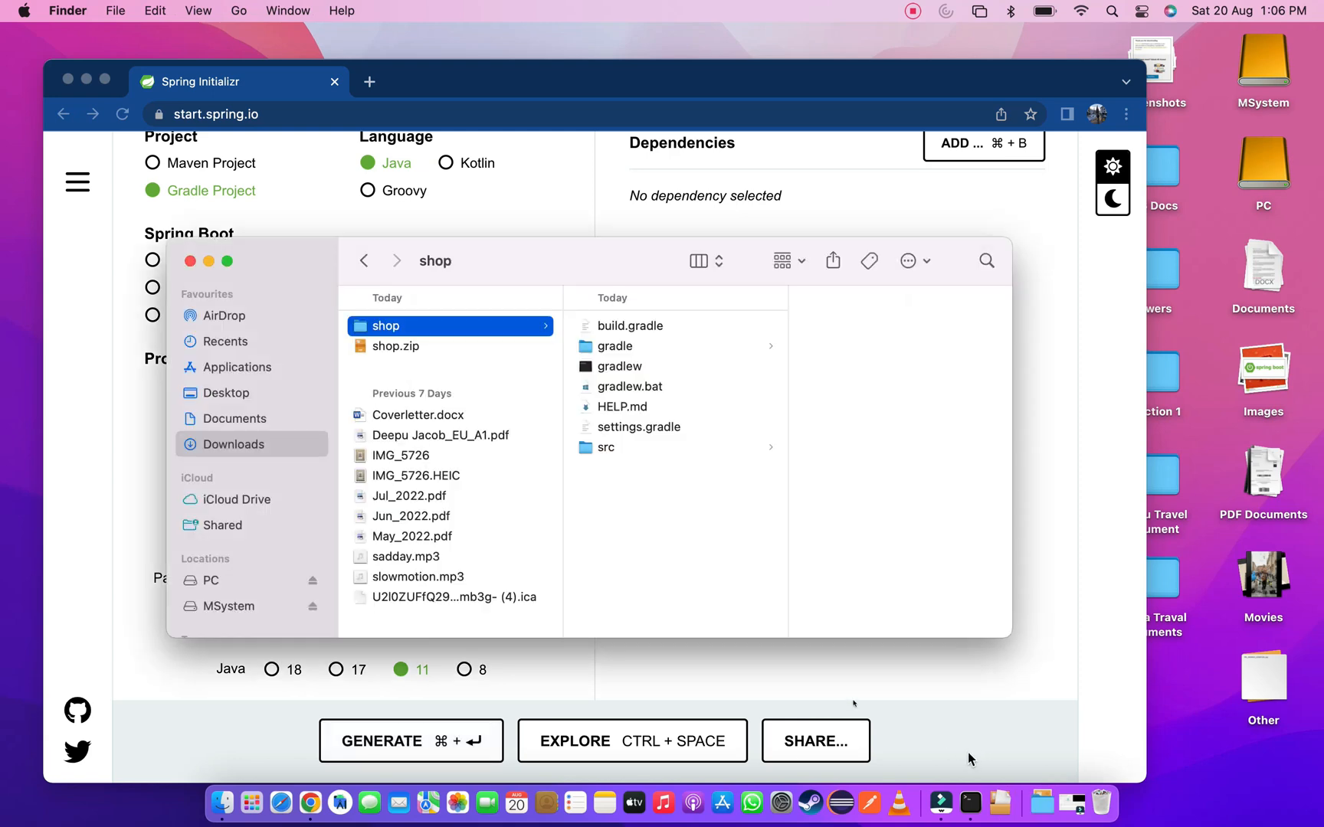
left_click(394, 346)
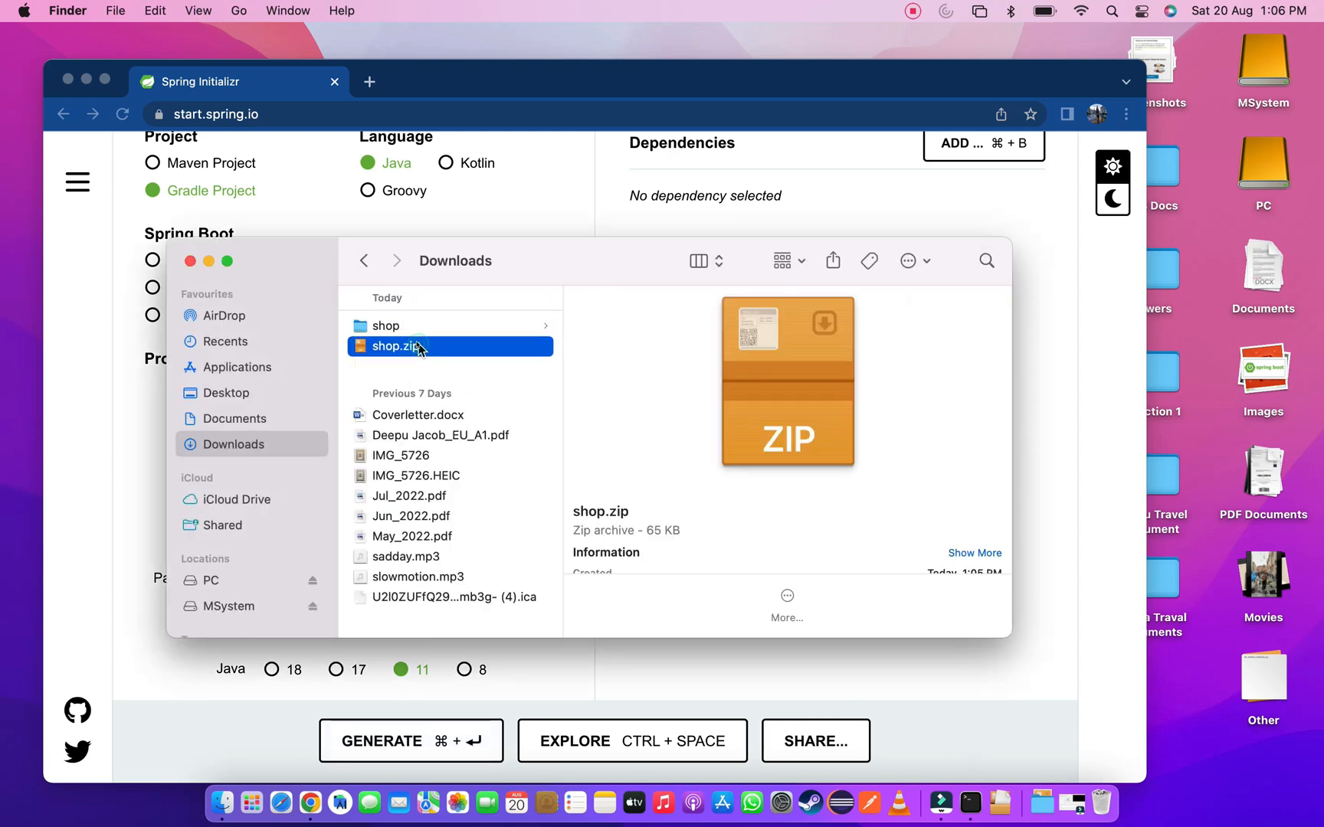
right_click(399, 346)
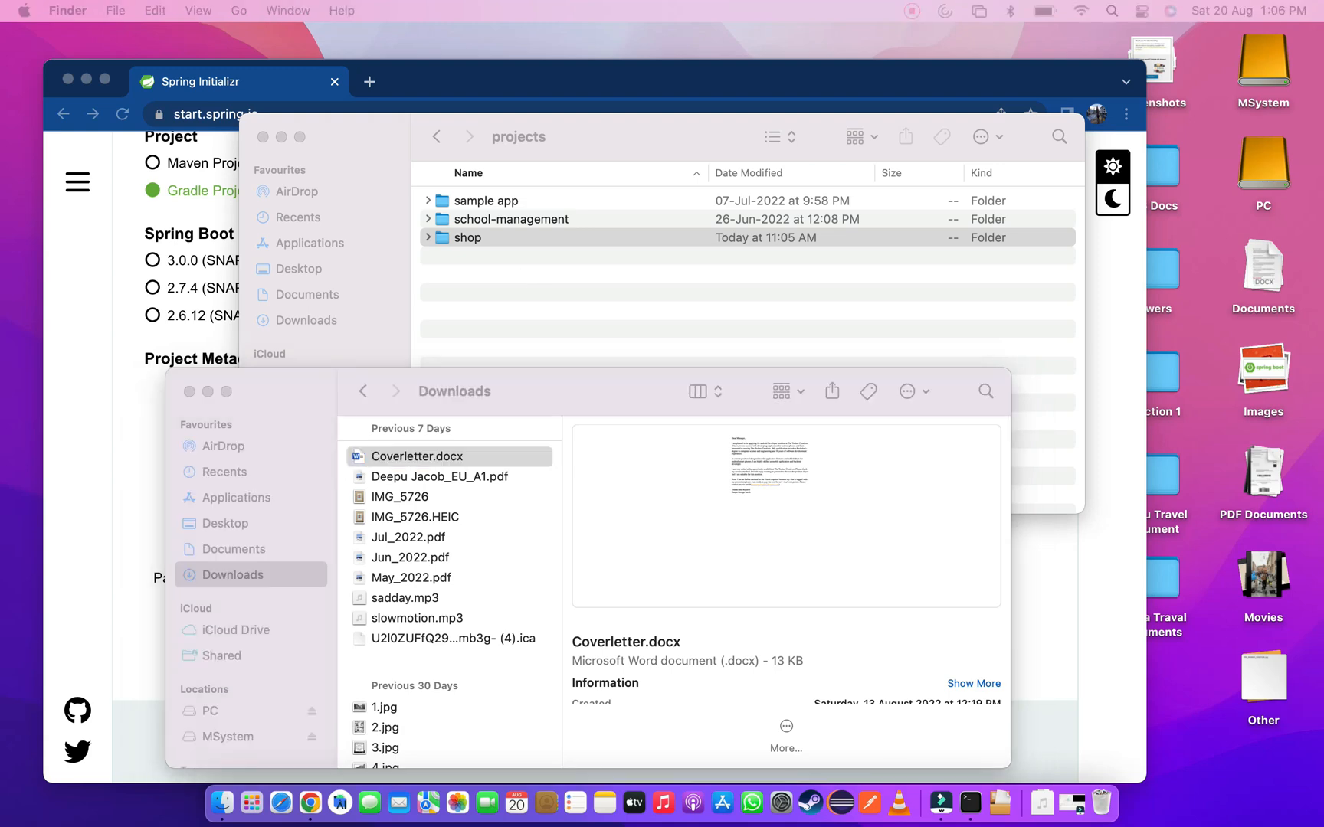
Create a new folder inside the shop project and start naming it dvd
double_click(468, 238)
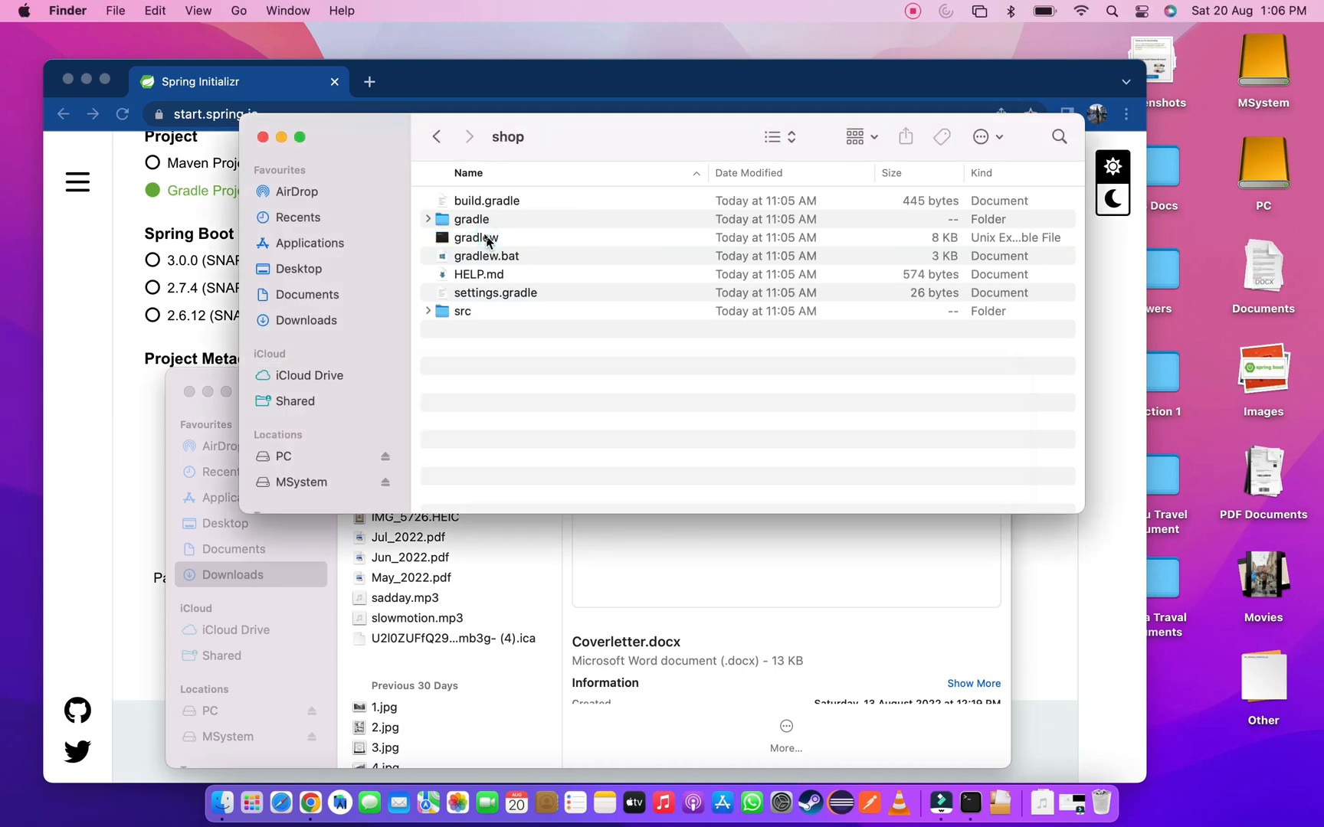
mouse_move(488, 296)
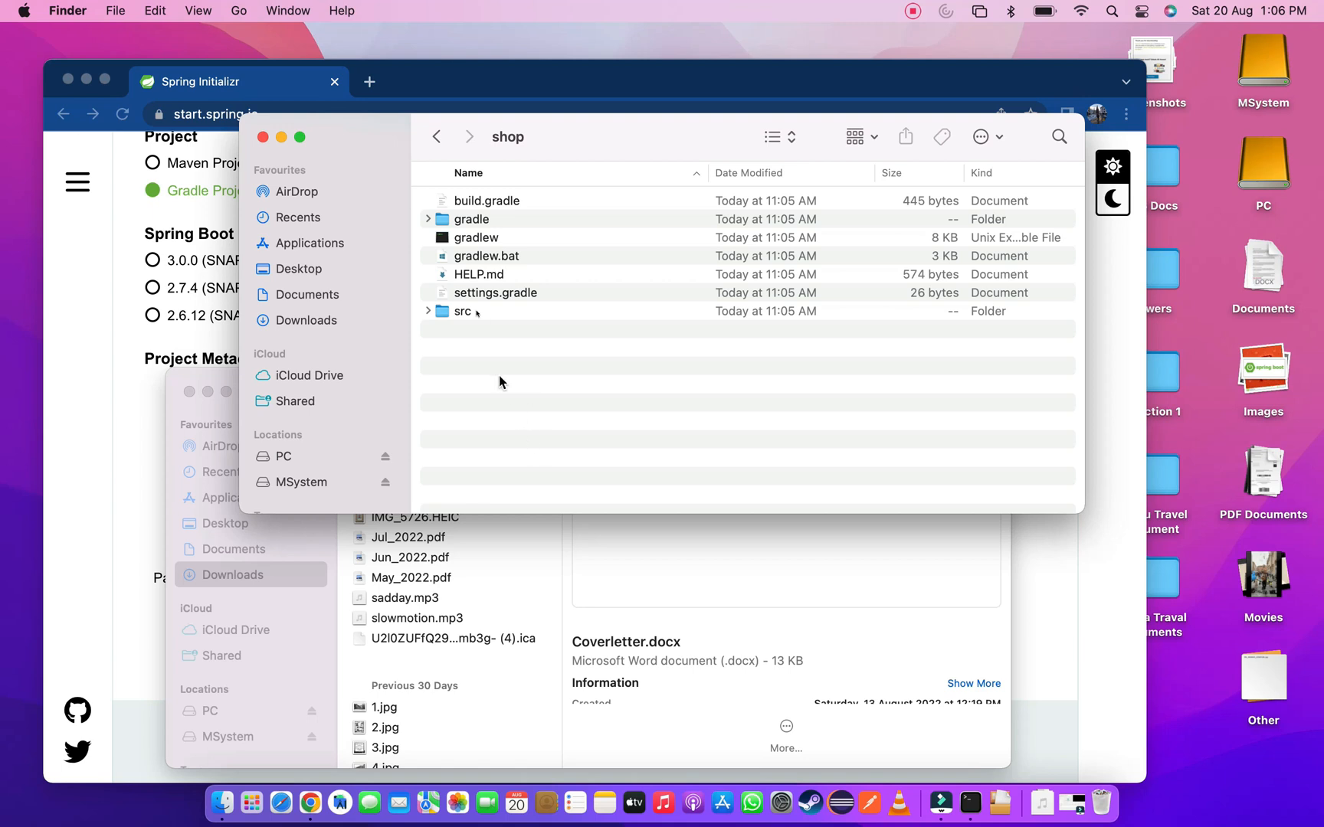
right_click(500, 381)
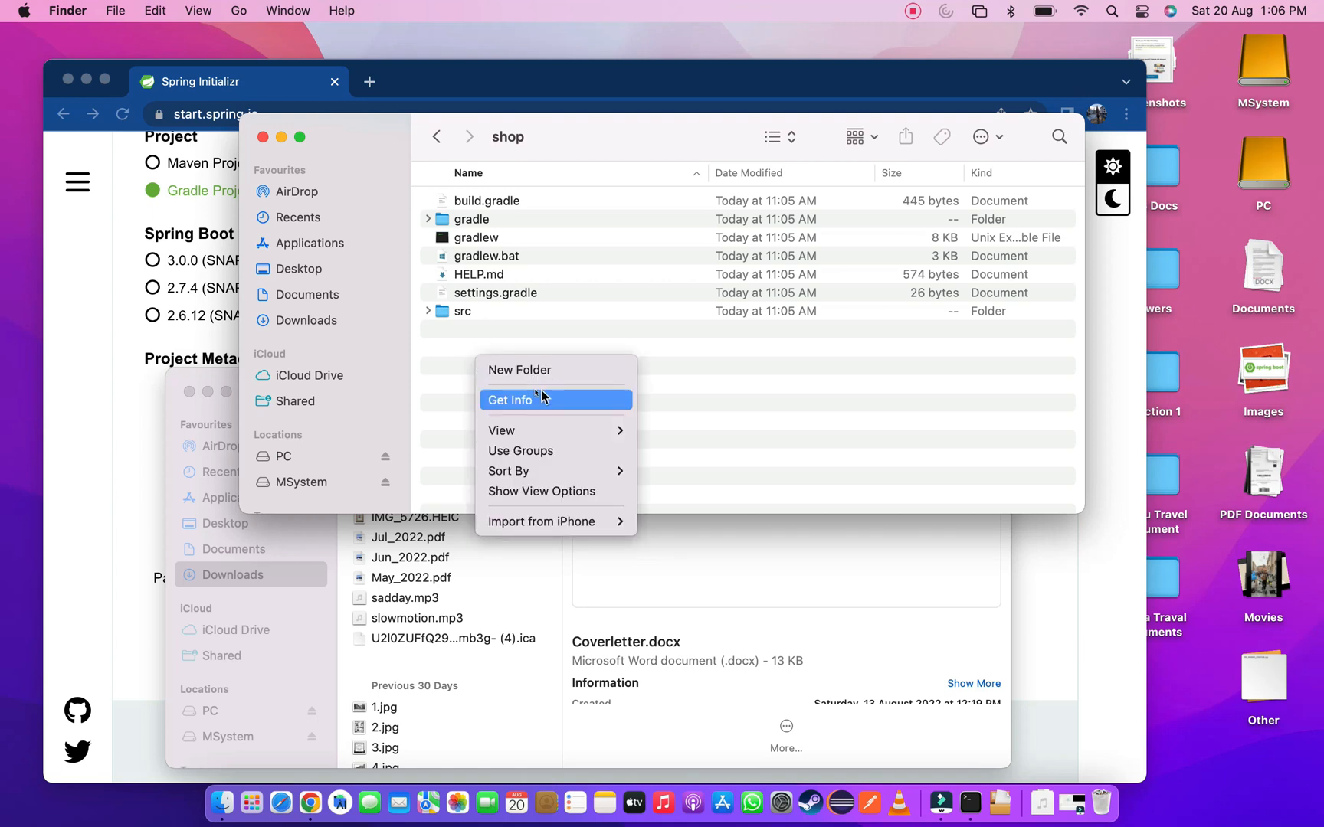
mouse_move(536, 370)
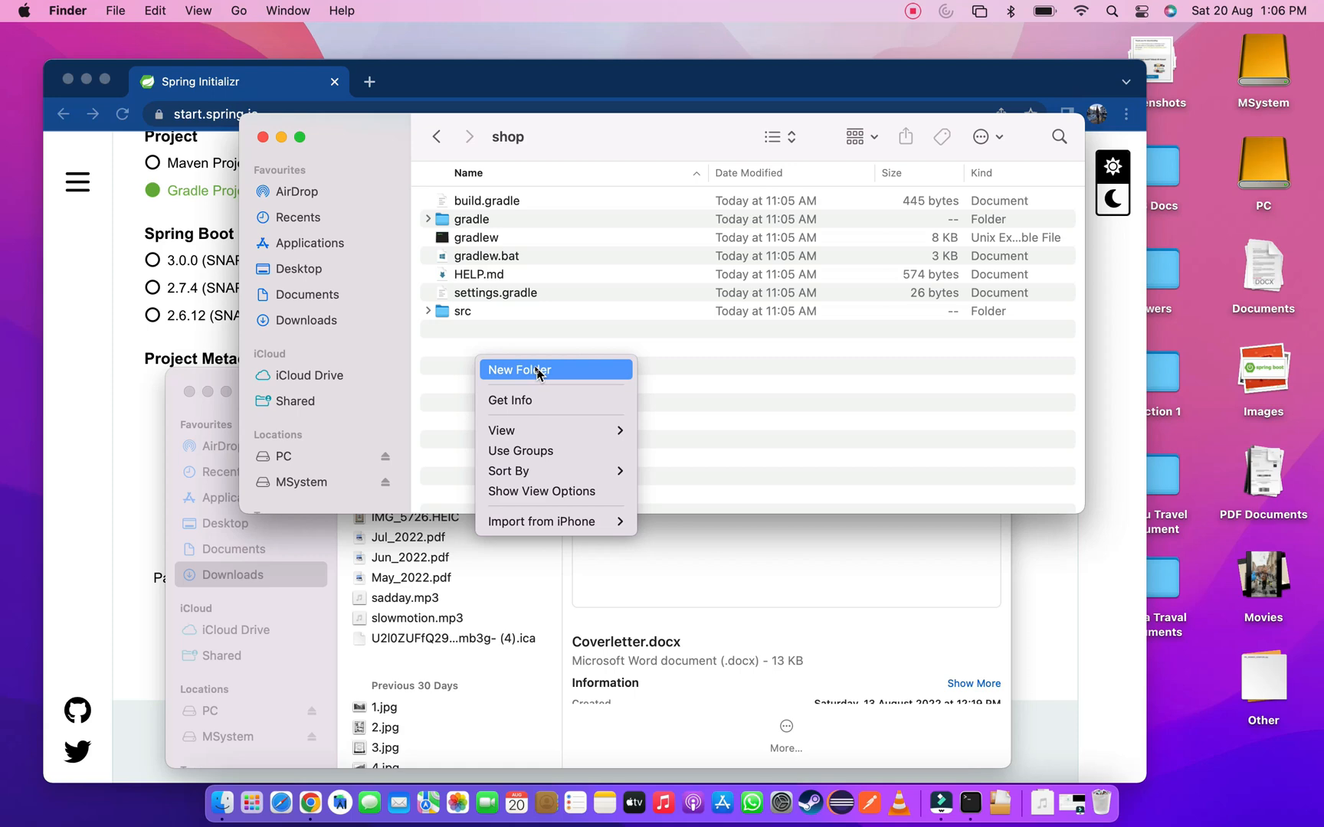
left_click(518, 369)
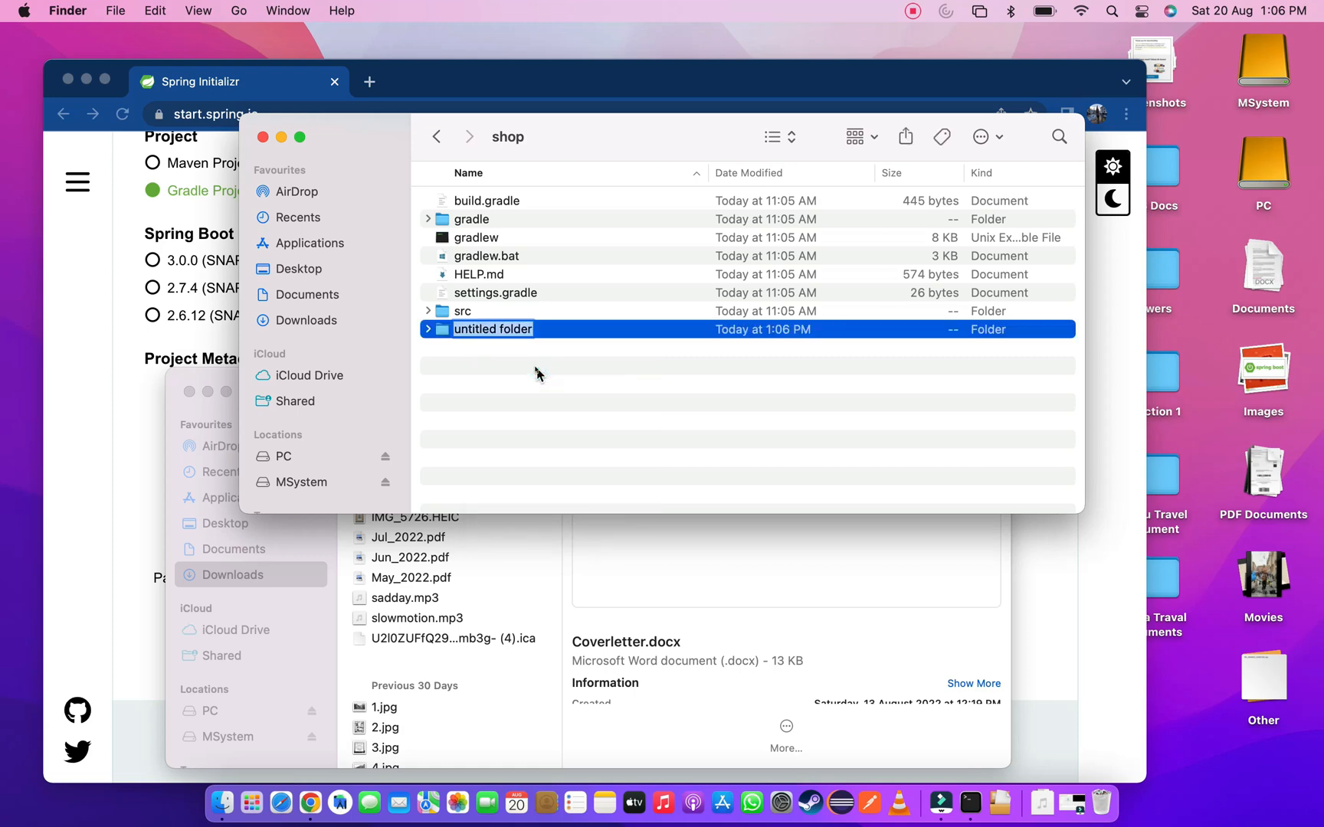
type("div")
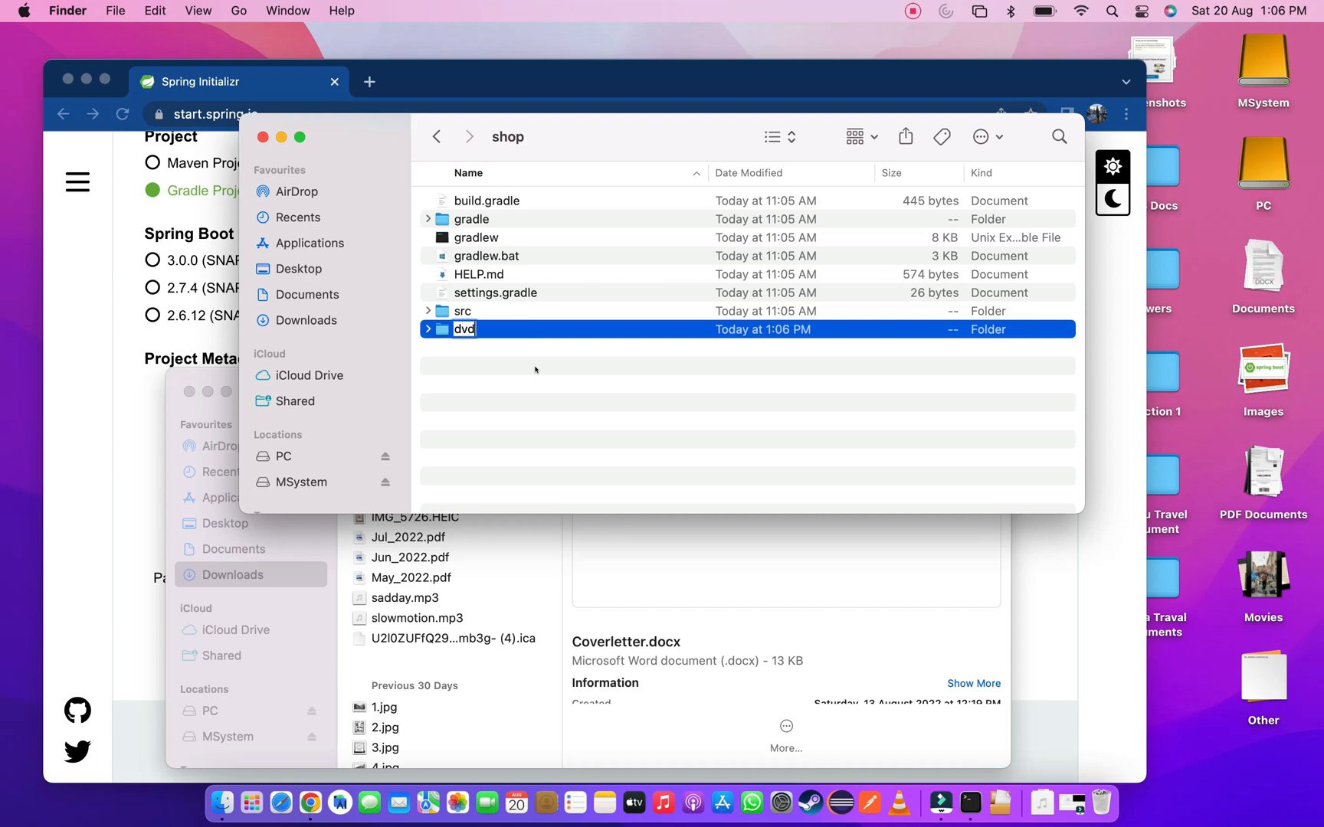
mouse_move(591, 394)
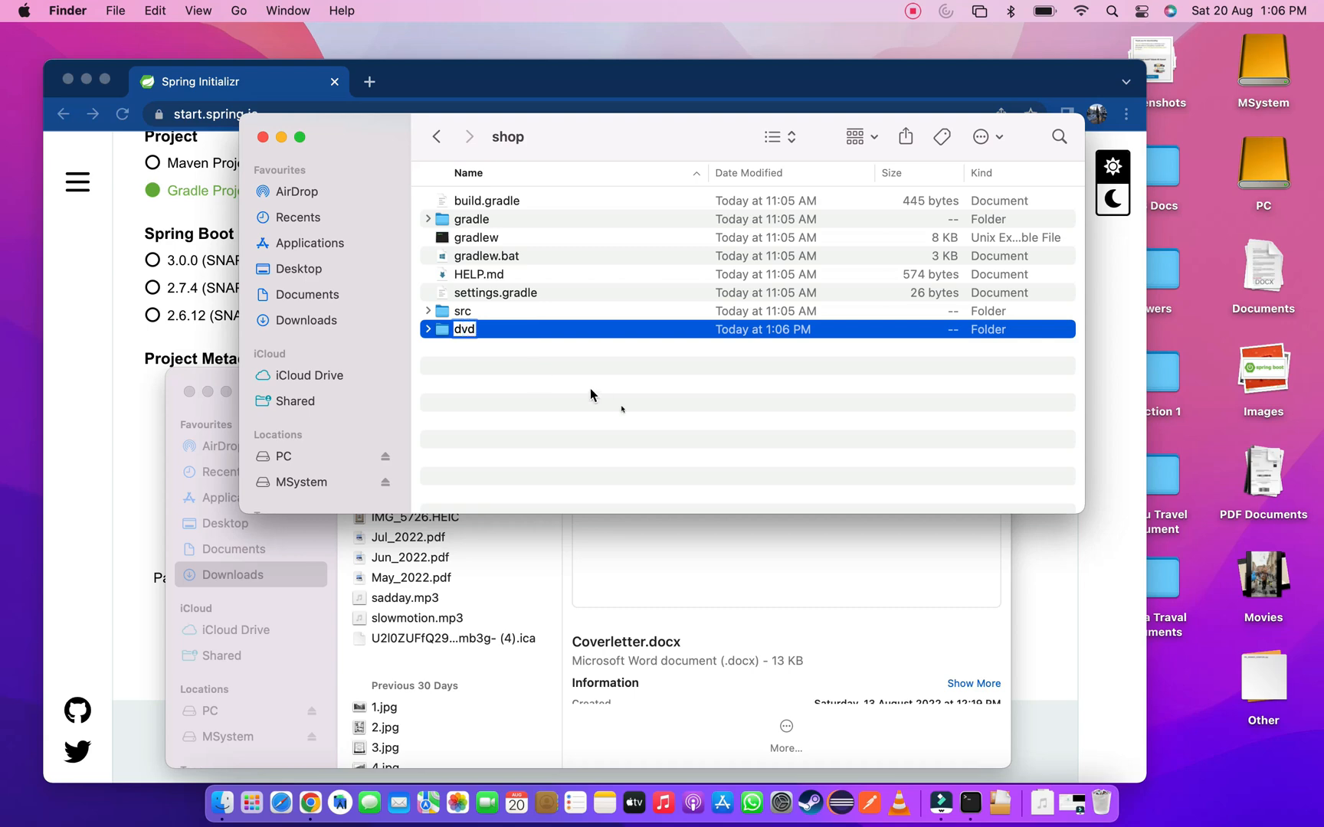
Confirm the dvd name, move src into dvd and paste a copy of build.gradle there
left_click(429, 329)
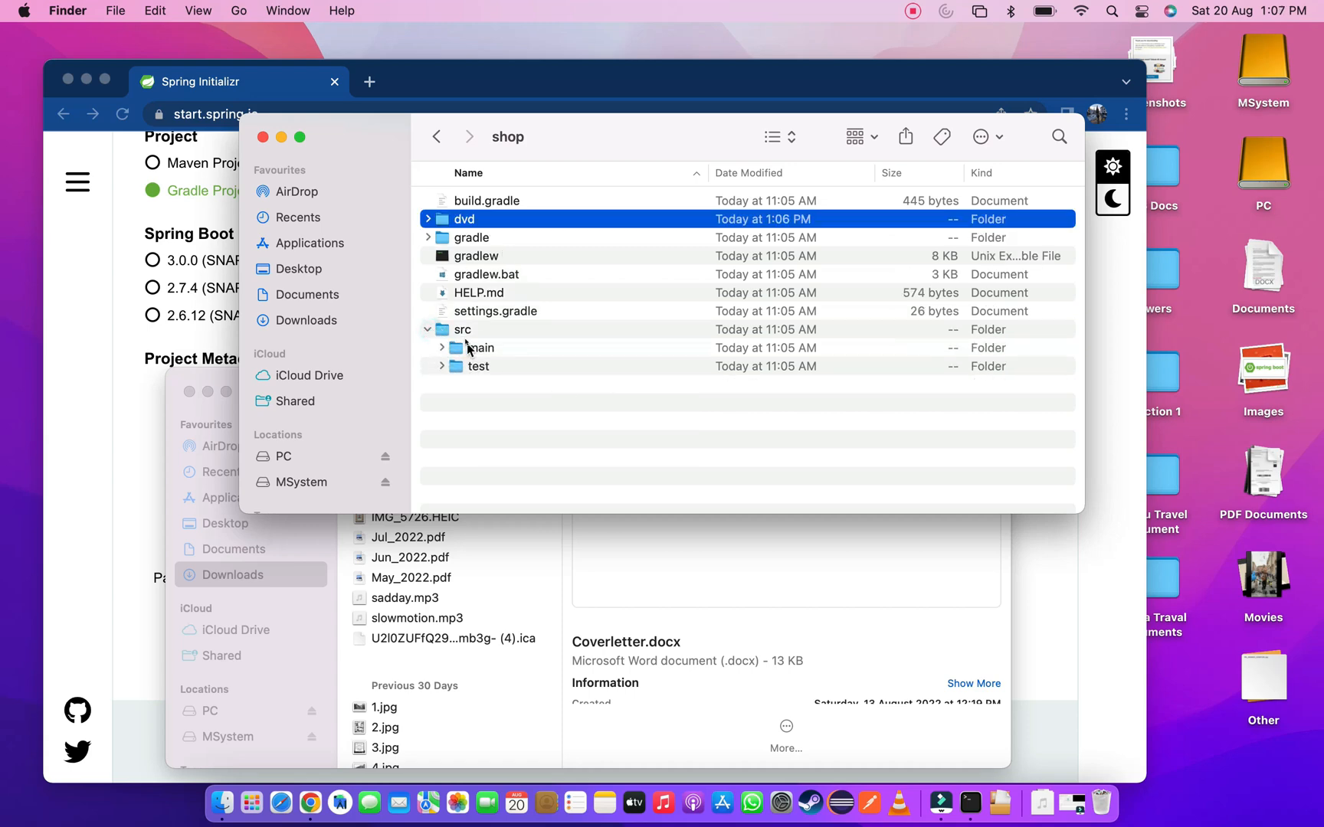
left_click(462, 330)
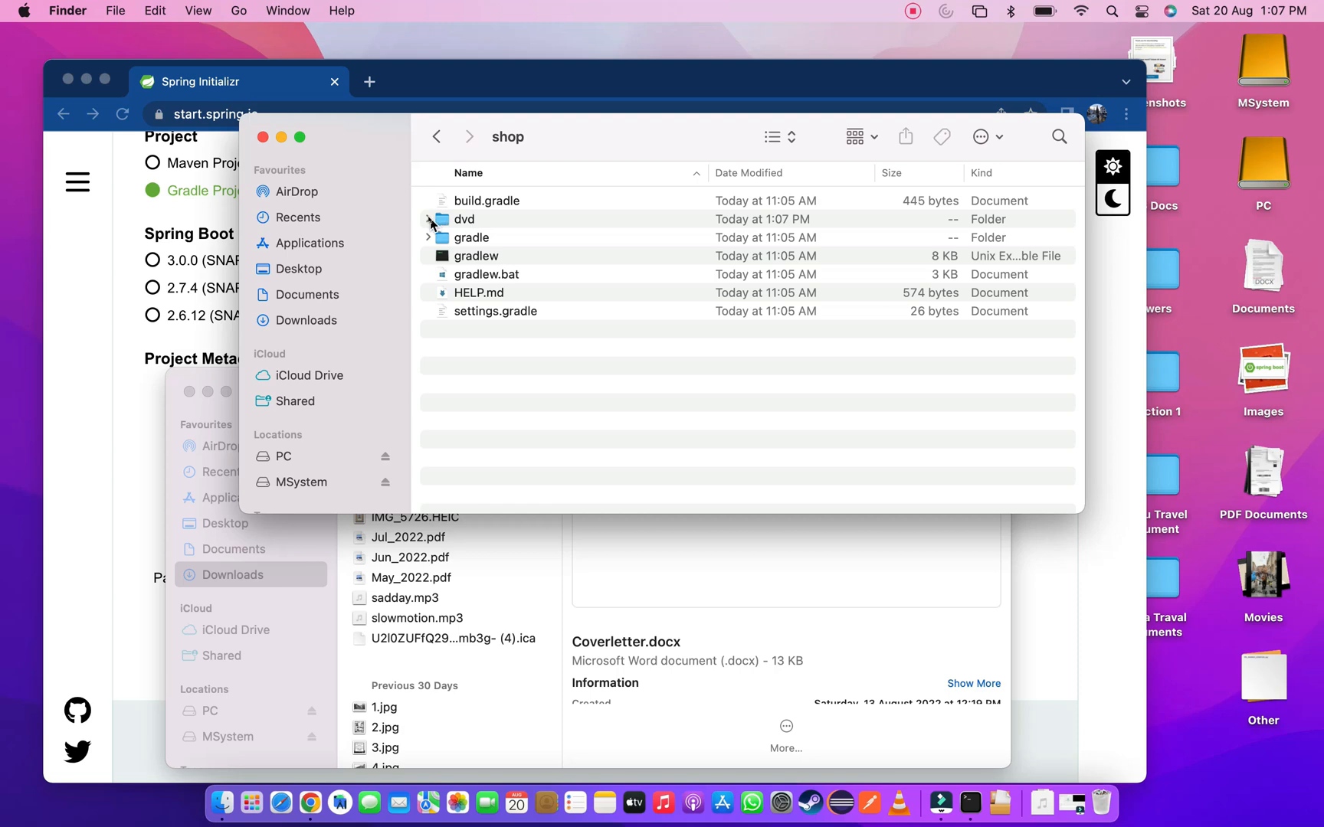
left_click(428, 219)
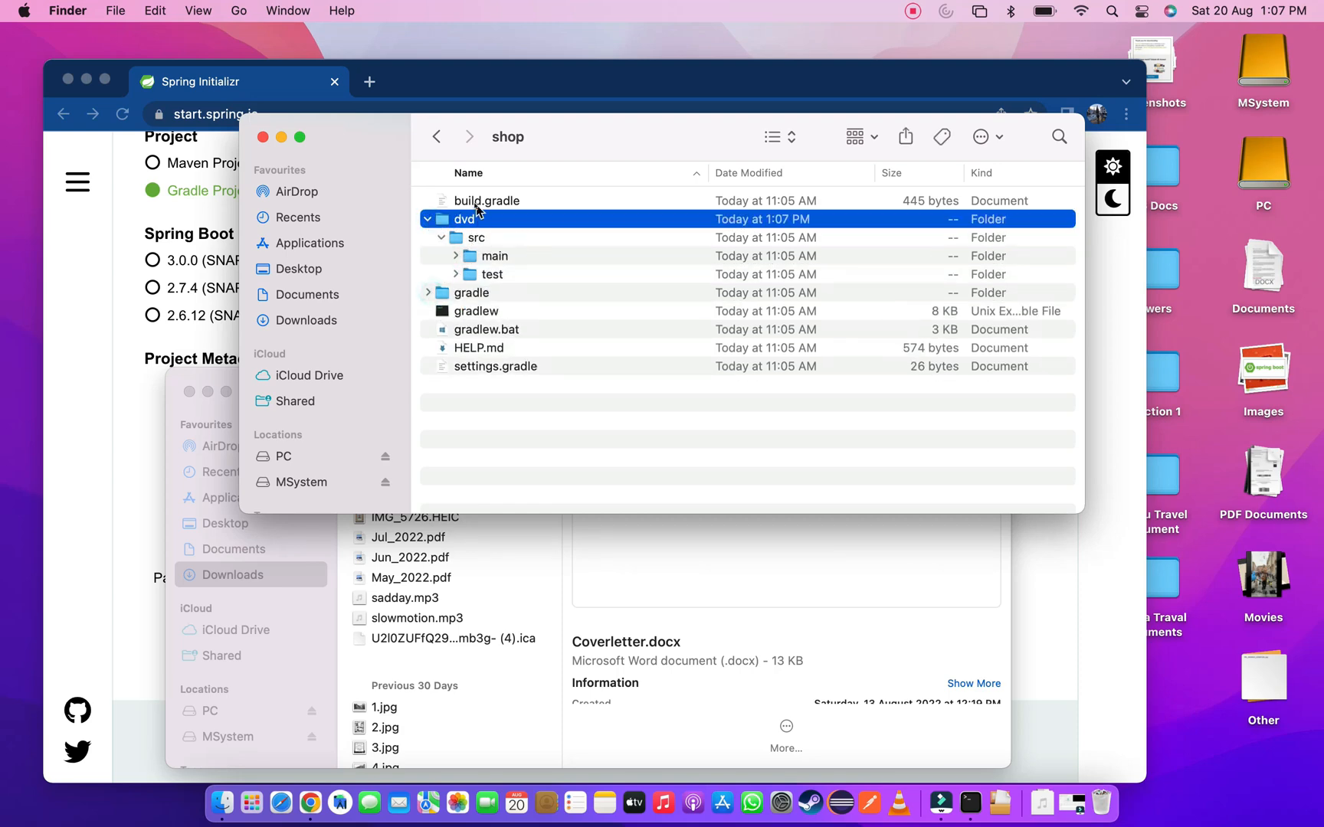
right_click(486, 201)
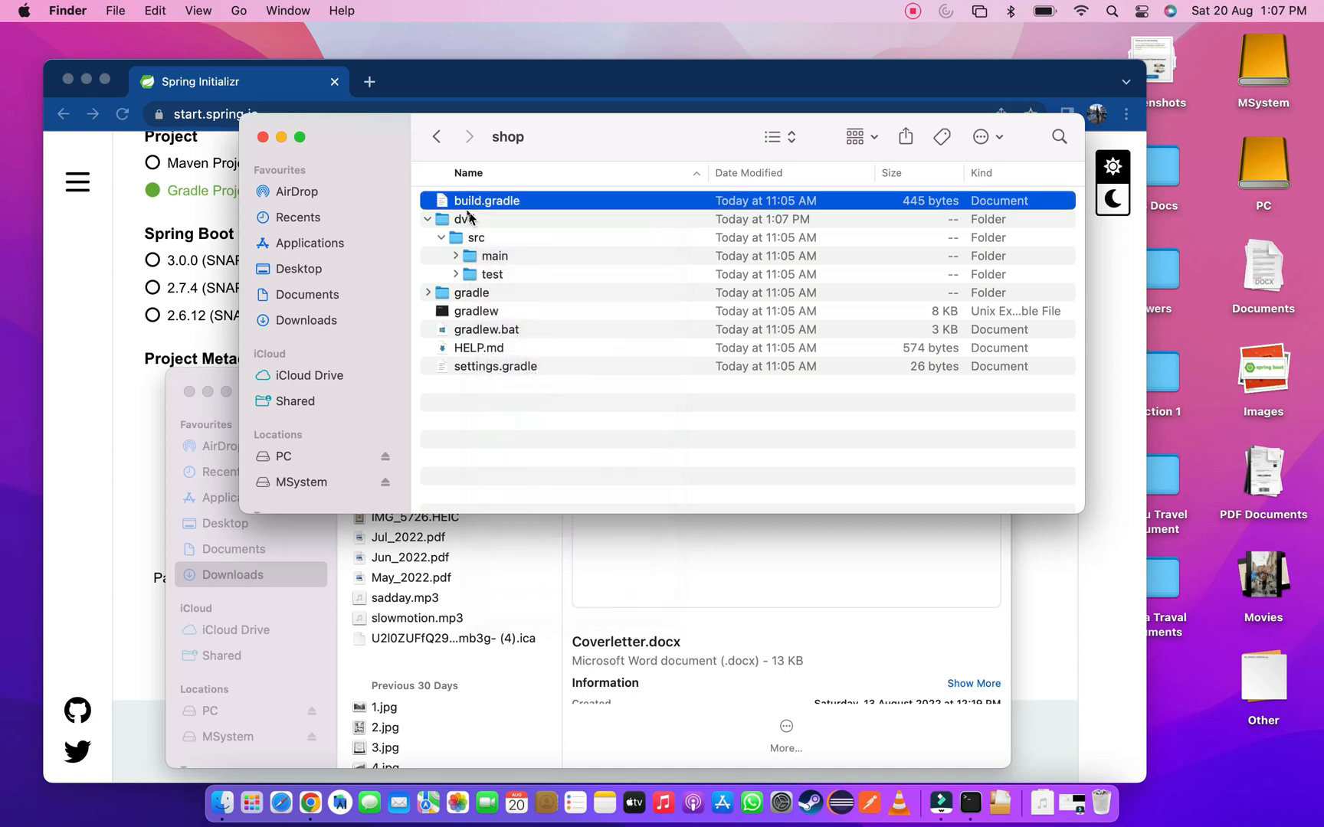
right_click(475, 219)
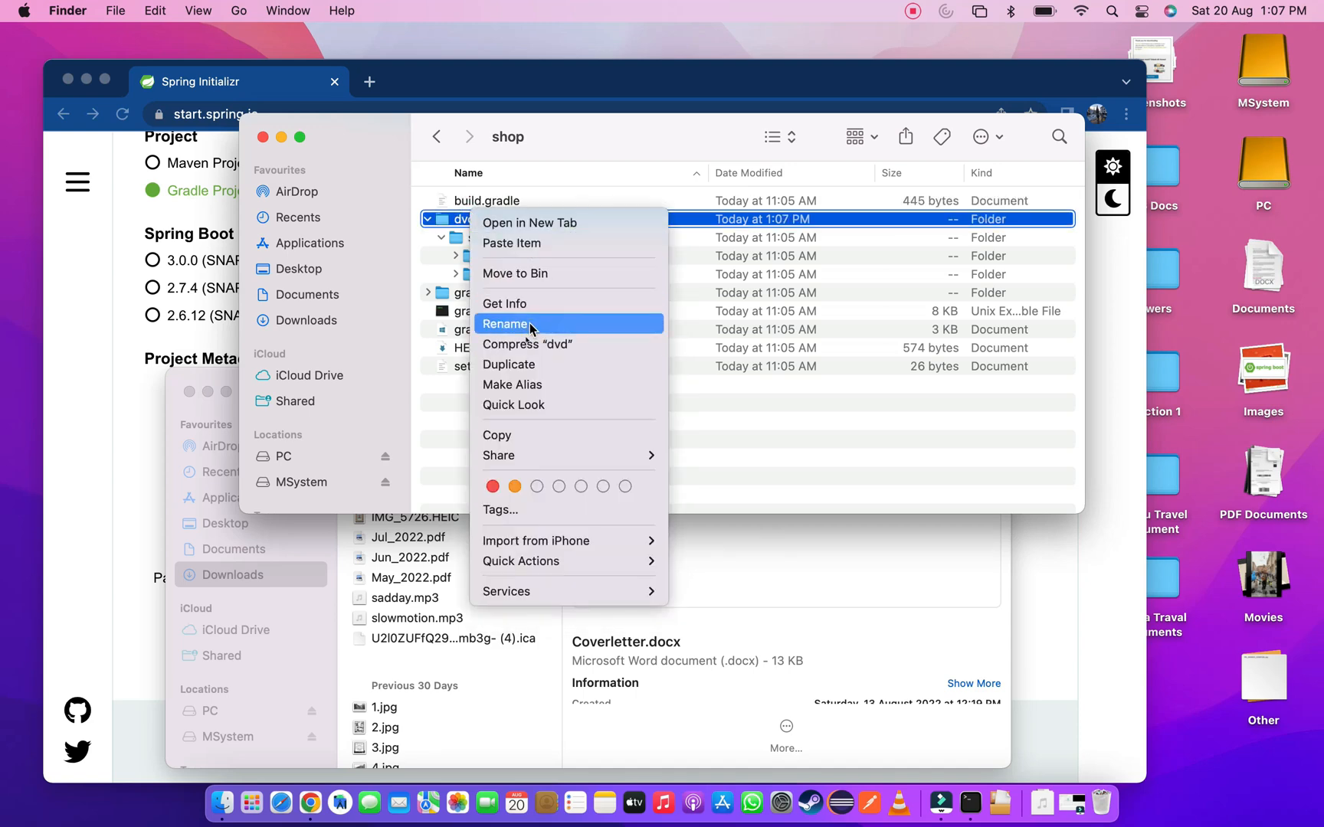
mouse_move(519, 244)
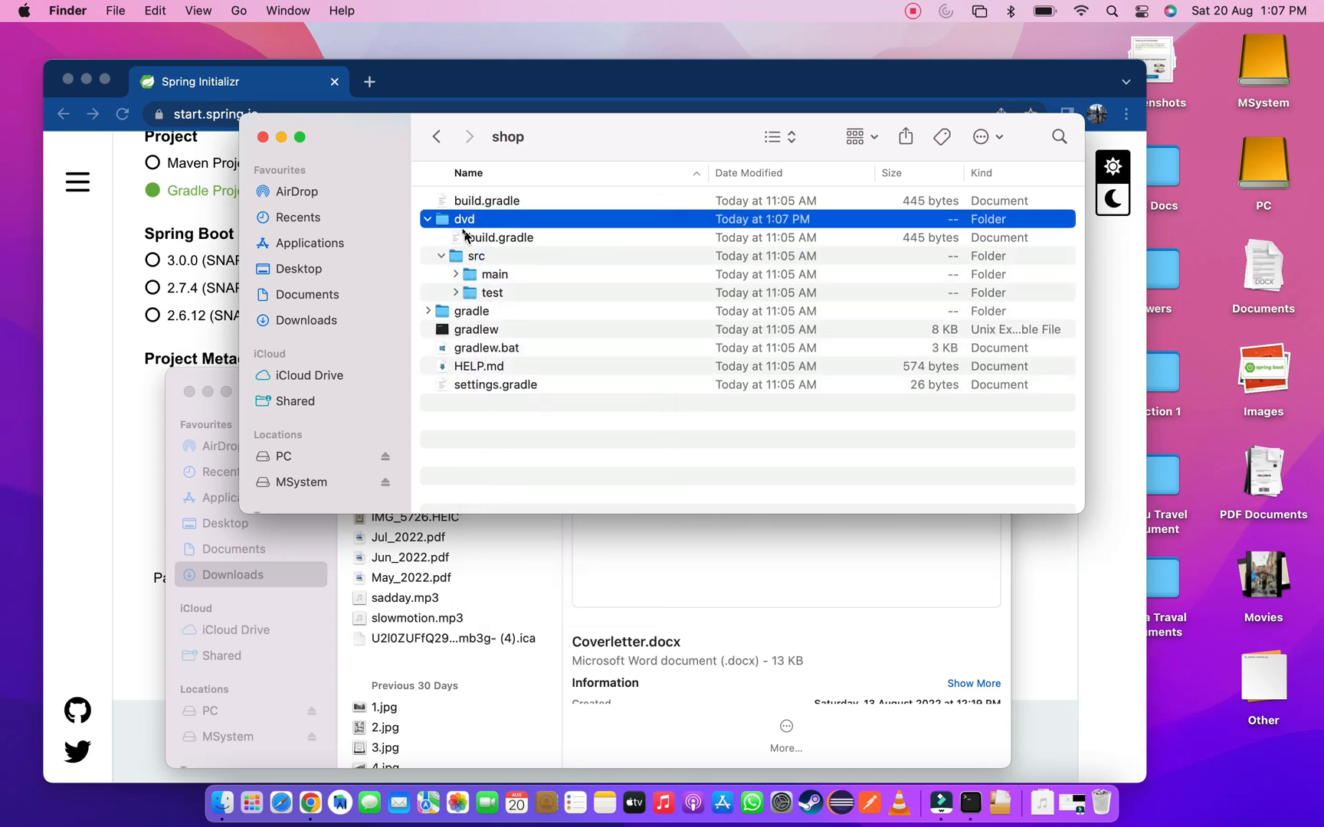
left_click(467, 420)
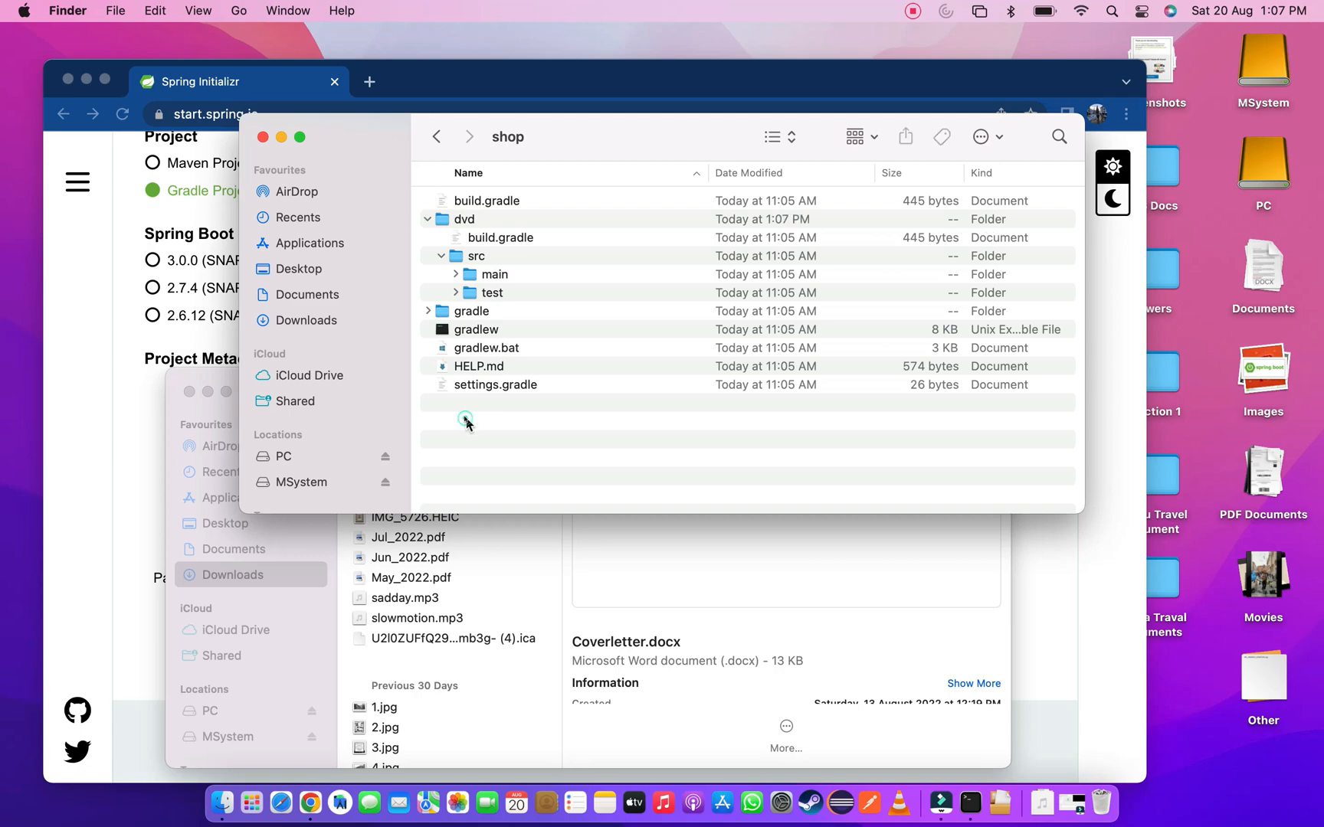
mouse_move(280, 798)
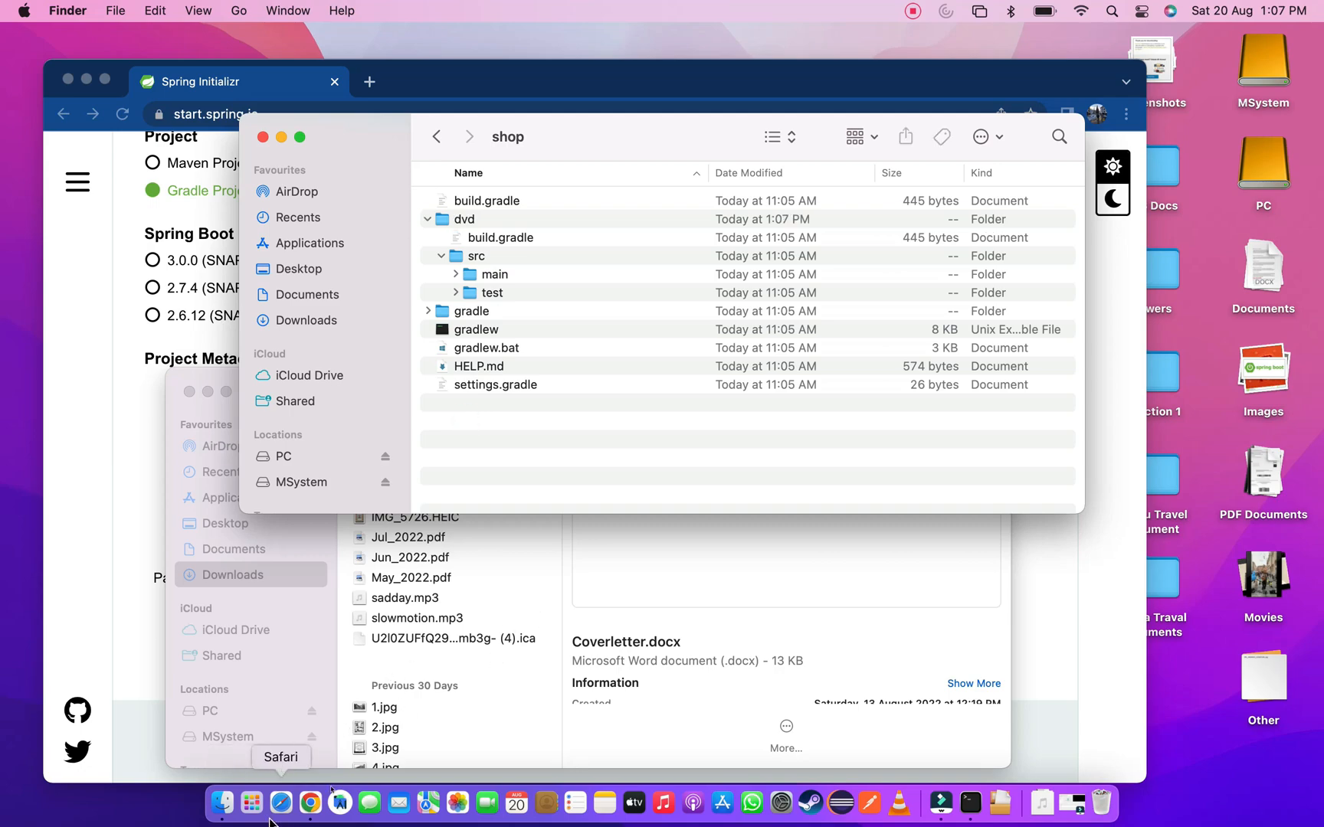
mouse_move(309, 803)
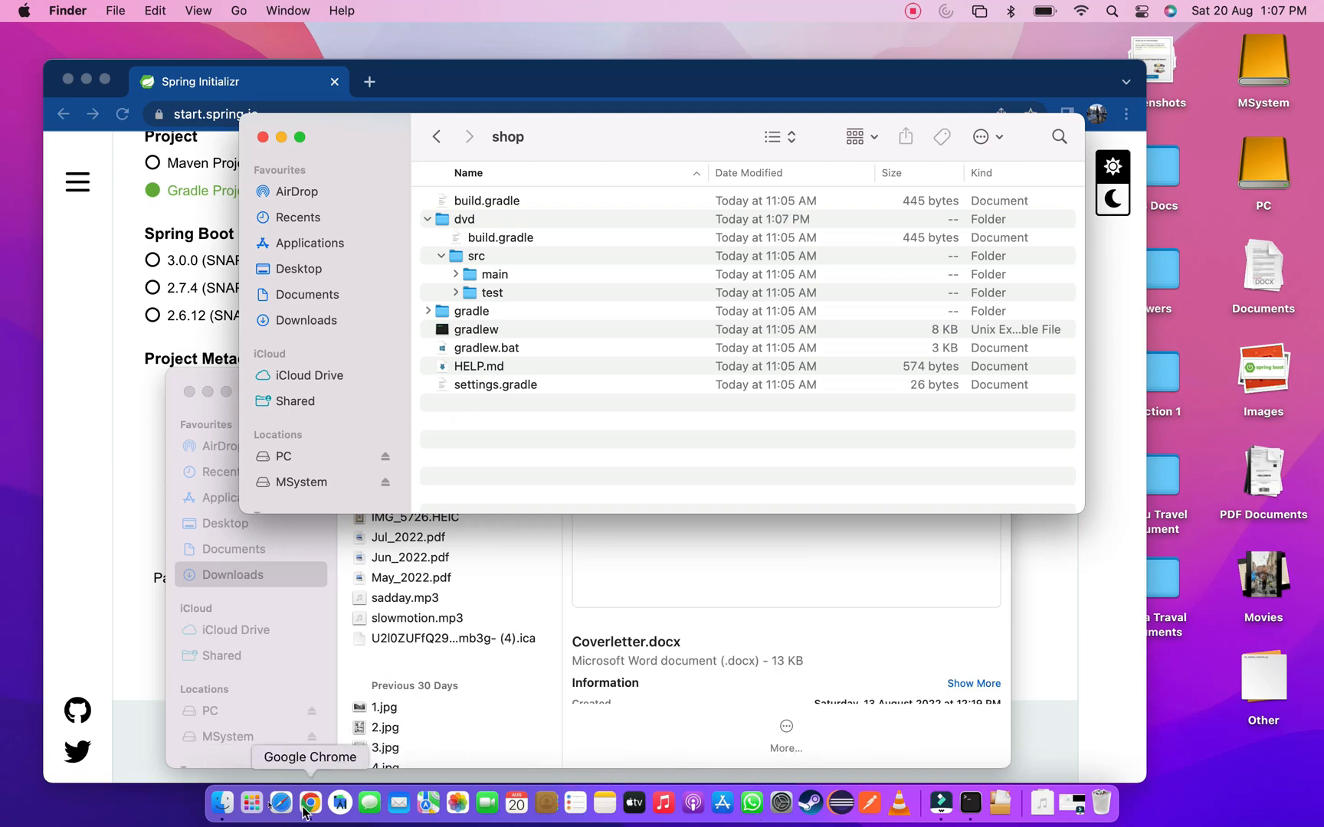
Launch IntelliJ, open the shop folder from the Welcome screen and trust it
left_click(252, 803)
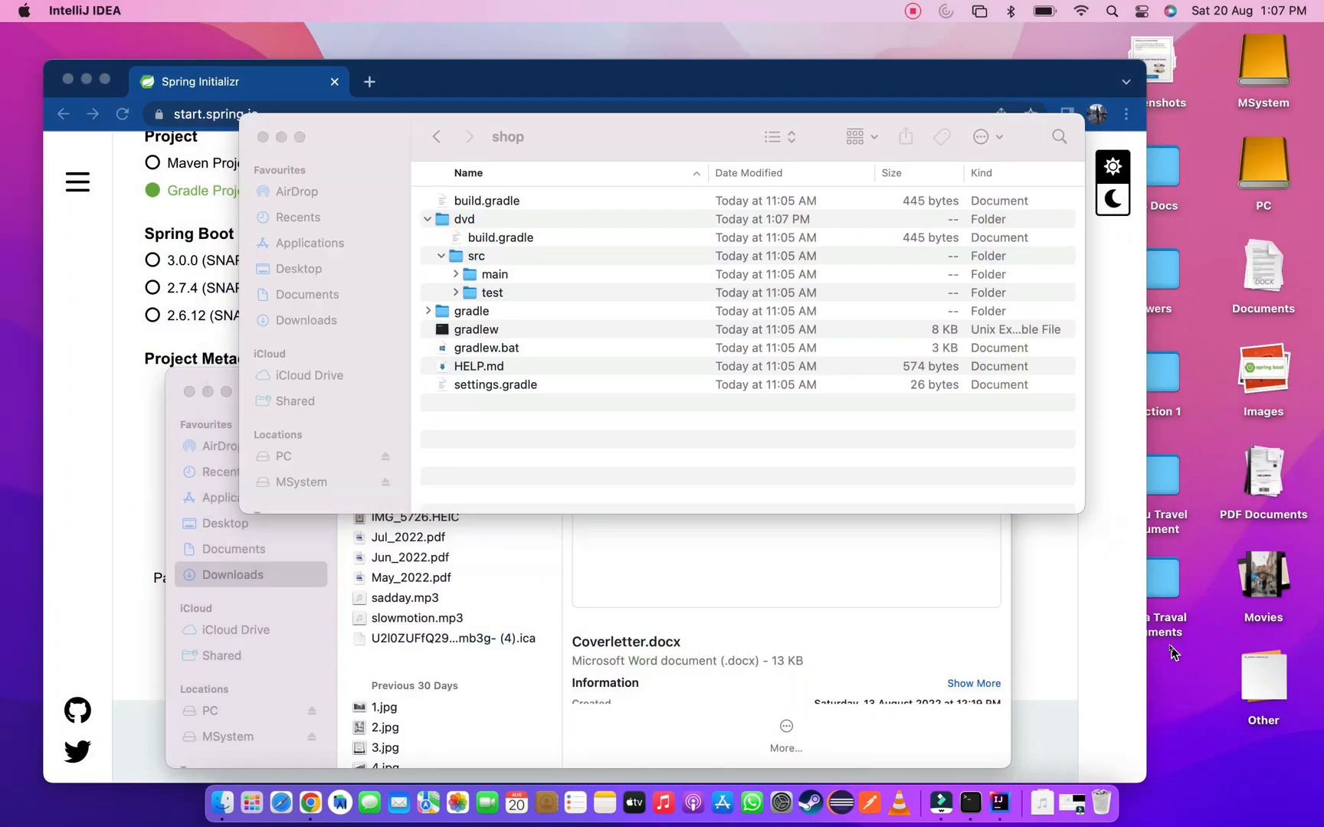
left_click(998, 803)
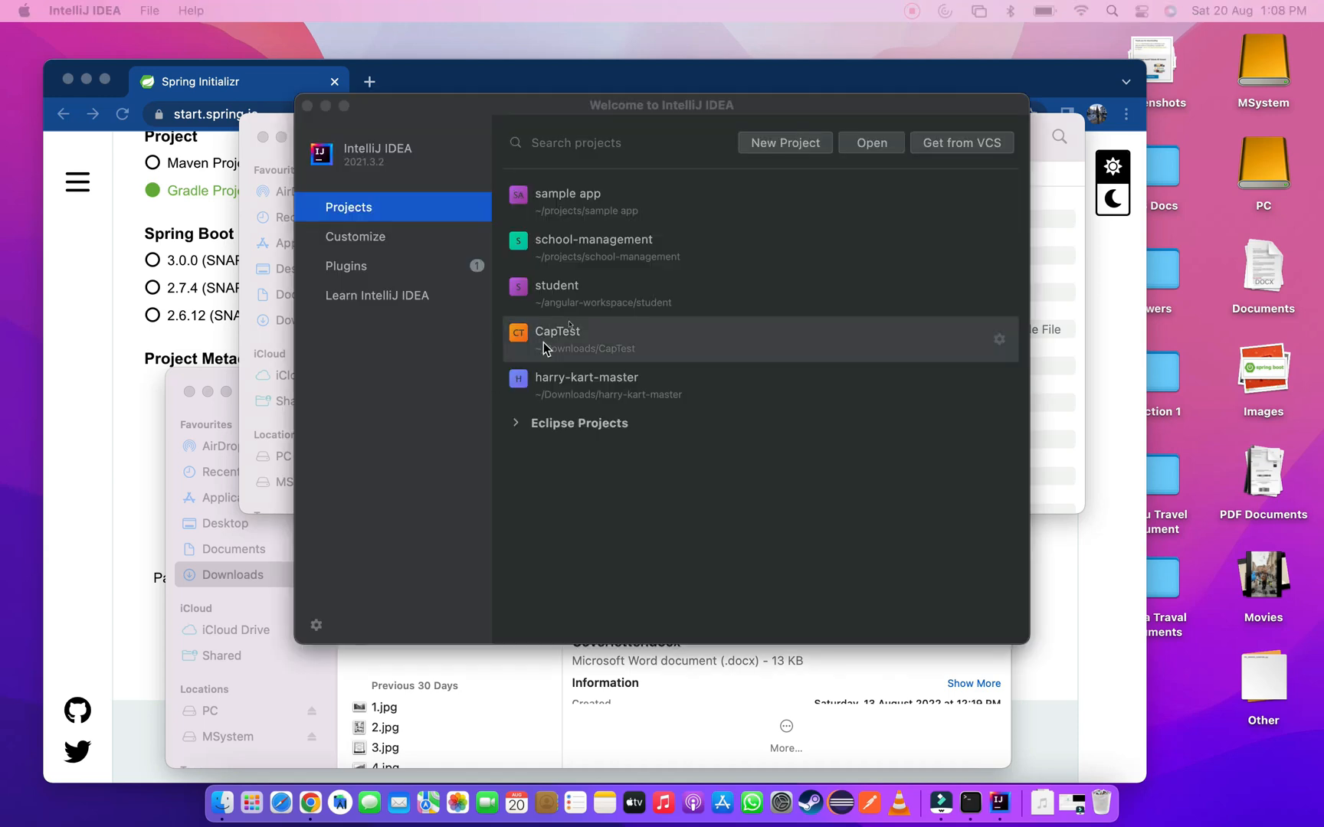
mouse_move(890, 145)
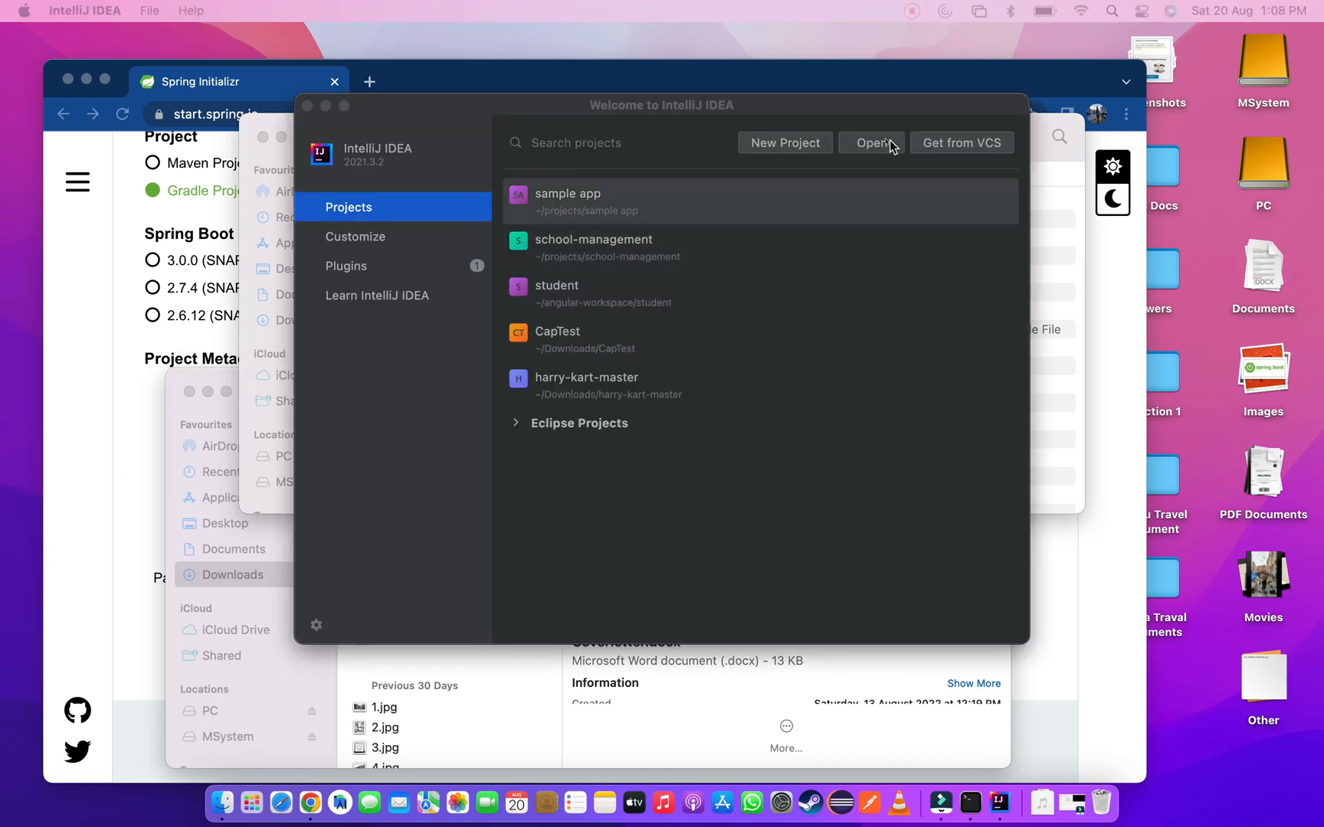
left_click(872, 143)
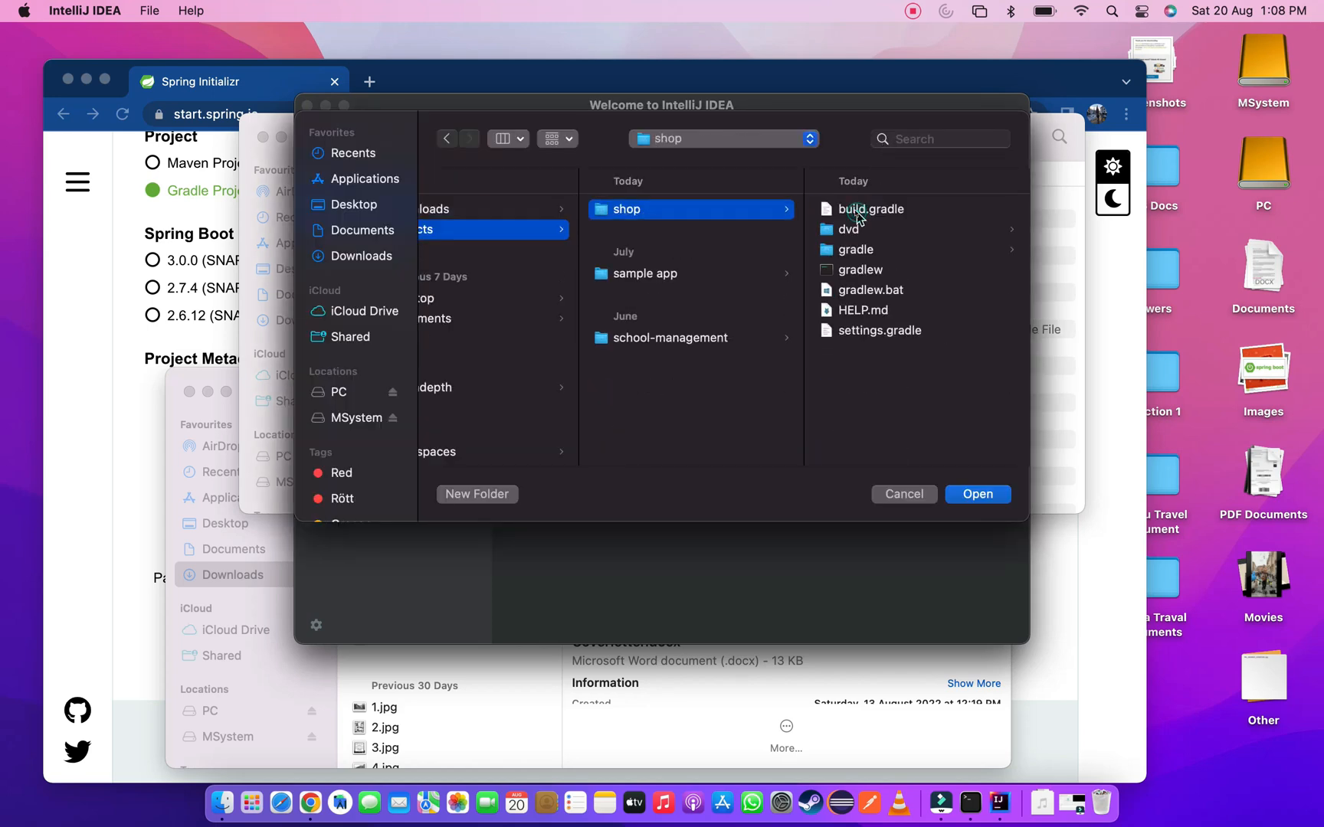
left_click(977, 493)
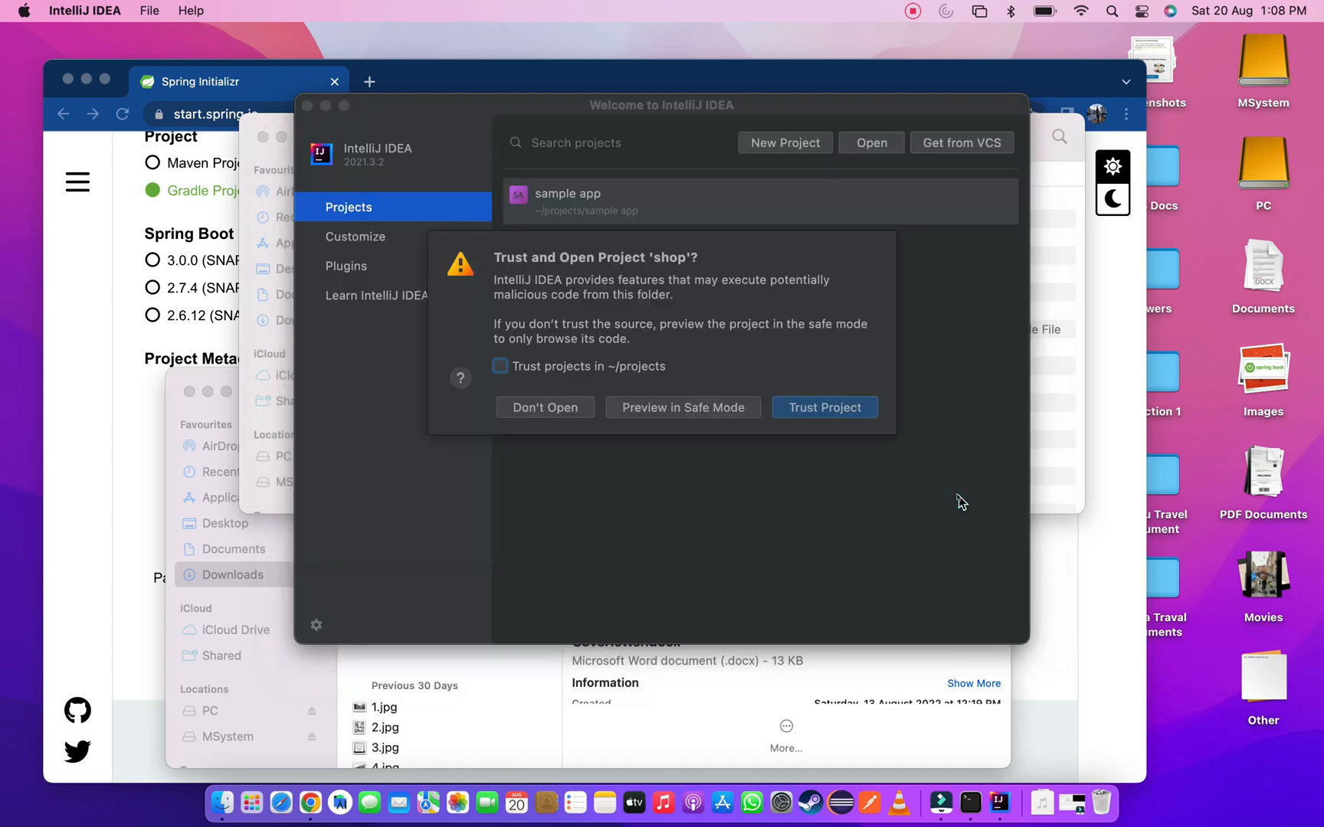
left_click(823, 408)
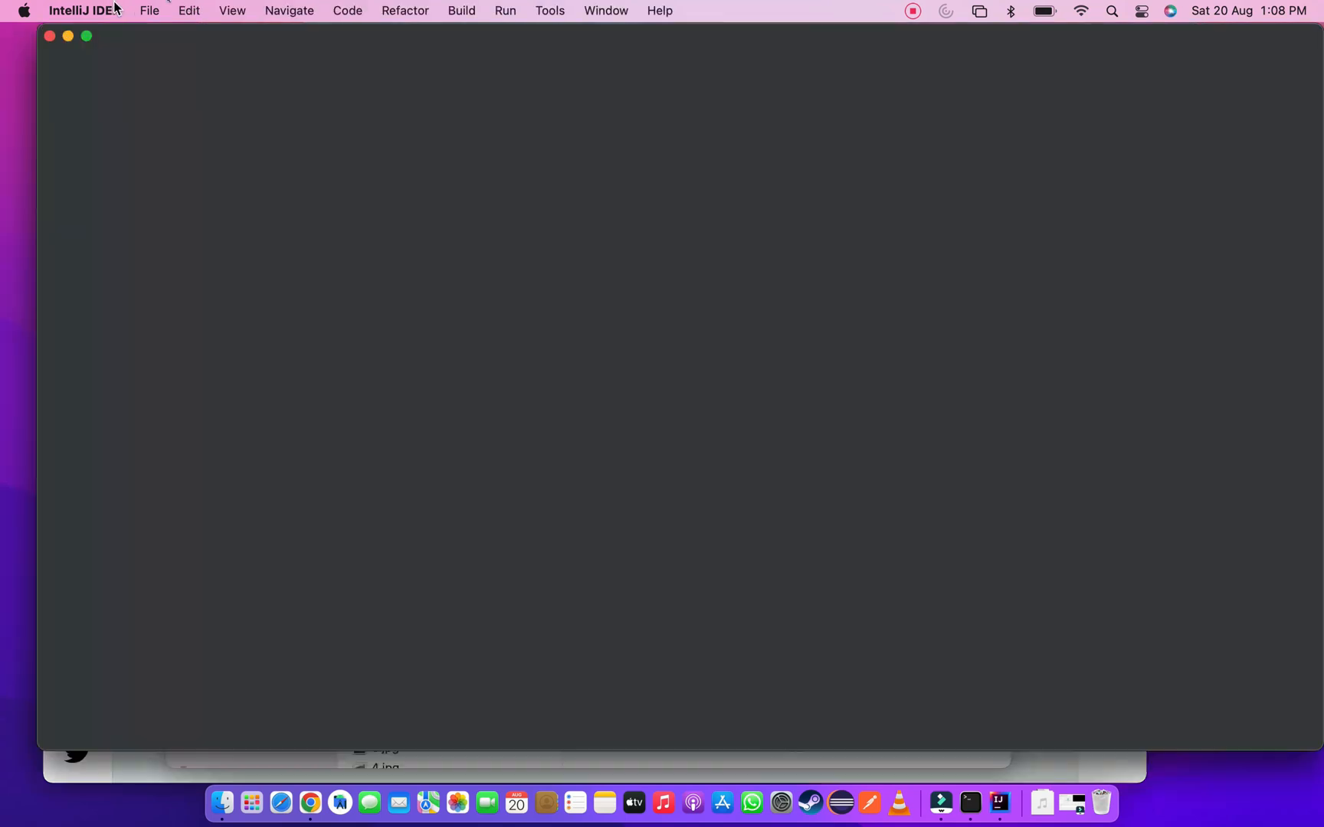
Expand dvd and its src in the Project tree, showing main, test and build.gradle
left_click(85, 35)
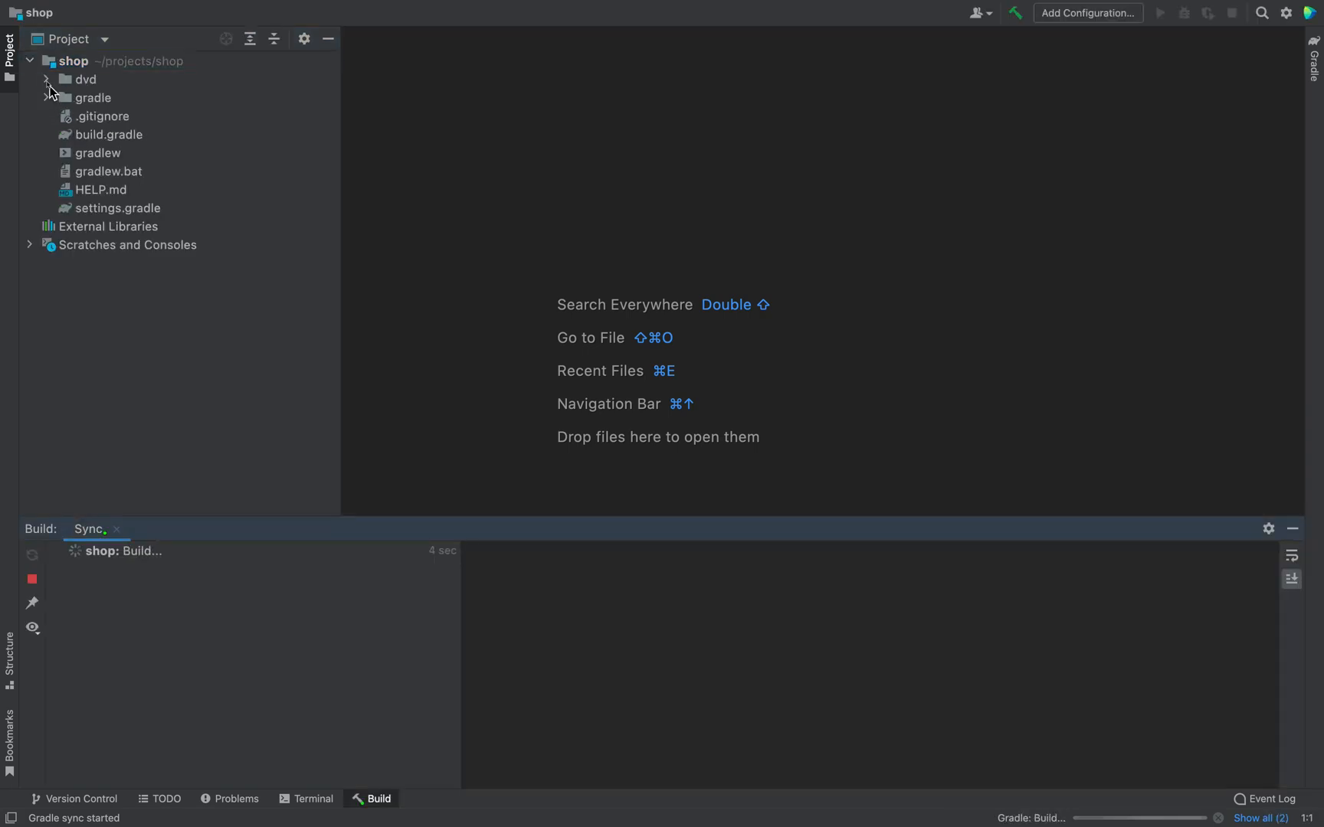
left_click(85, 78)
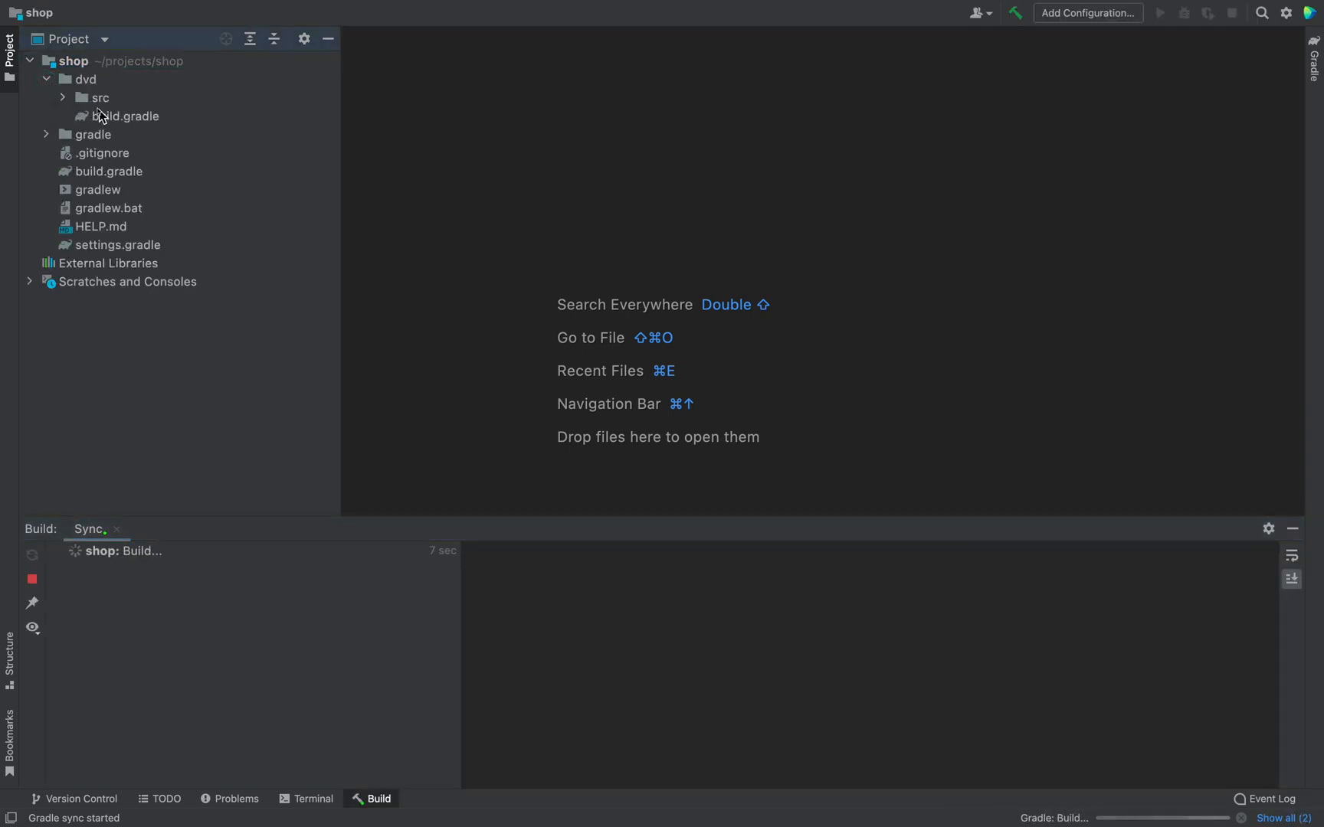
mouse_move(1016, 12)
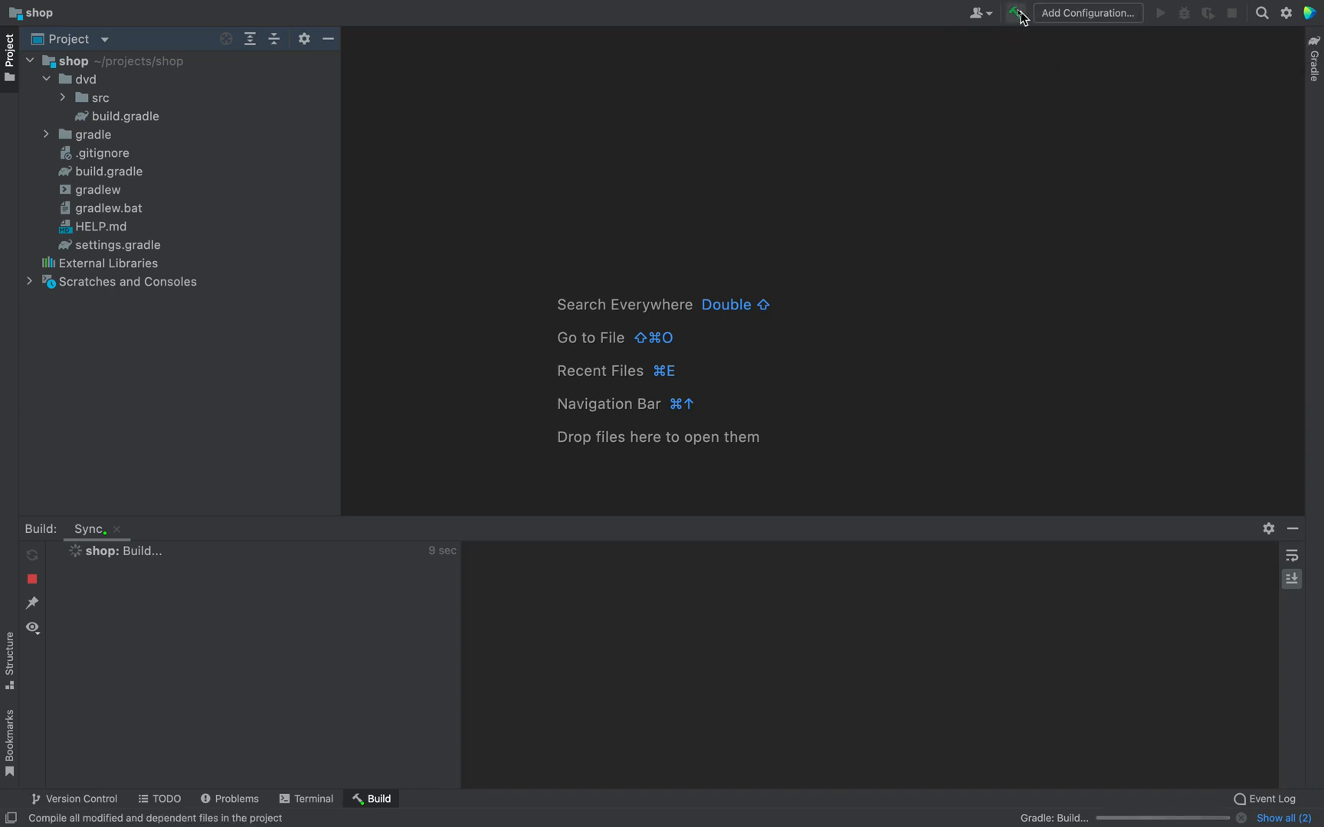
left_click(128, 115)
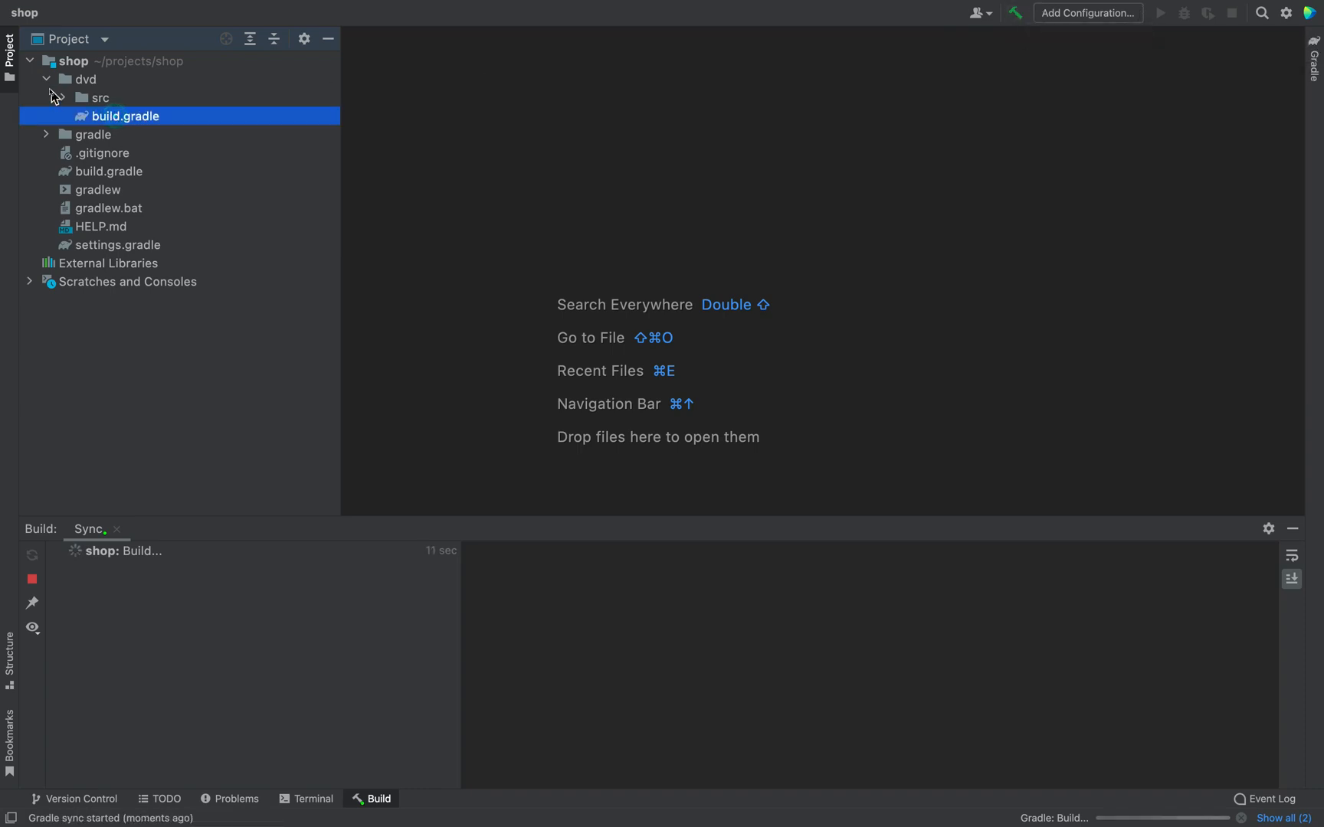
left_click(63, 97)
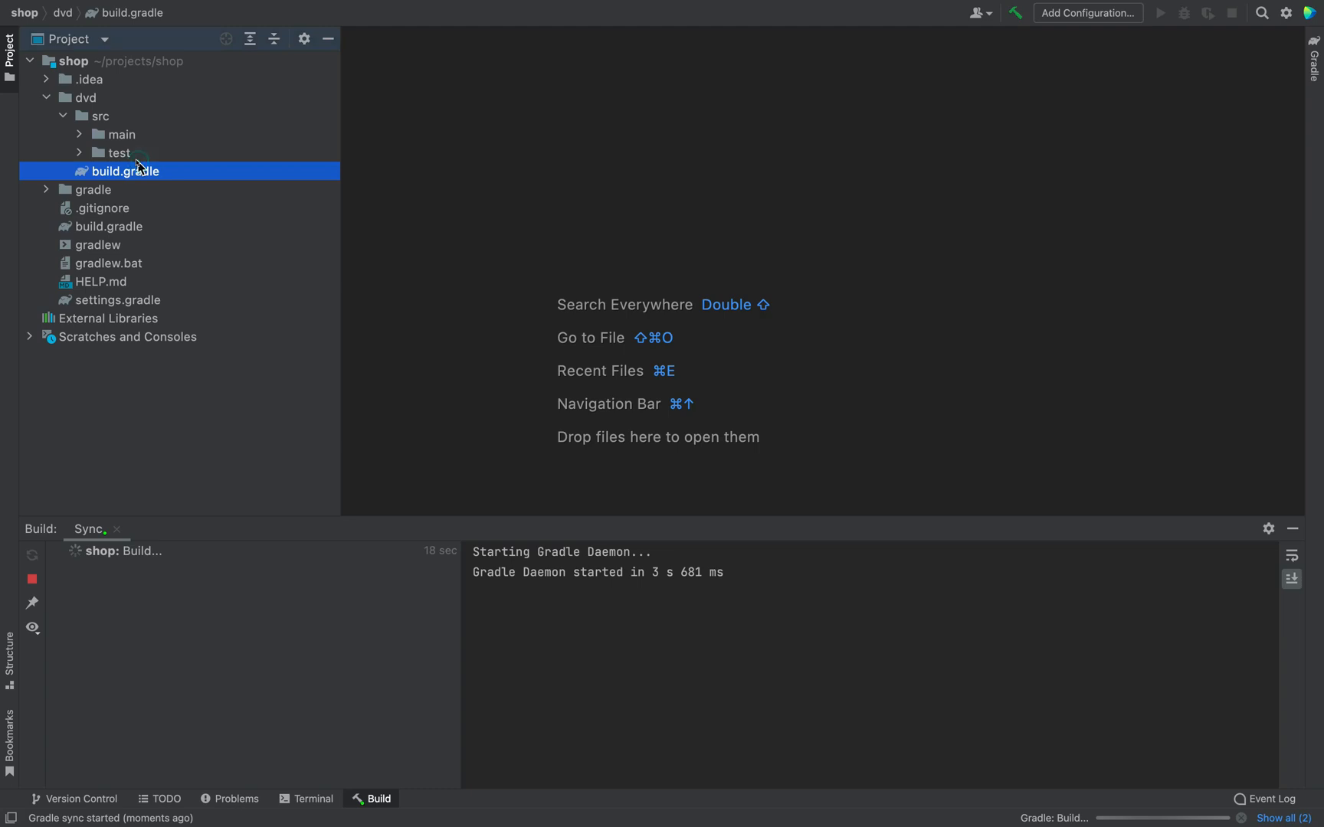
In dvd's build.gradle, drop plugin versions and extend group to com.app.rental.dvd
double_click(123, 170)
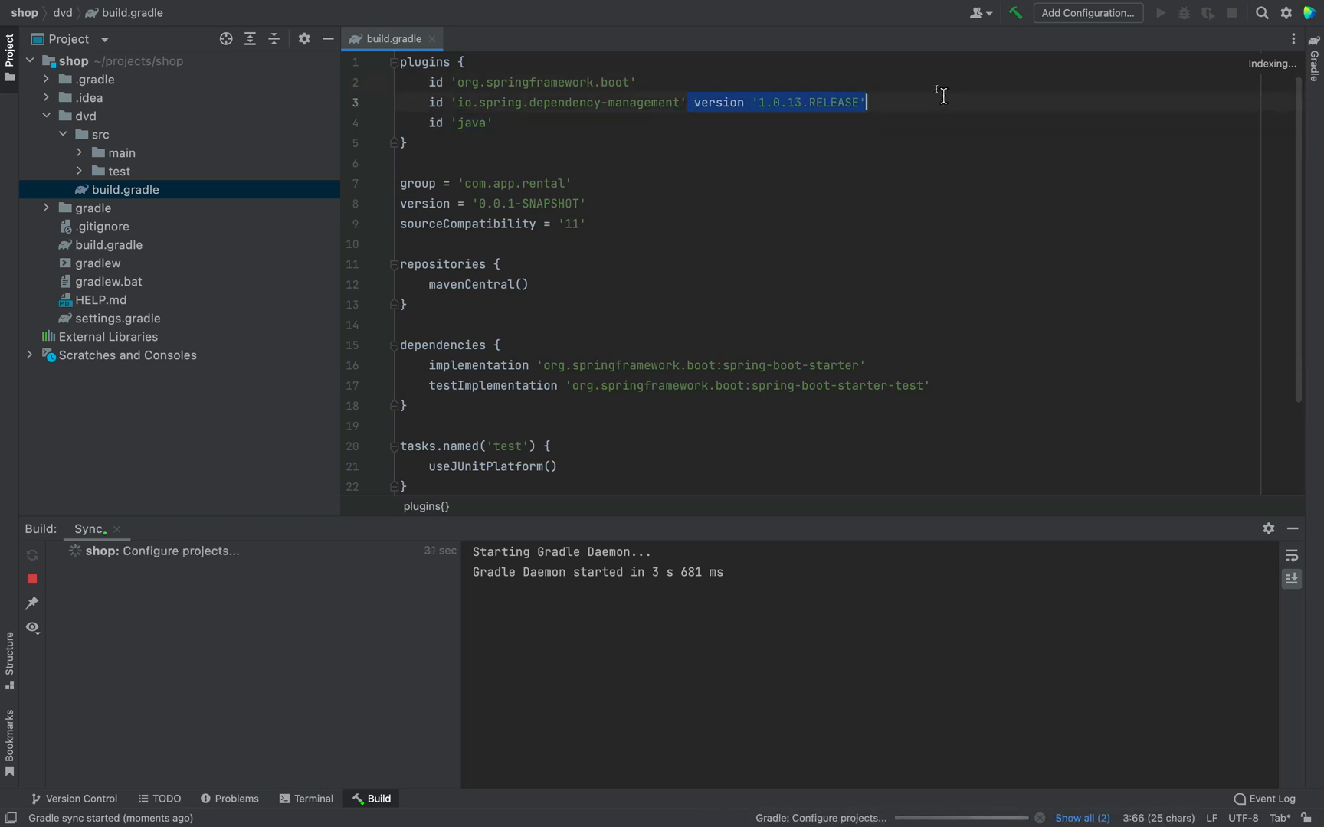
key("Delete")
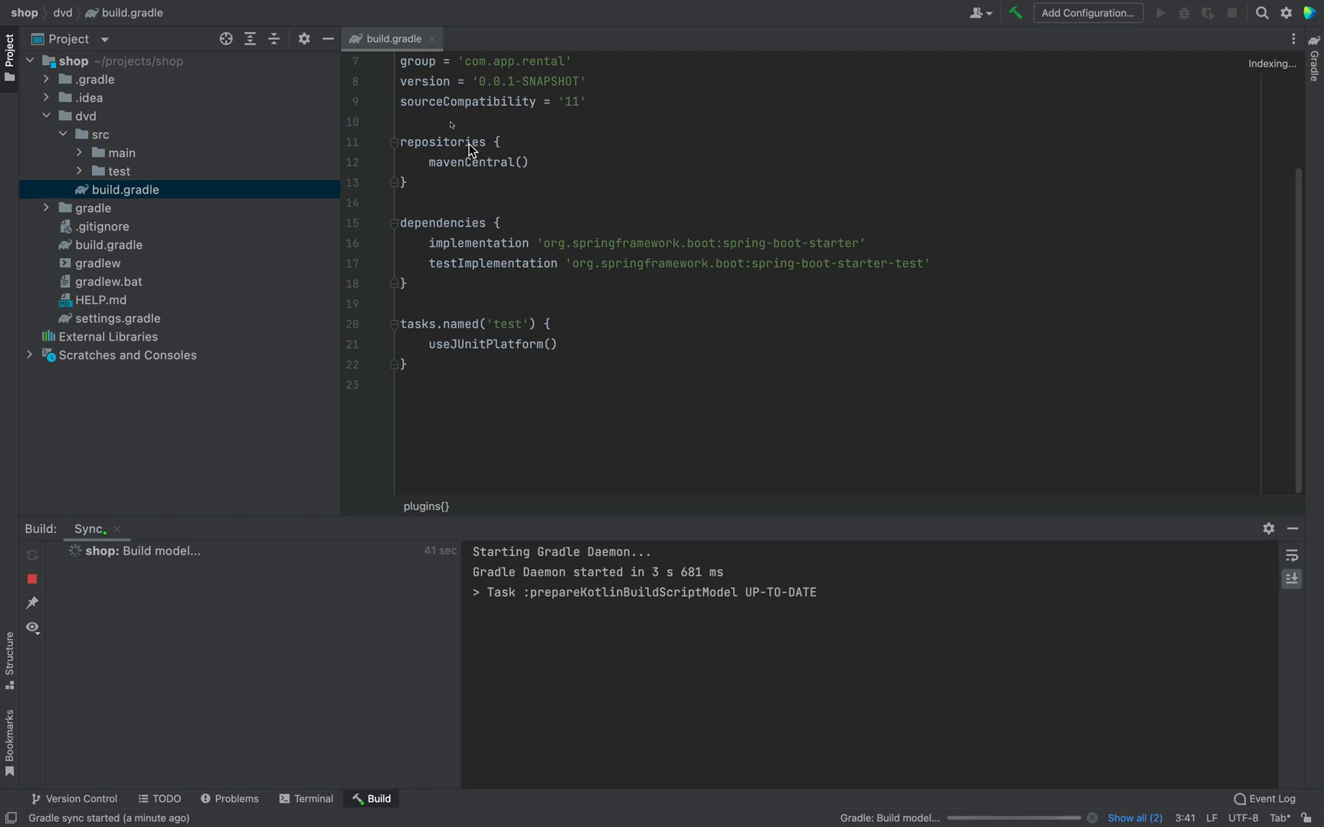
mouse_move(471, 368)
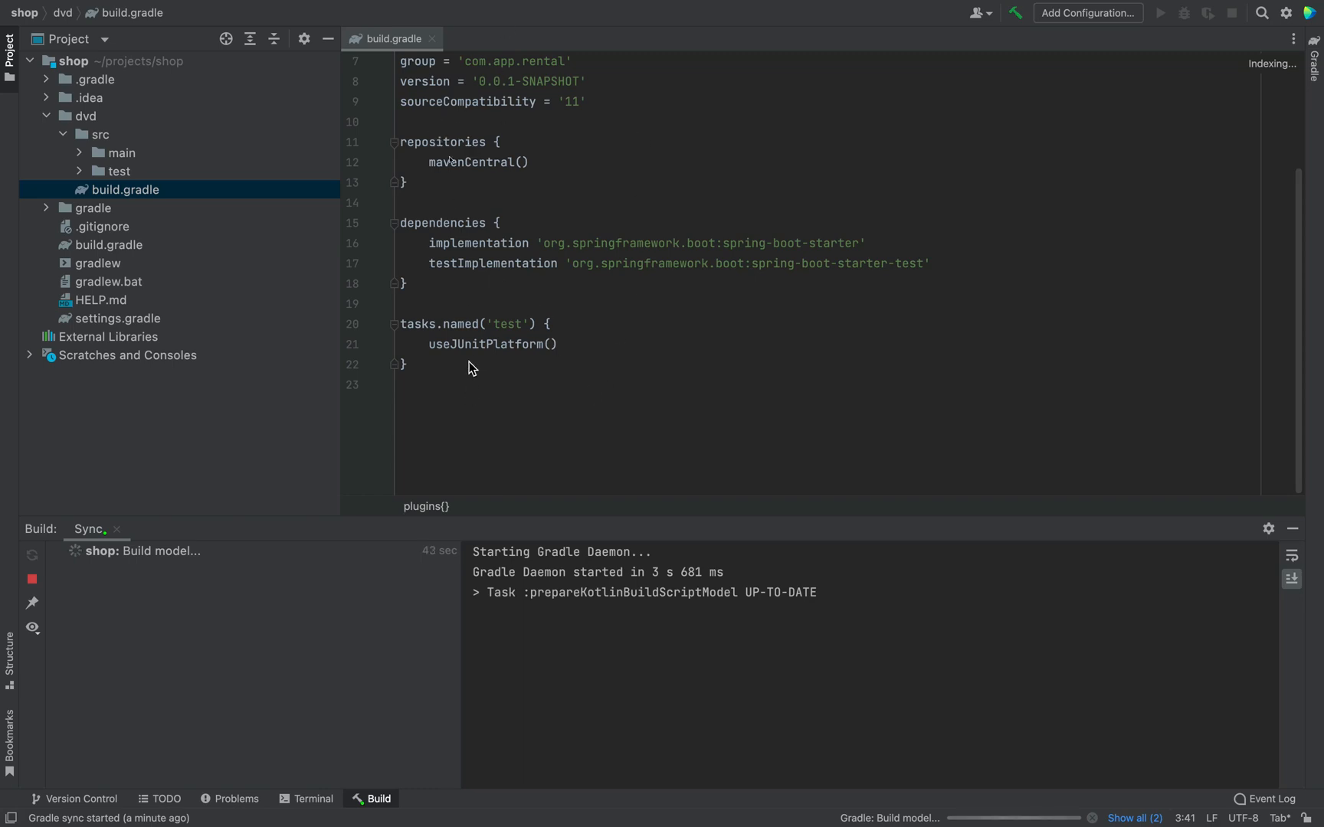
left_click(416, 182)
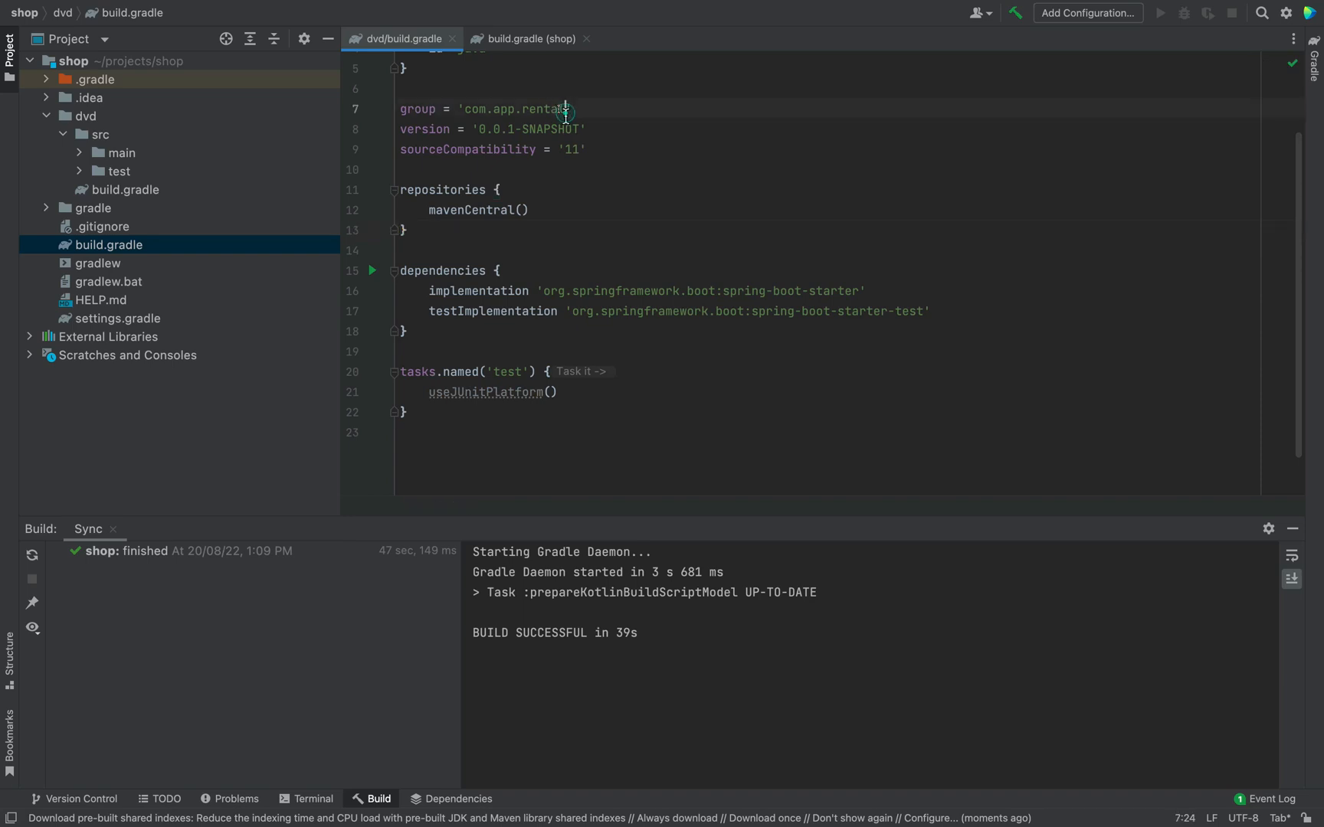
type(".dvd")
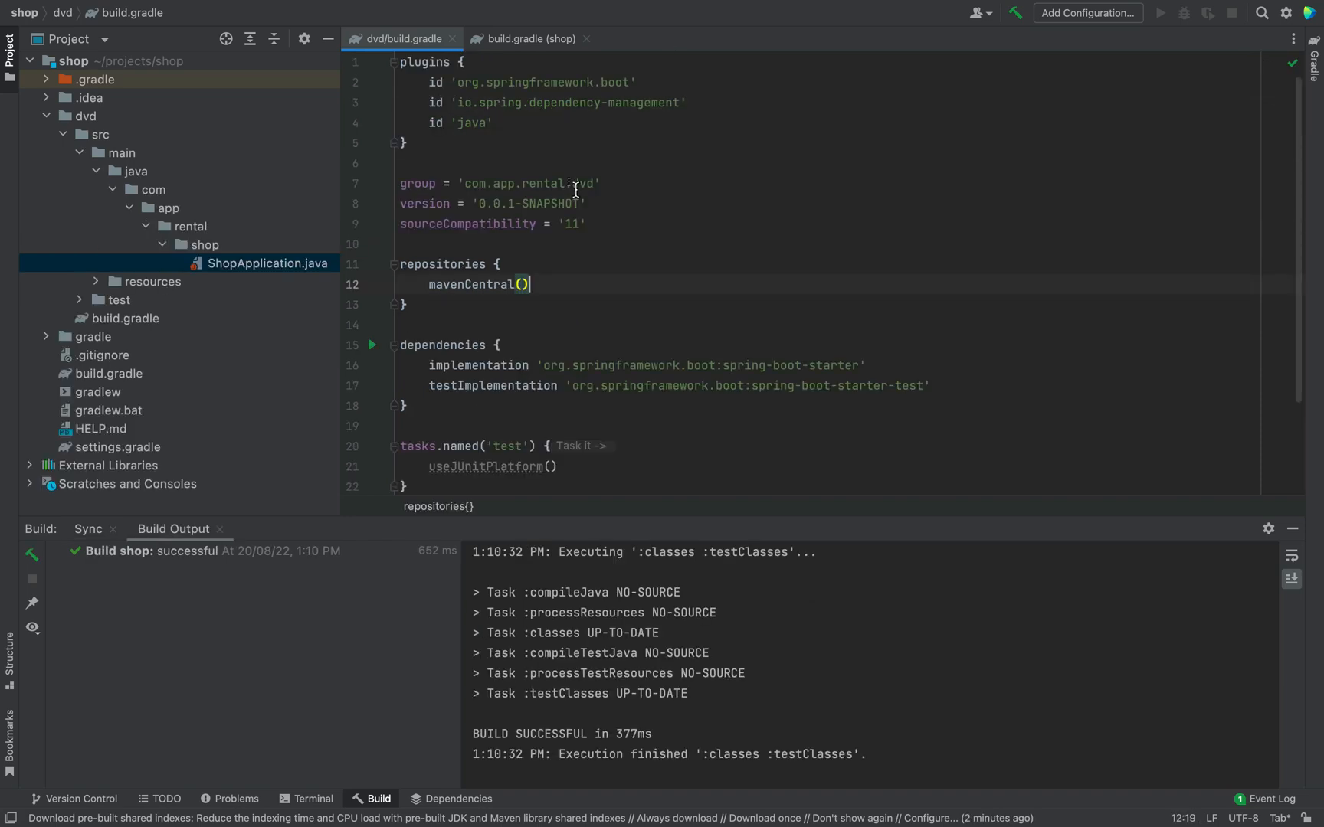
left_click(530, 38)
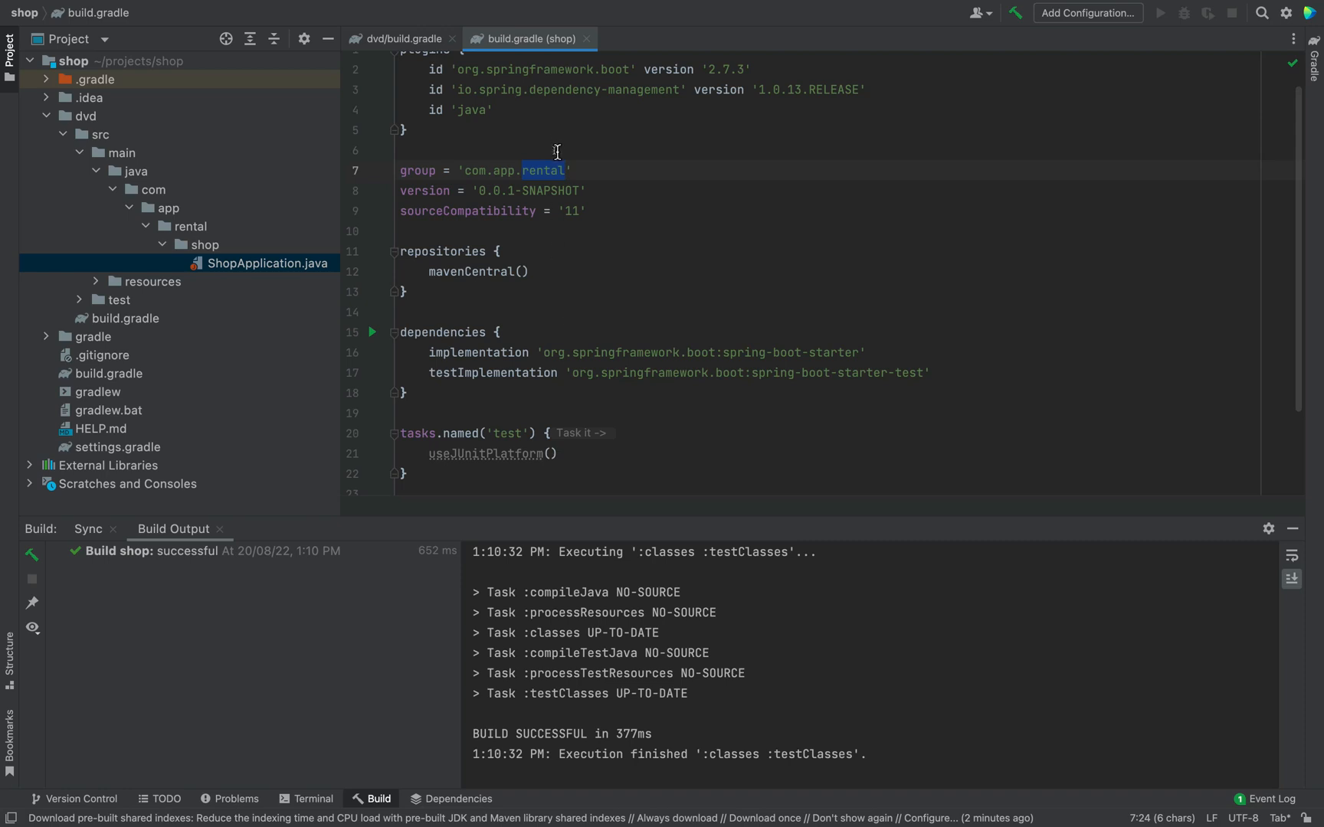
mouse_move(581, 191)
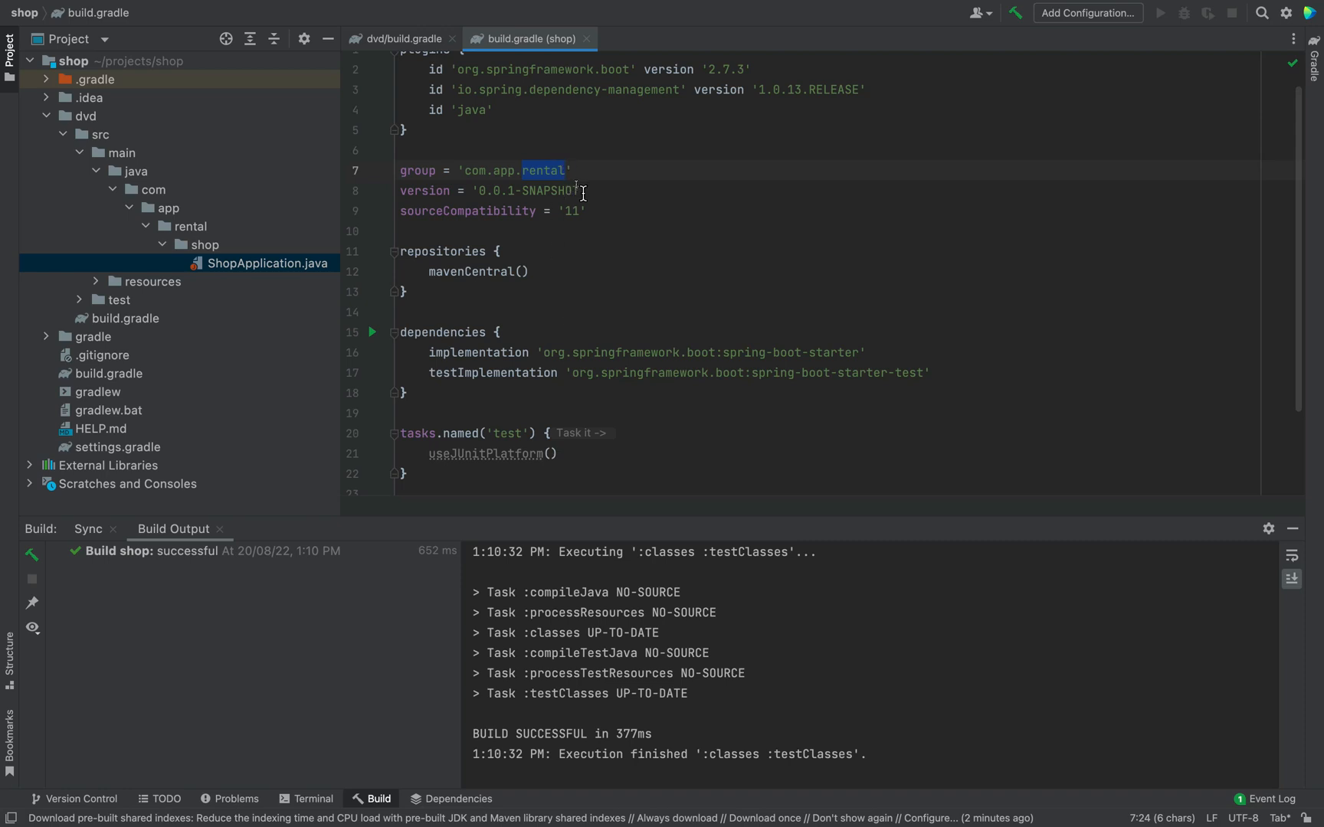
Delete the version line and start an allprojects block above repositories
left_click(587, 190)
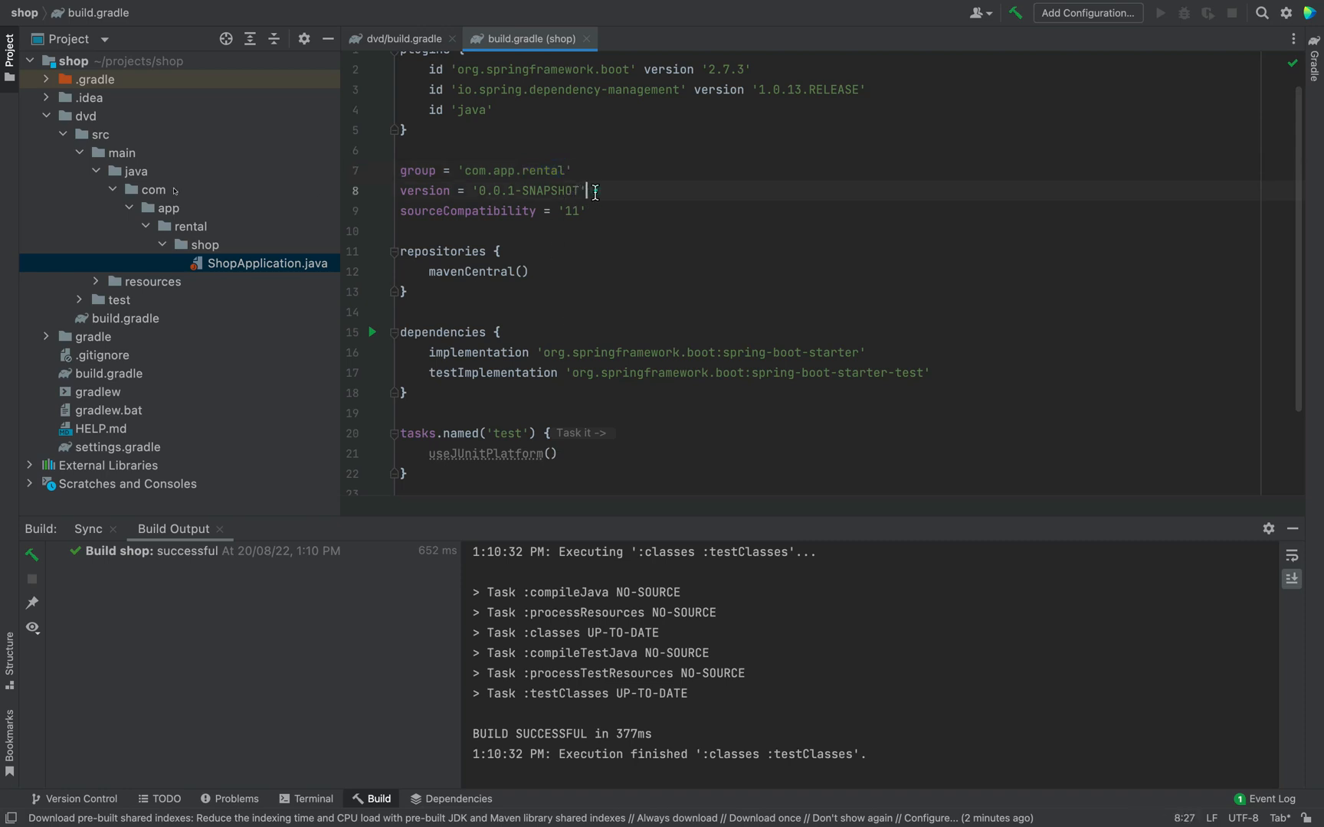
key("Delete")
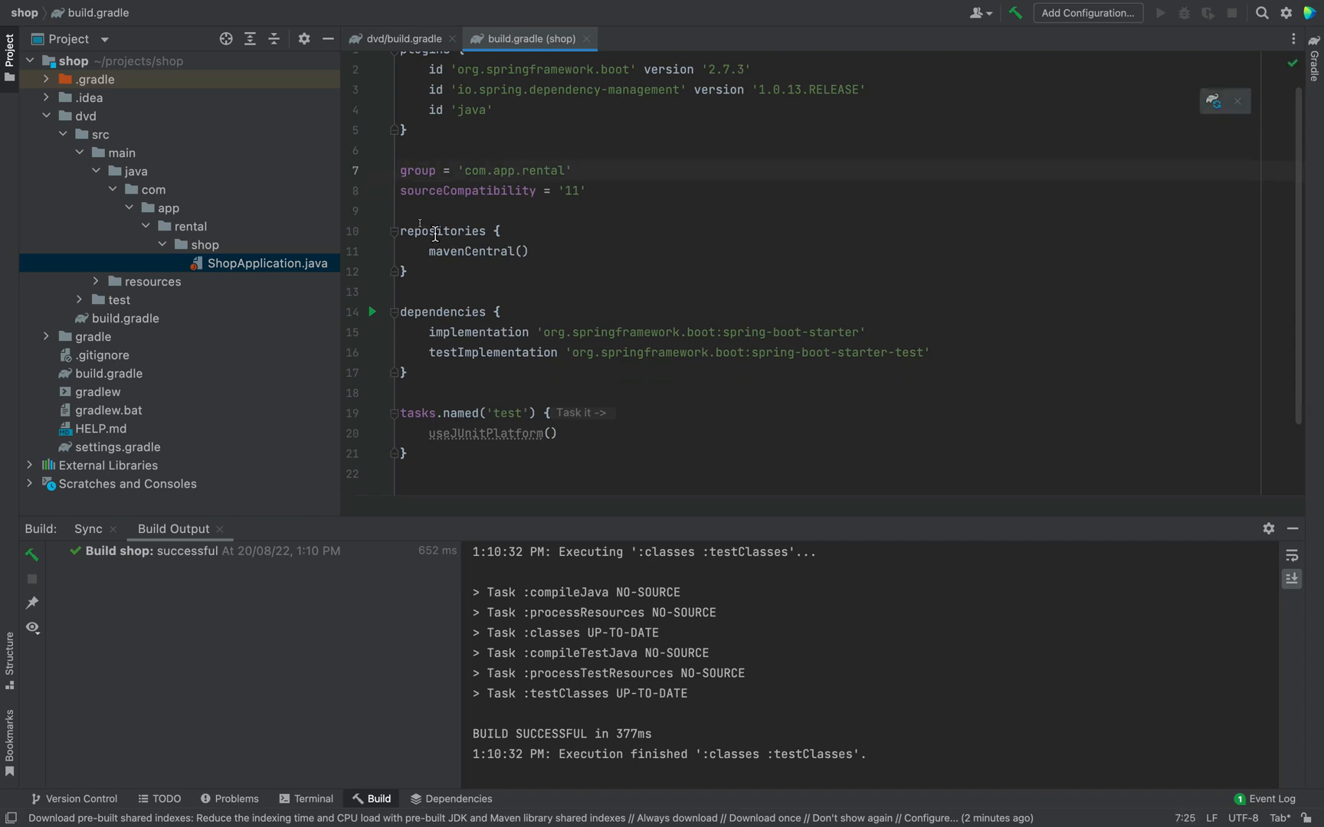
mouse_move(446, 229)
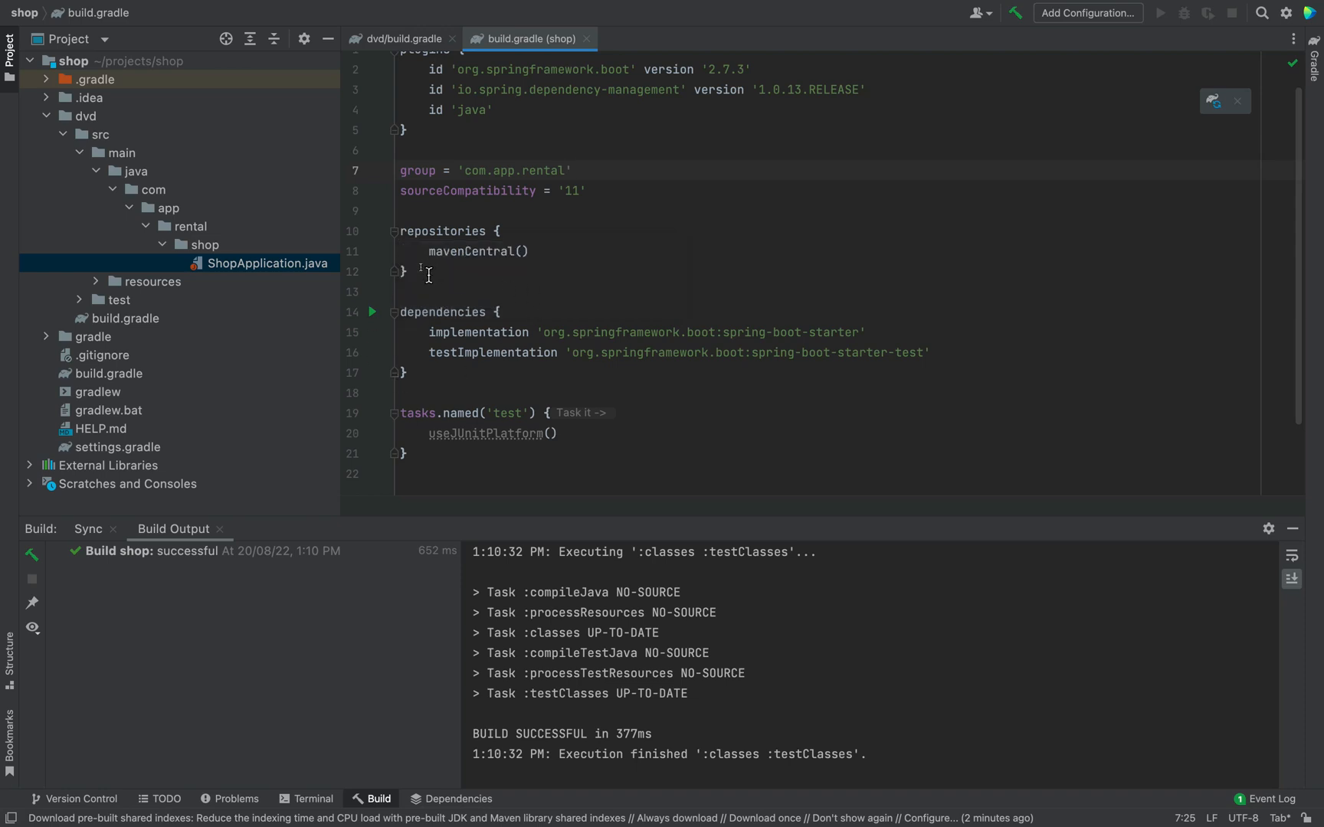
left_click(370, 311)
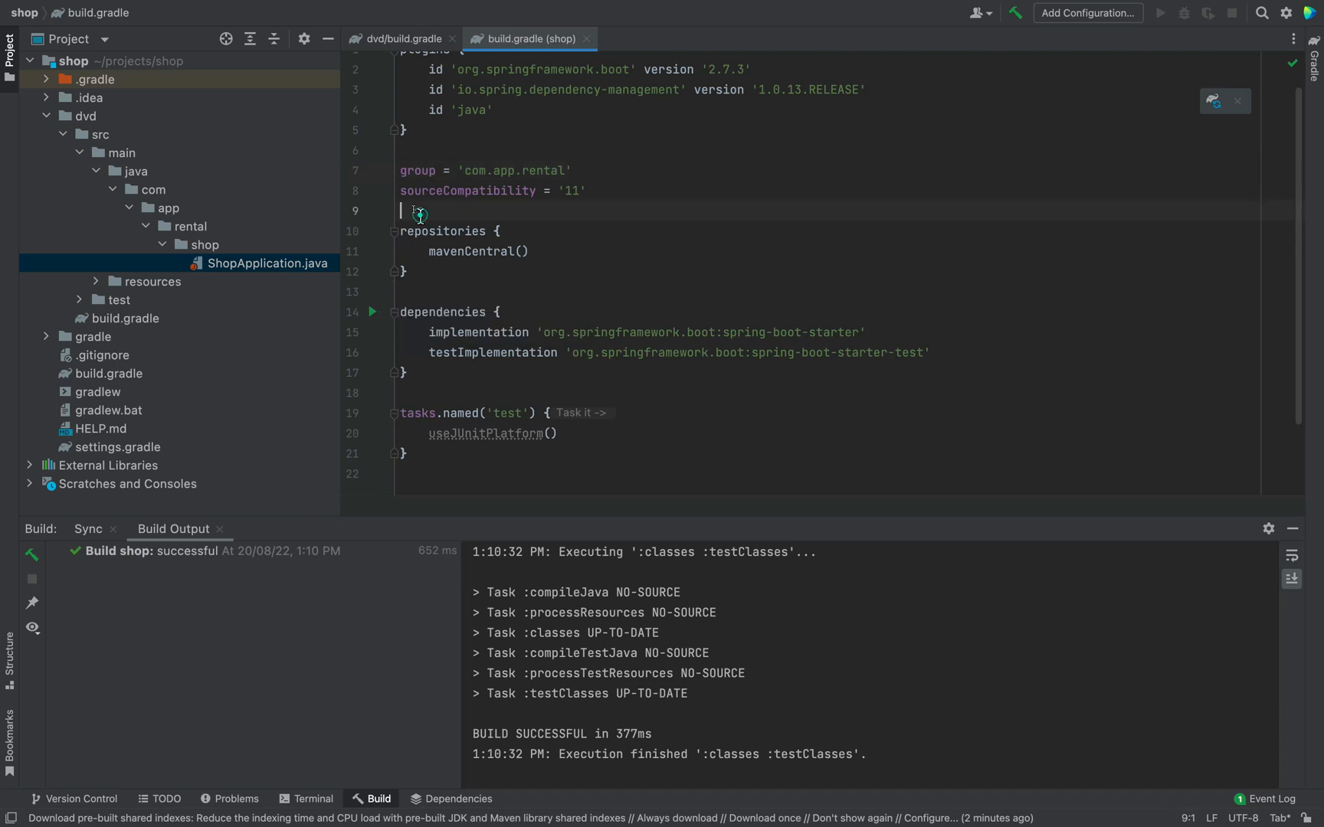
type("allprojects {")
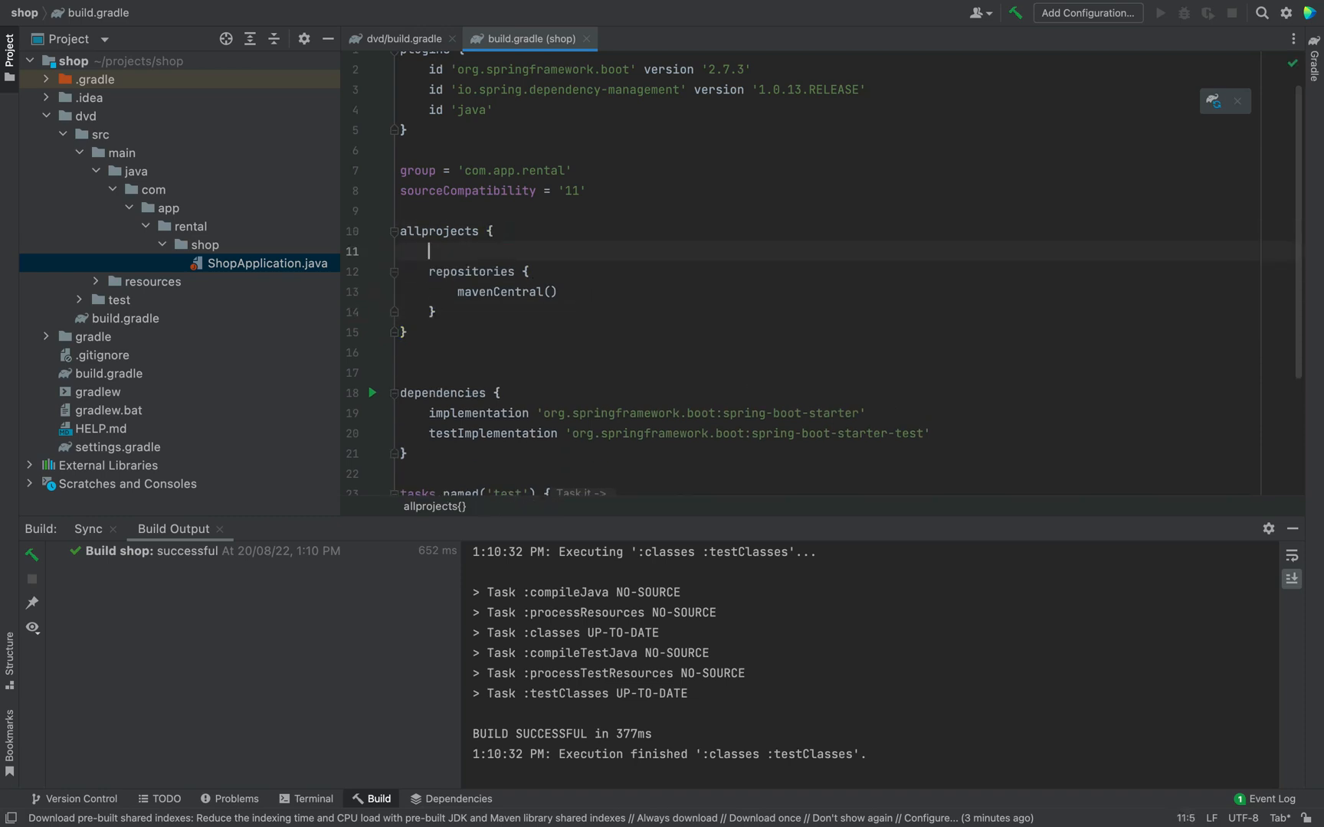
Delete the dependencies block and the tasks.named('test') block
scroll("down", 3)
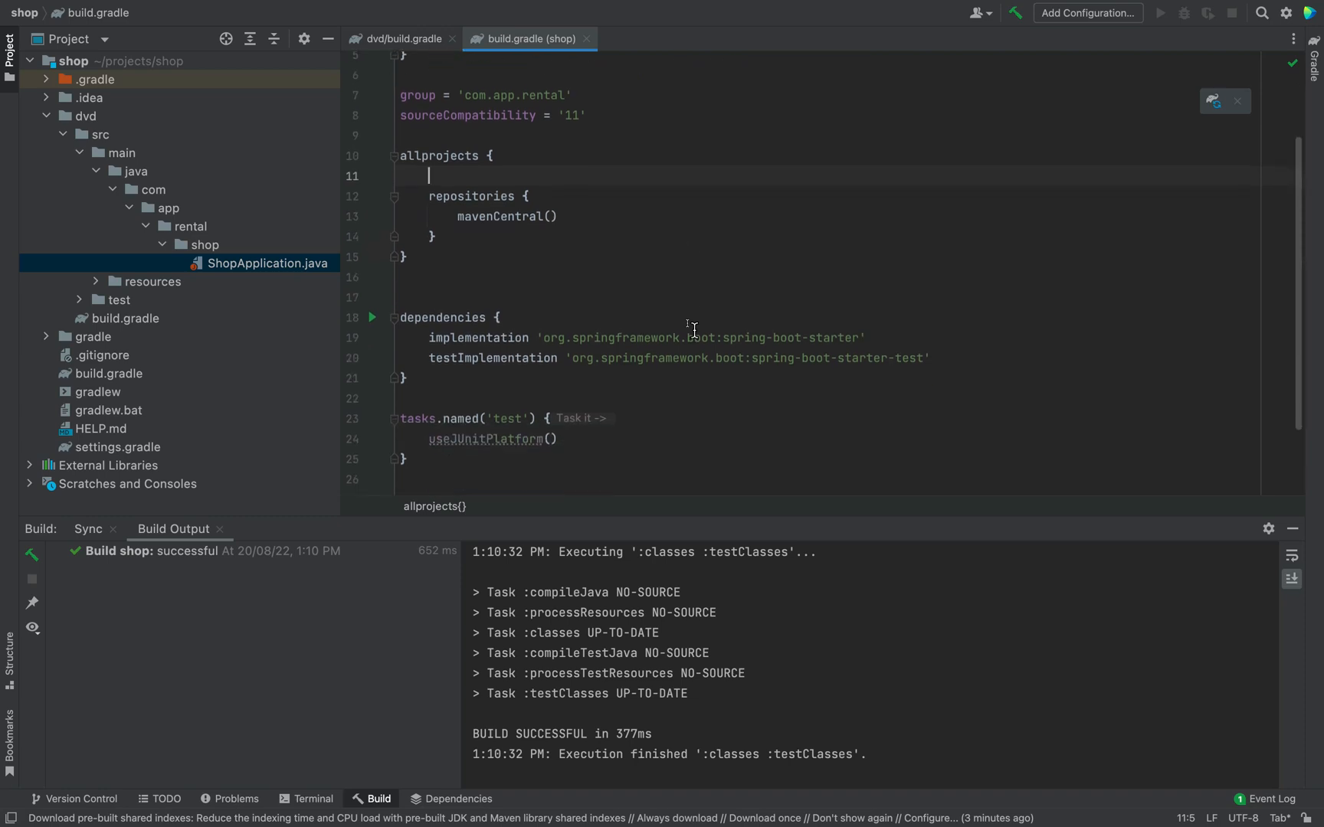
mouse_move(435, 293)
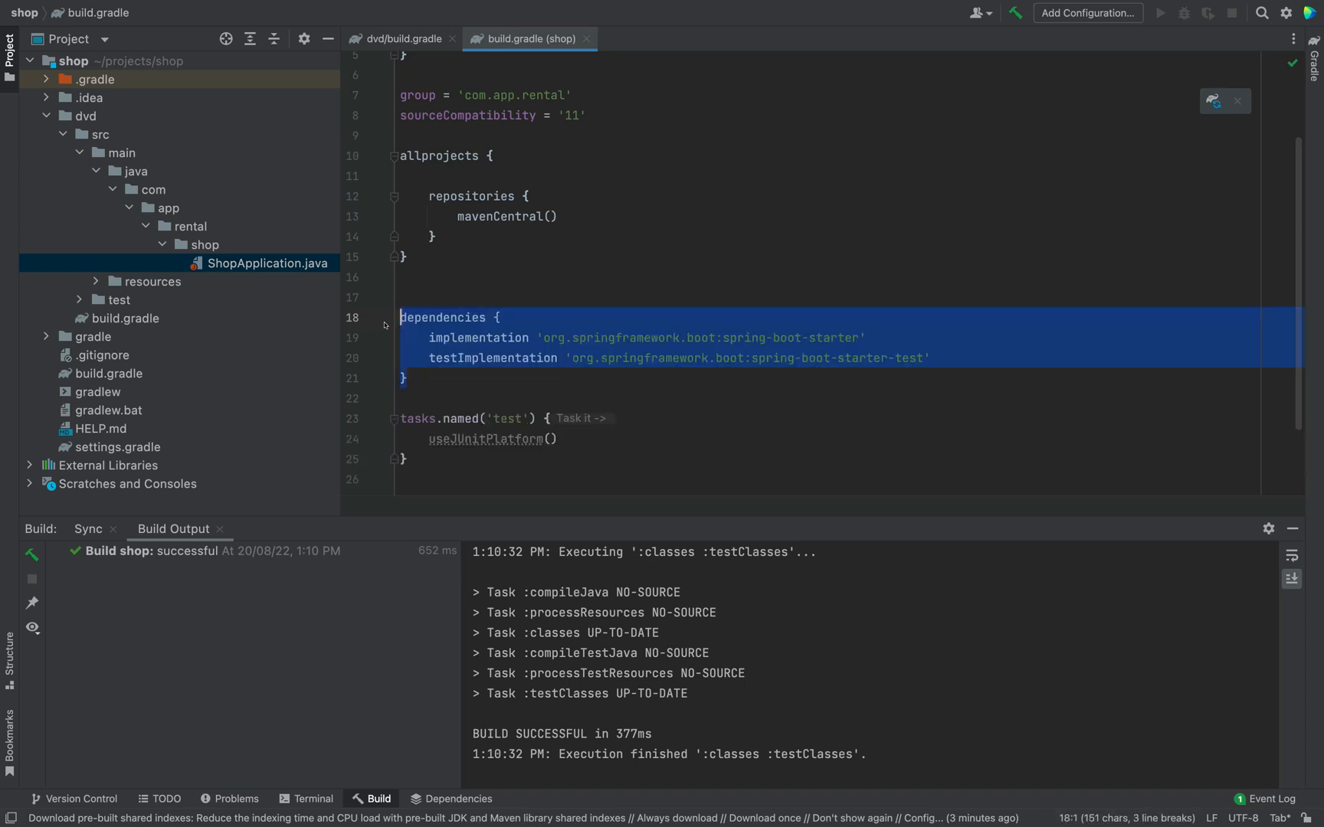
key("Delete")
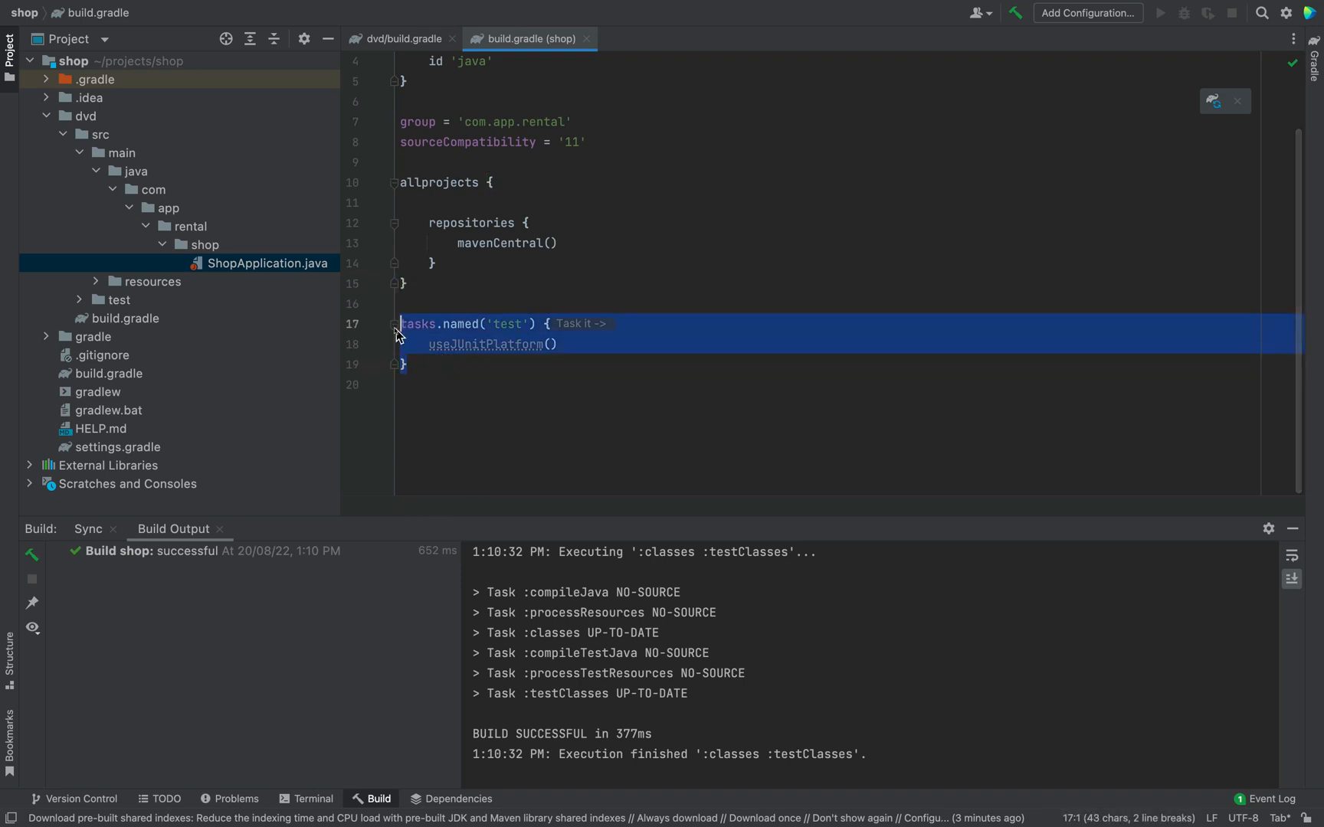
key("Delete")
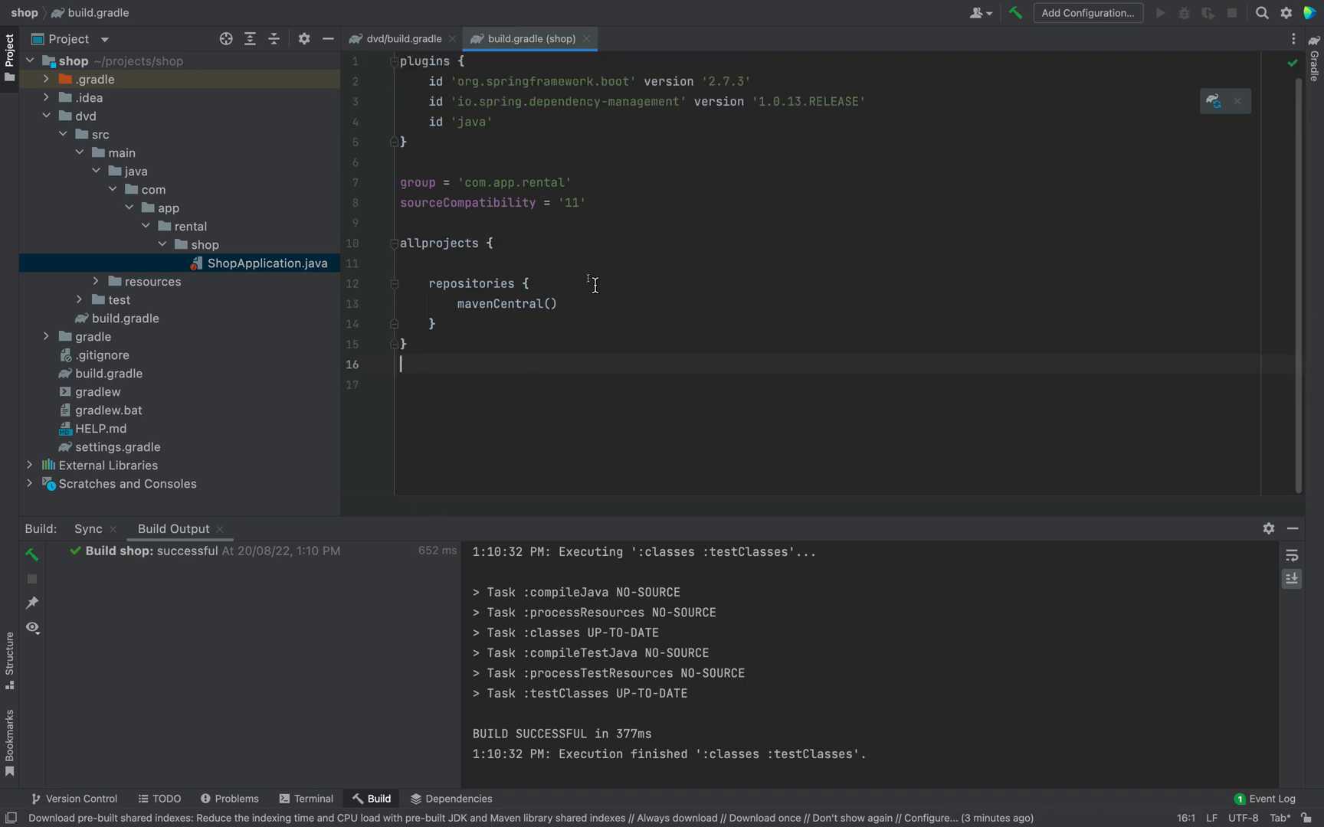
mouse_move(602, 198)
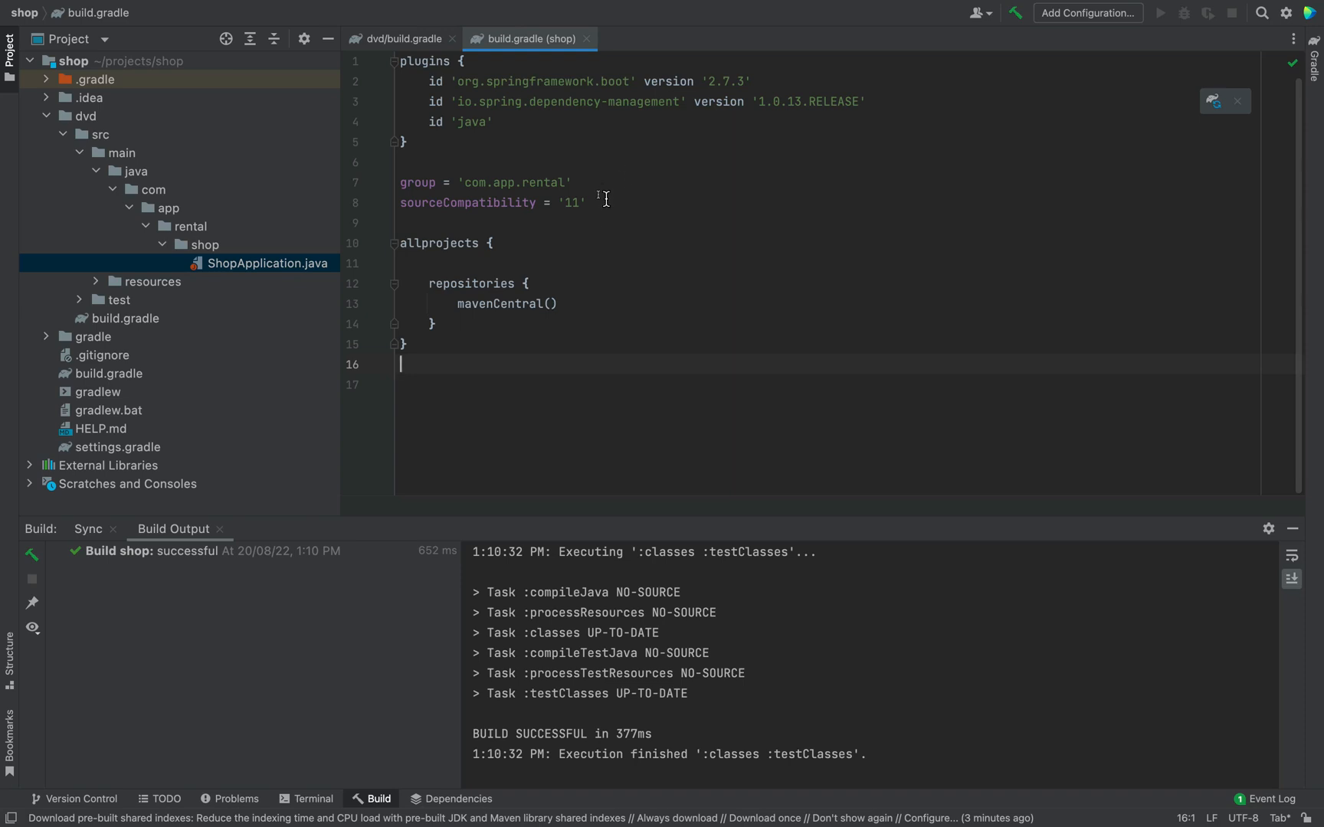
Add a configurations block to root build.gradle where compileOnly extendsFrom annotationProcessor
type("configurations {")
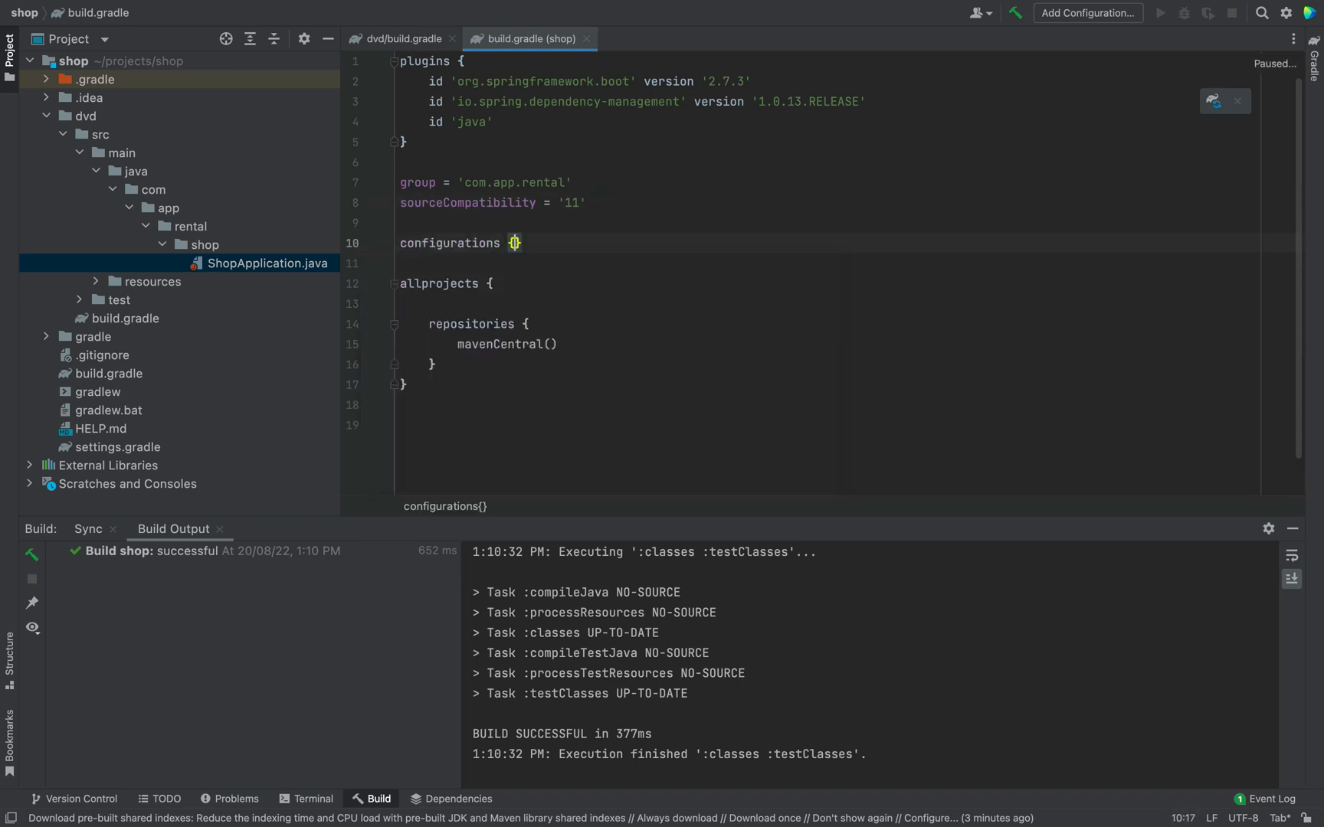
type("compileOnly")
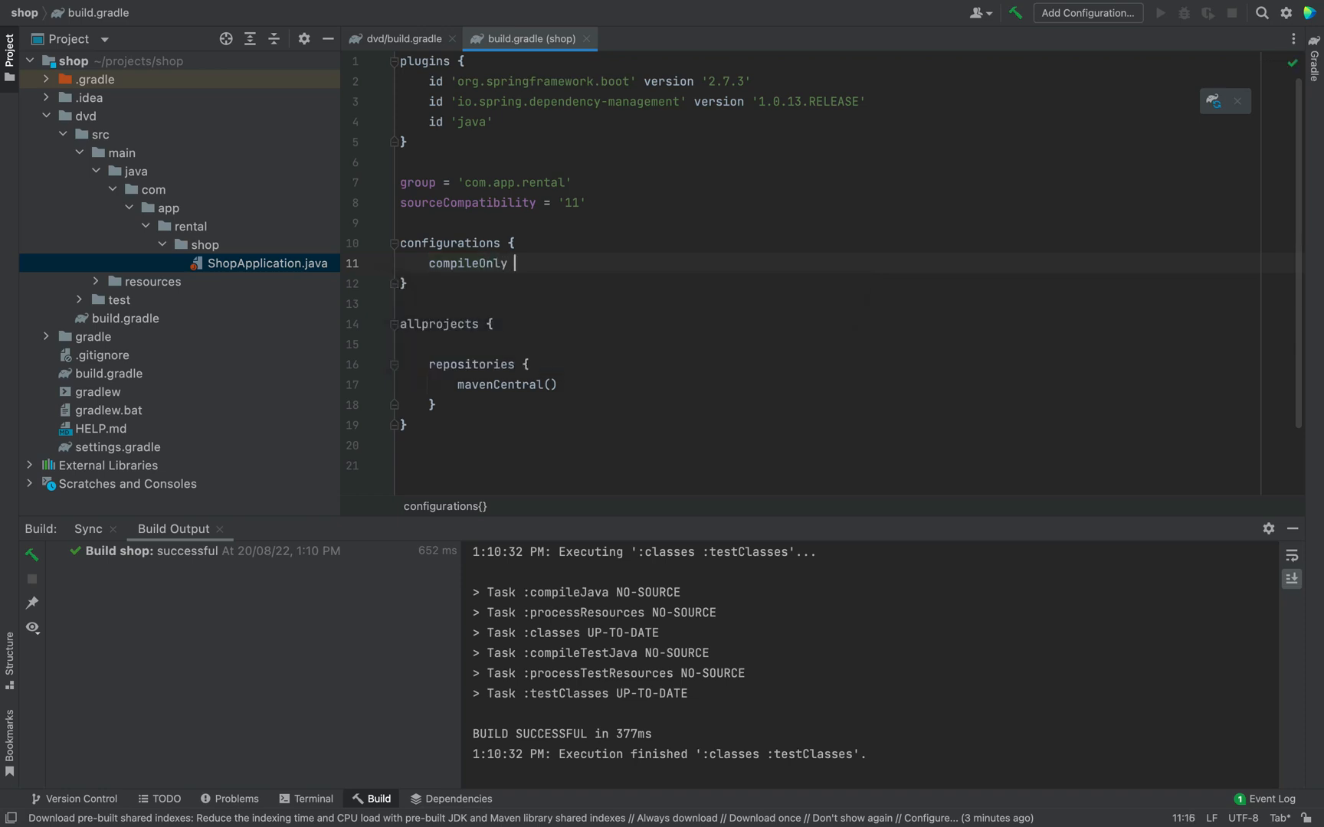
type("{")
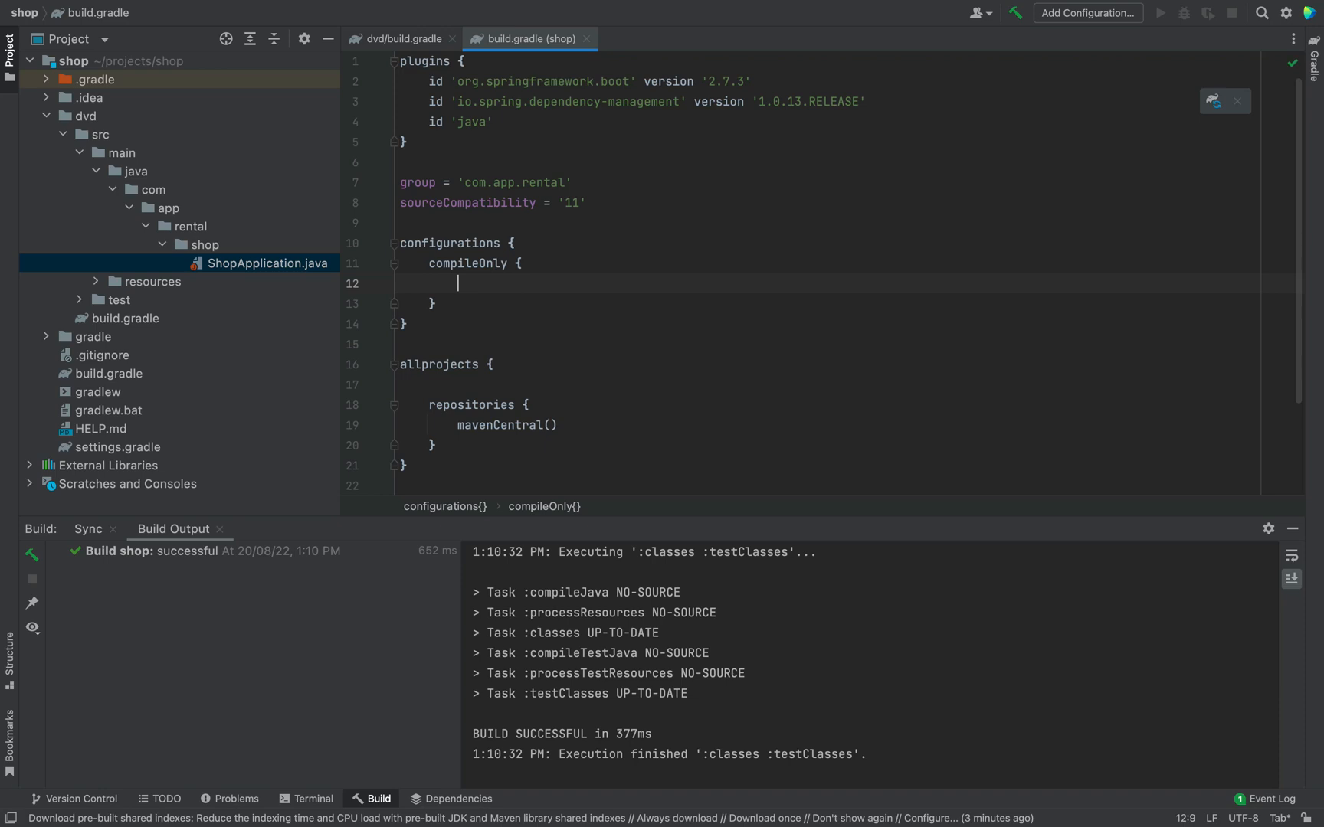
type("extendsFrom a")
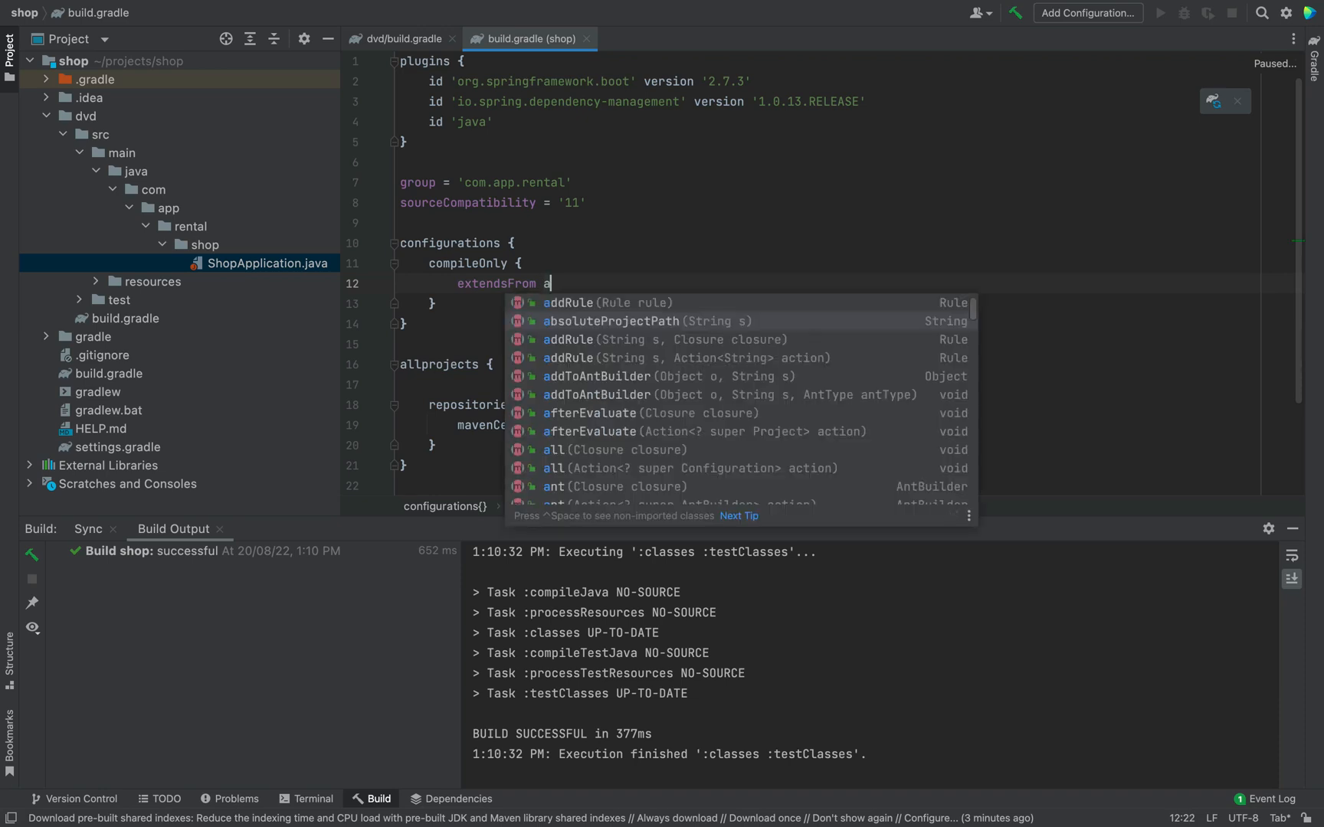
type("nnotationProce")
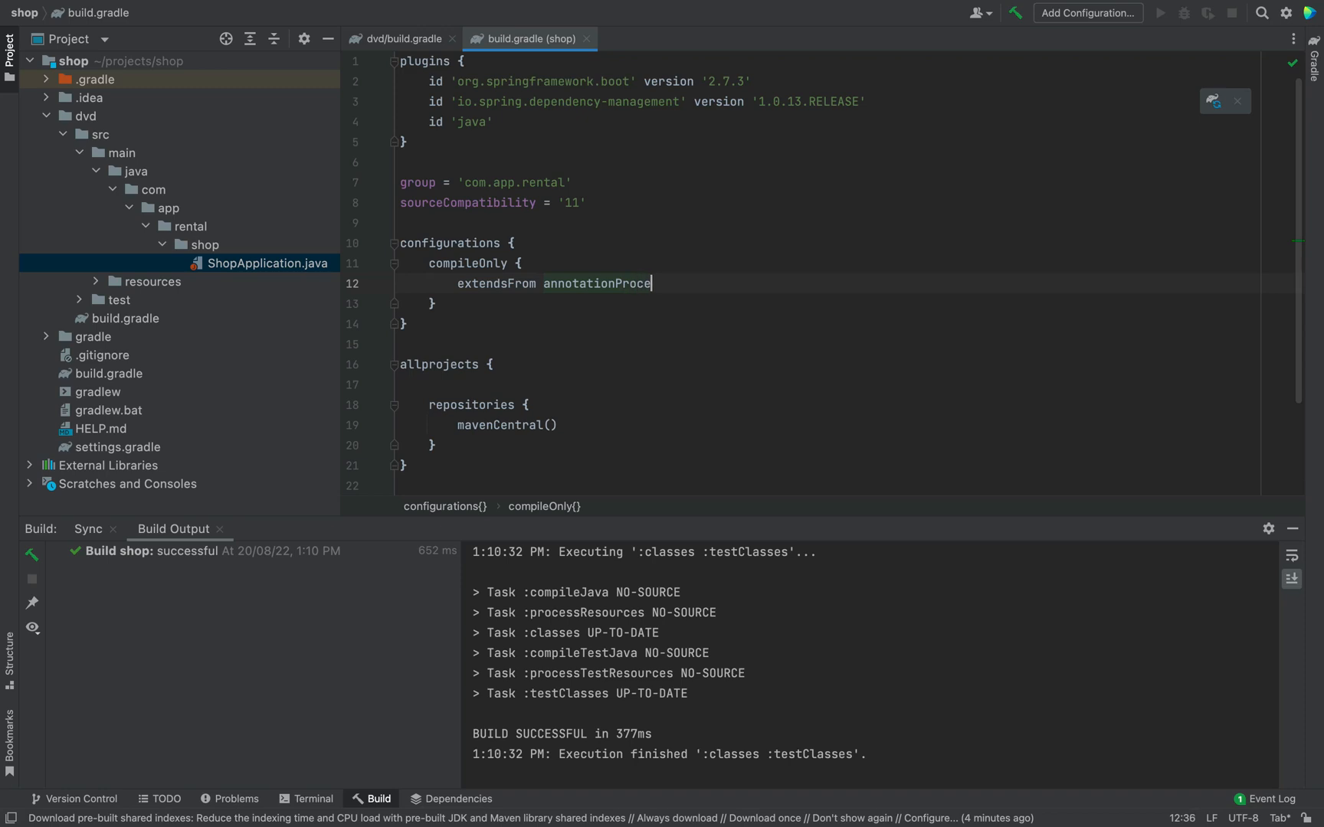
type("ssor")
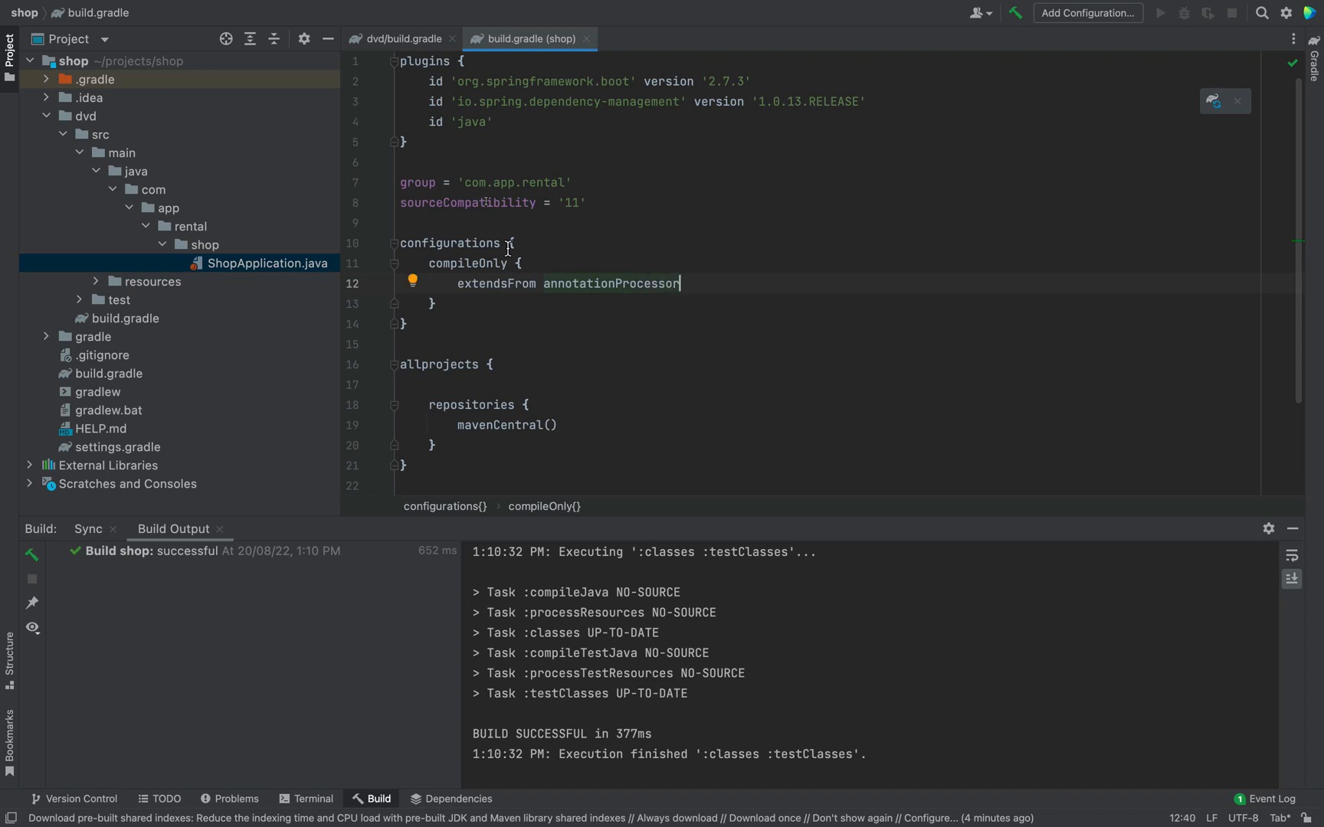
Glance at dvd/build.gradle and return to the root build file
left_click(401, 38)
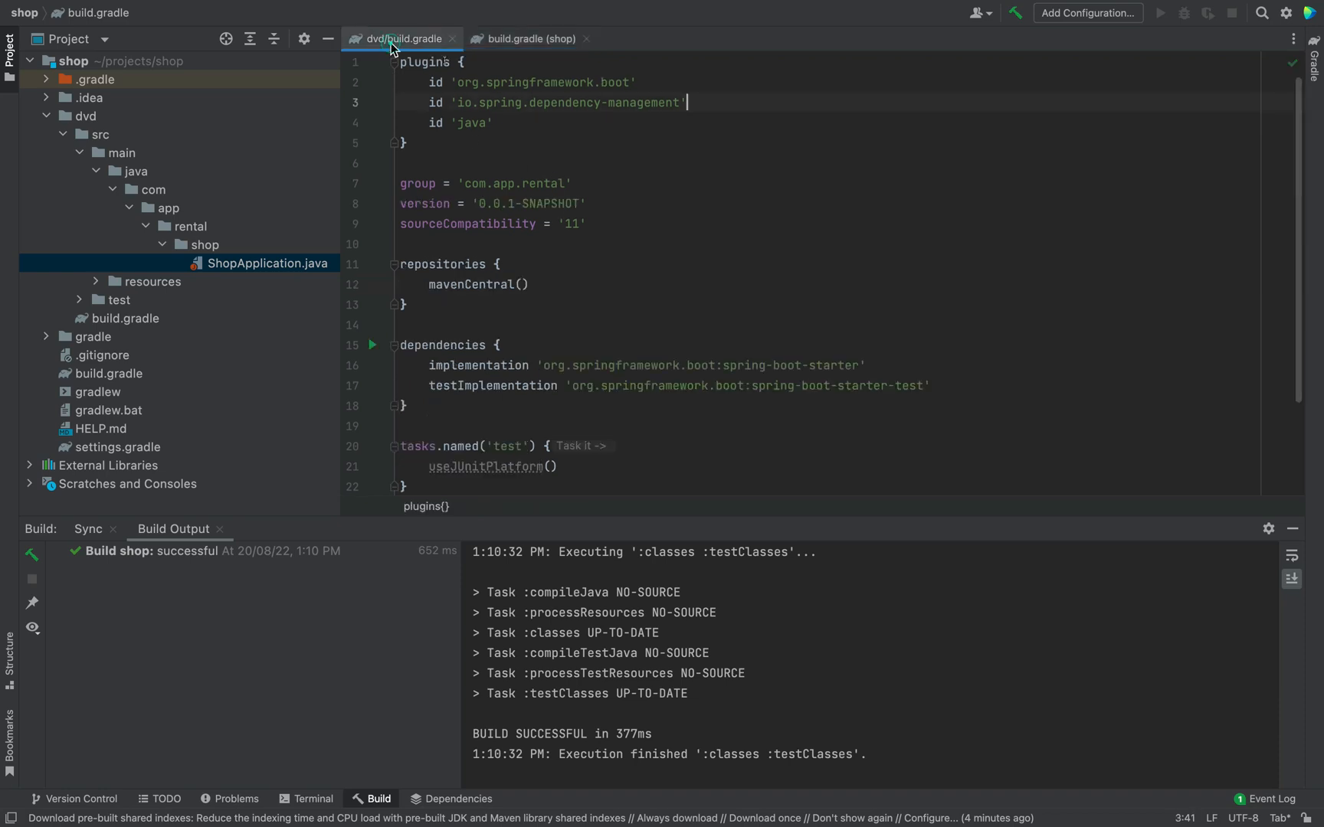
left_click(530, 38)
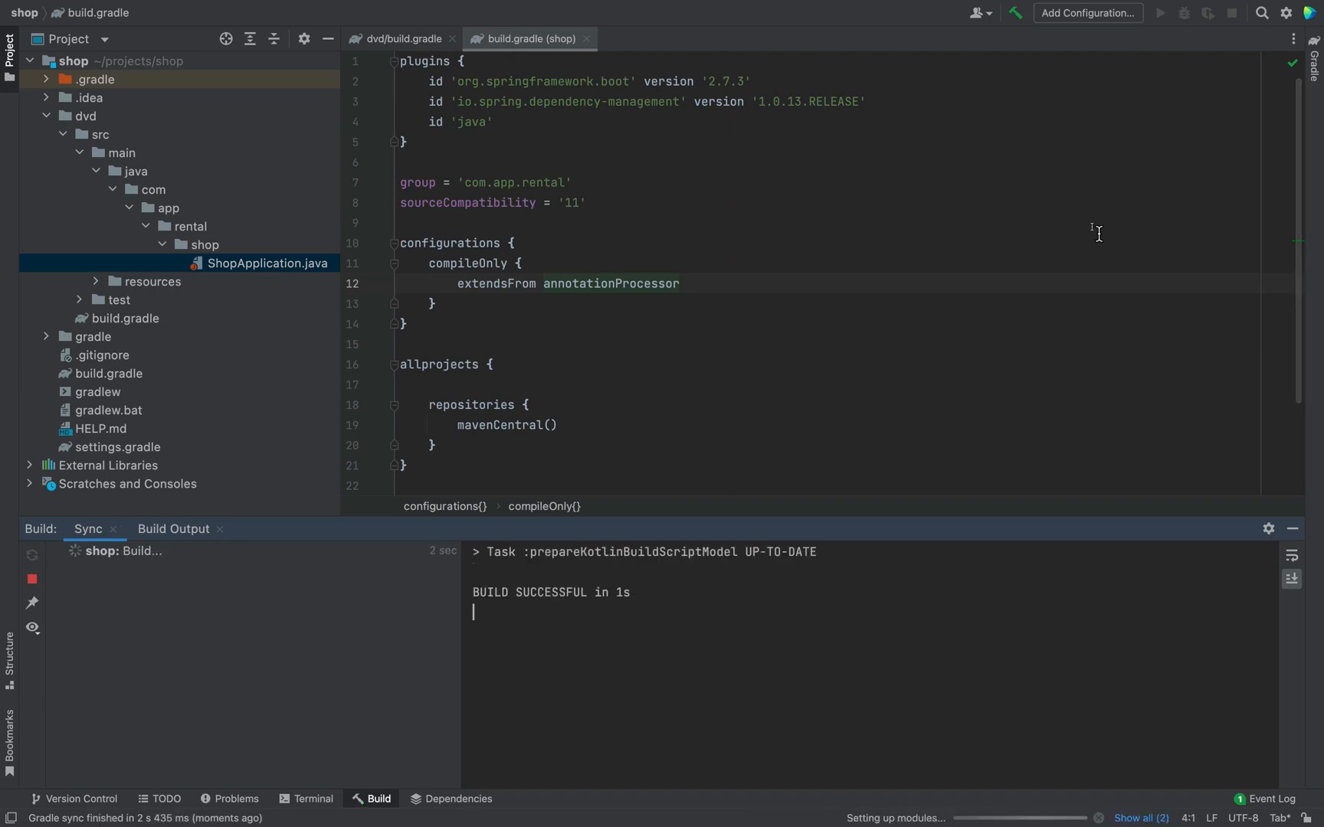
In dvd/build.gradle replace the repositories block with bootJar { enabled = true } above dependencies
left_click(401, 39)
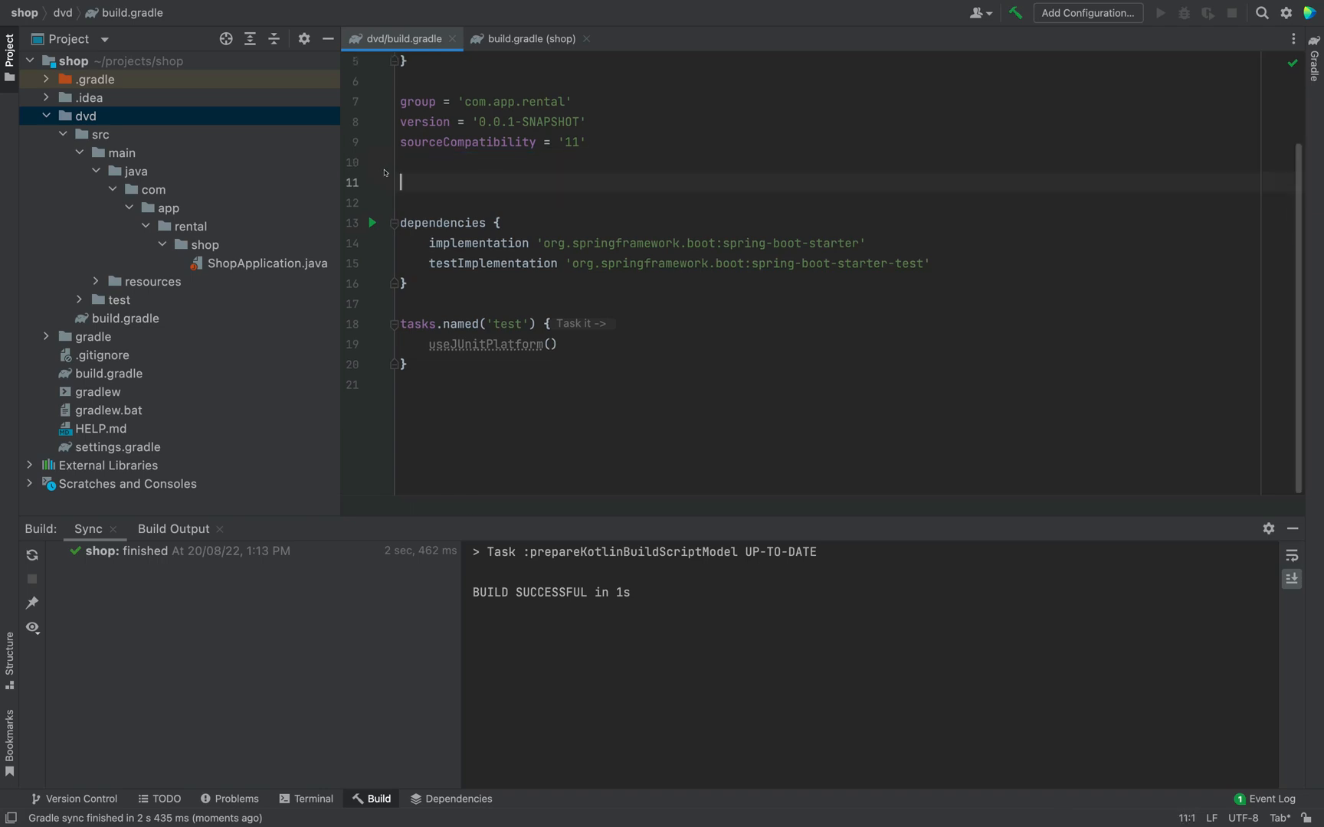
scroll("up", 3)
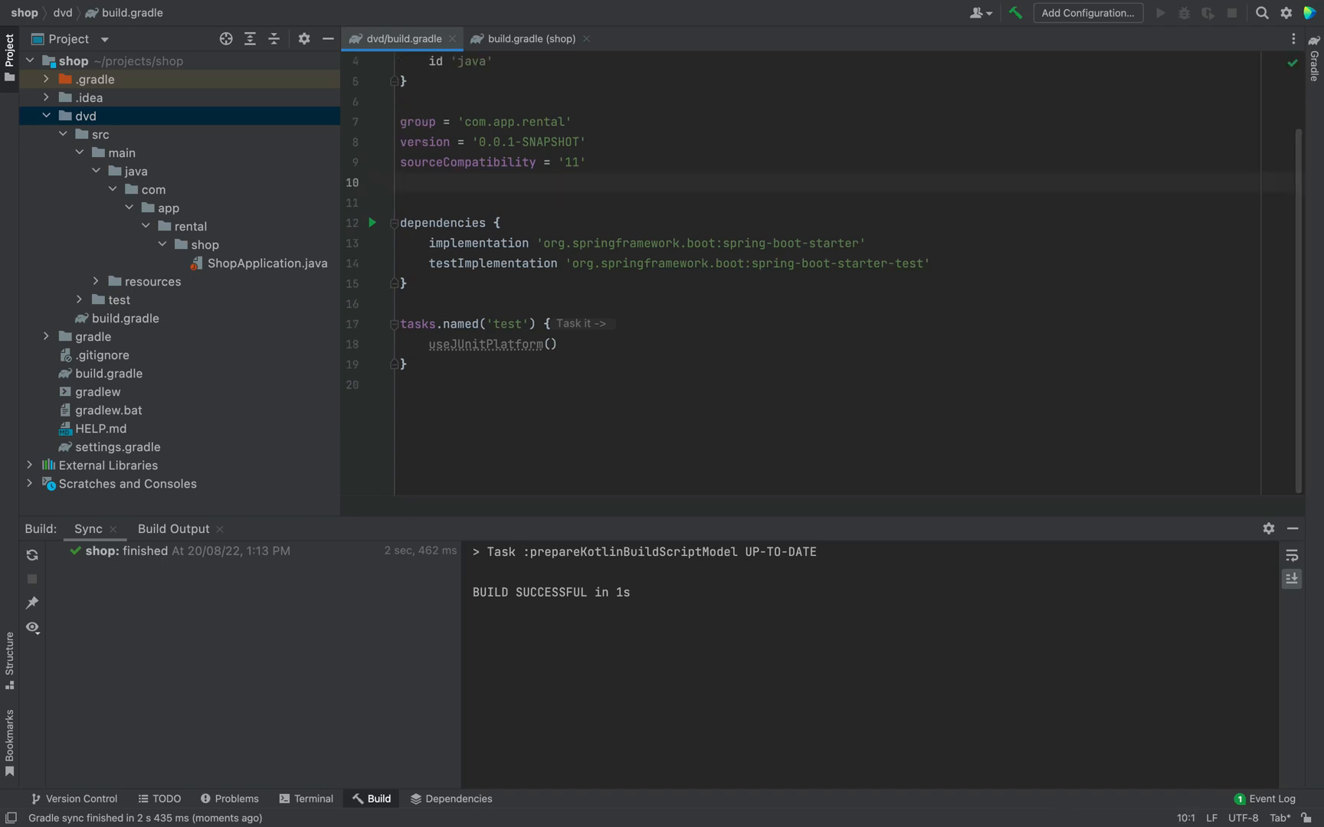
mouse_move(550, 205)
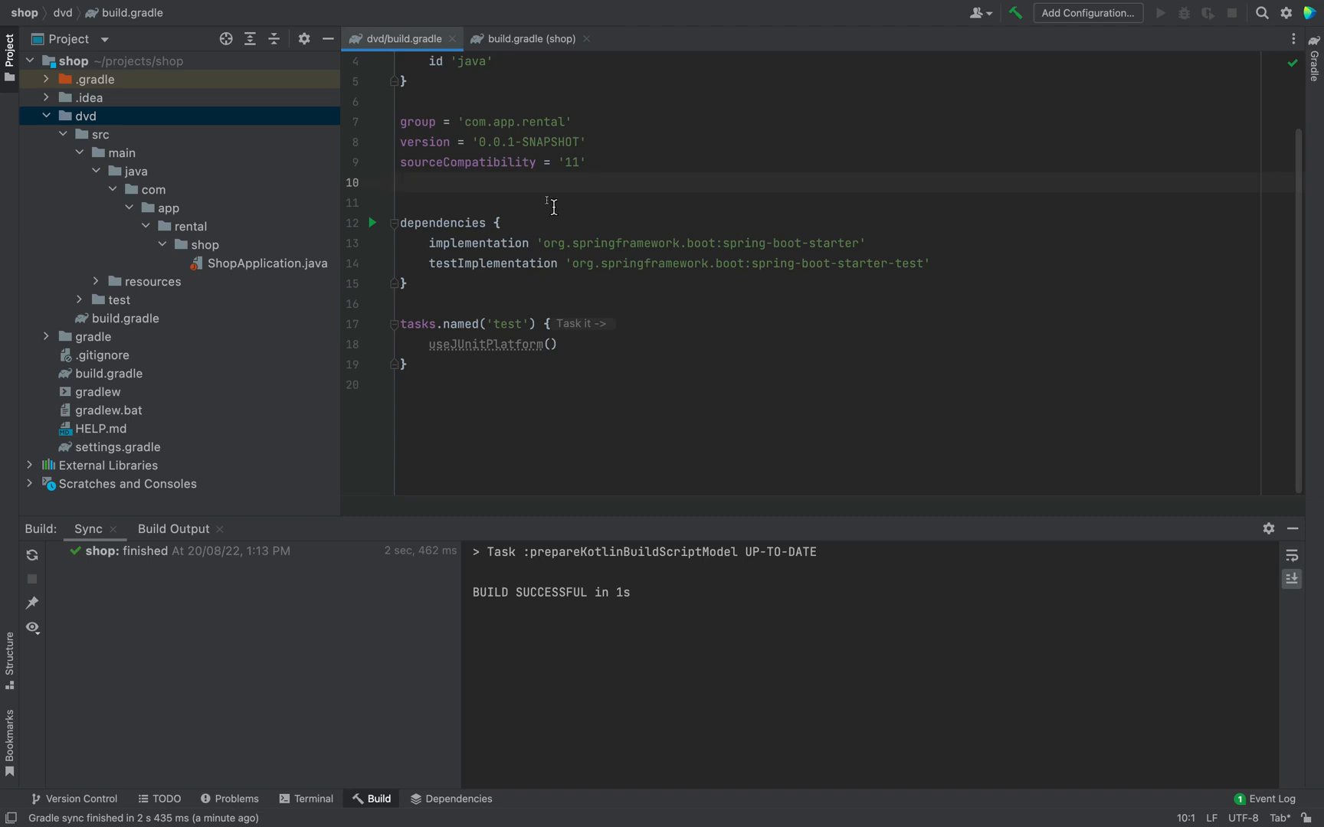
type("bootJar {")
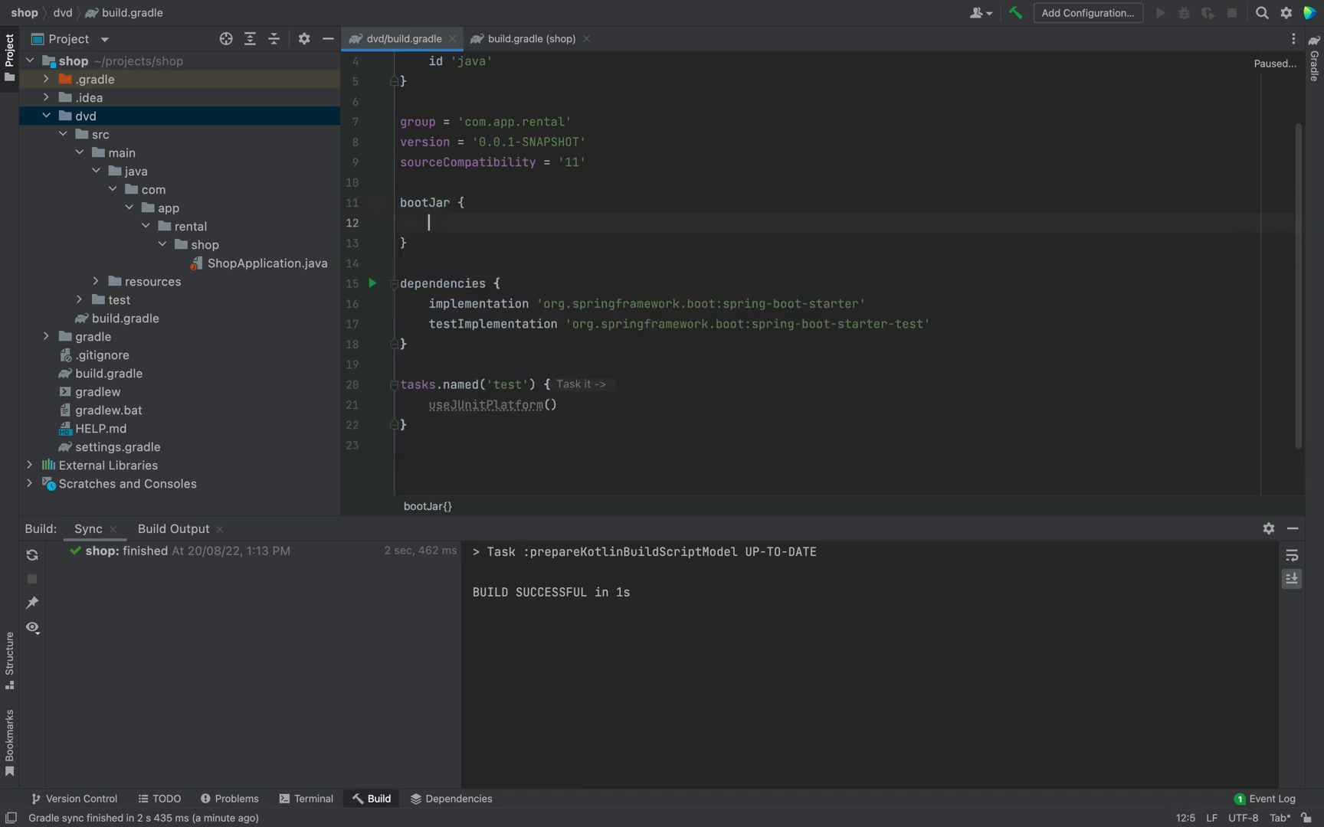
type("enabled =")
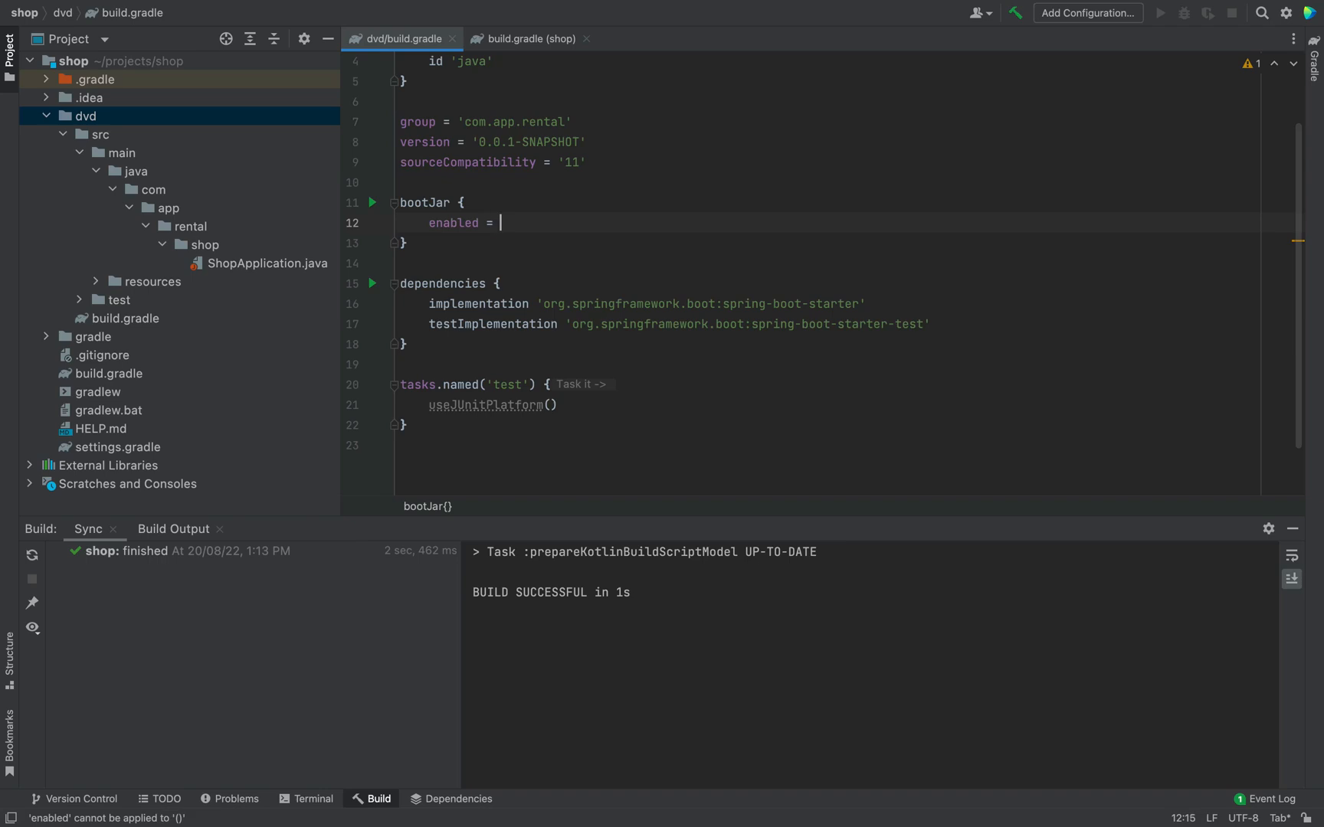
type("true")
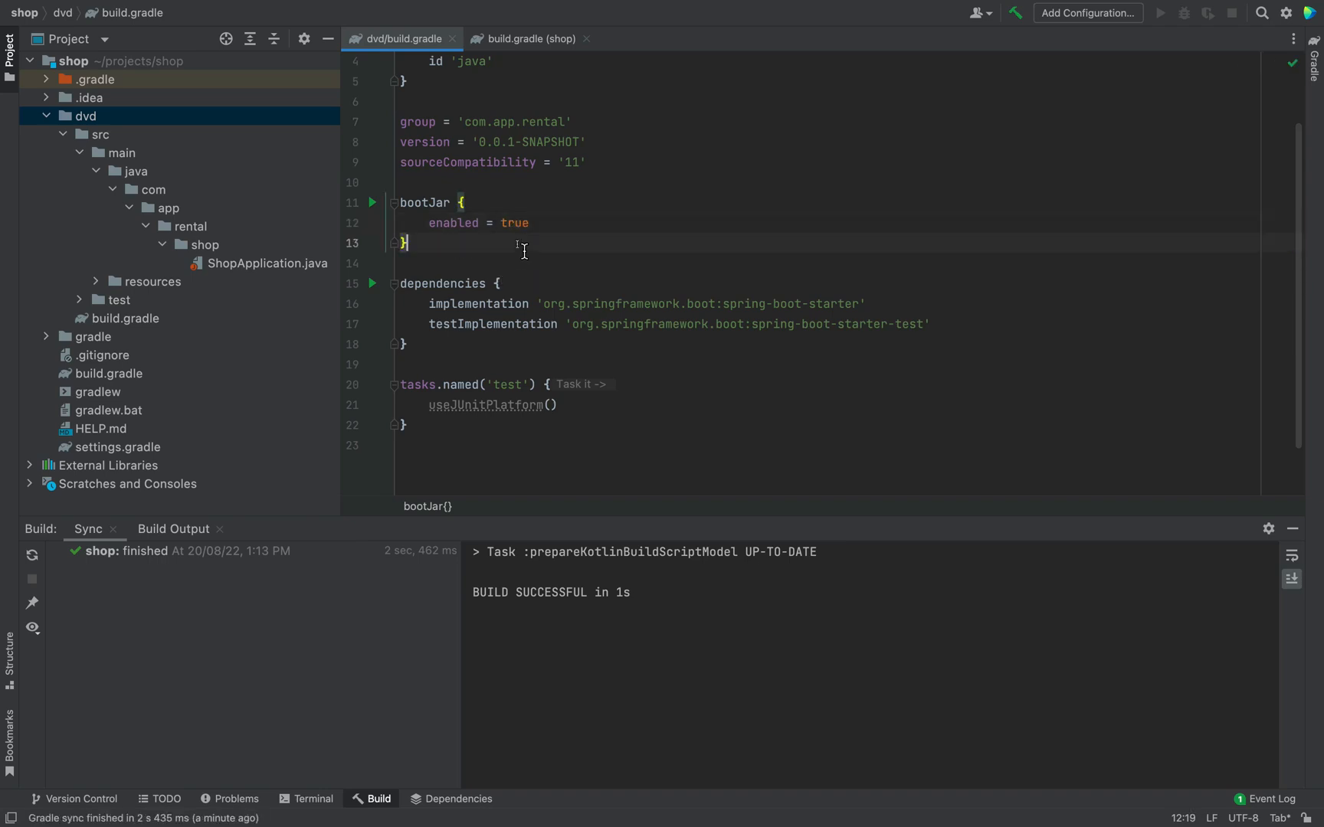
left_click(585, 162)
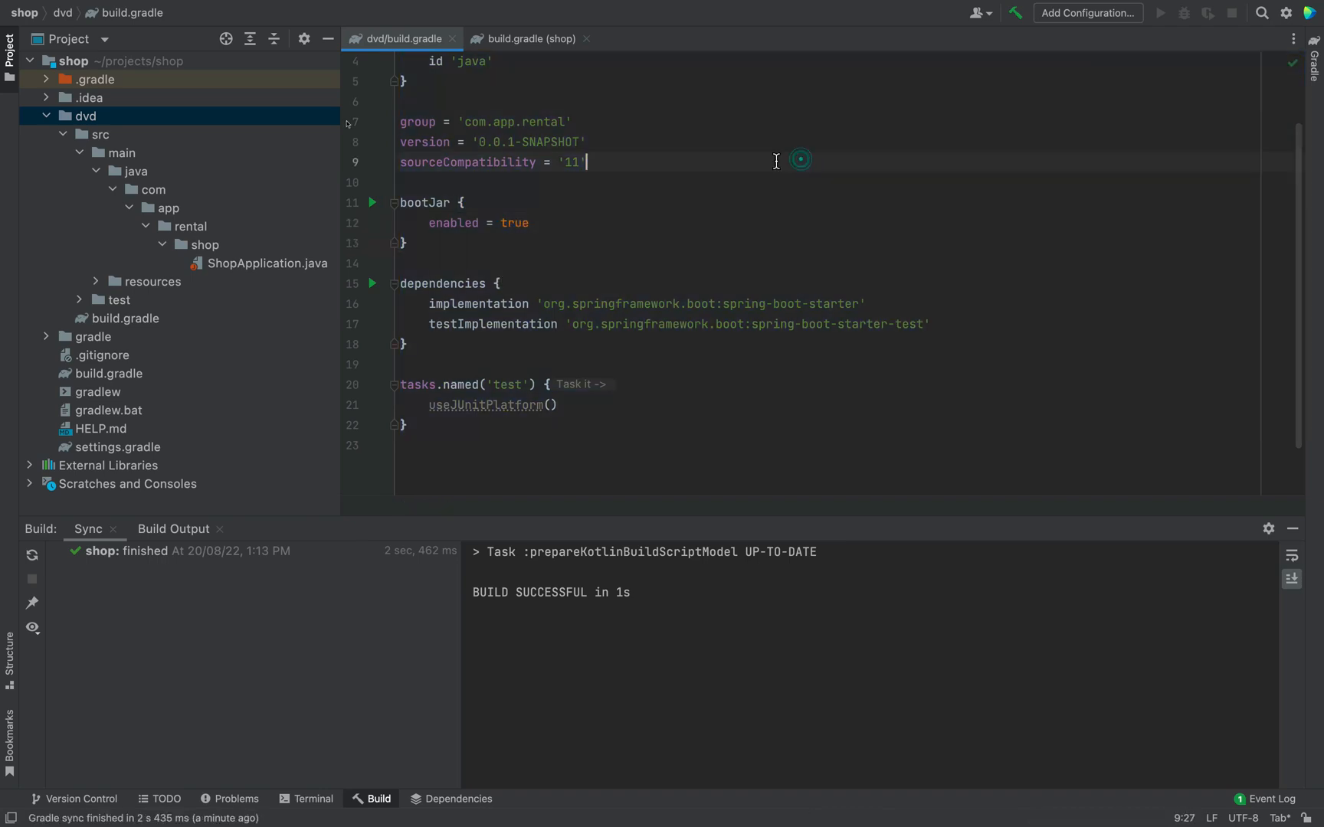
mouse_move(202, 104)
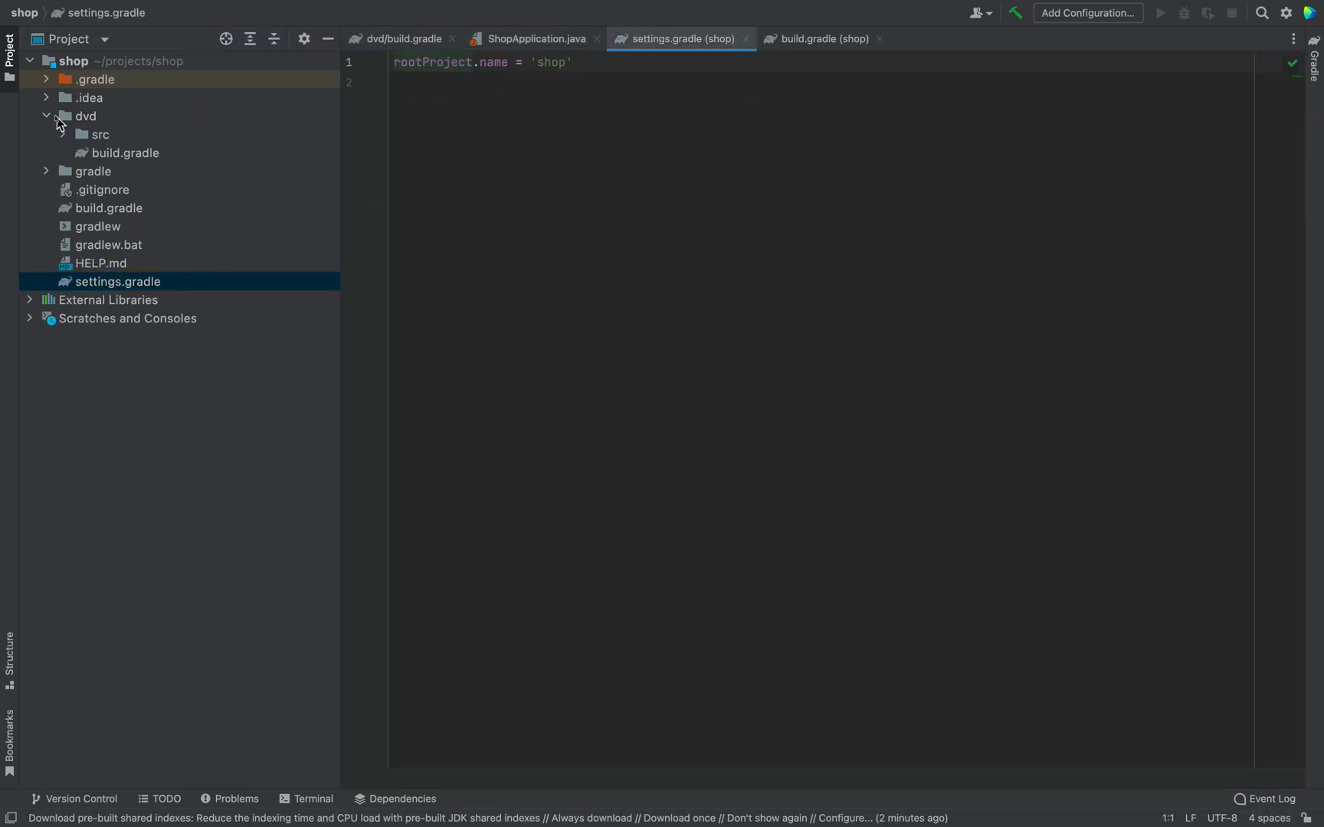
Add include ':dvd' to settings.gradle and load the Gradle changes
left_click(596, 38)
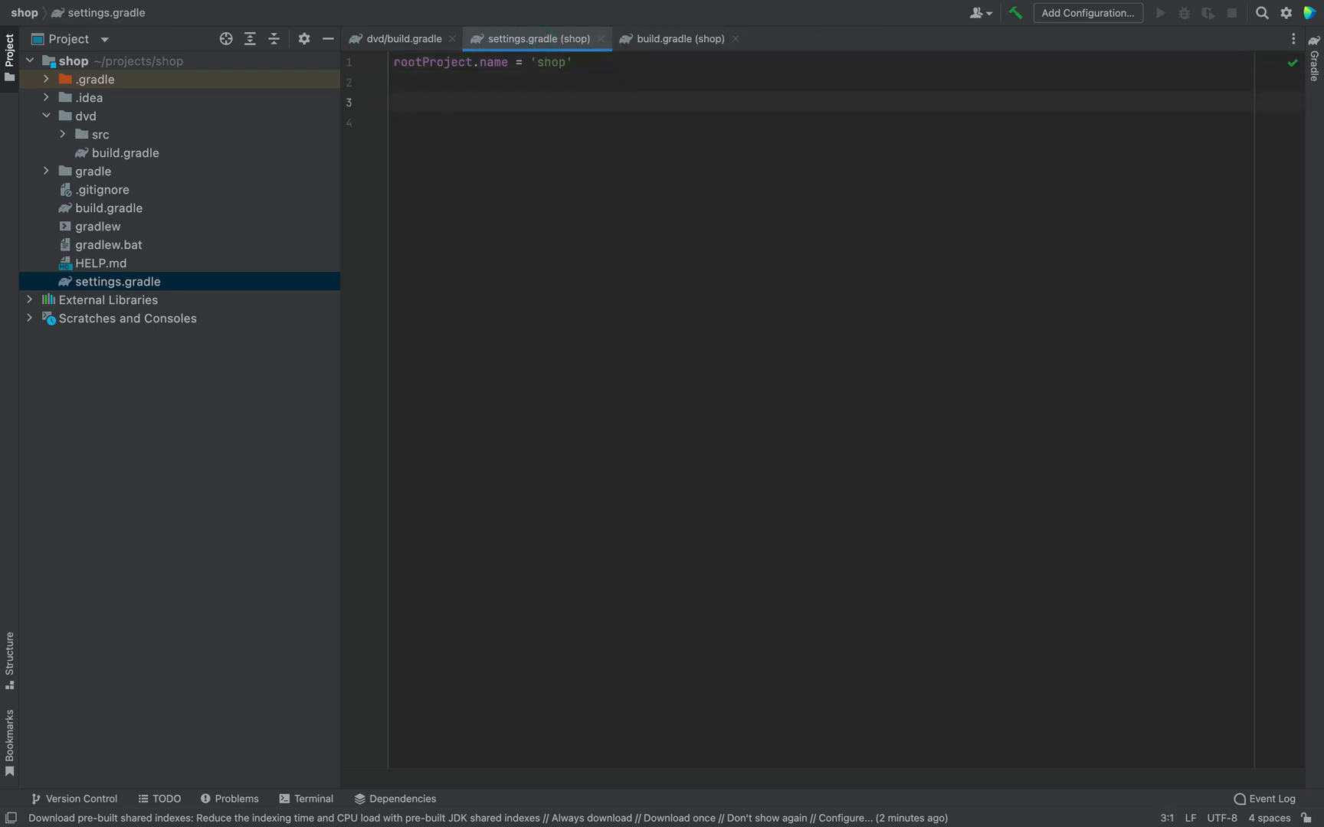
type("in")
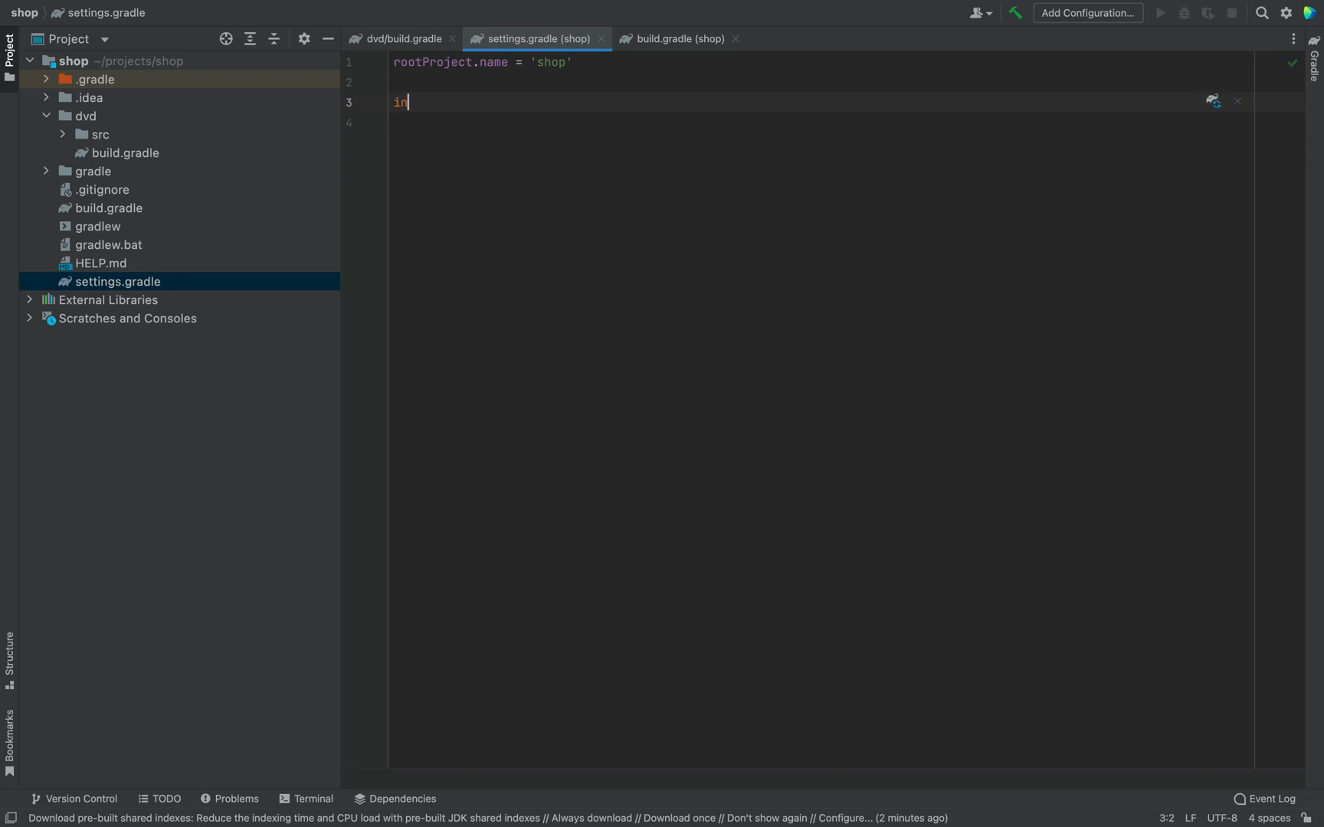
type("clude")
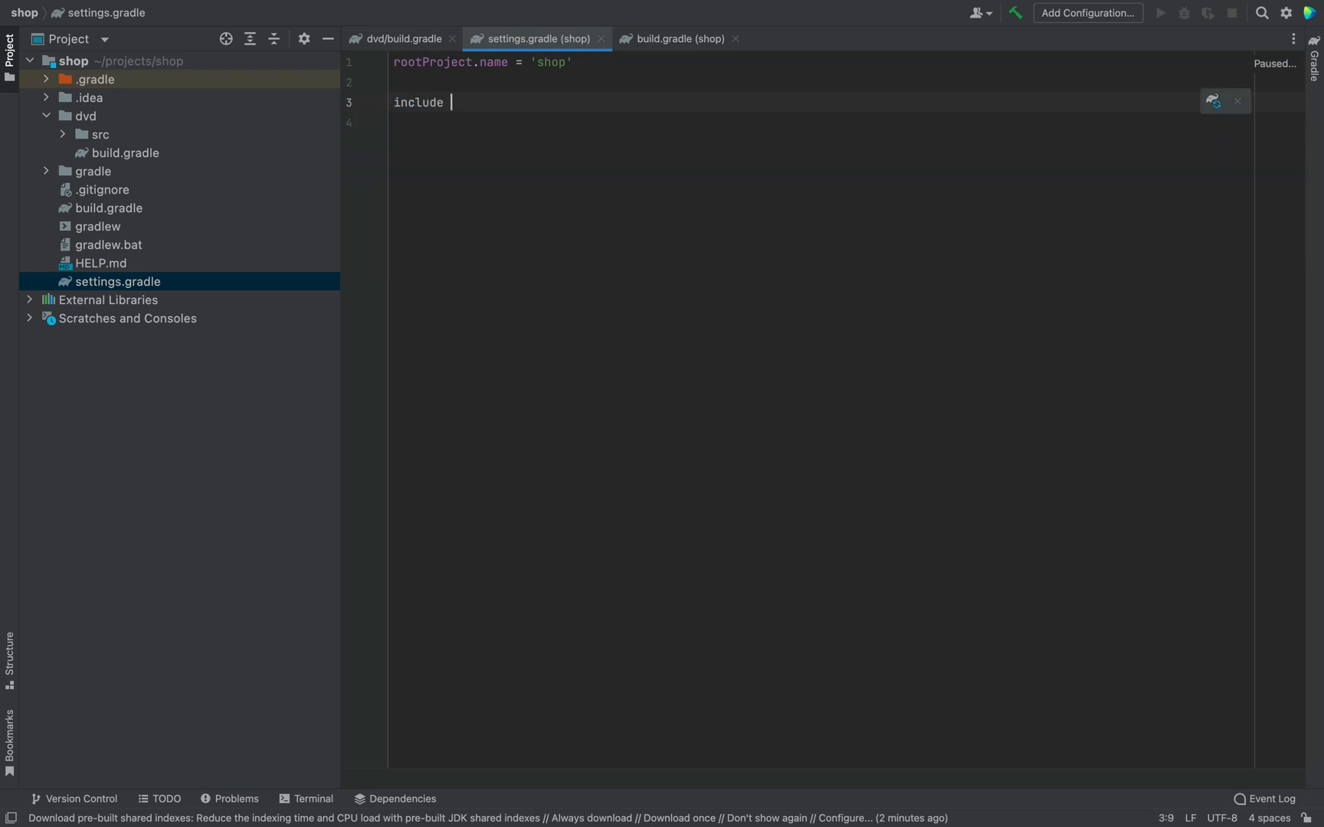
type("'")
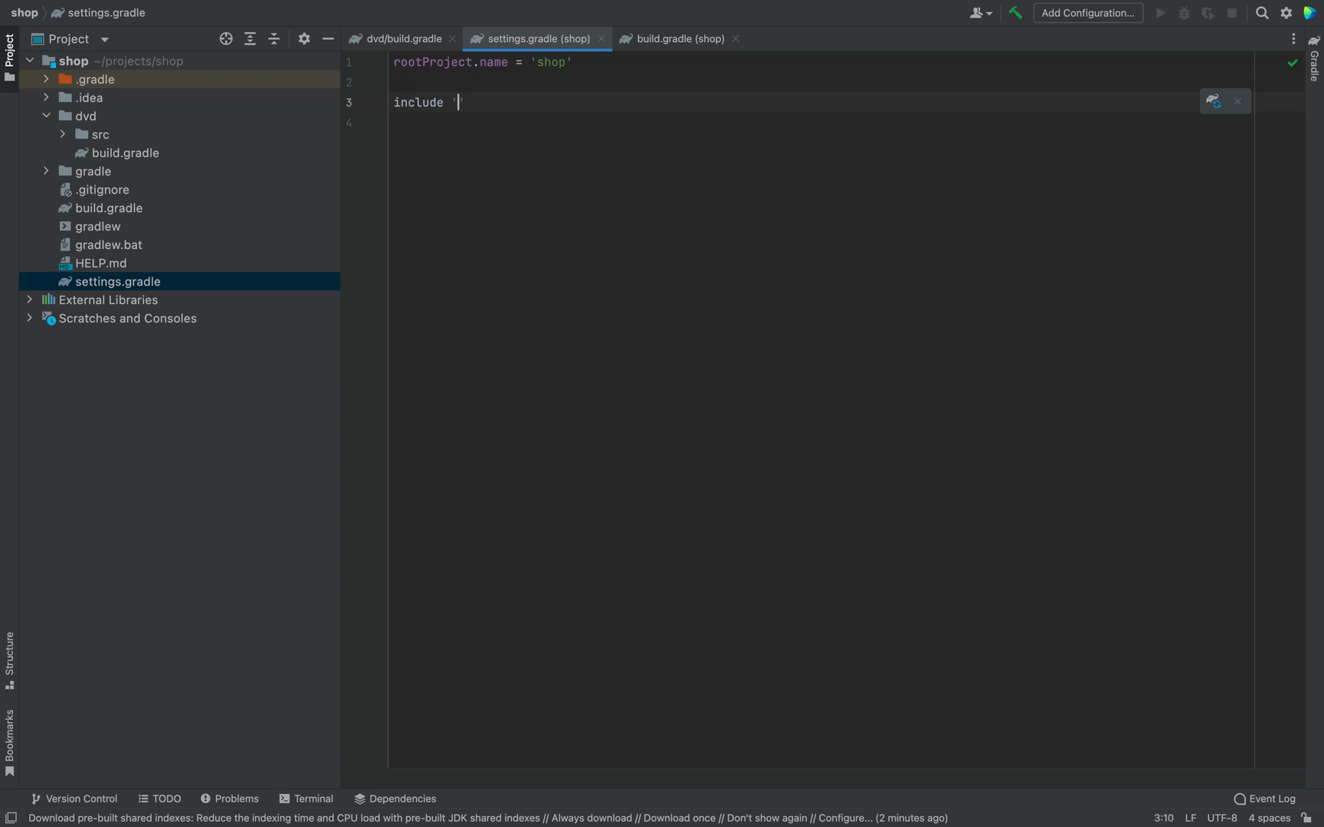
type(":d")
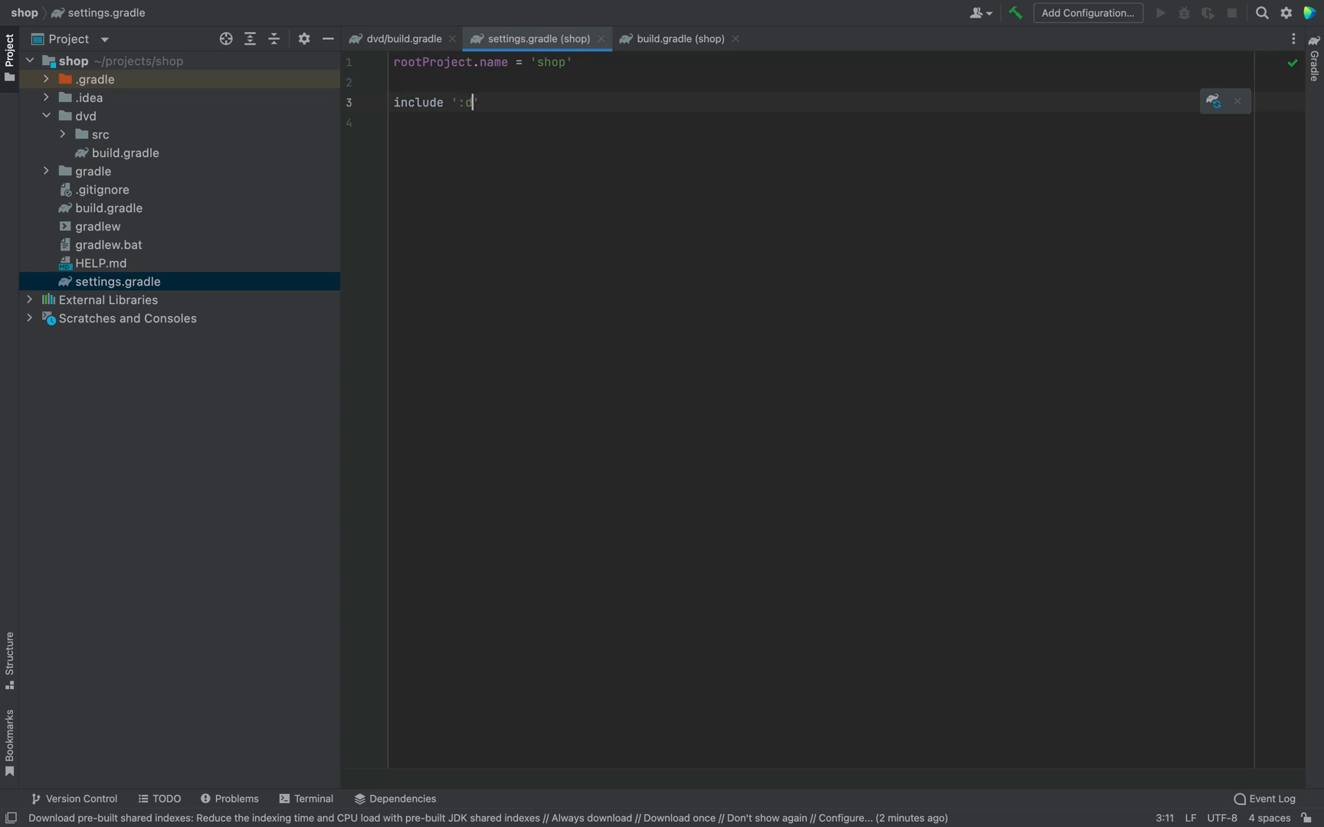
type("vd")
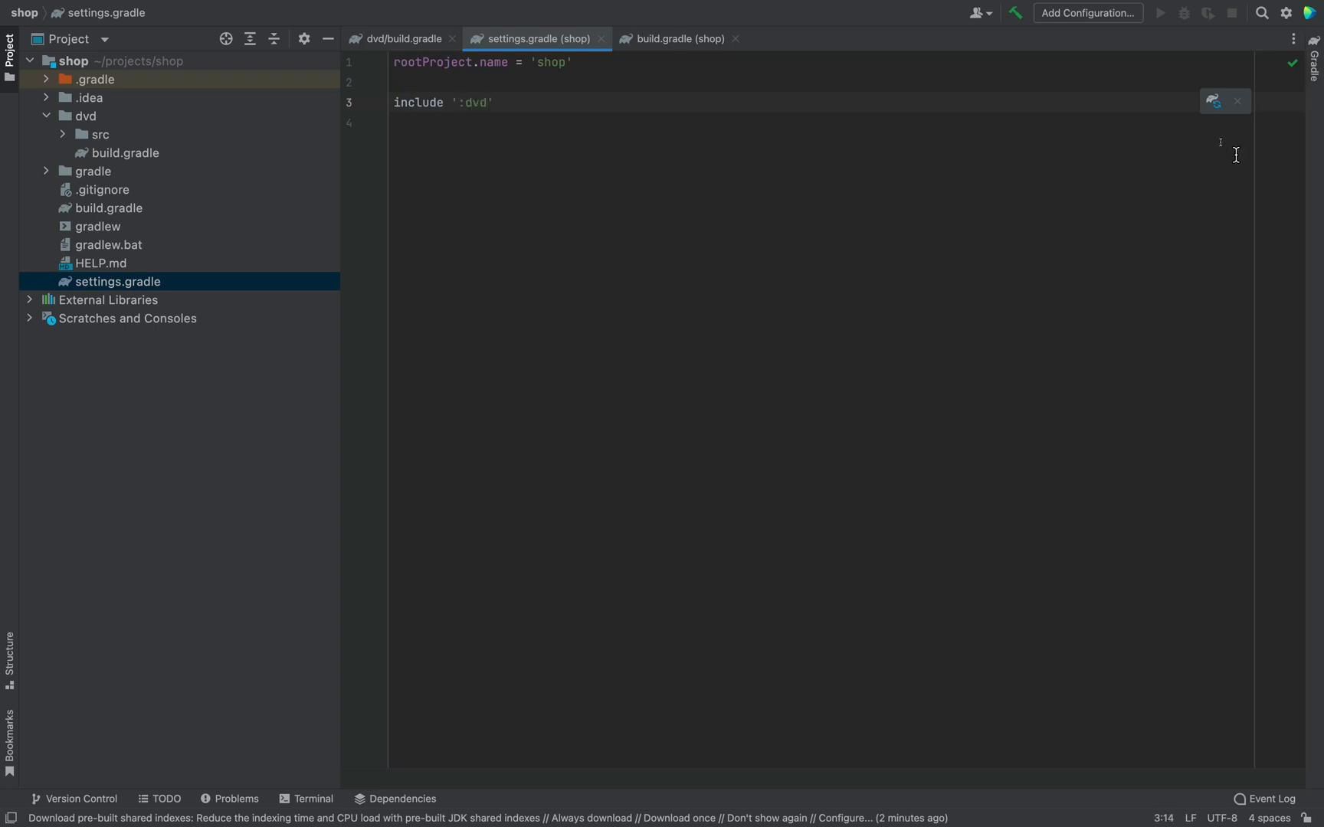
left_click(1213, 101)
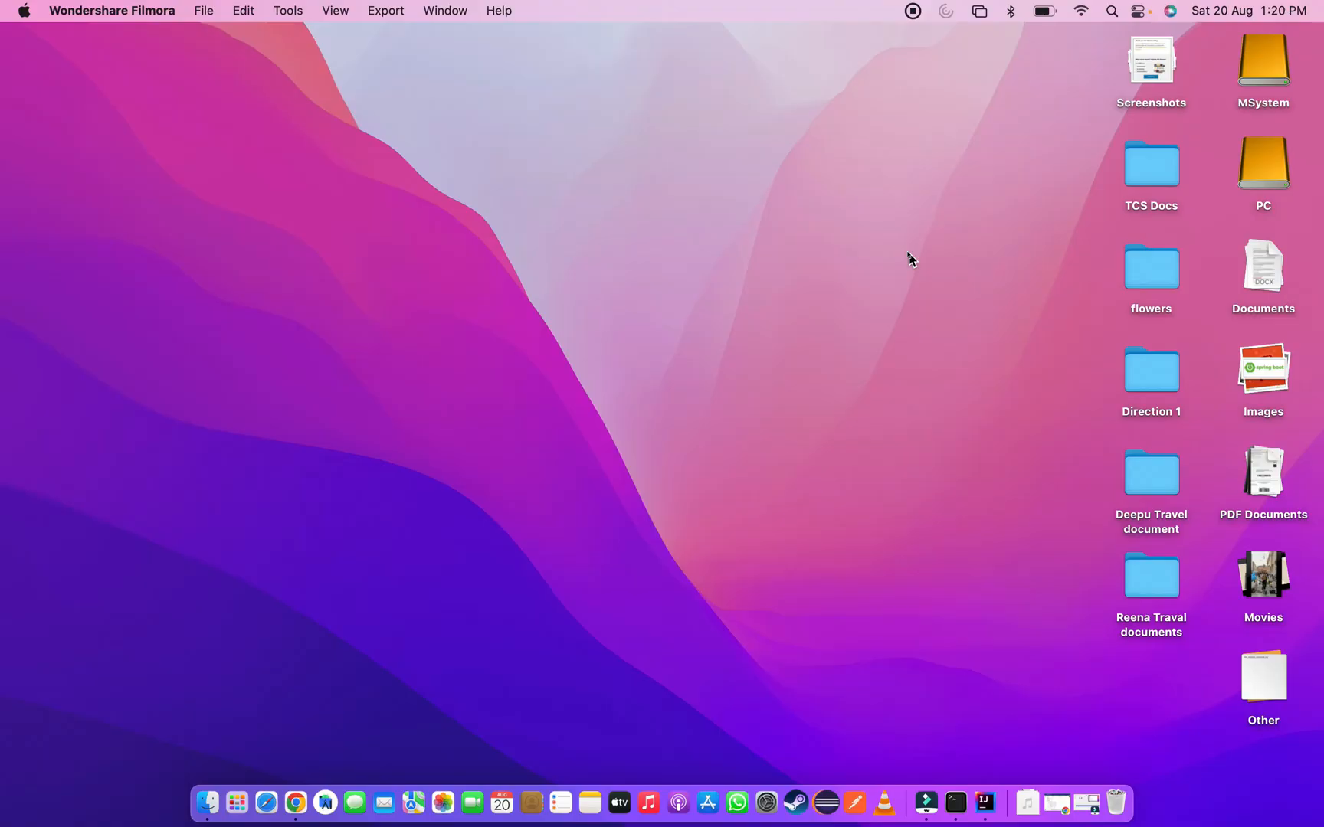
Expand dvd > src > main > java > com.app.rental.shop to reveal ShopApplication
left_click(982, 802)
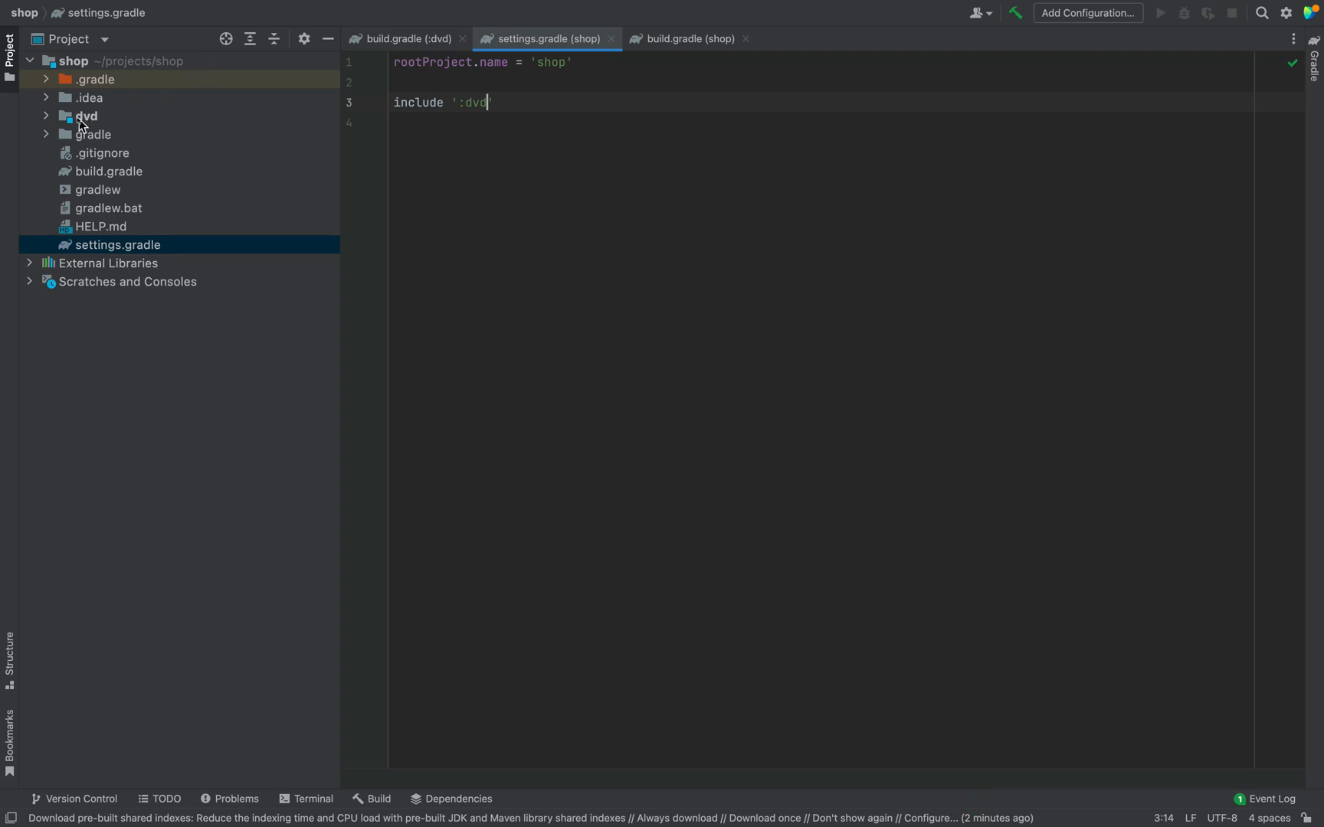
mouse_move(80, 125)
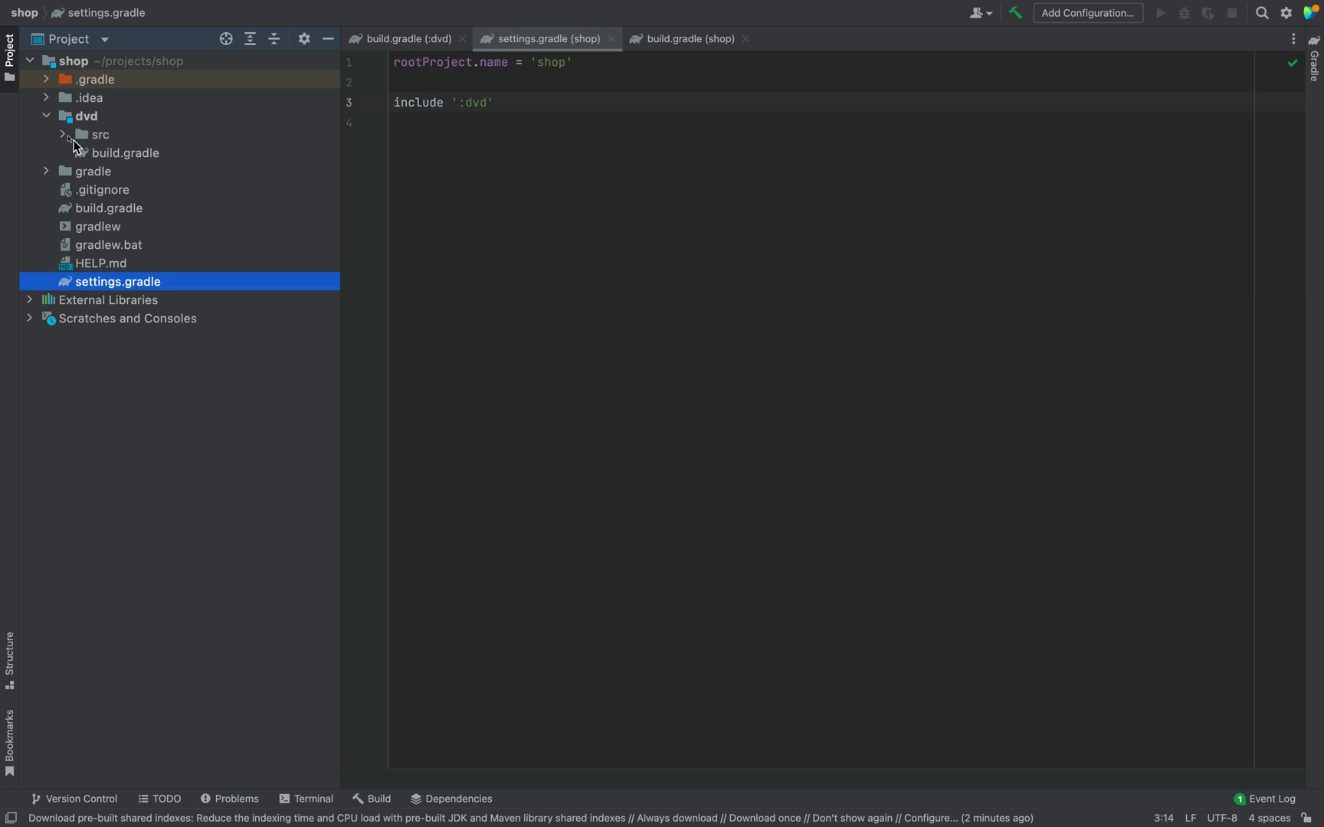
left_click(63, 135)
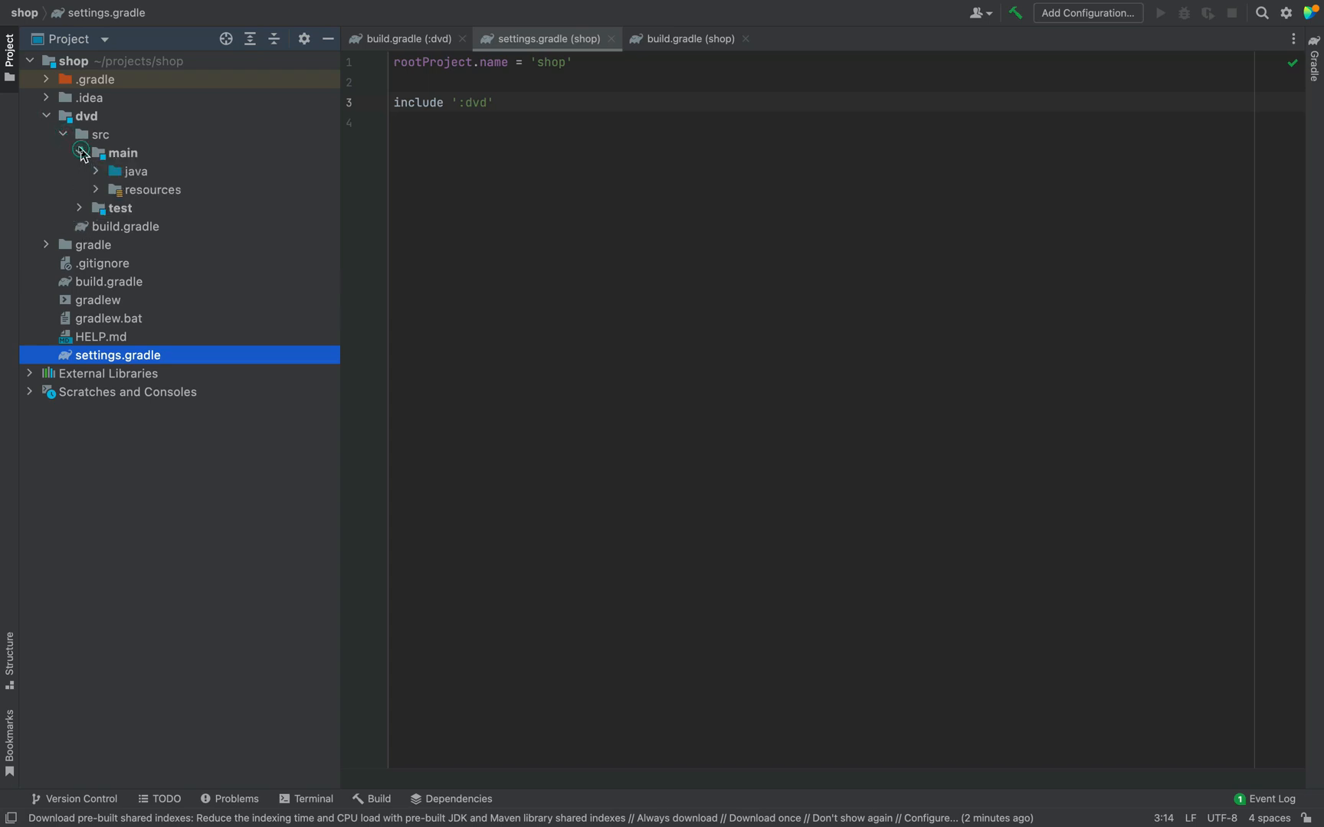
left_click(135, 171)
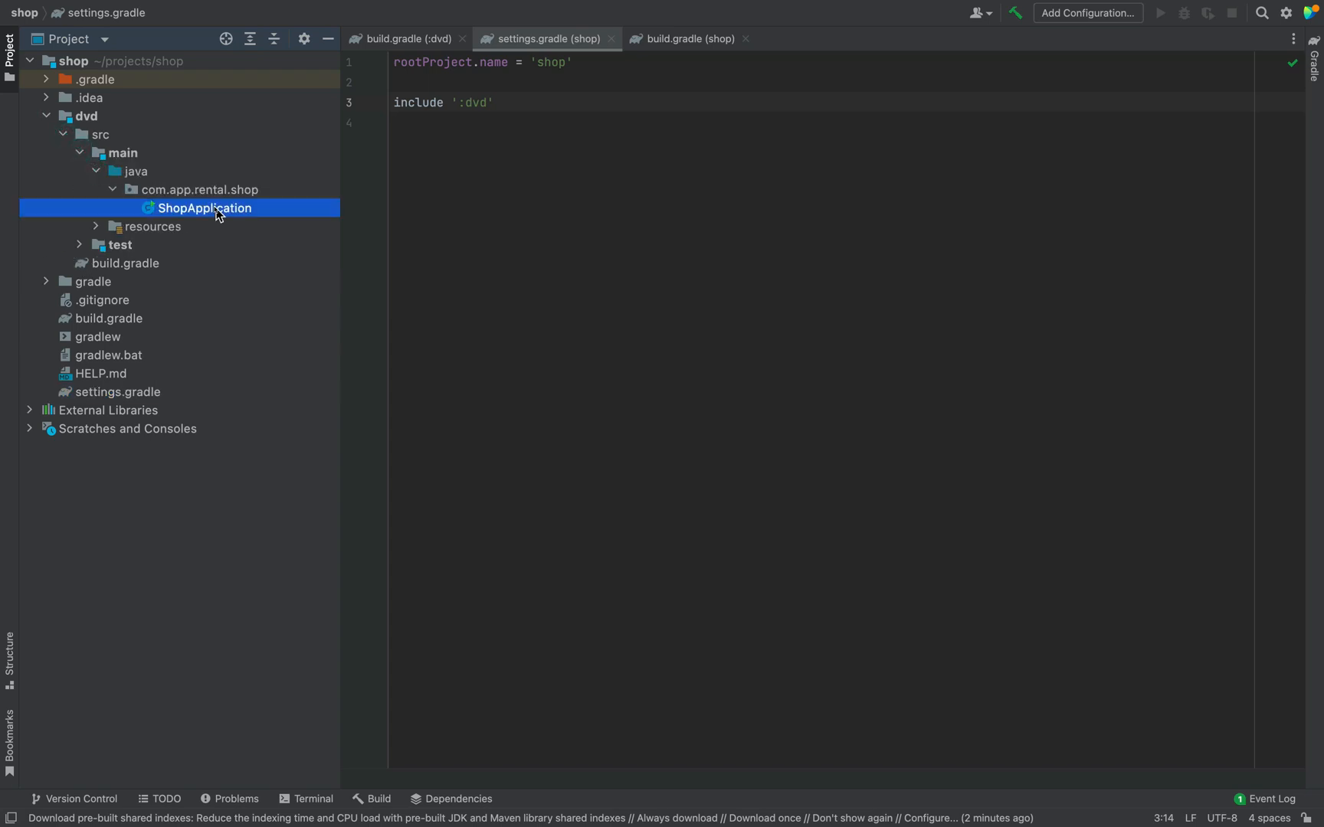
Run ShopApplication's main method from the gutter until the build succeeds
double_click(205, 208)
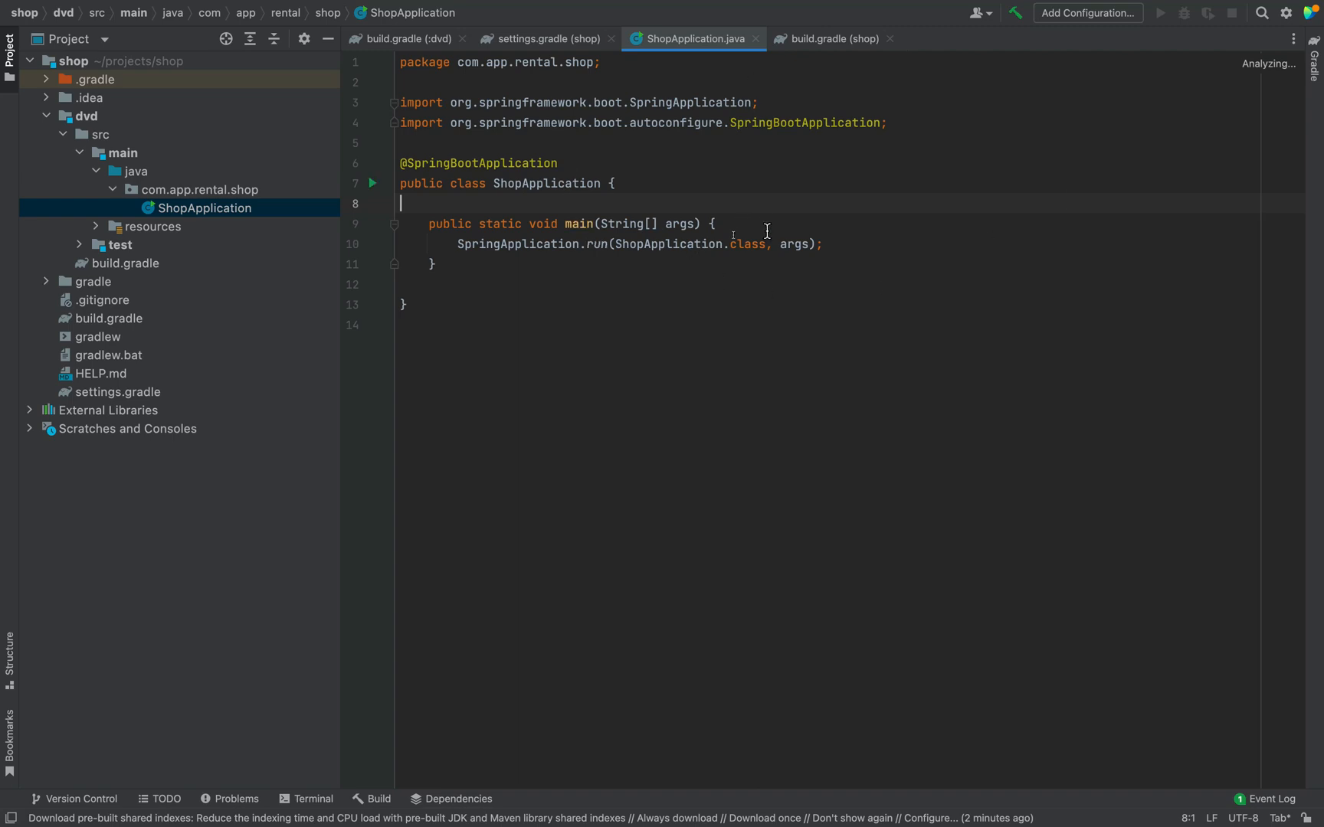
left_click(371, 182)
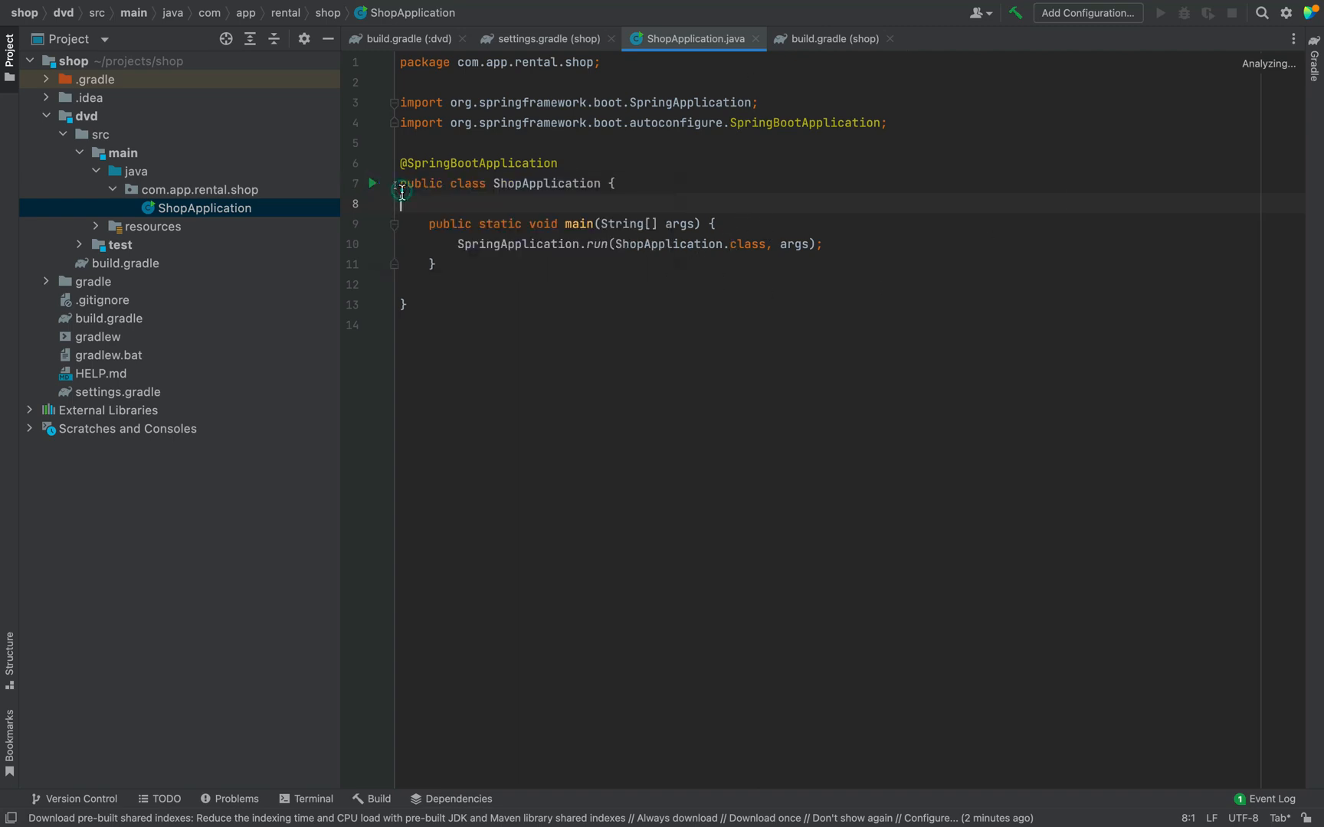
left_click(371, 184)
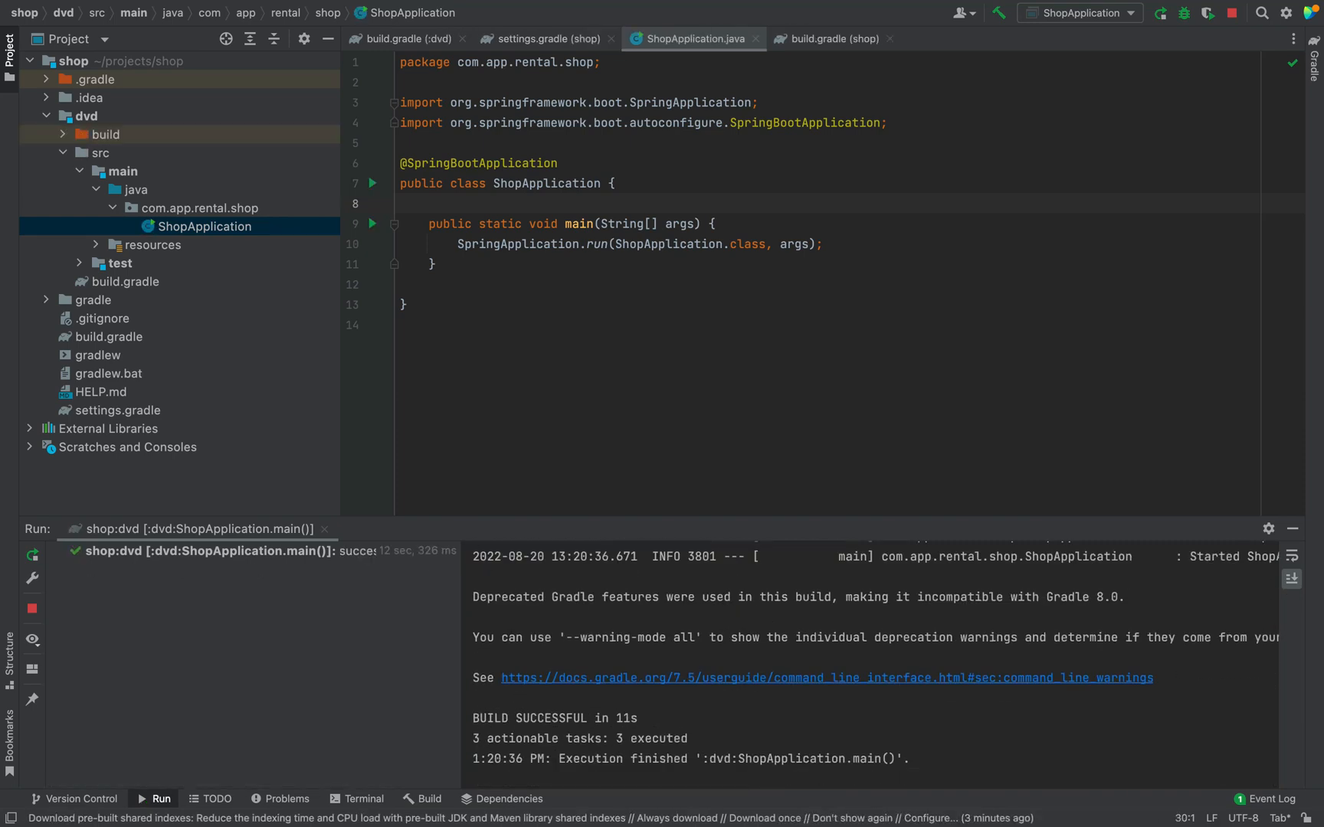
Change the dvd dependency to spring-boot-starter-web and load the Gradle changes
left_click(1160, 12)
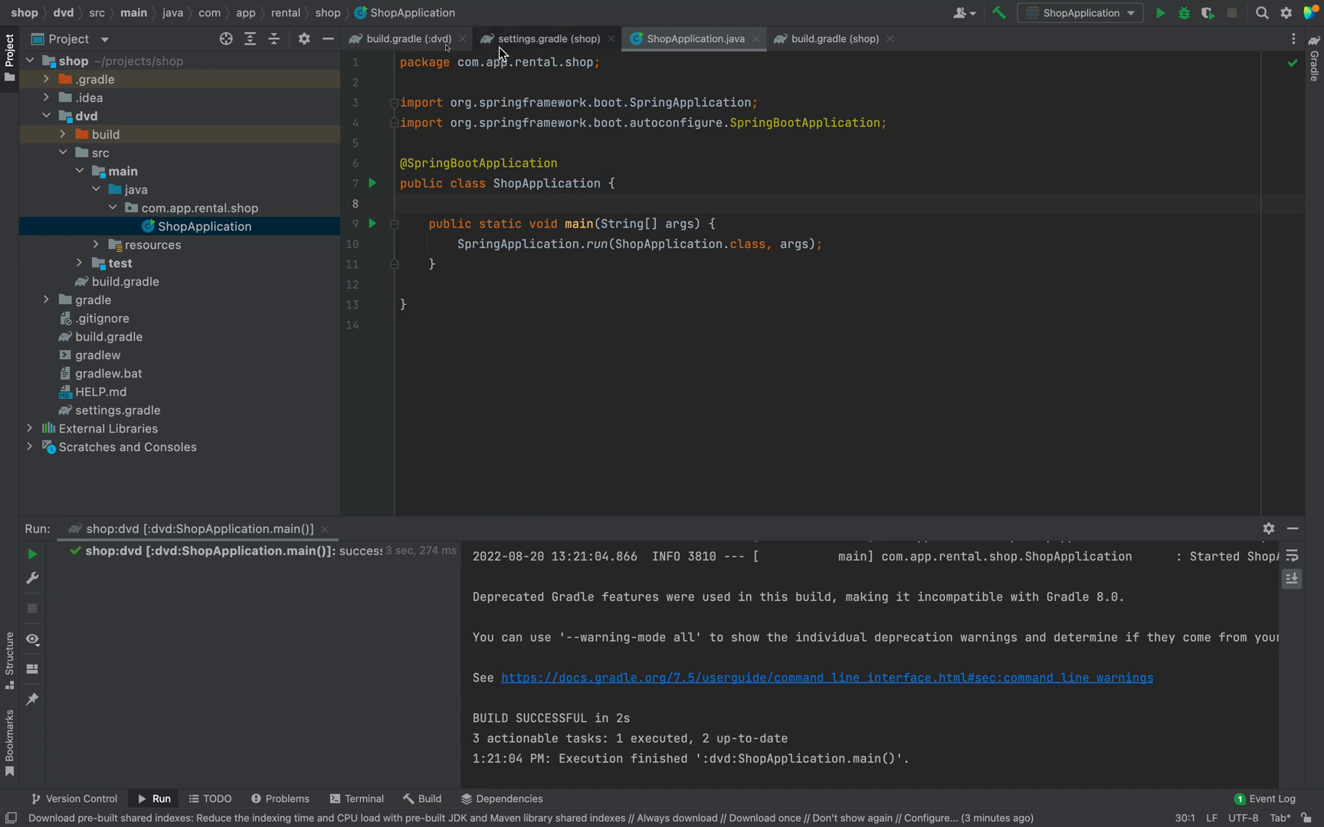
left_click(405, 38)
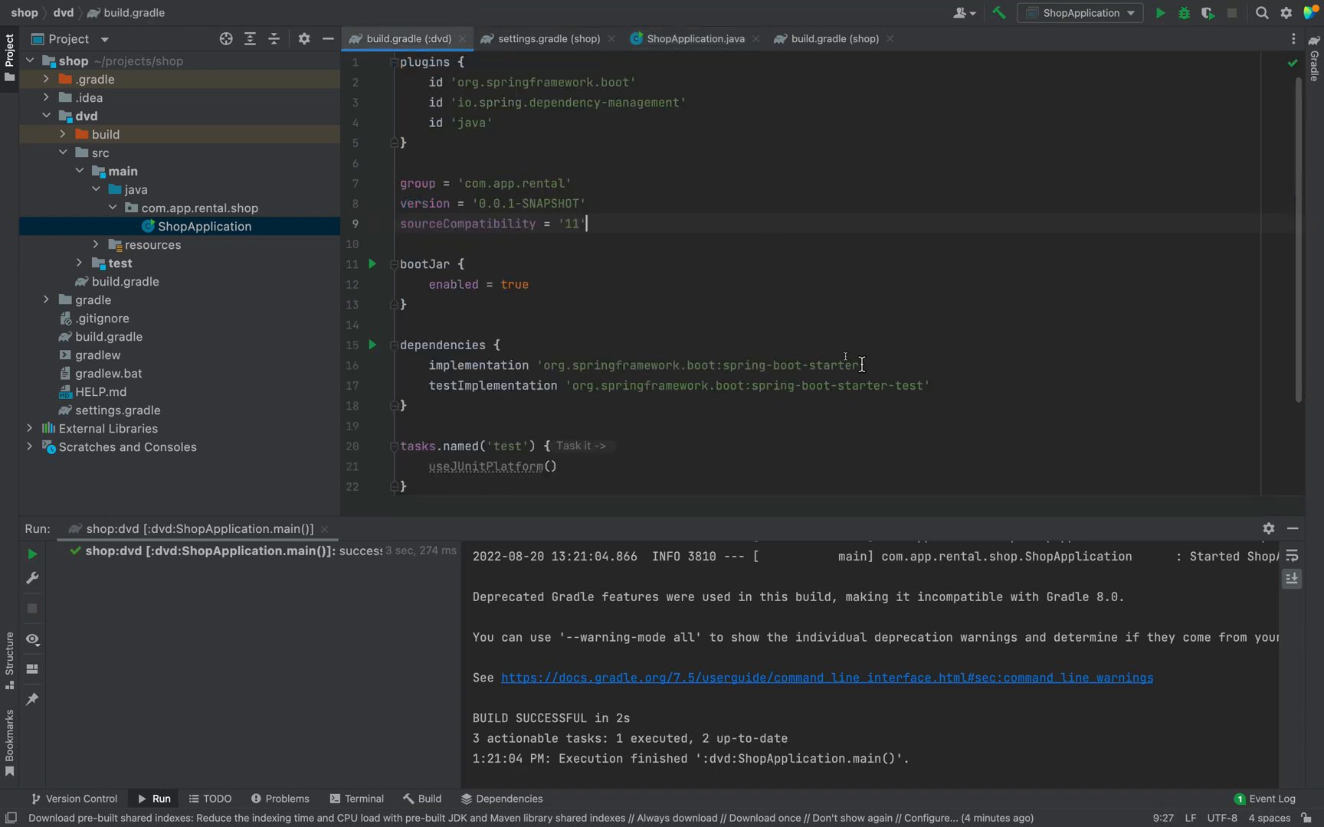
mouse_move(853, 365)
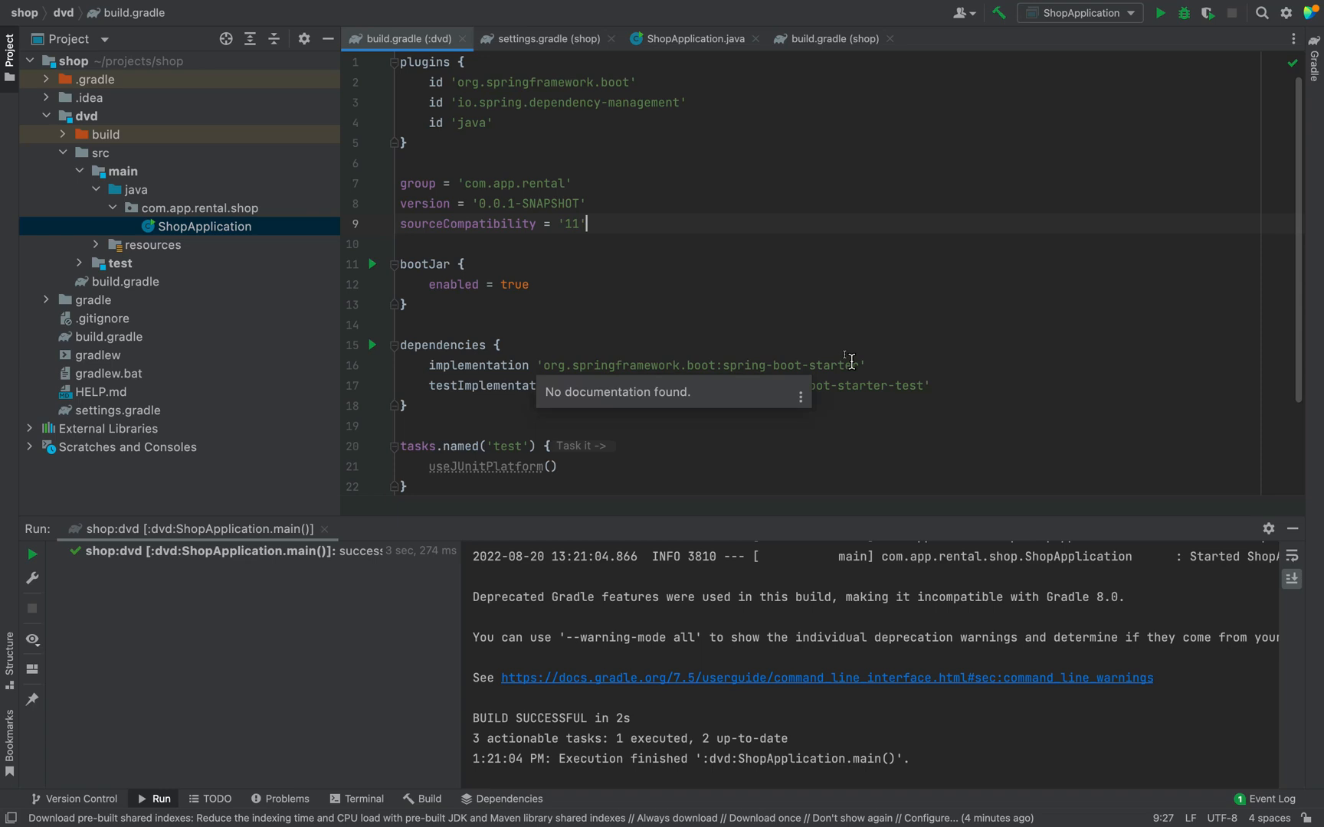
mouse_move(958, 352)
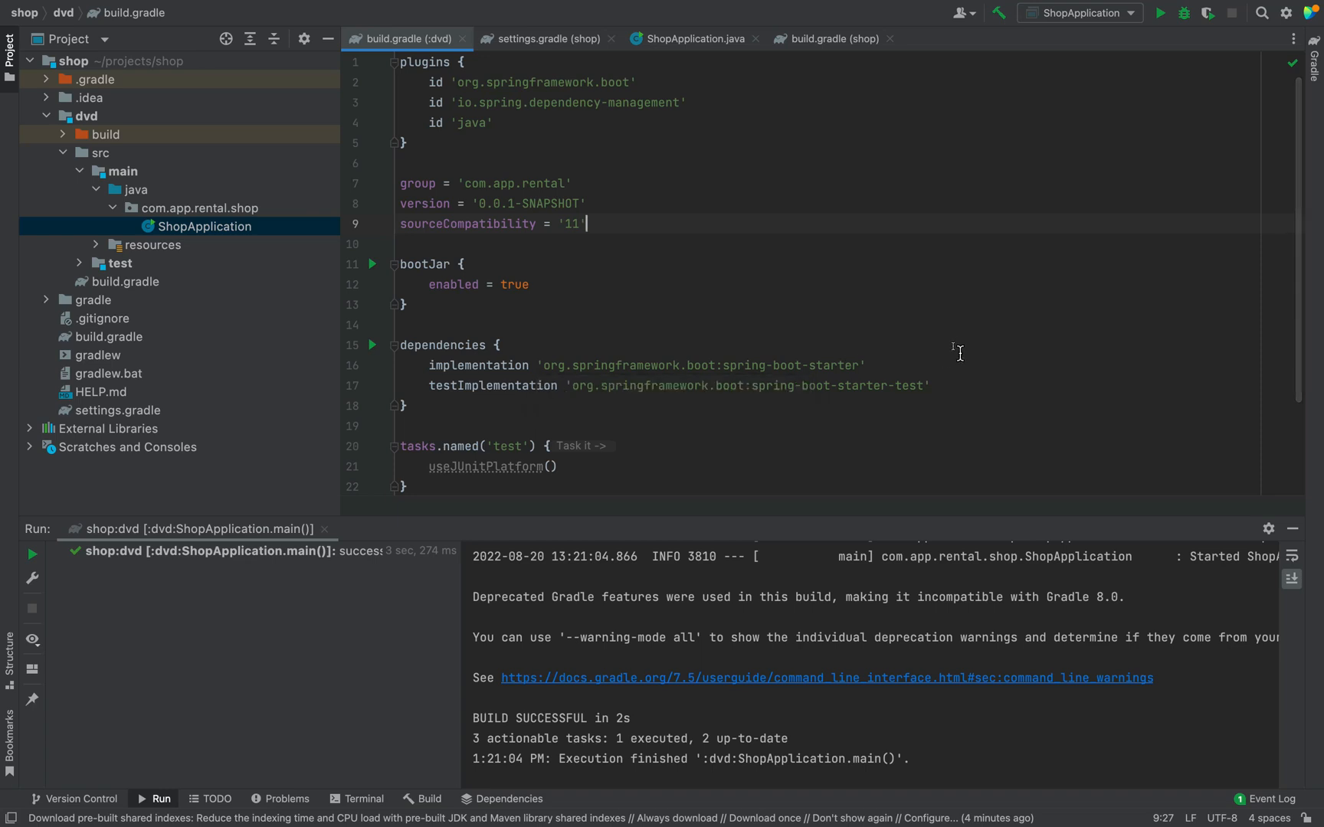
mouse_move(947, 362)
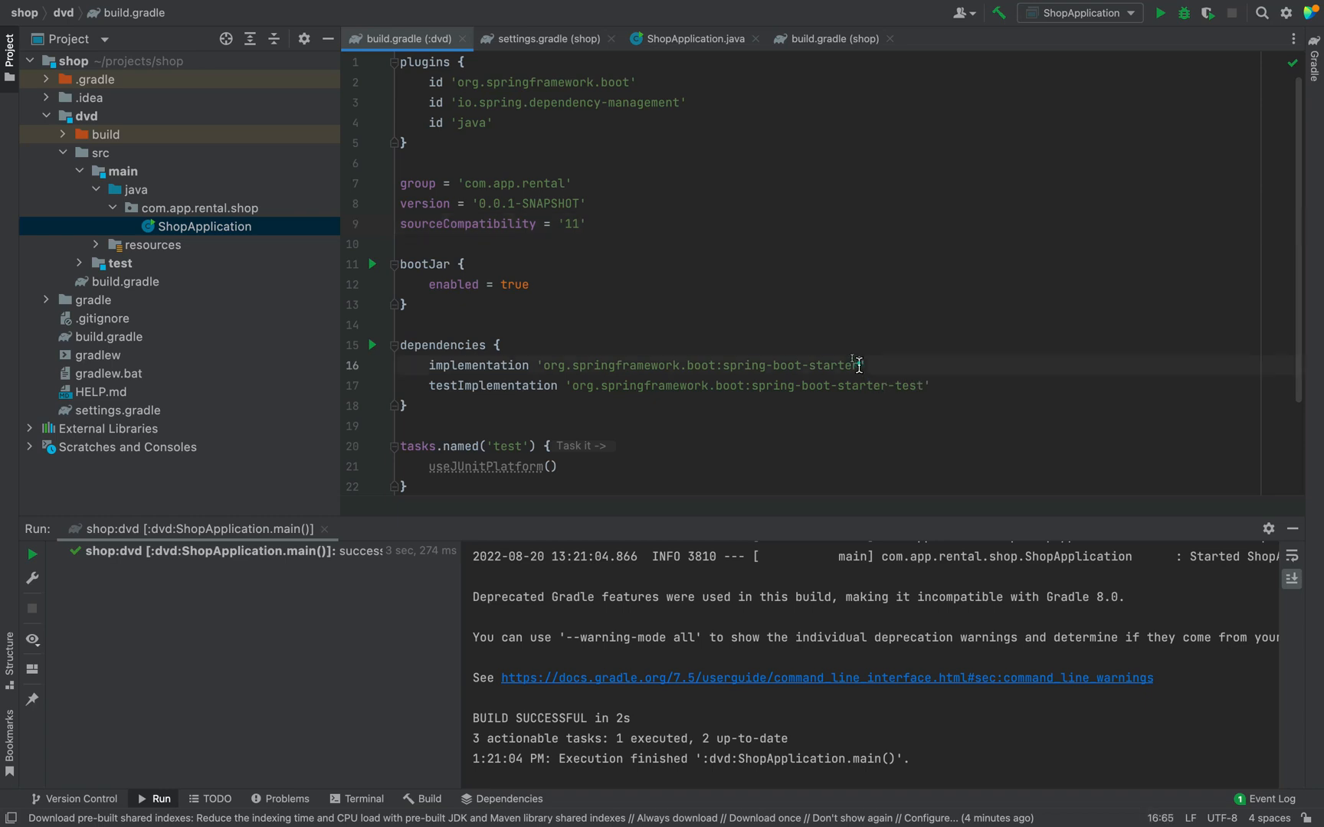
type("web")
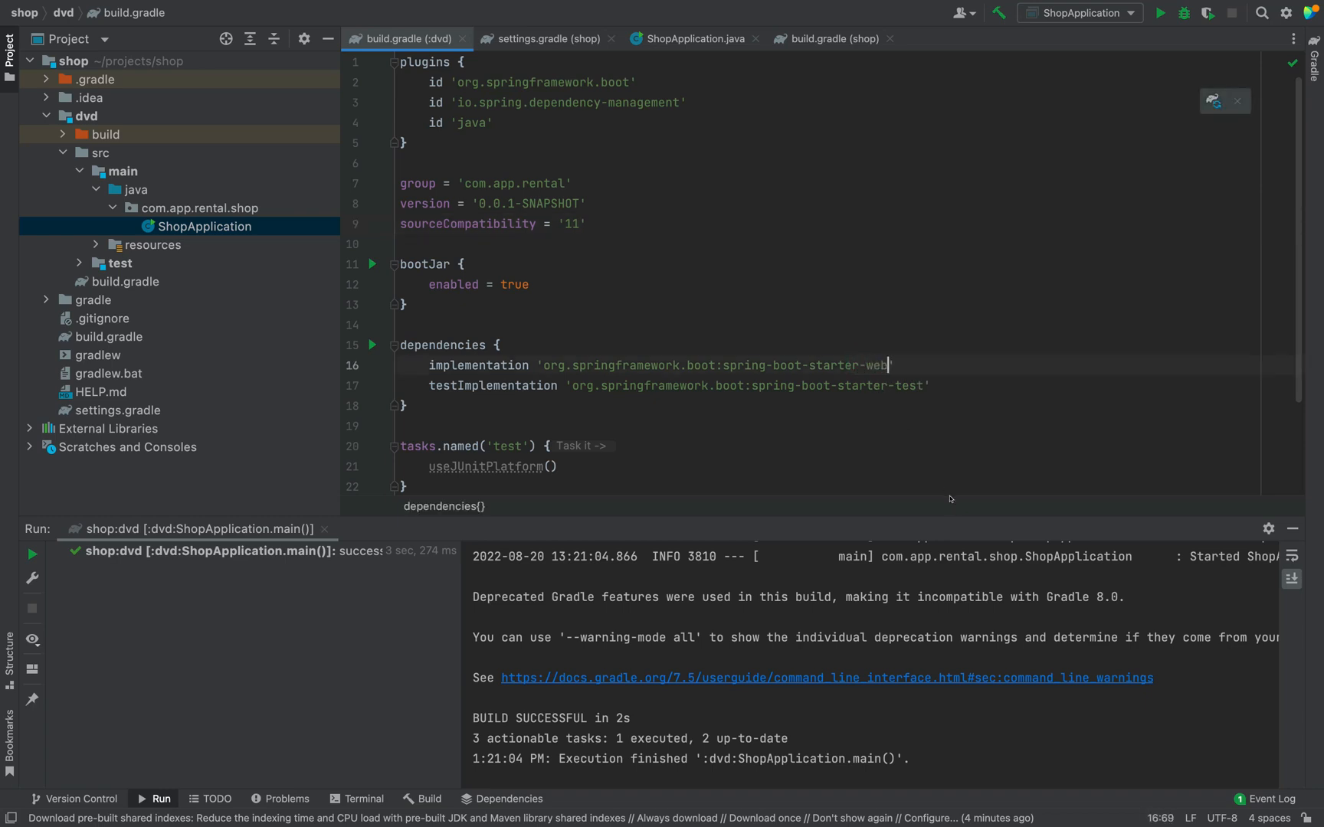
left_click(1214, 101)
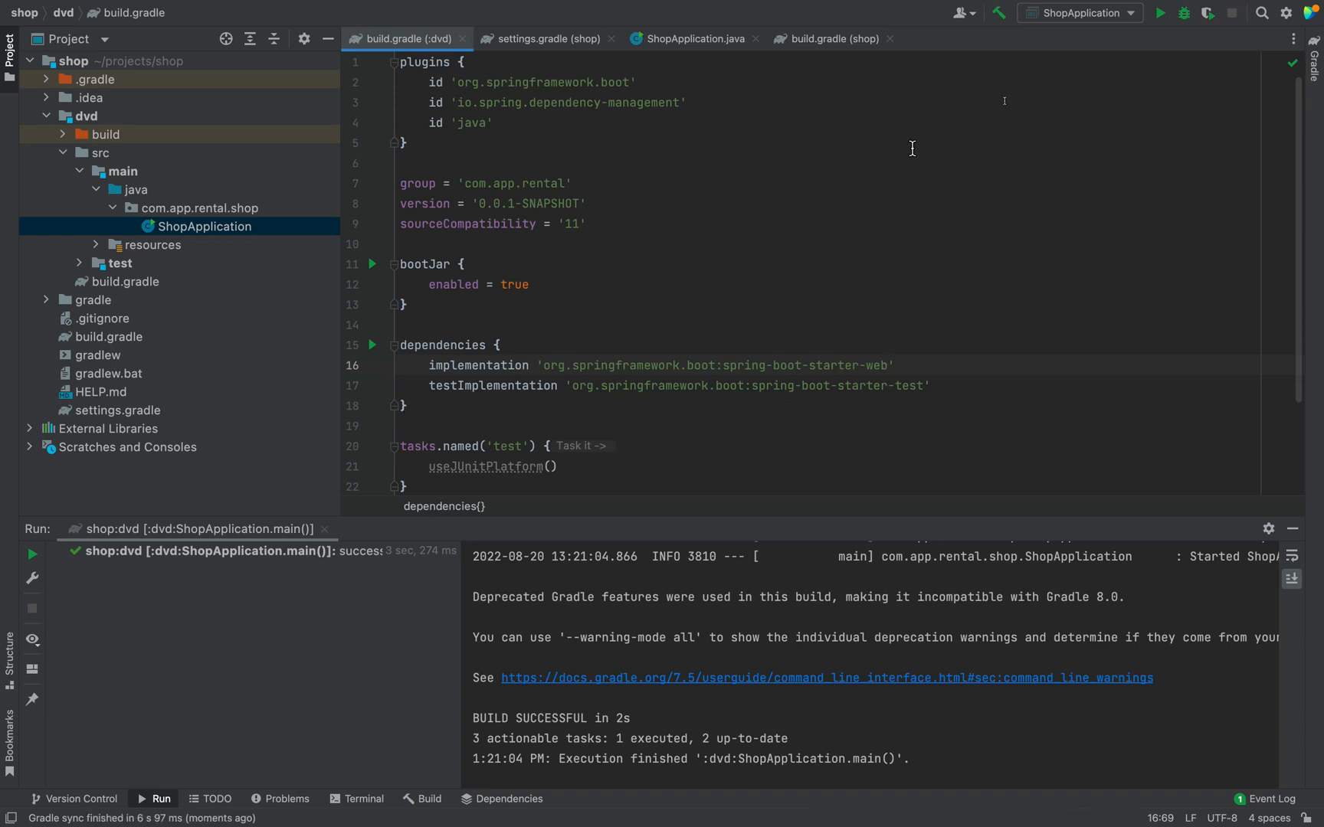
Rerun ShopApplication so embedded Tomcat starts on port 8080
left_click(1160, 12)
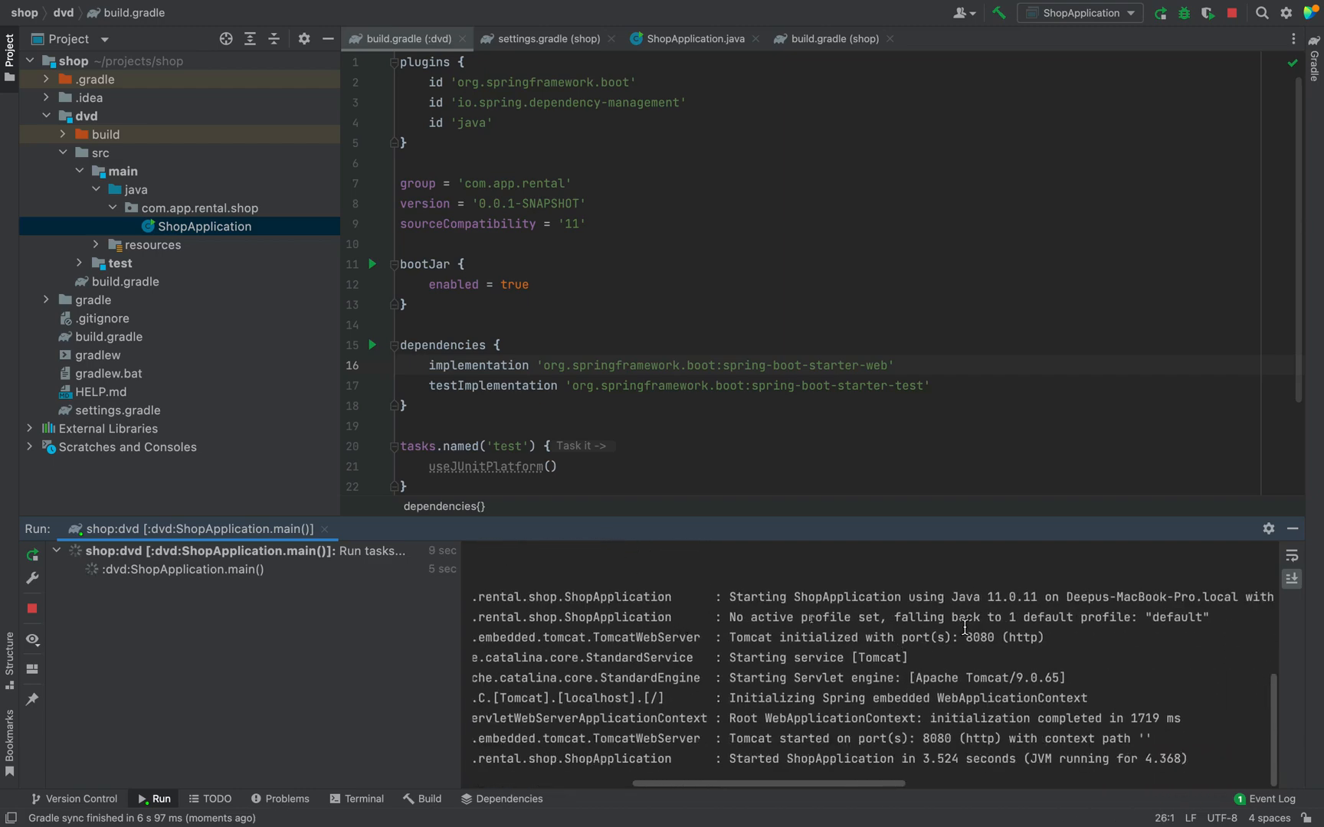
double_click(793, 638)
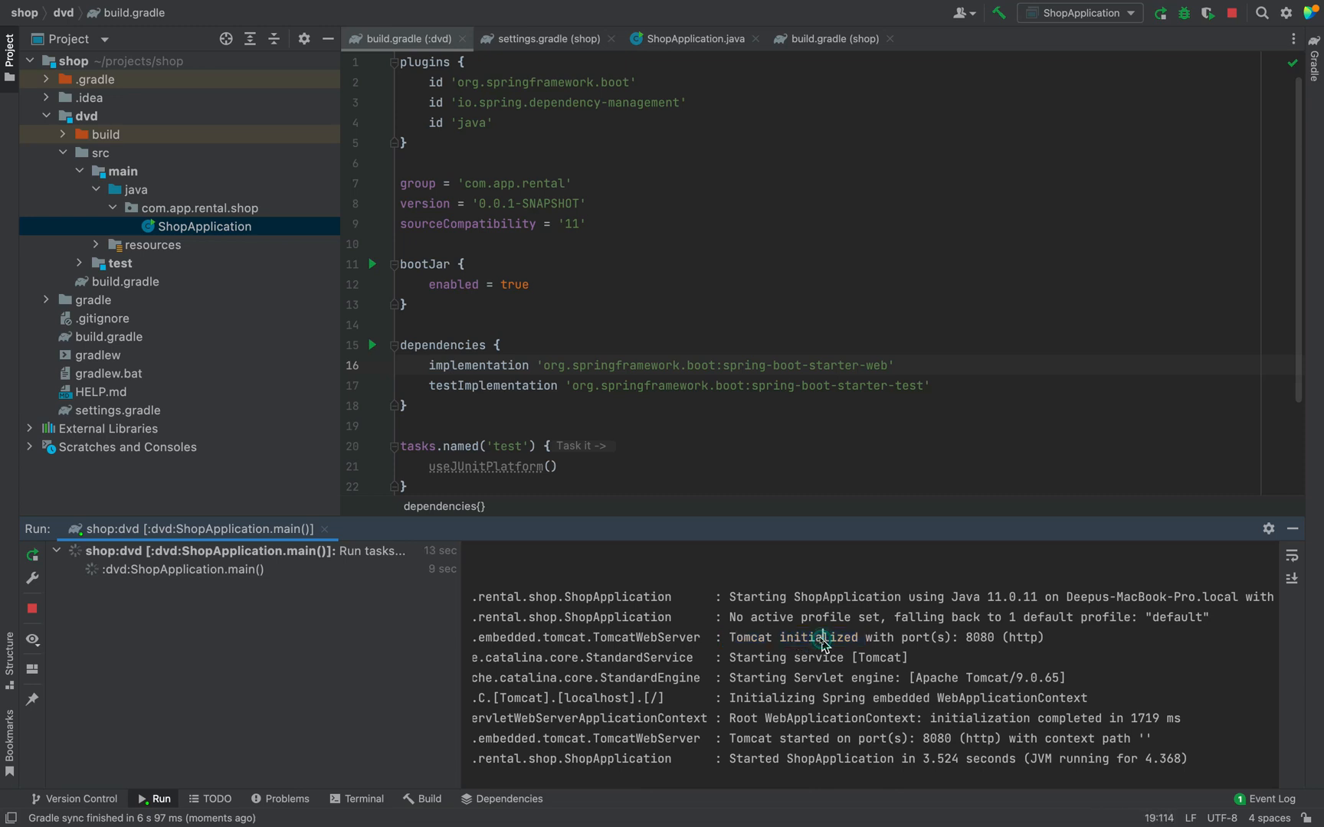
mouse_move(1062, 654)
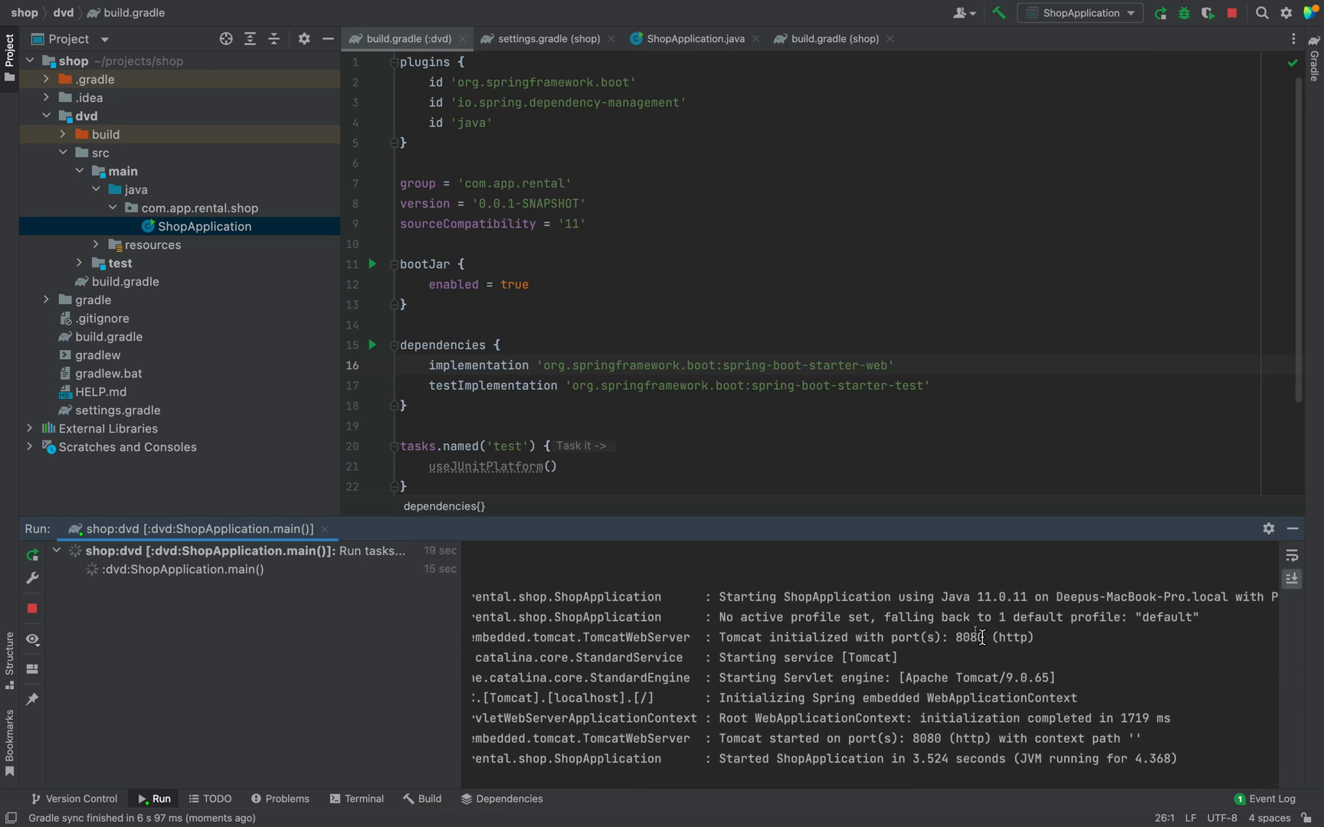
mouse_move(765, 647)
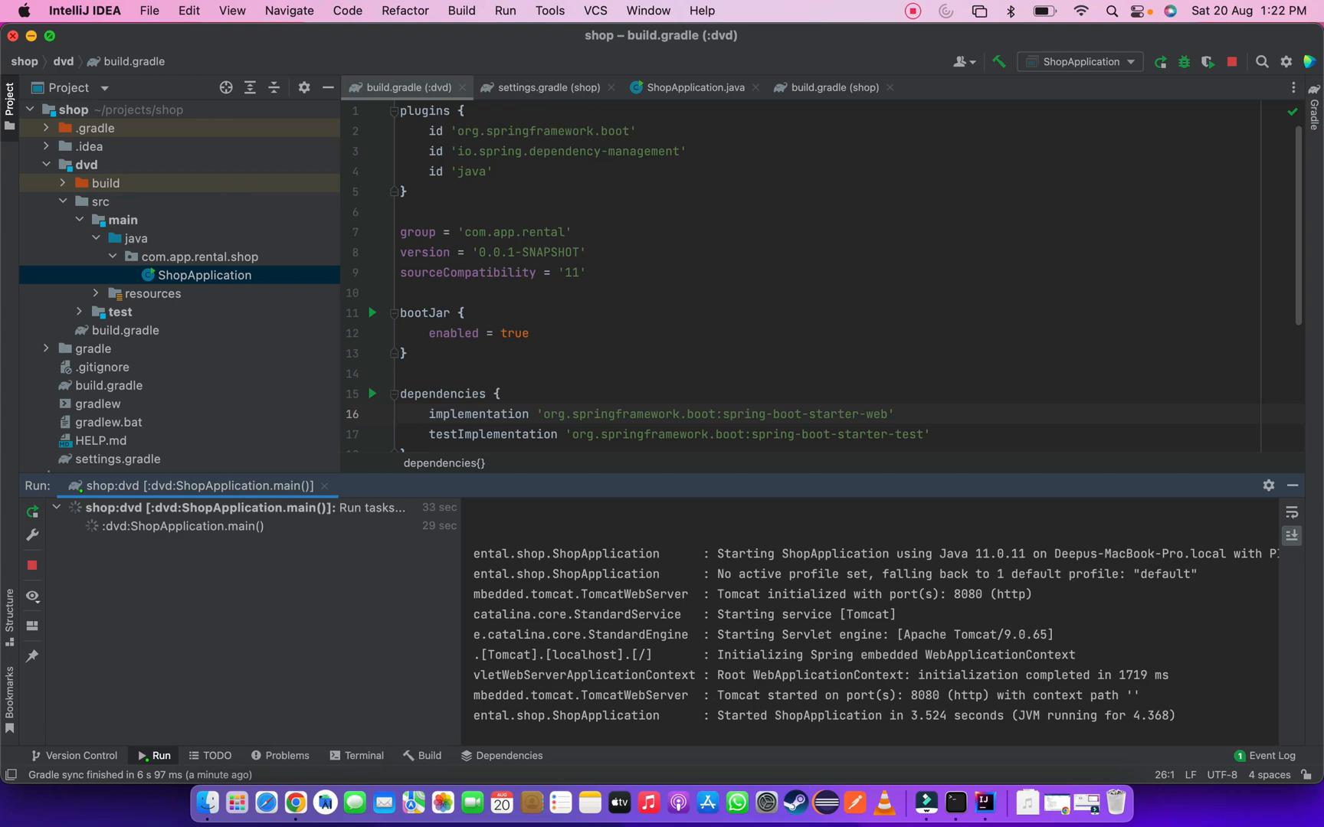
Load localhost:8080 in Chrome and see the Whitelabel Error Page (404)
left_click(294, 803)
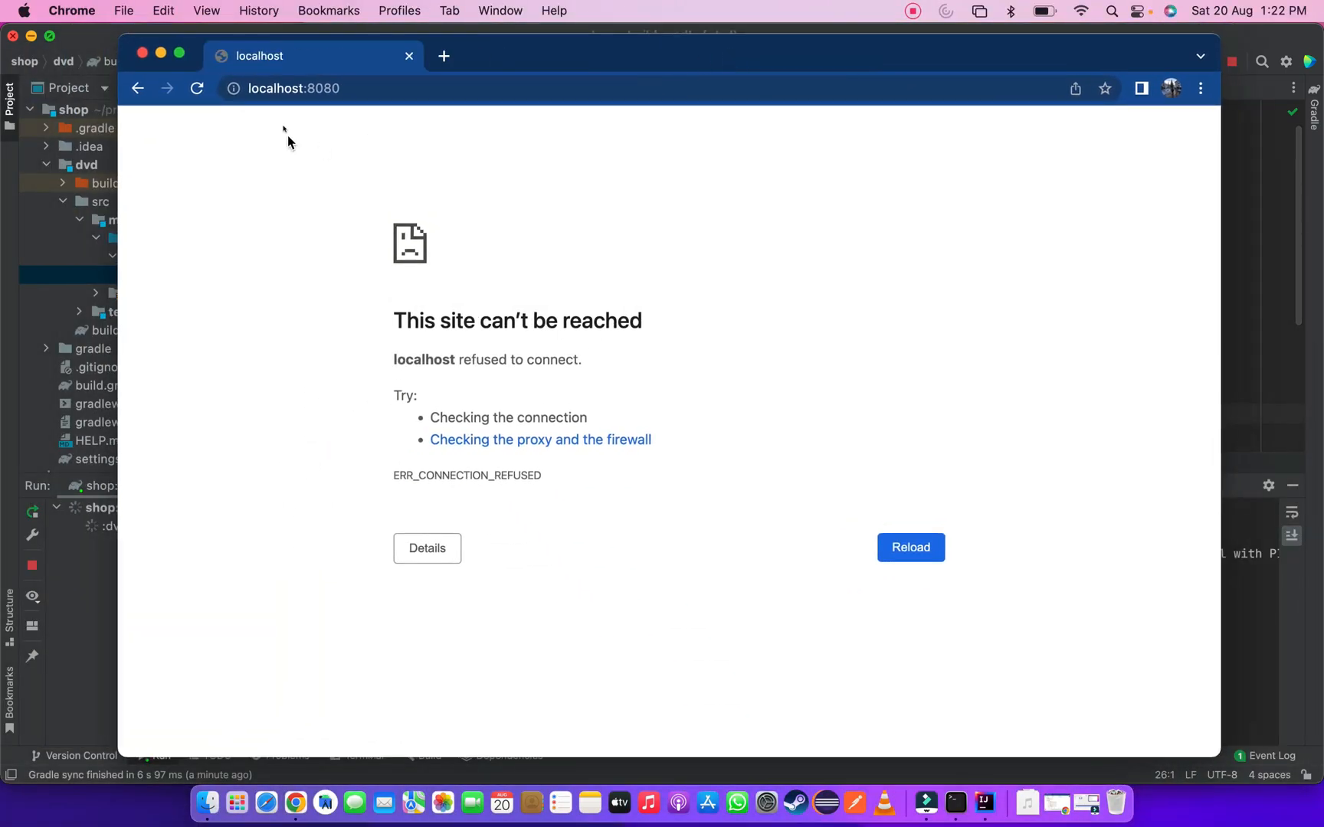
left_click(910, 547)
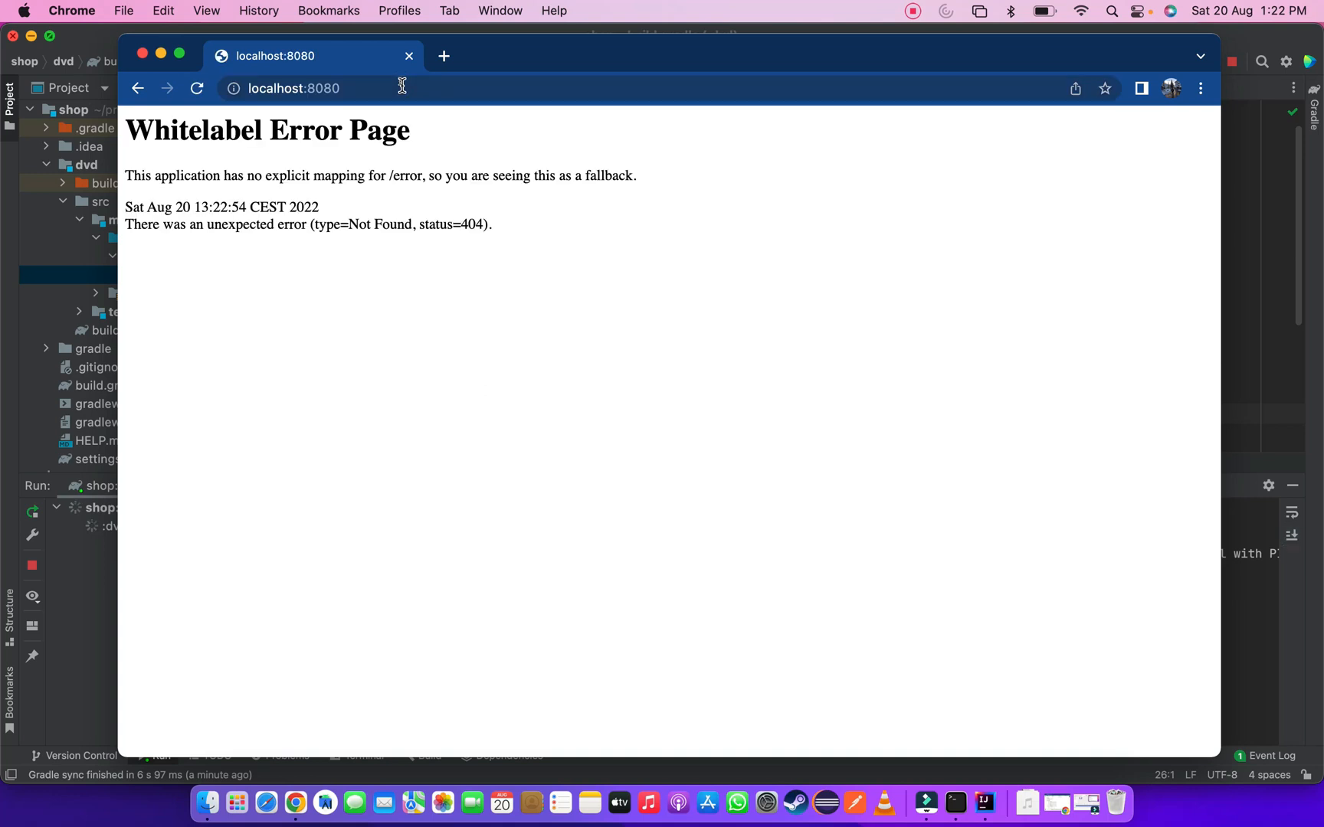
mouse_move(234, 155)
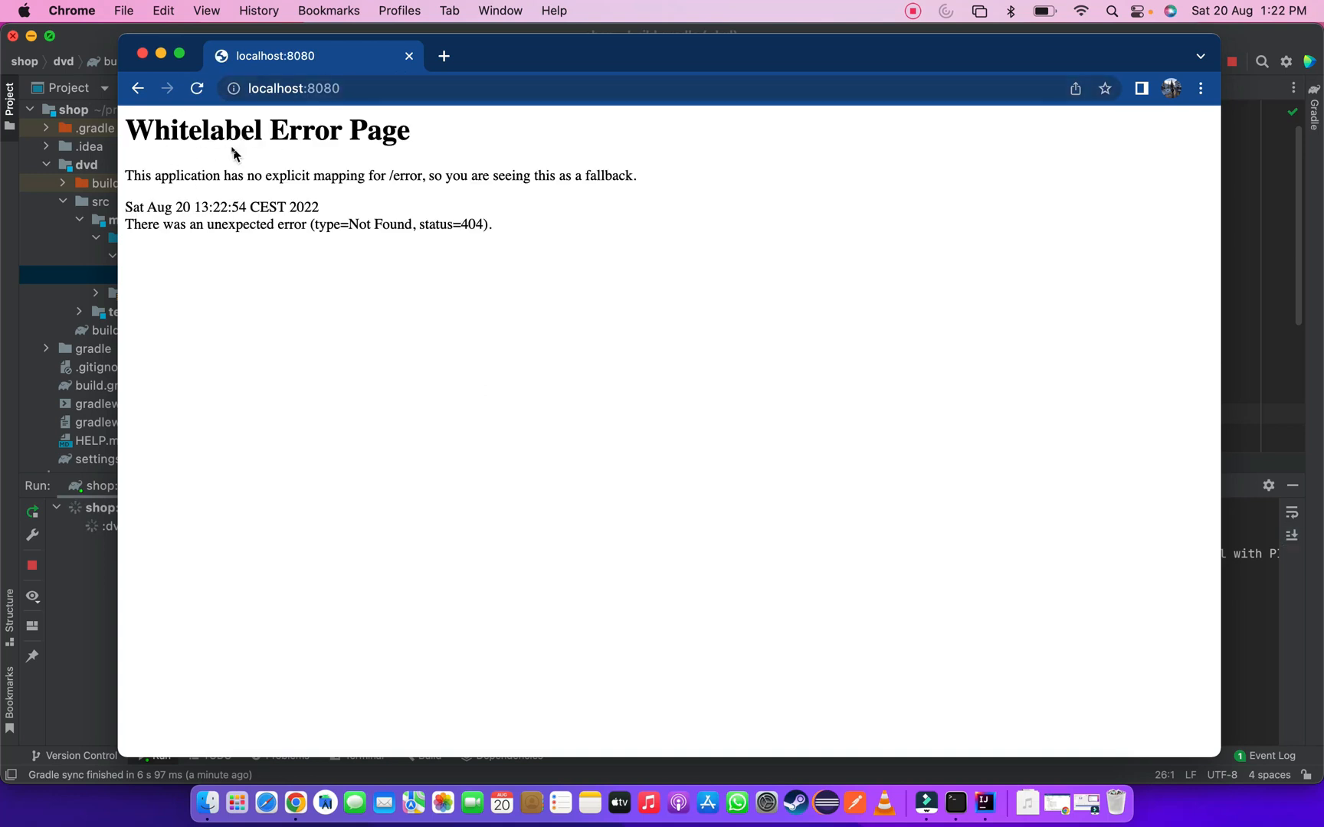
mouse_move(237, 162)
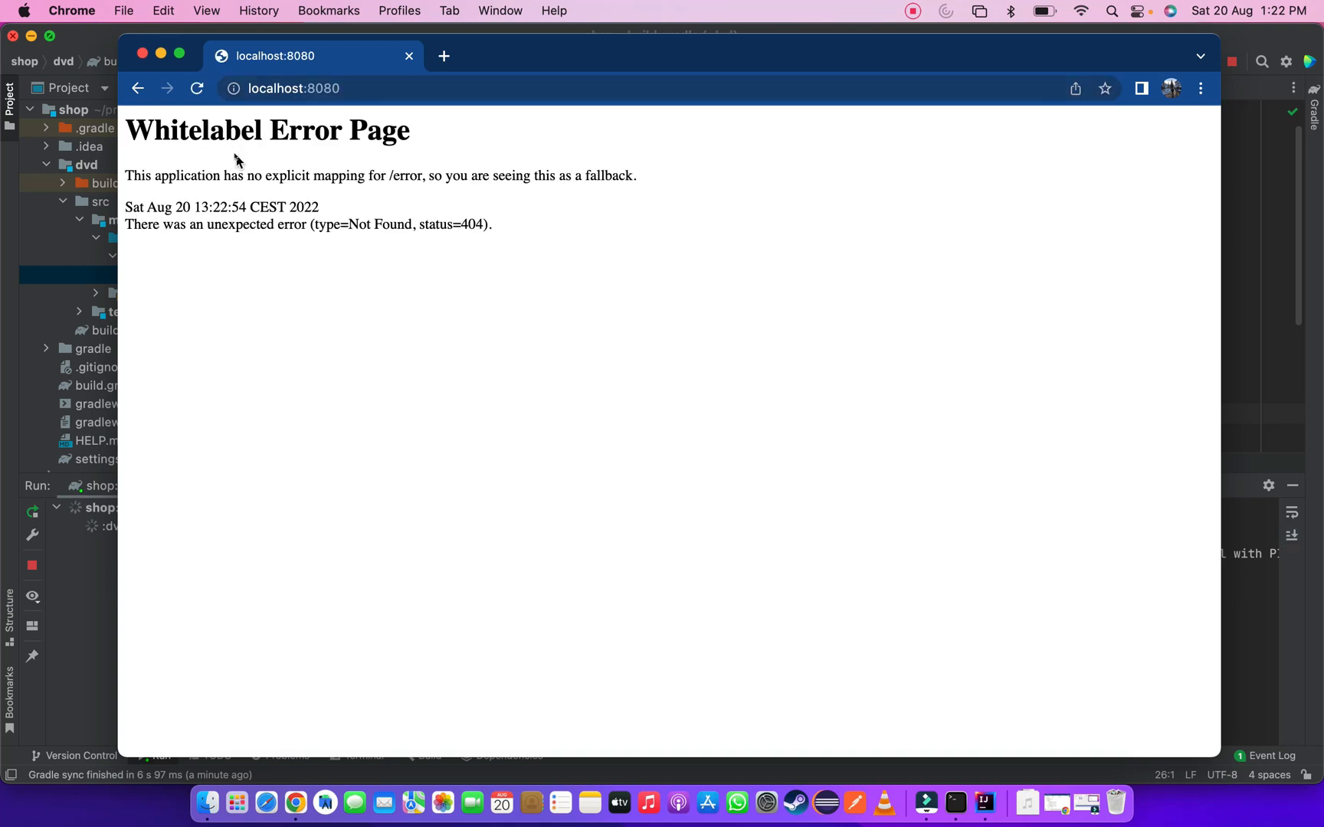
mouse_move(174, 130)
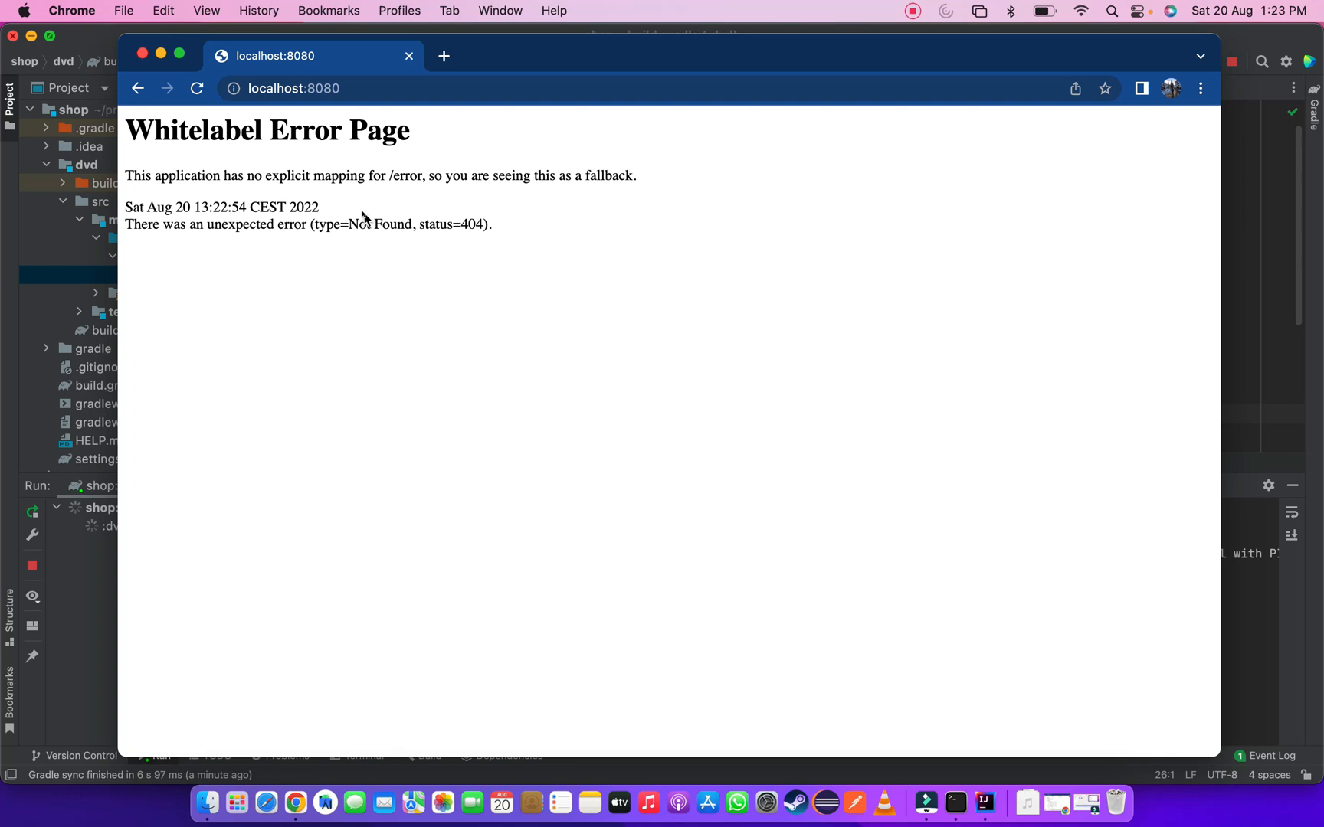
mouse_move(349, 129)
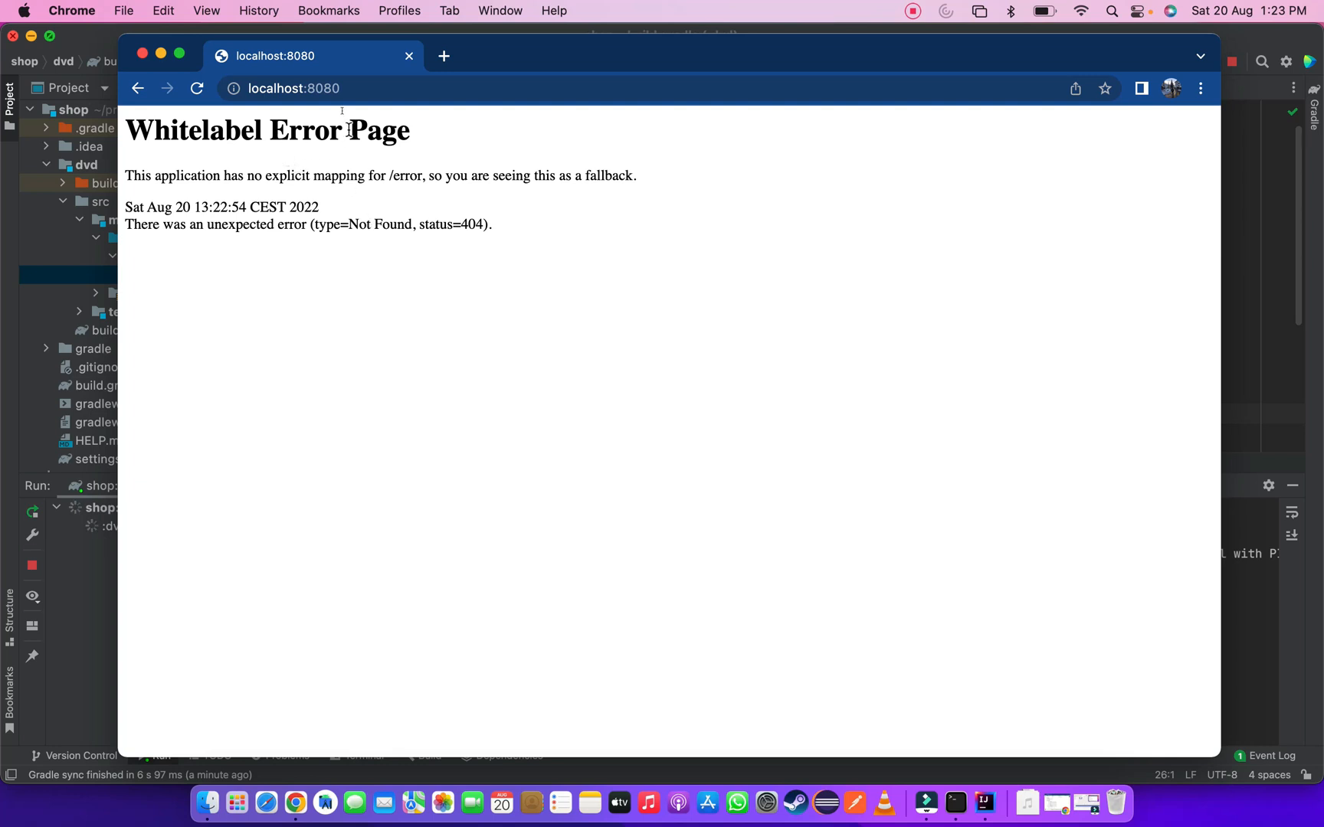
mouse_move(359, 94)
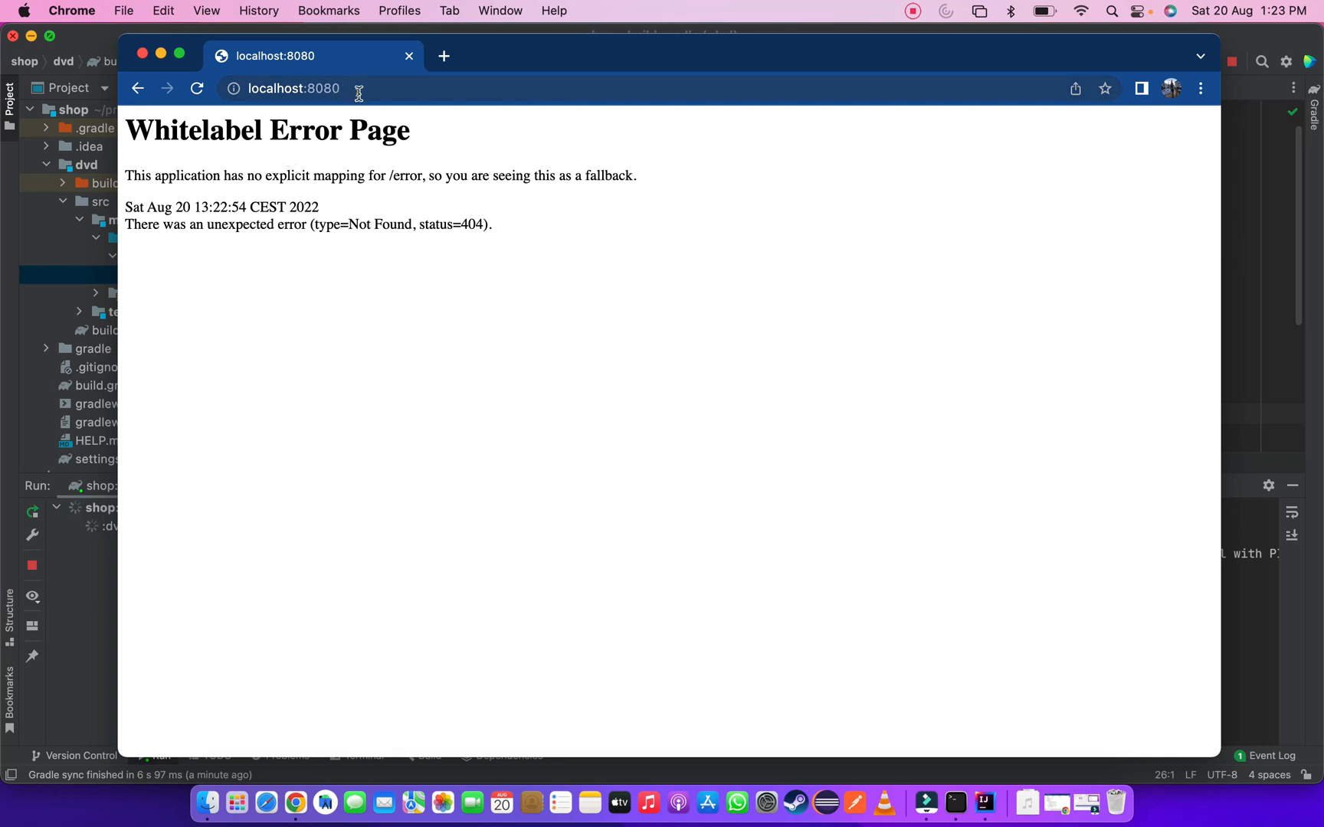
mouse_move(172, 216)
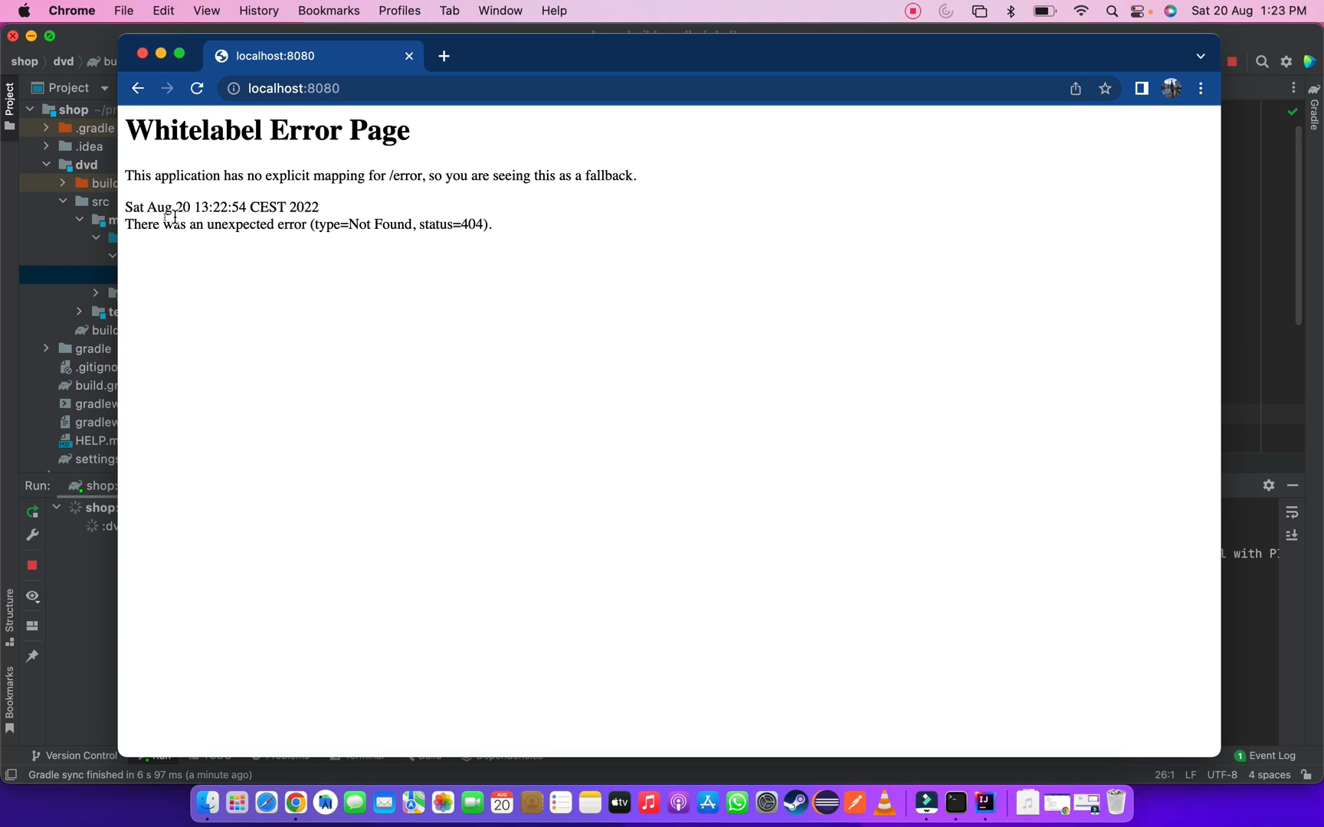
mouse_move(492, 229)
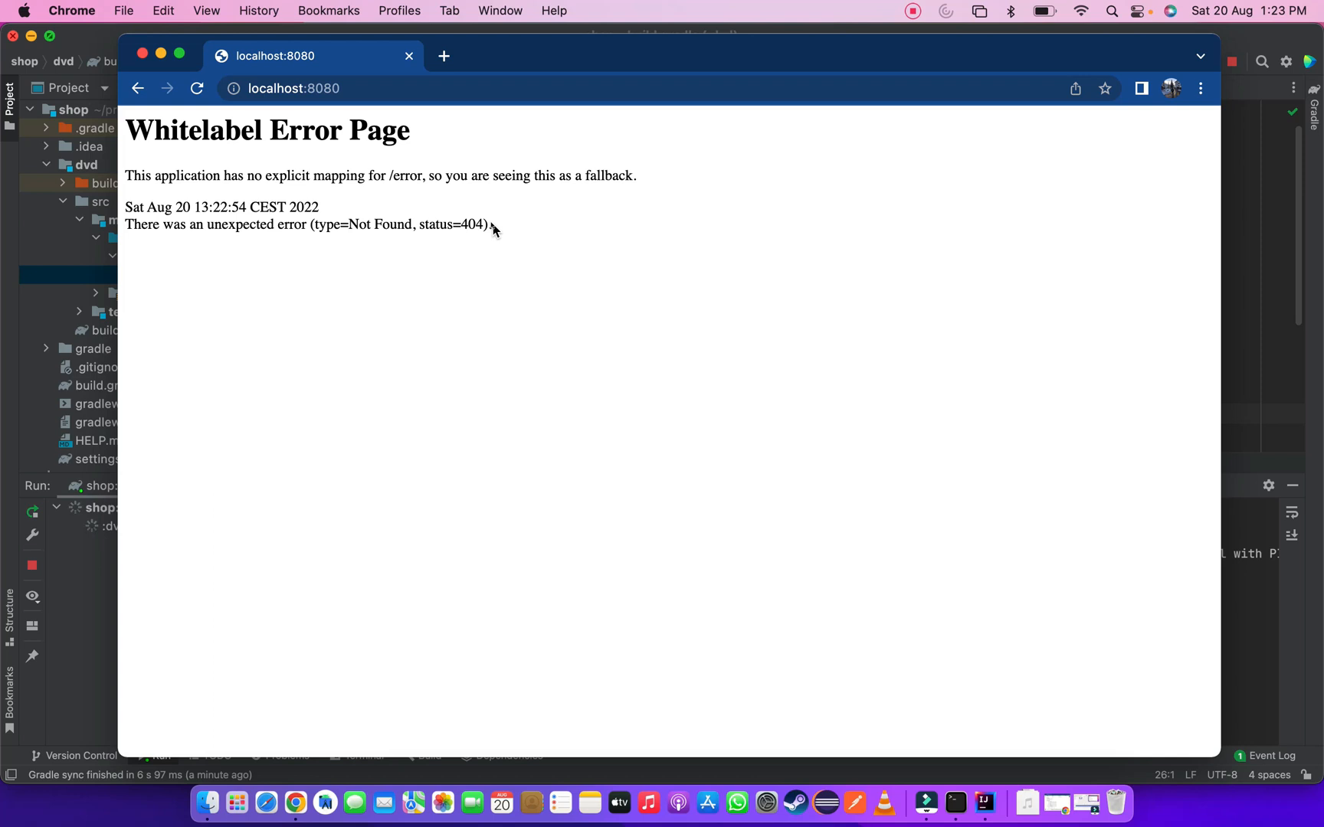
mouse_move(1090, 129)
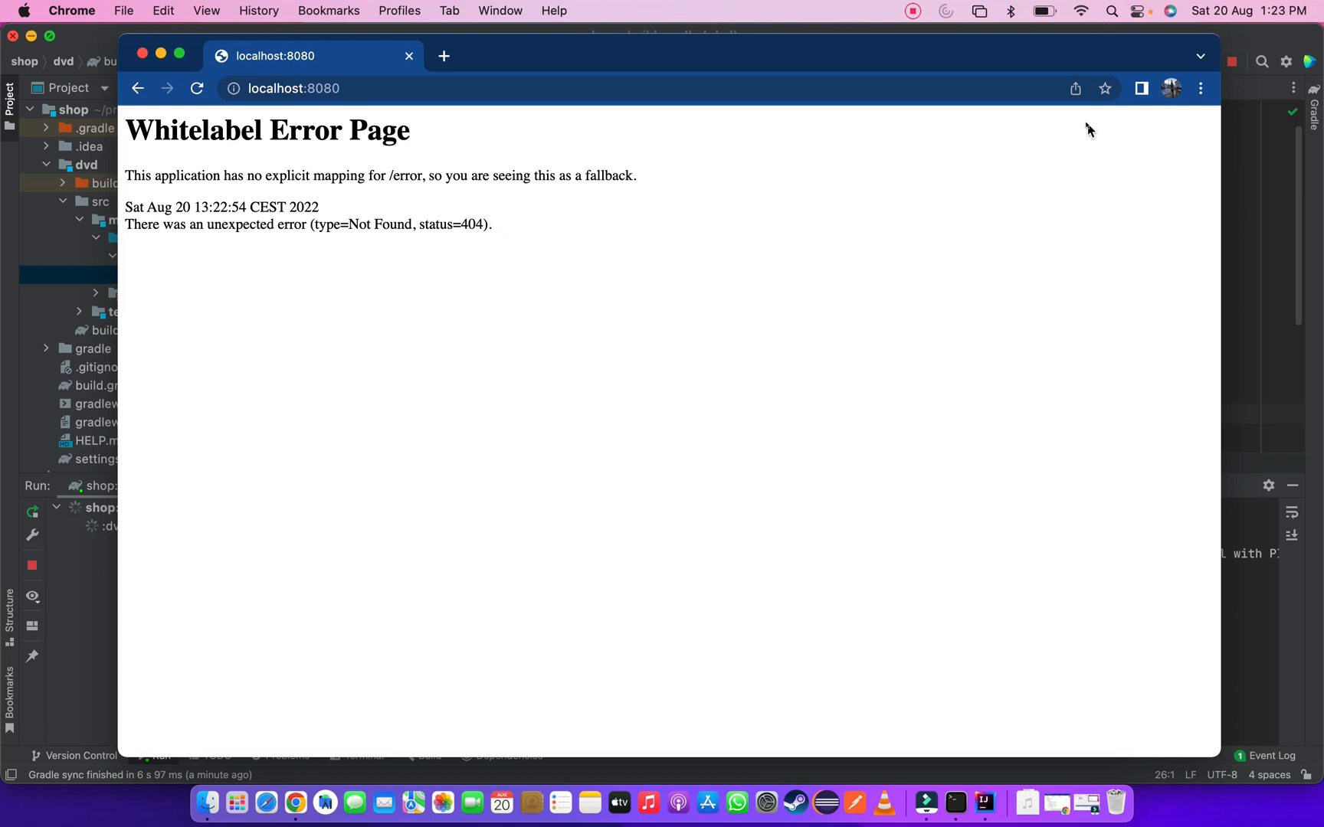
mouse_move(160, 55)
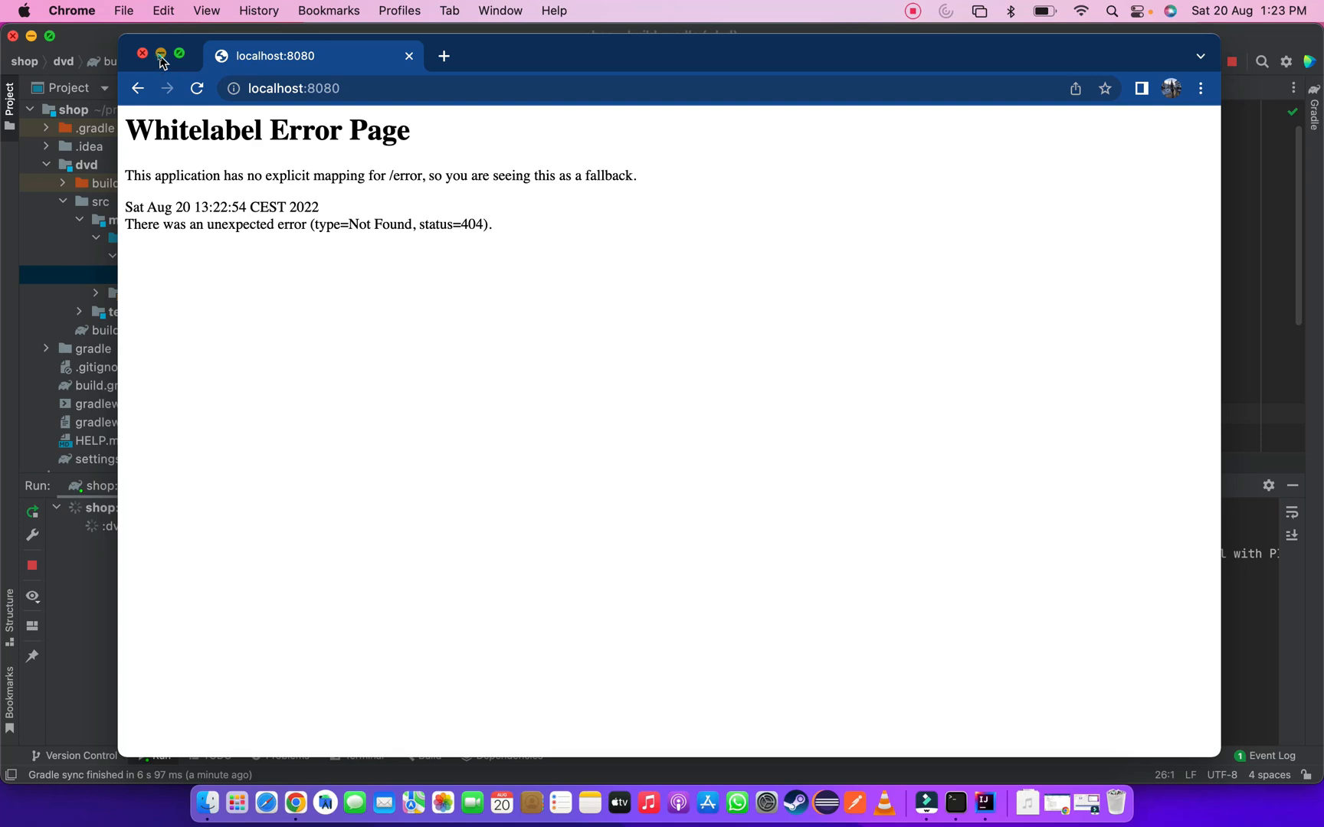
Back in the IDE, review ShopApplication.java and the root build.gradle
left_click(968, 802)
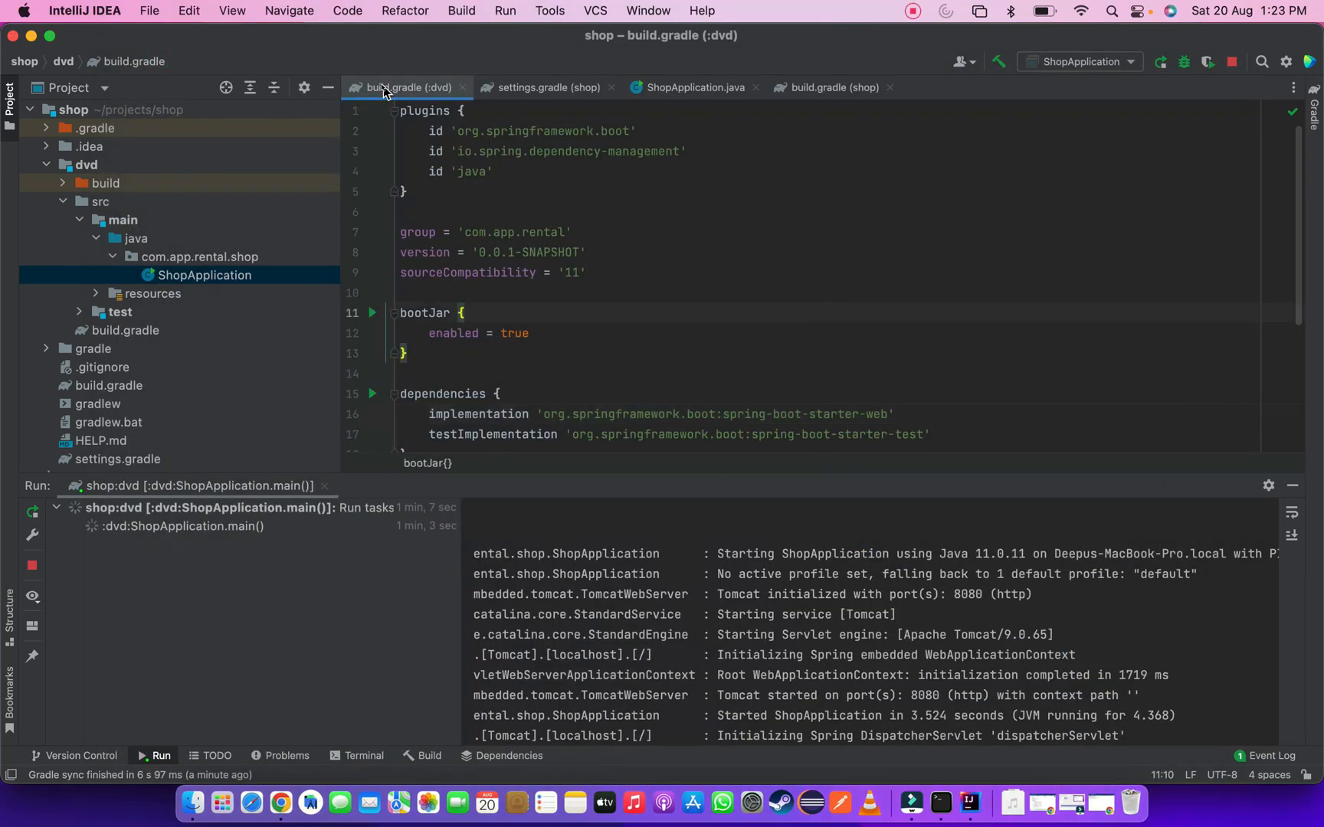
left_click(688, 87)
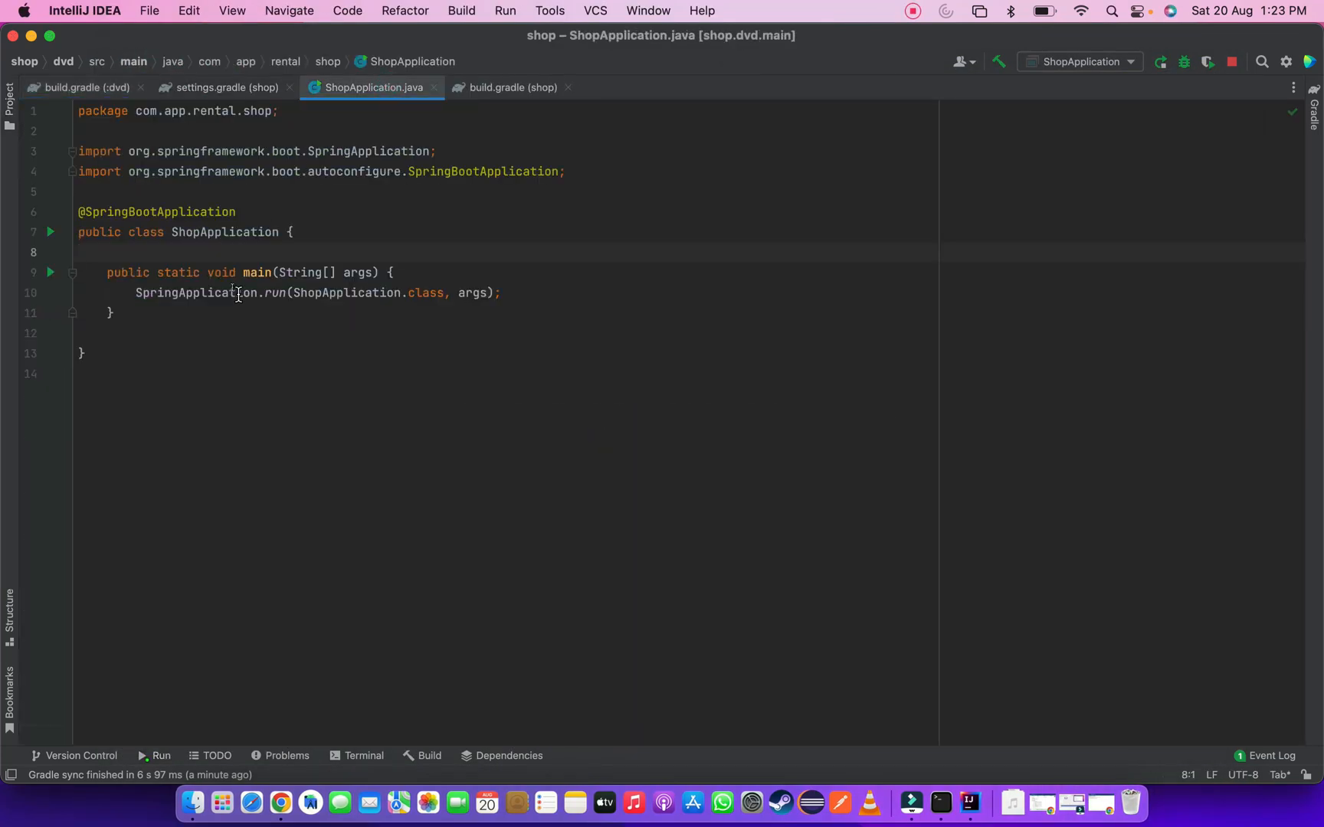
left_click(80, 251)
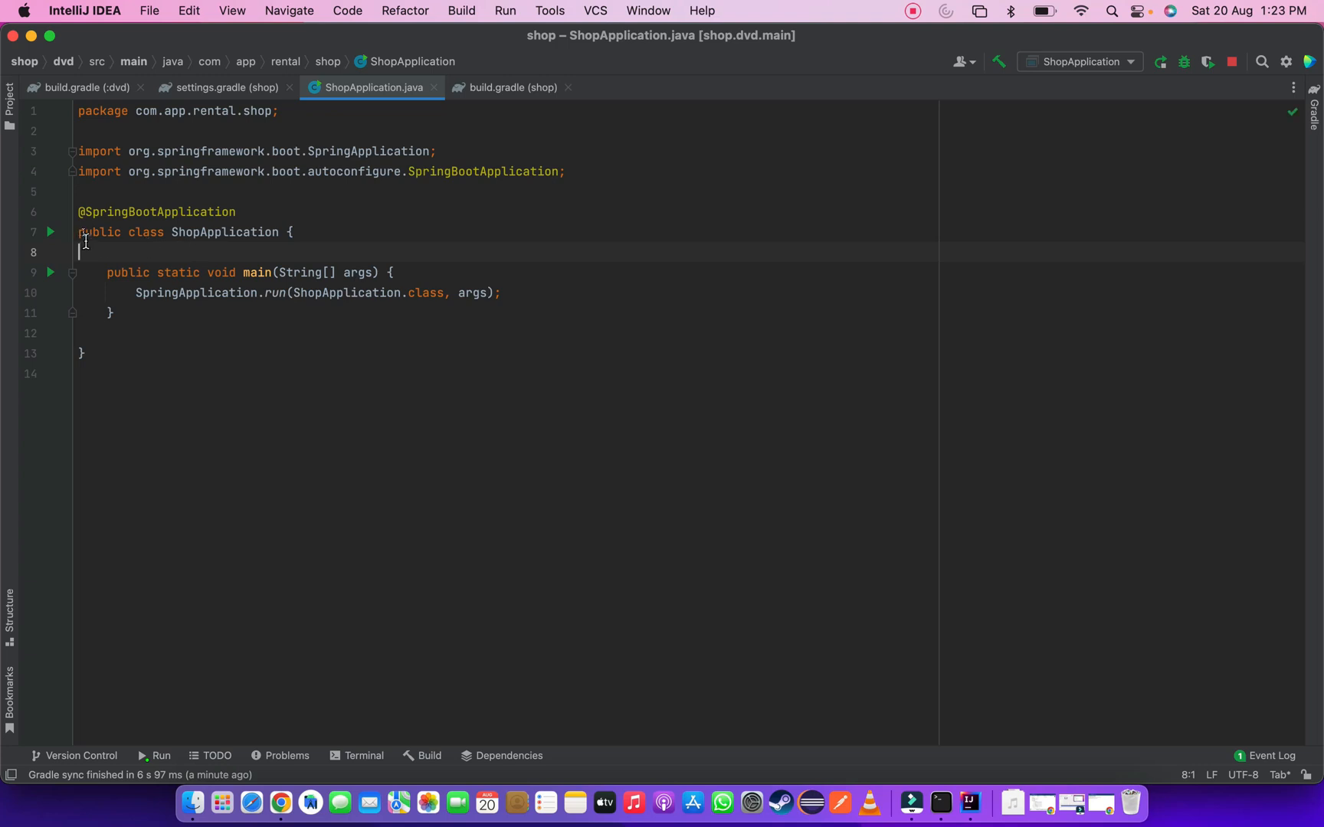
double_click(224, 233)
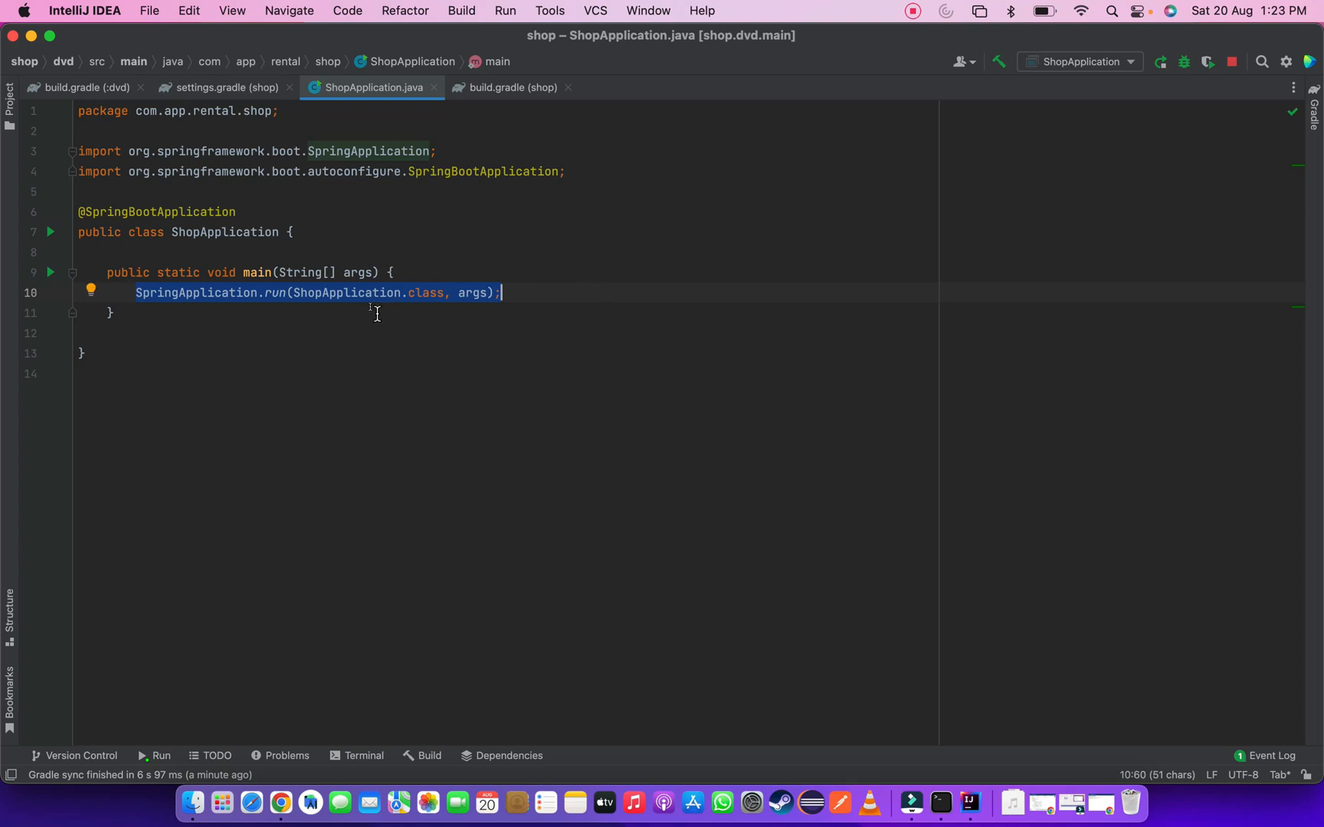
mouse_move(389, 303)
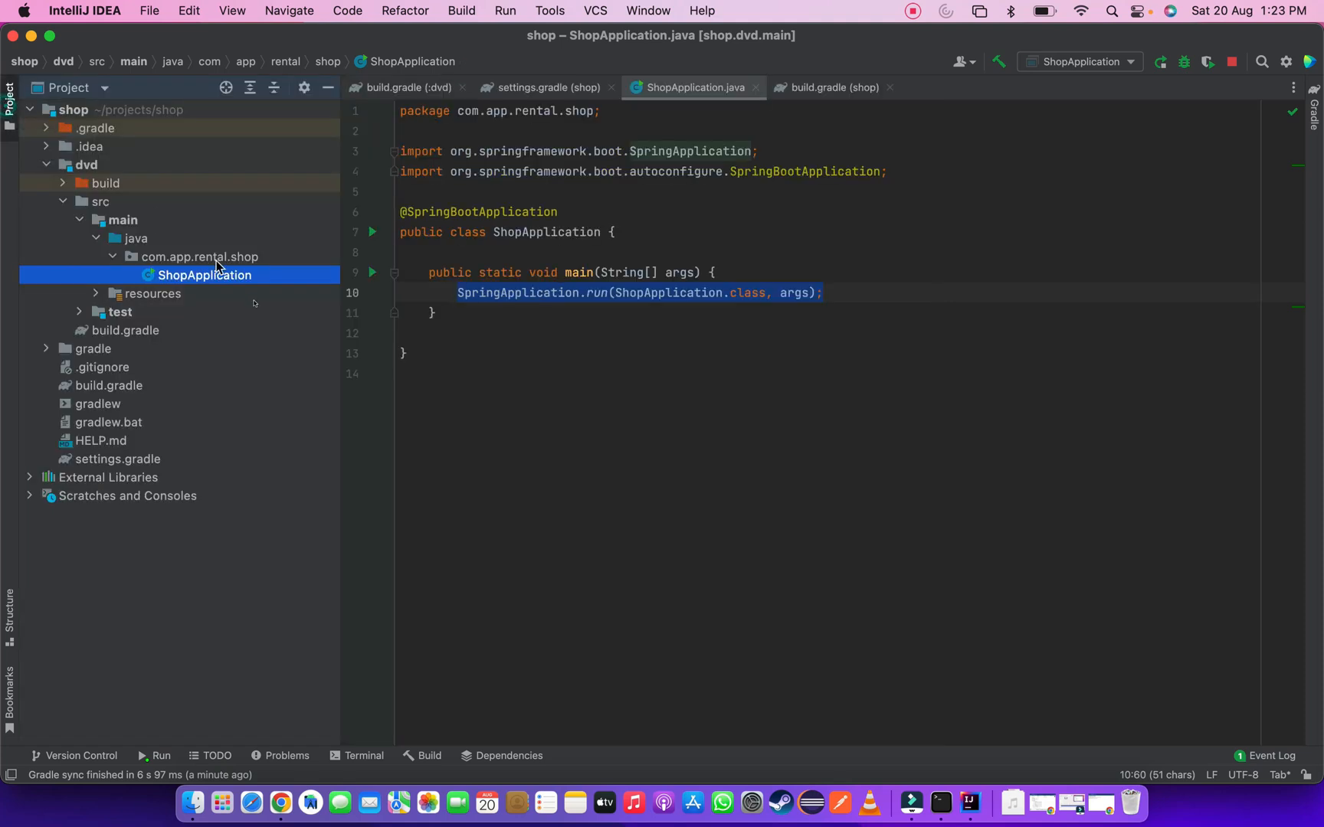
mouse_move(236, 269)
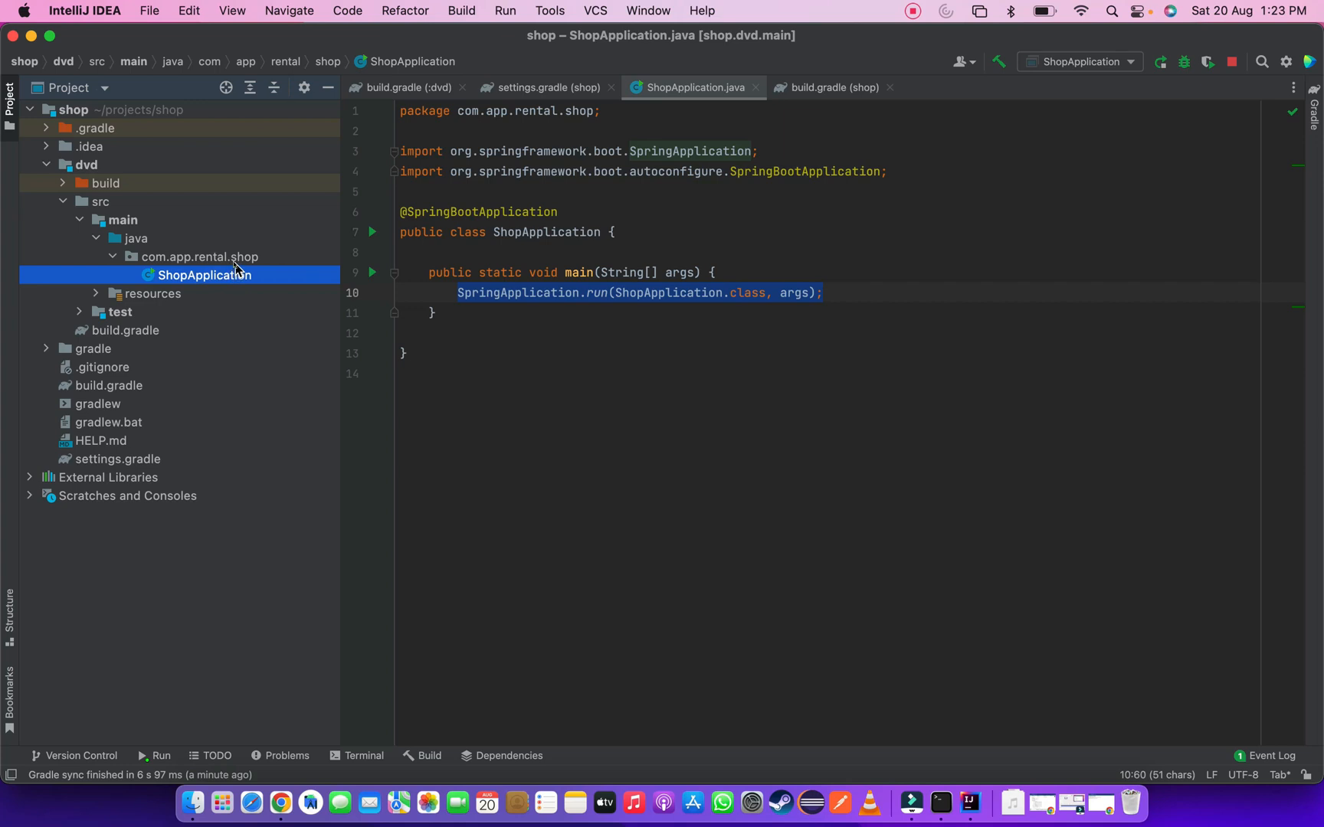
mouse_move(104, 392)
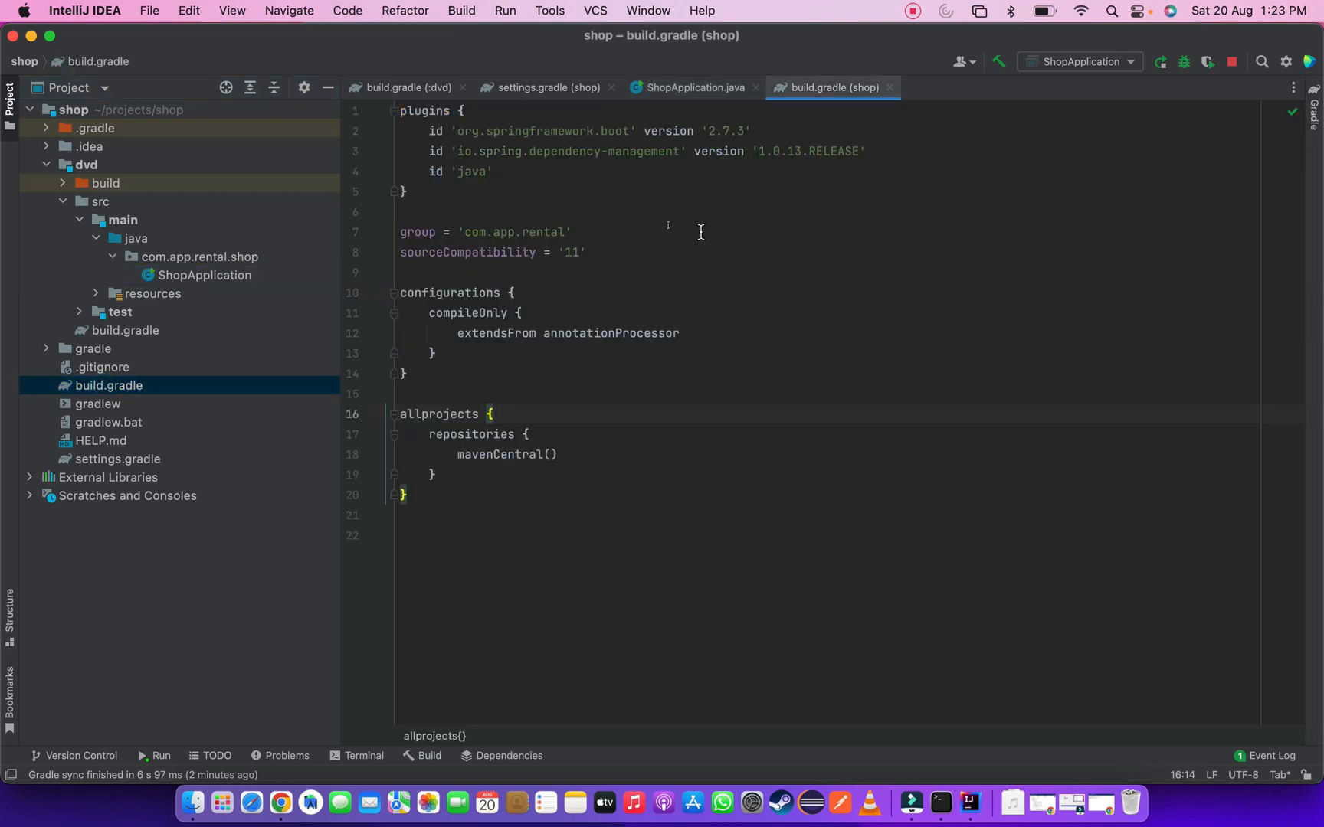
mouse_move(464, 258)
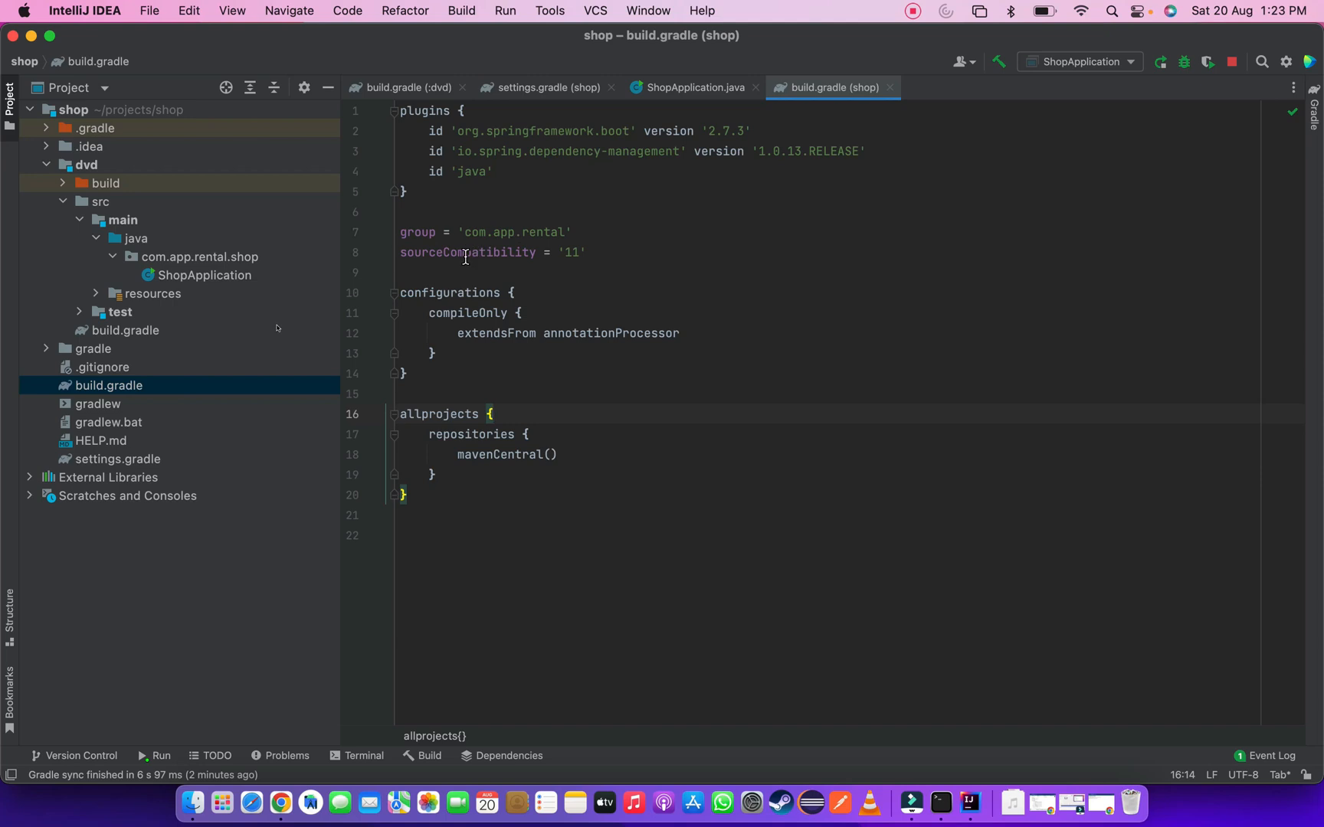
Bring up dvd/build.gradle to set its group to com.app.rental.dvd
left_click(127, 329)
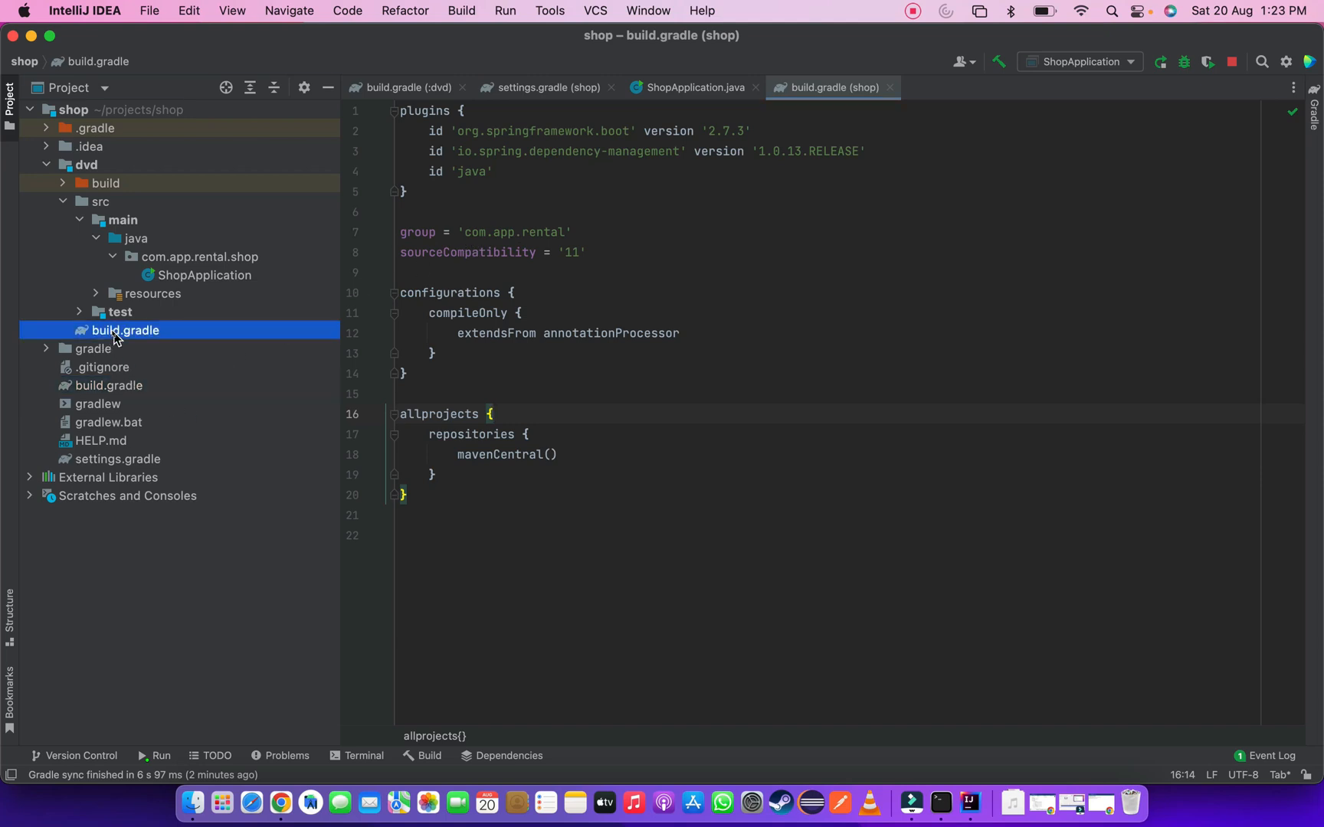
left_click(404, 88)
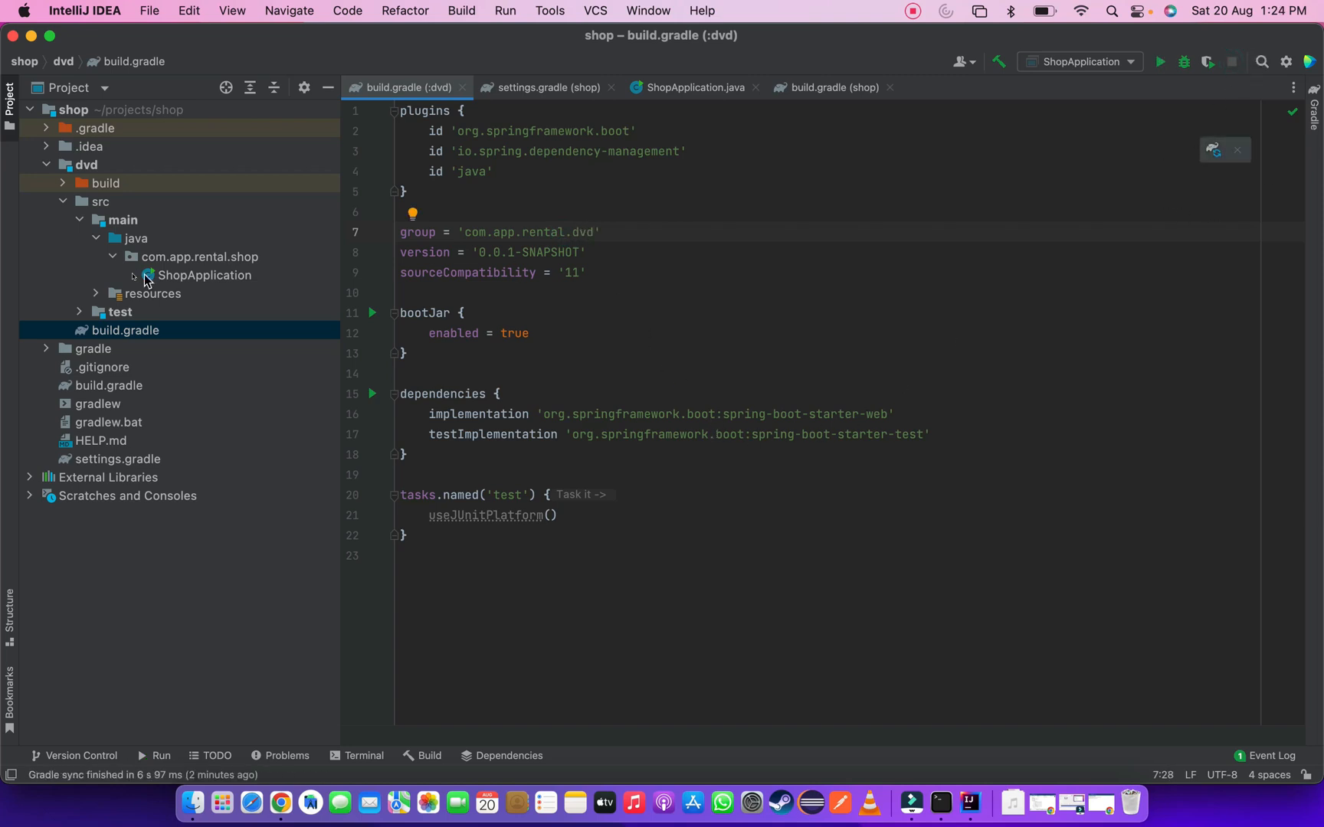
Refactor-rename the package com.app.rental.shop to com.app.rental.shop.dvd
right_click(200, 258)
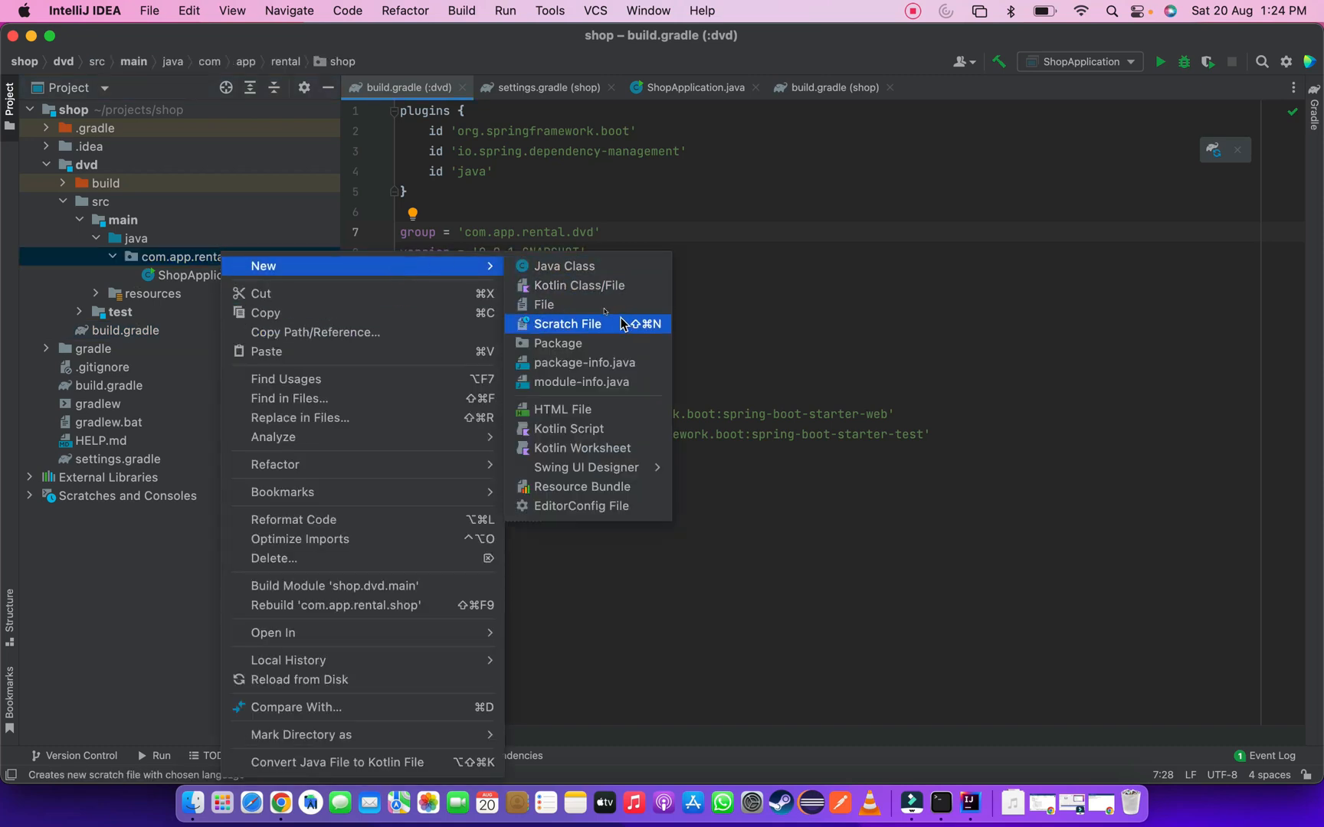
mouse_move(273, 437)
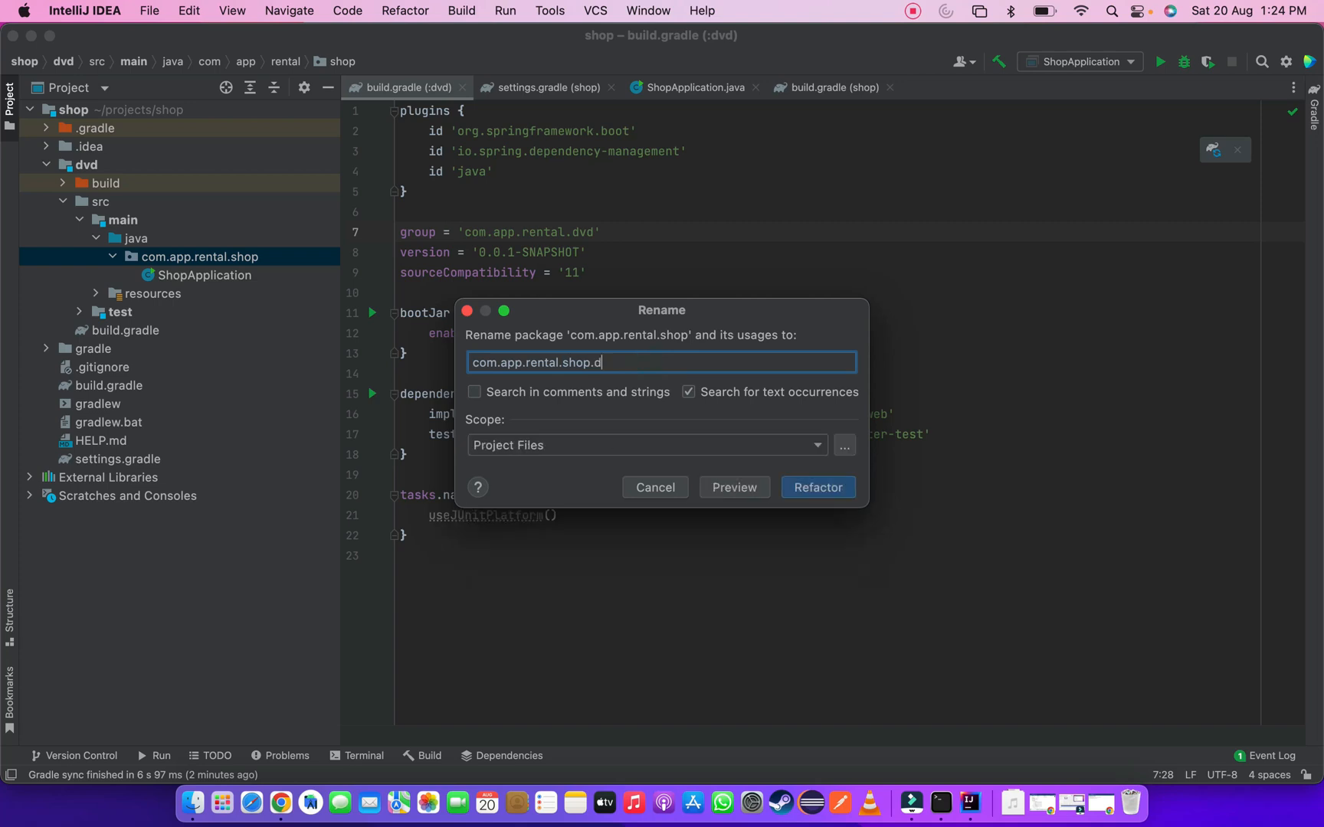
type("vd")
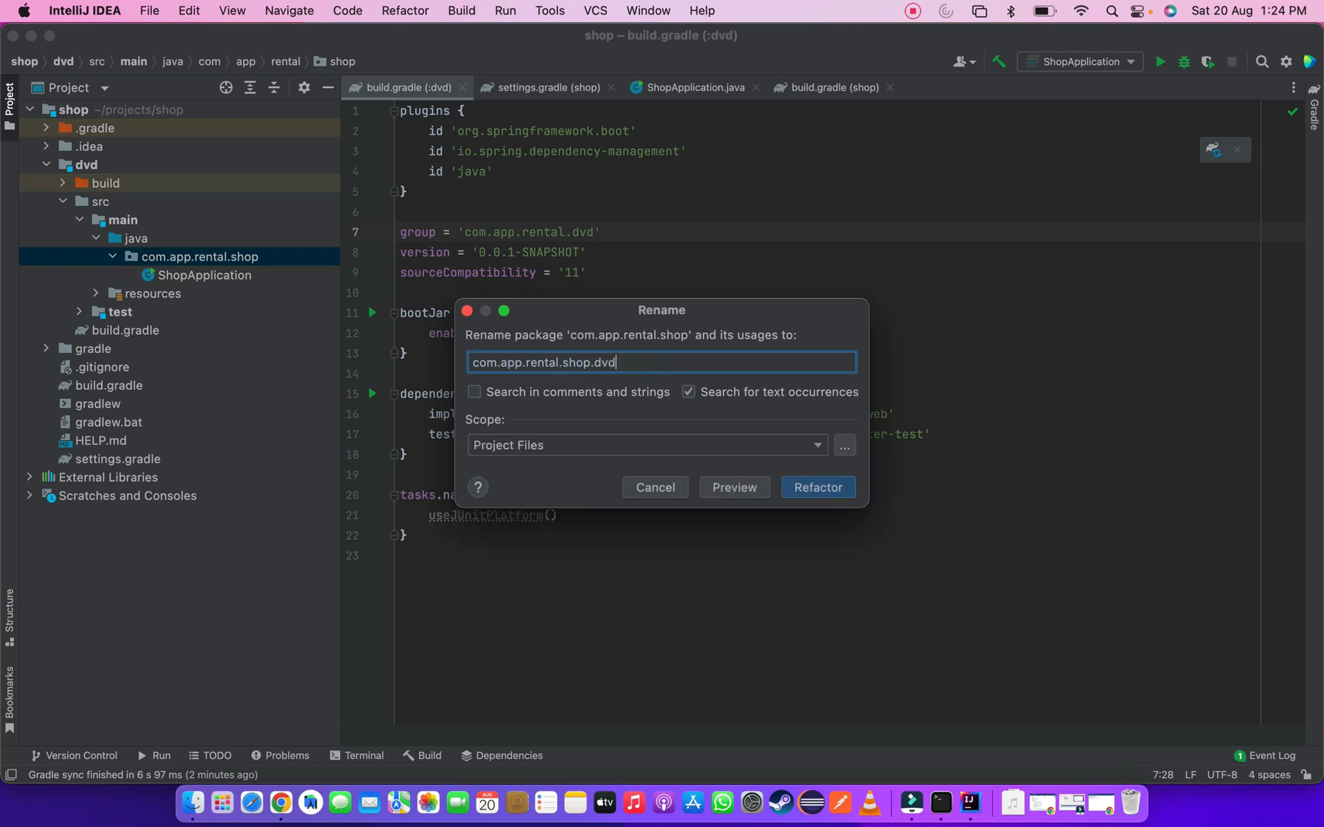
left_click(816, 488)
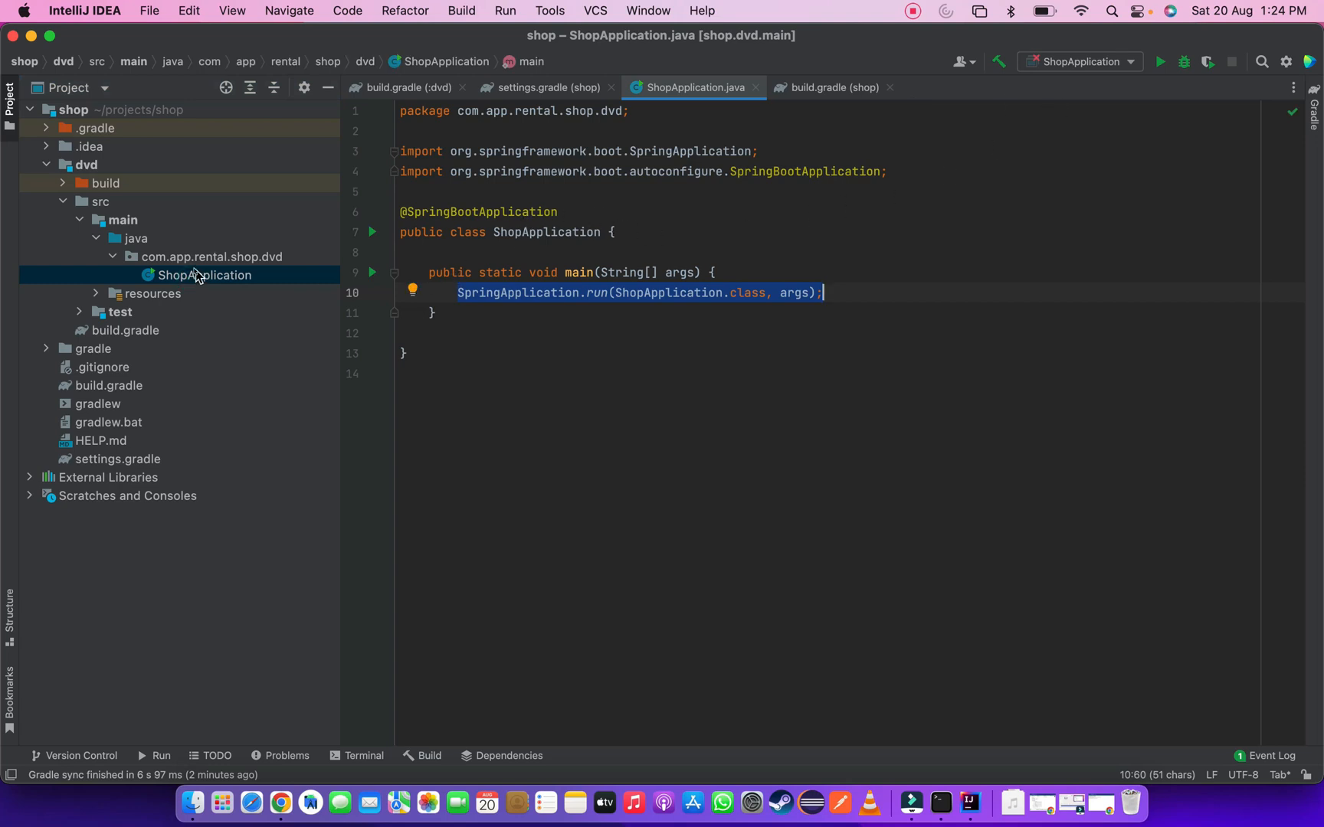
Refactor-rename ShopApplication to DvdRentalApplication, including its usages and the related test class
right_click(204, 276)
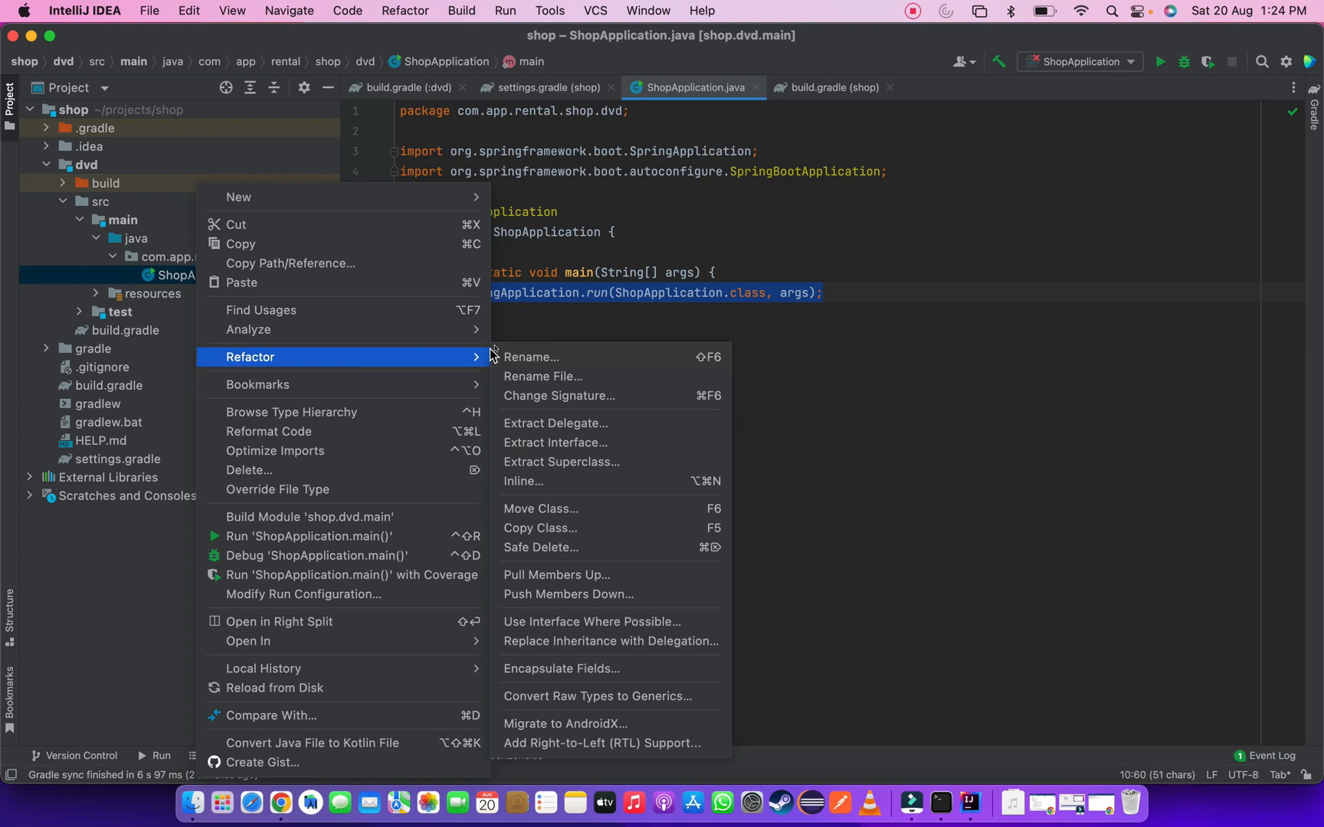
left_click(530, 357)
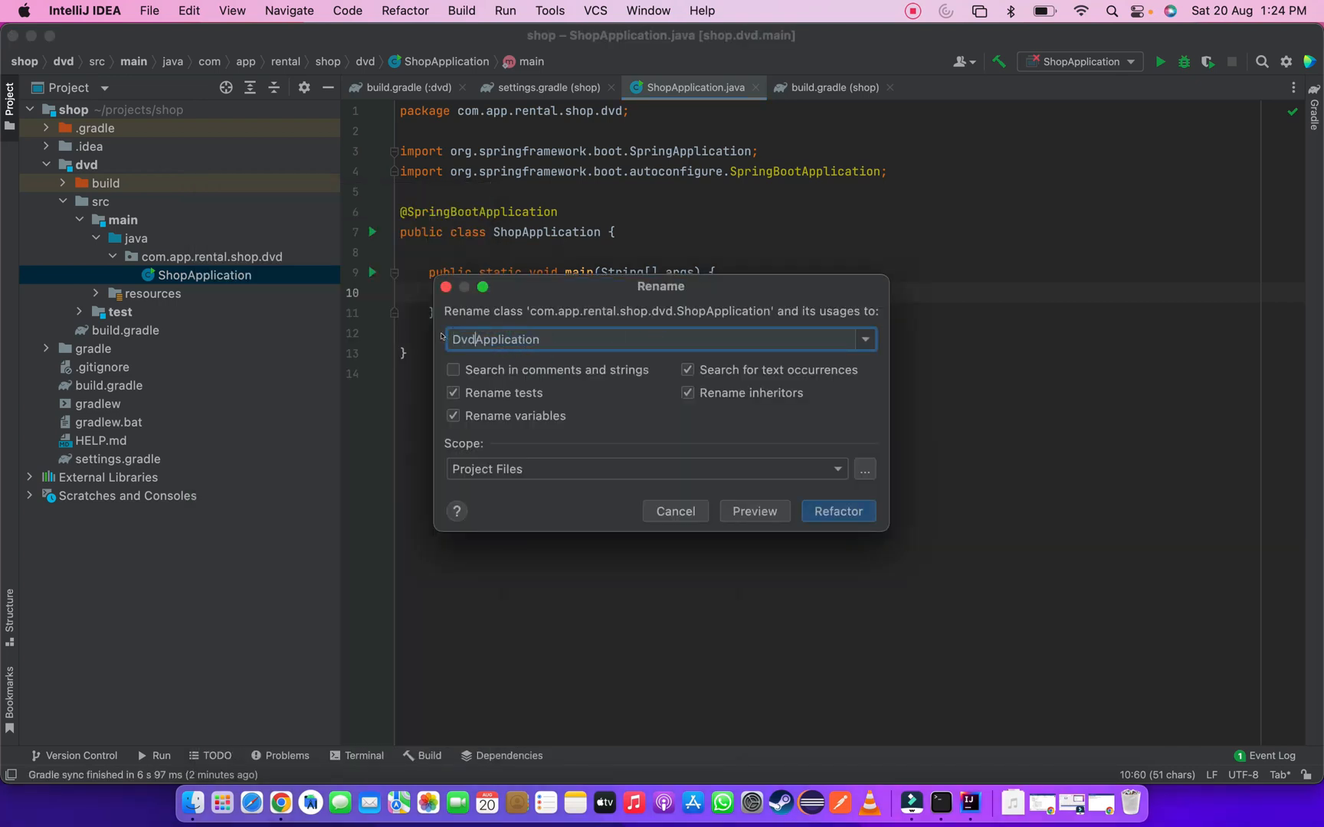
type("Rental")
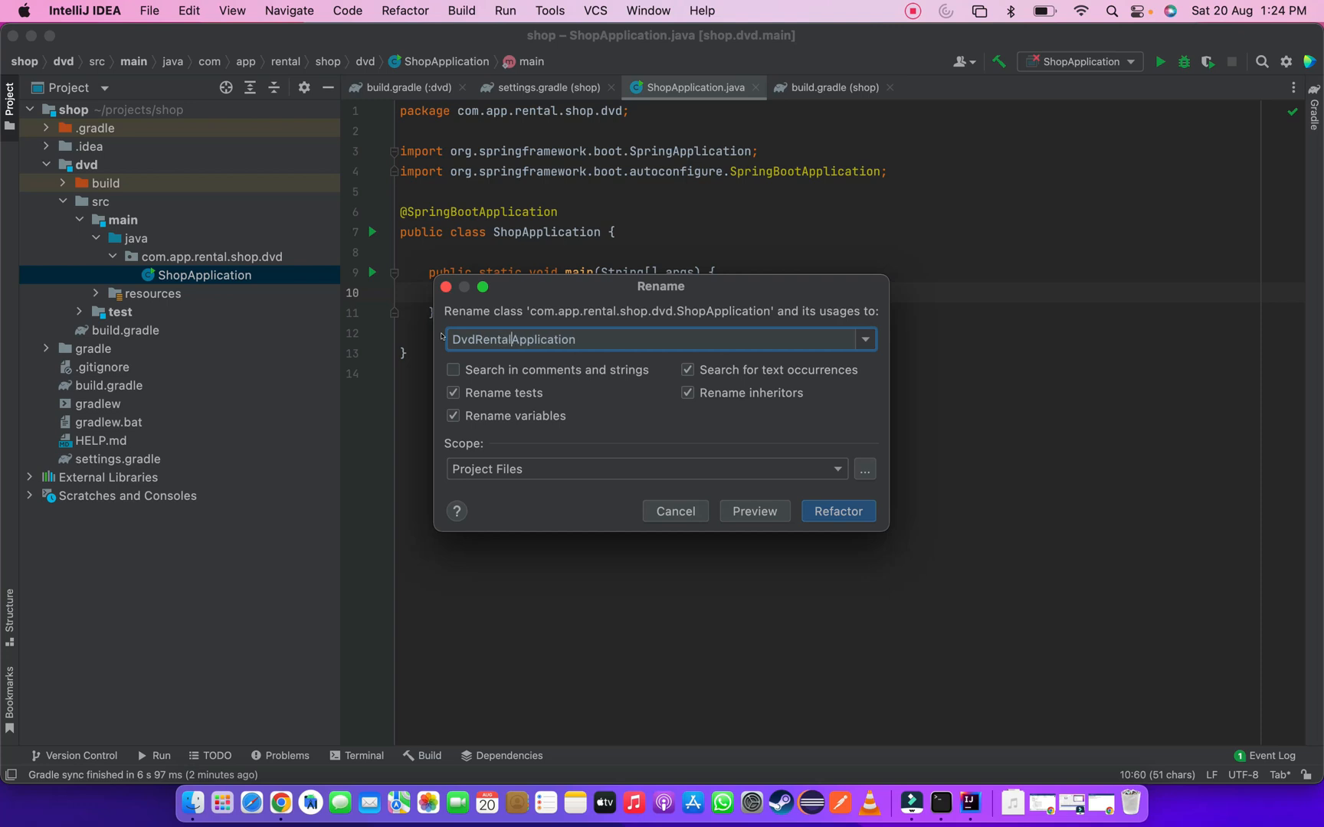
left_click(836, 512)
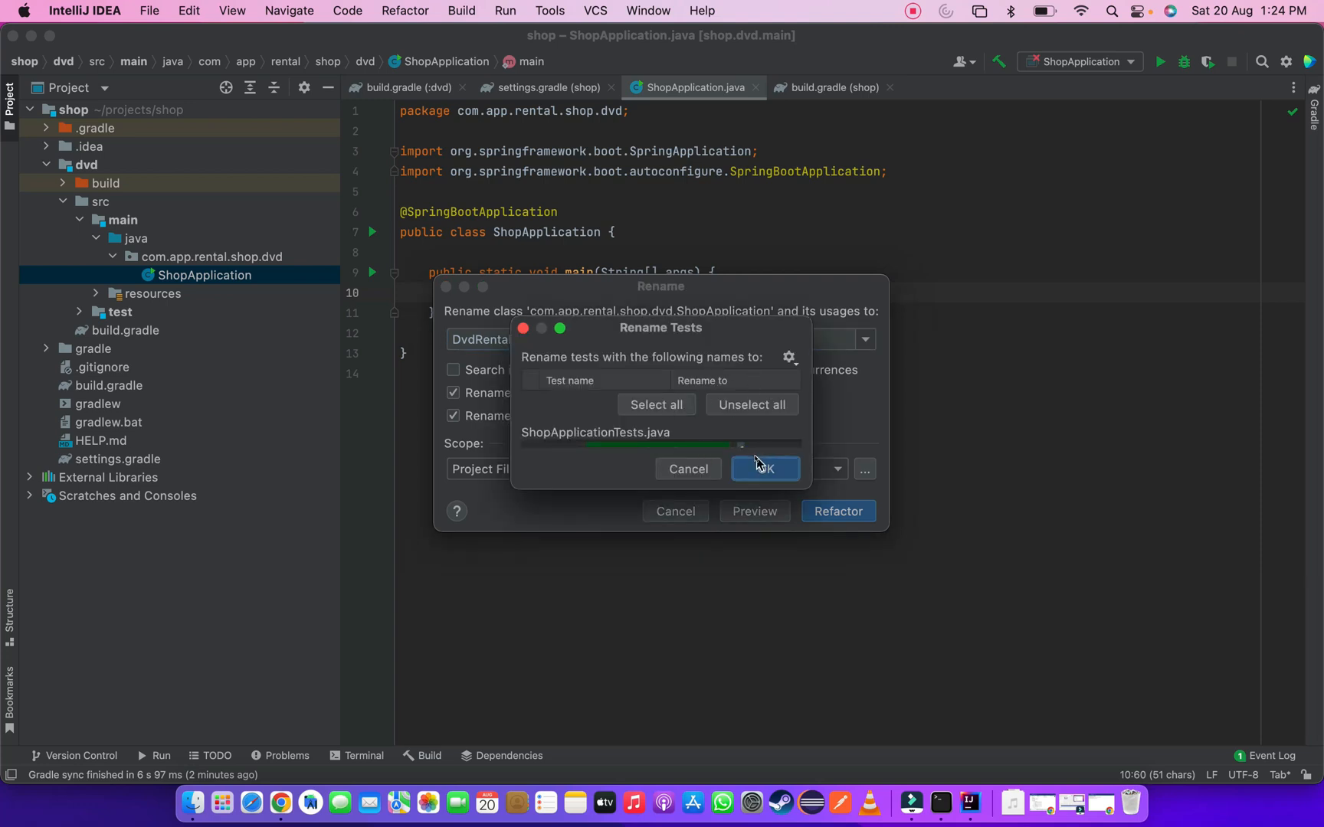
left_click(763, 469)
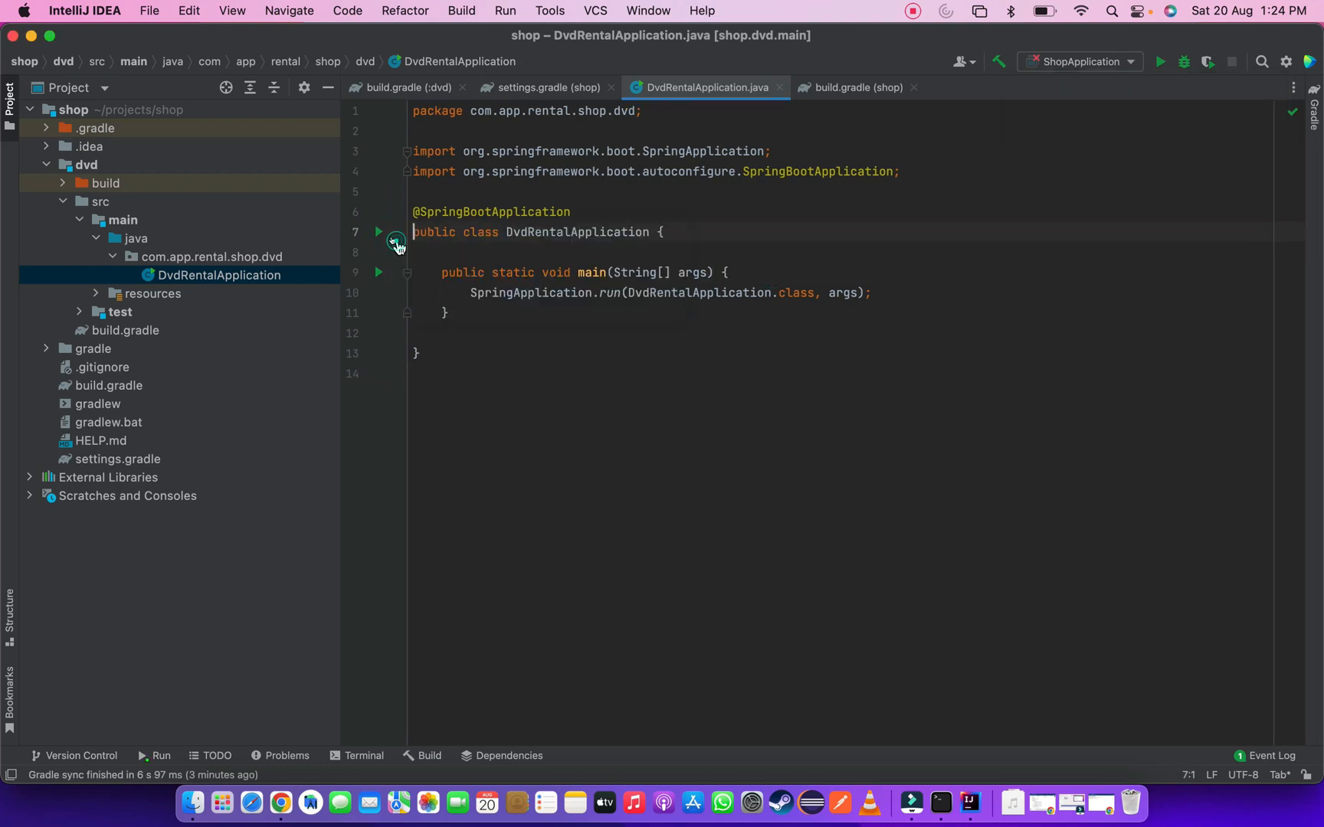
Run DvdRentalApplication, note Tomcat's port 8080 in the log, and switch to the browser
left_click(378, 233)
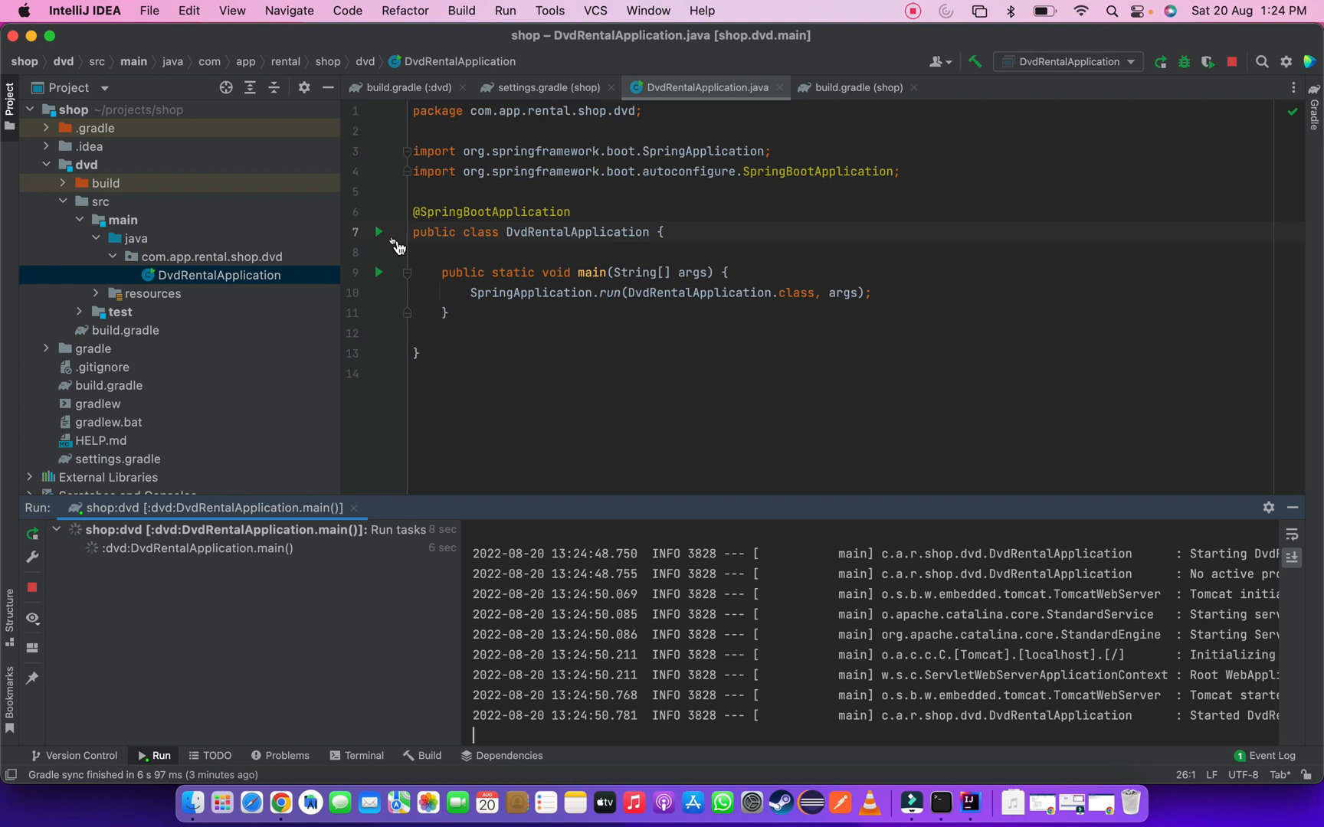
scroll("right", 3)
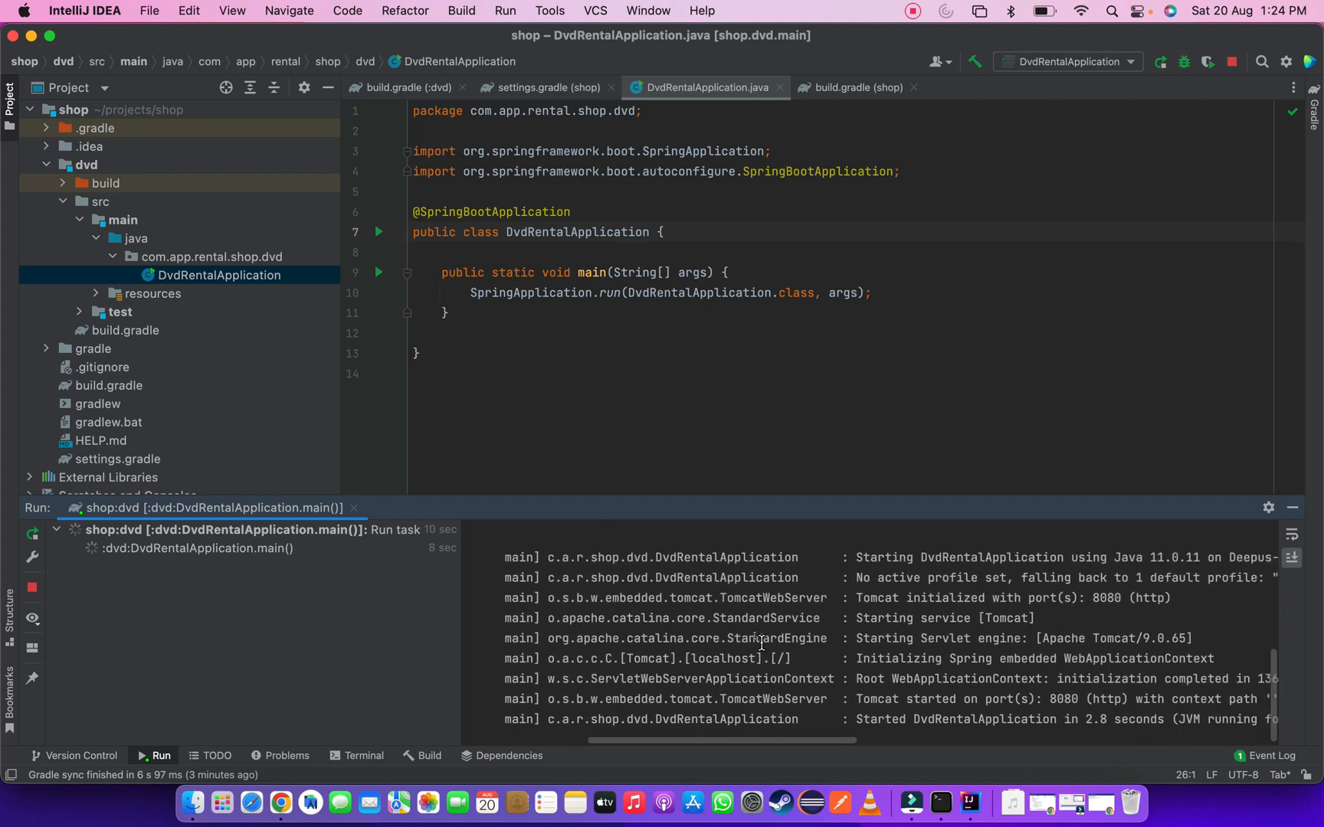
double_click(1088, 597)
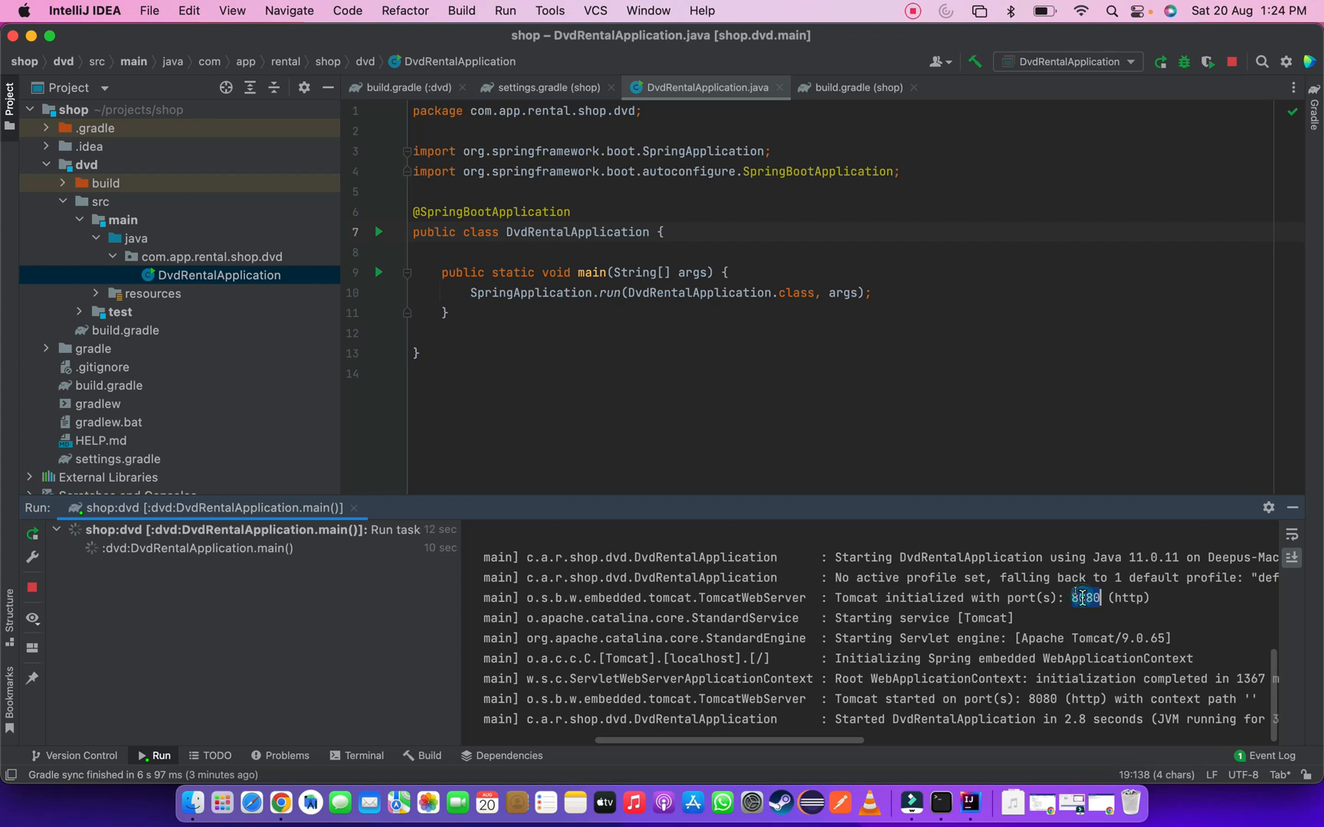
mouse_move(1077, 803)
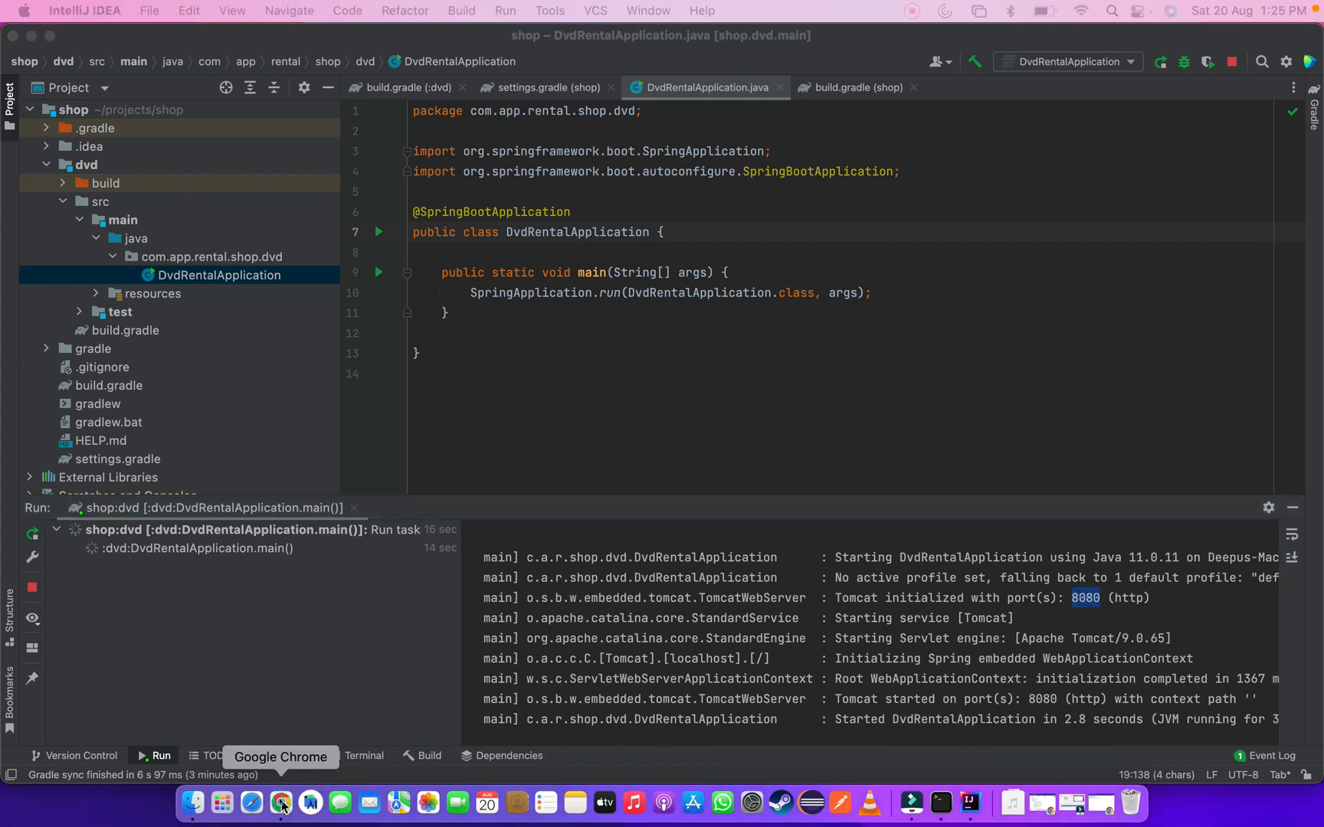
left_click(282, 803)
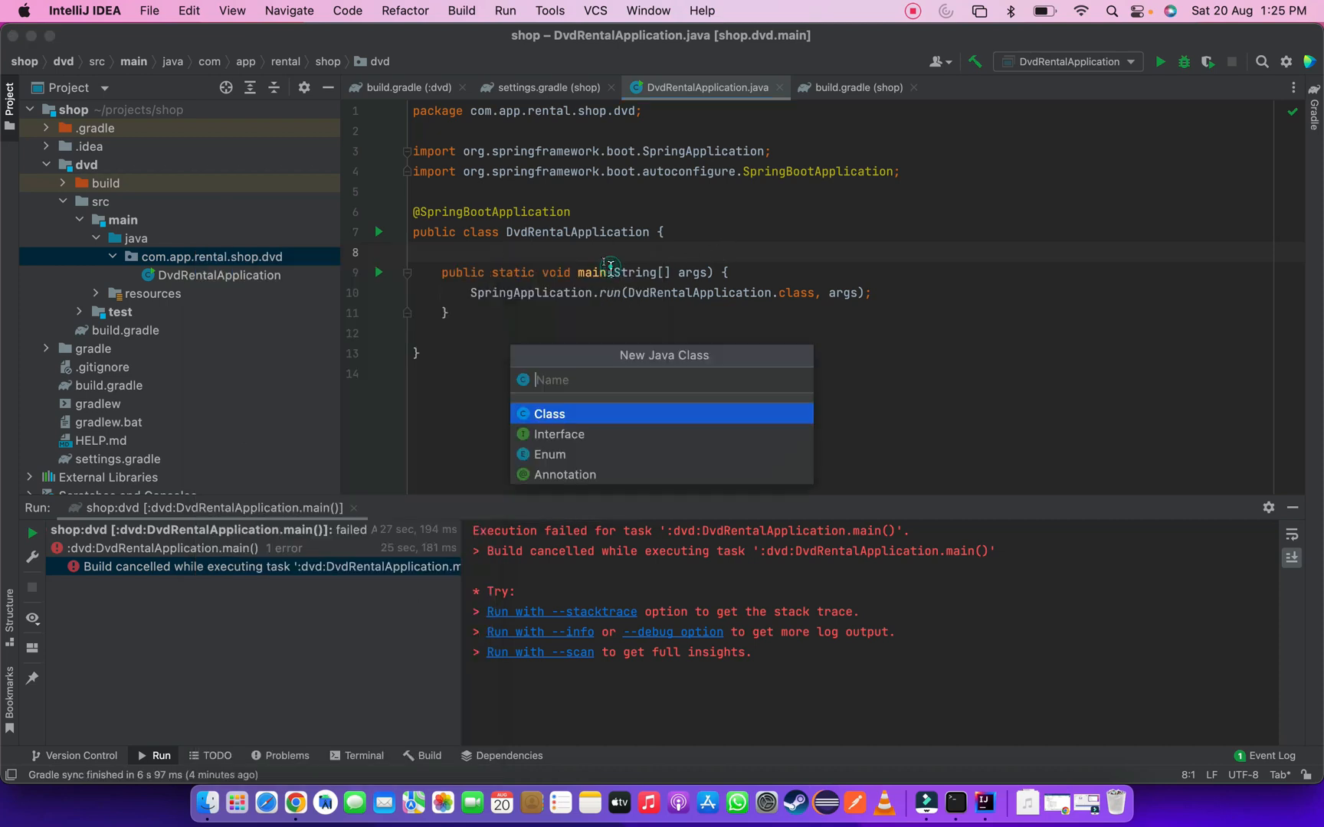
mouse_move(602, 260)
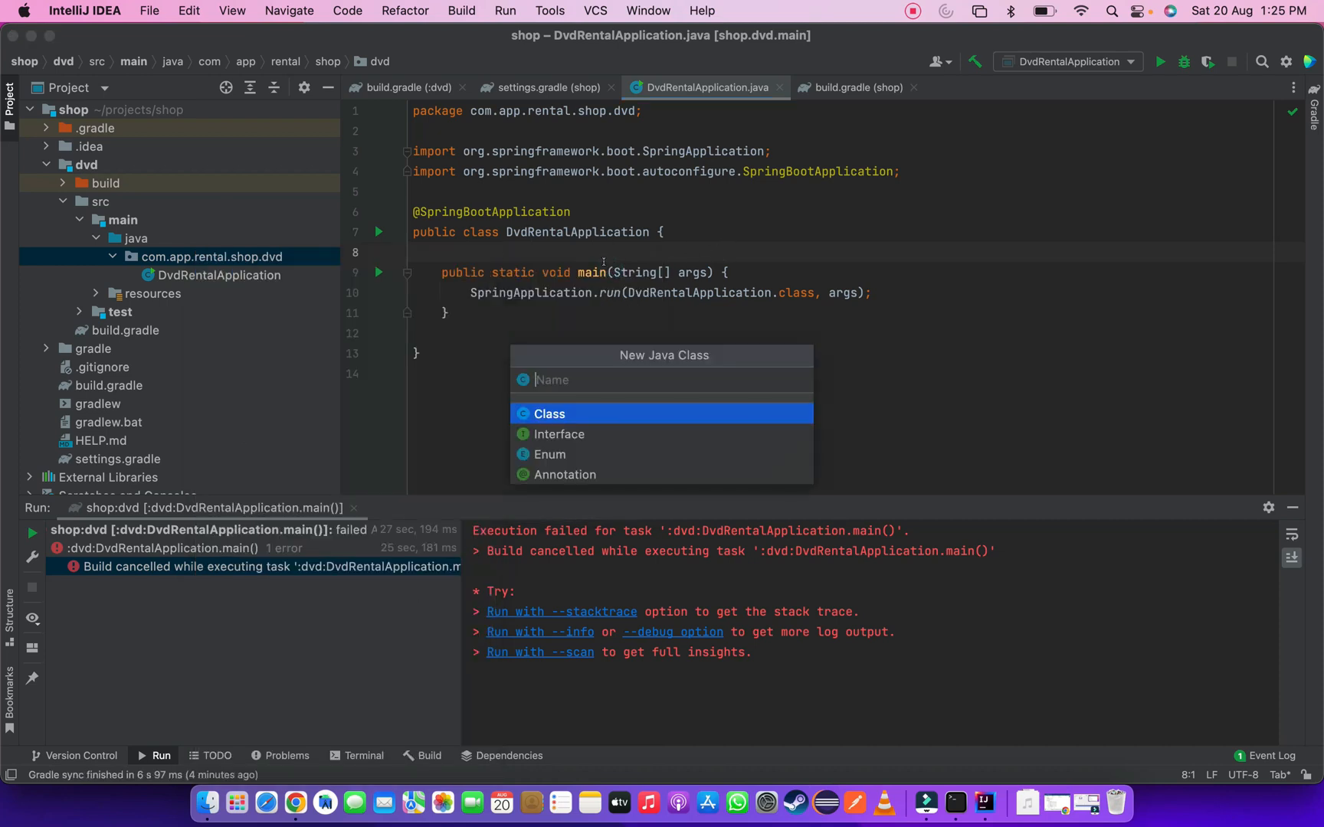
Name the new class DvdRentalController and start editing below its package declaration
type("Dvd")
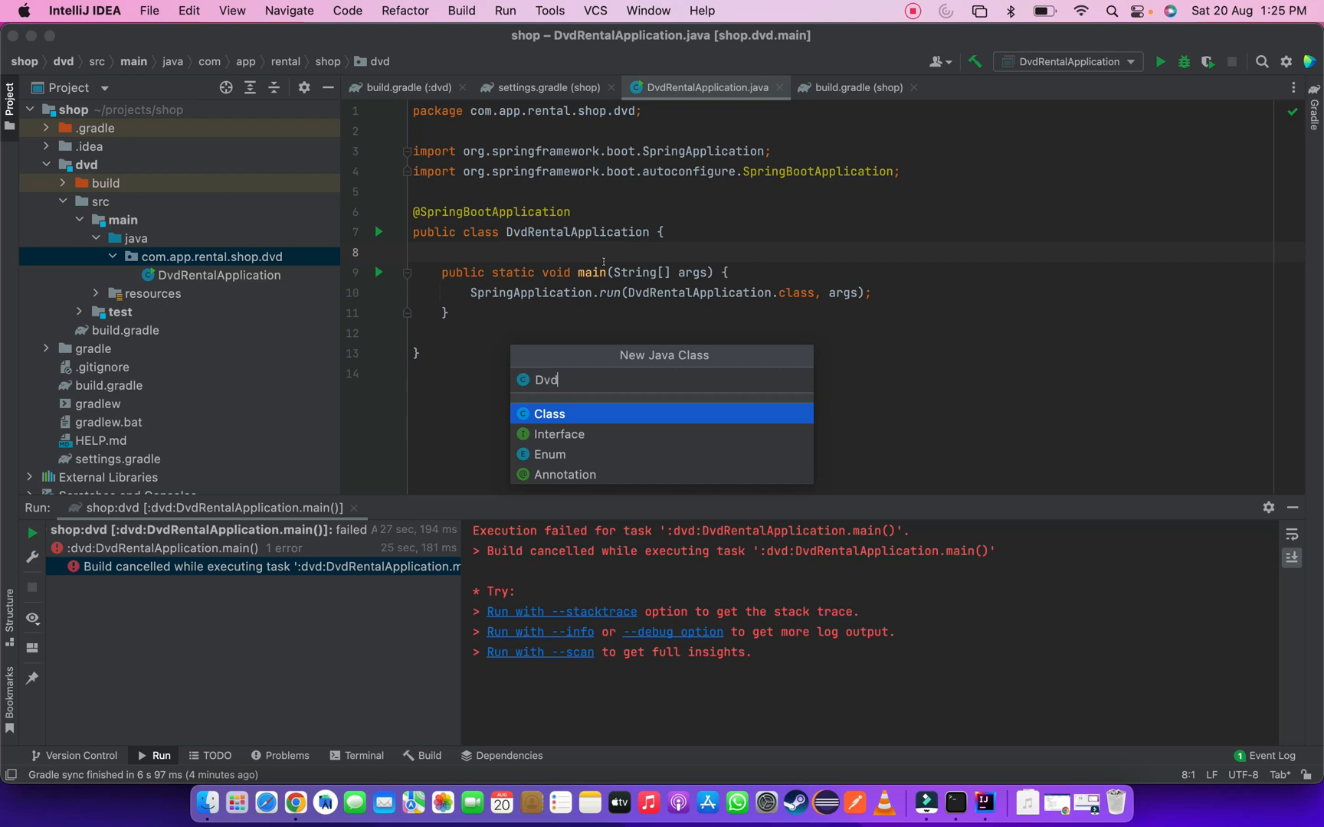
type("Rental")
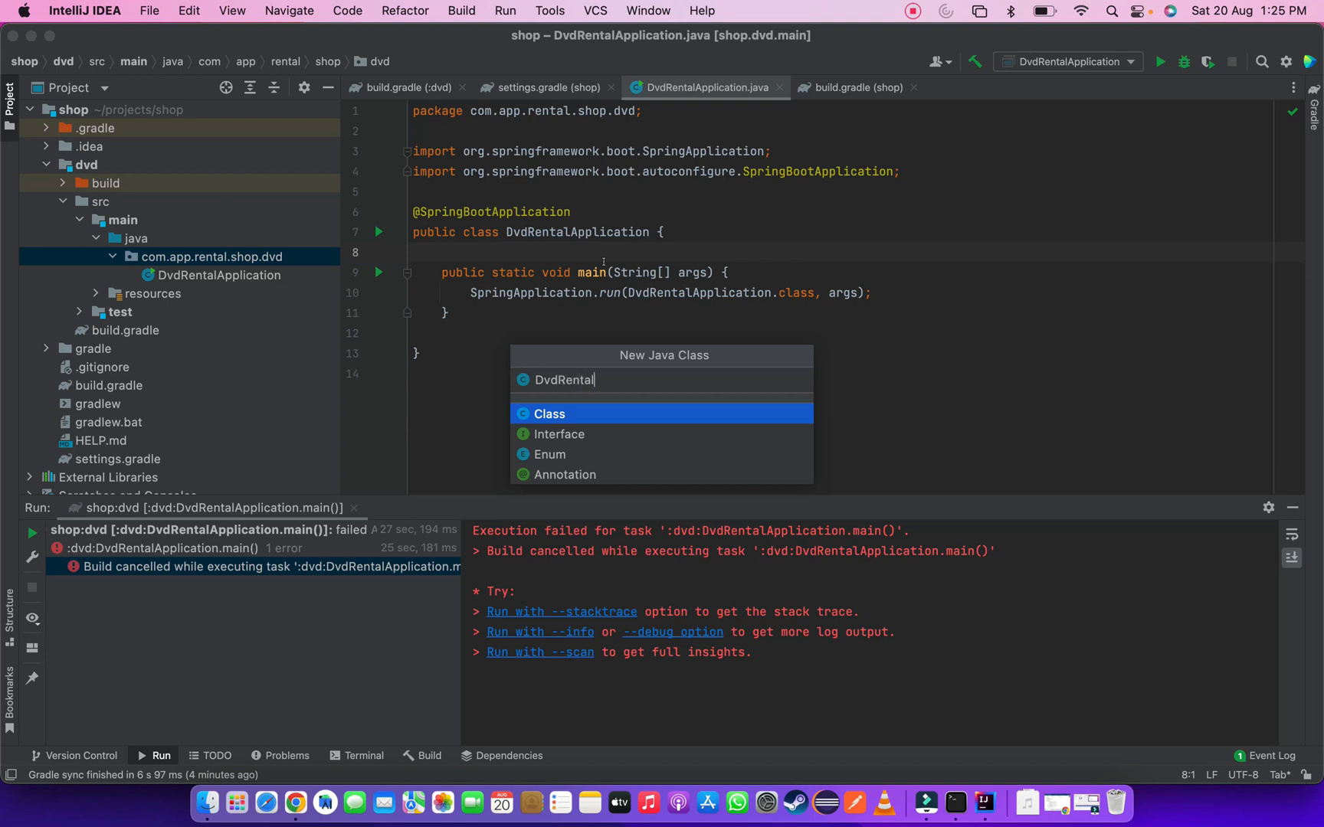
type("Con")
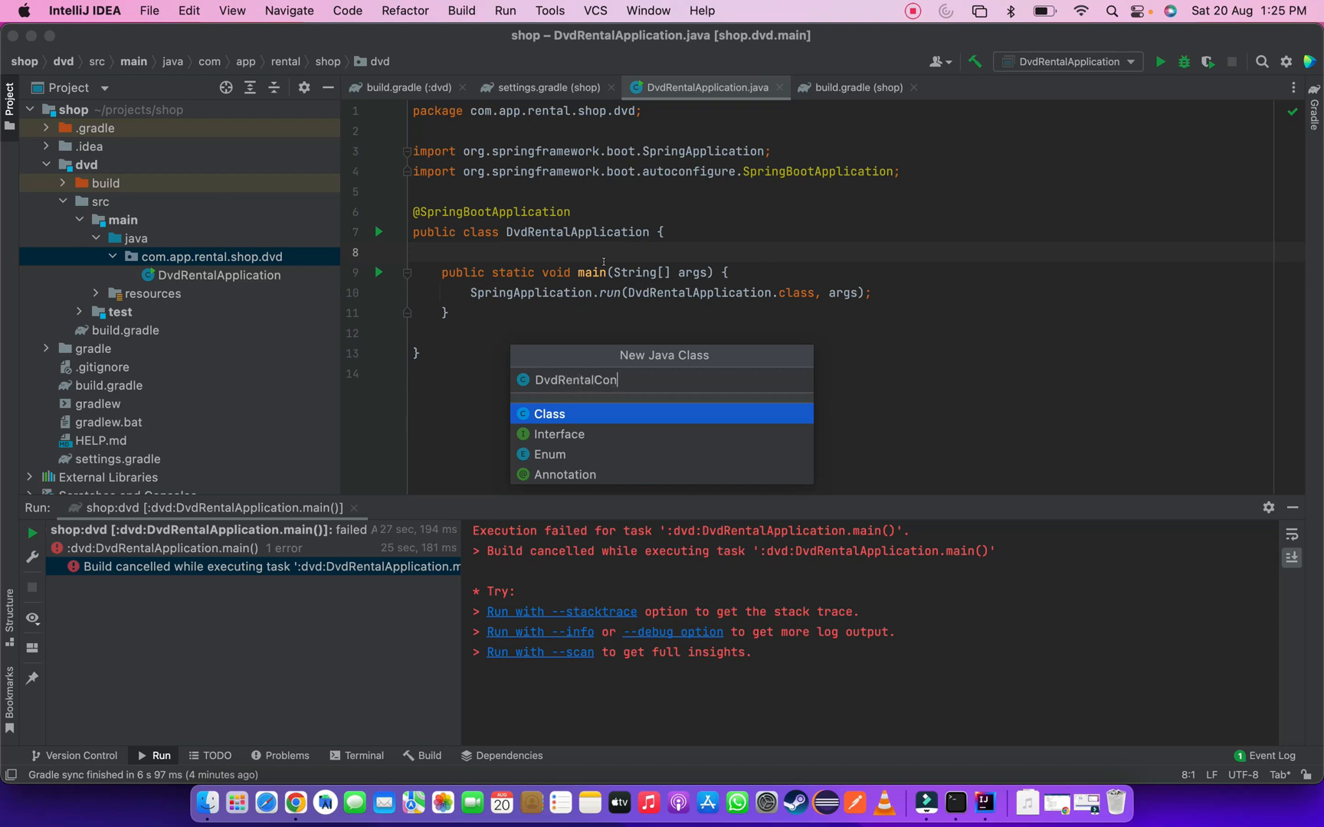
type("troller")
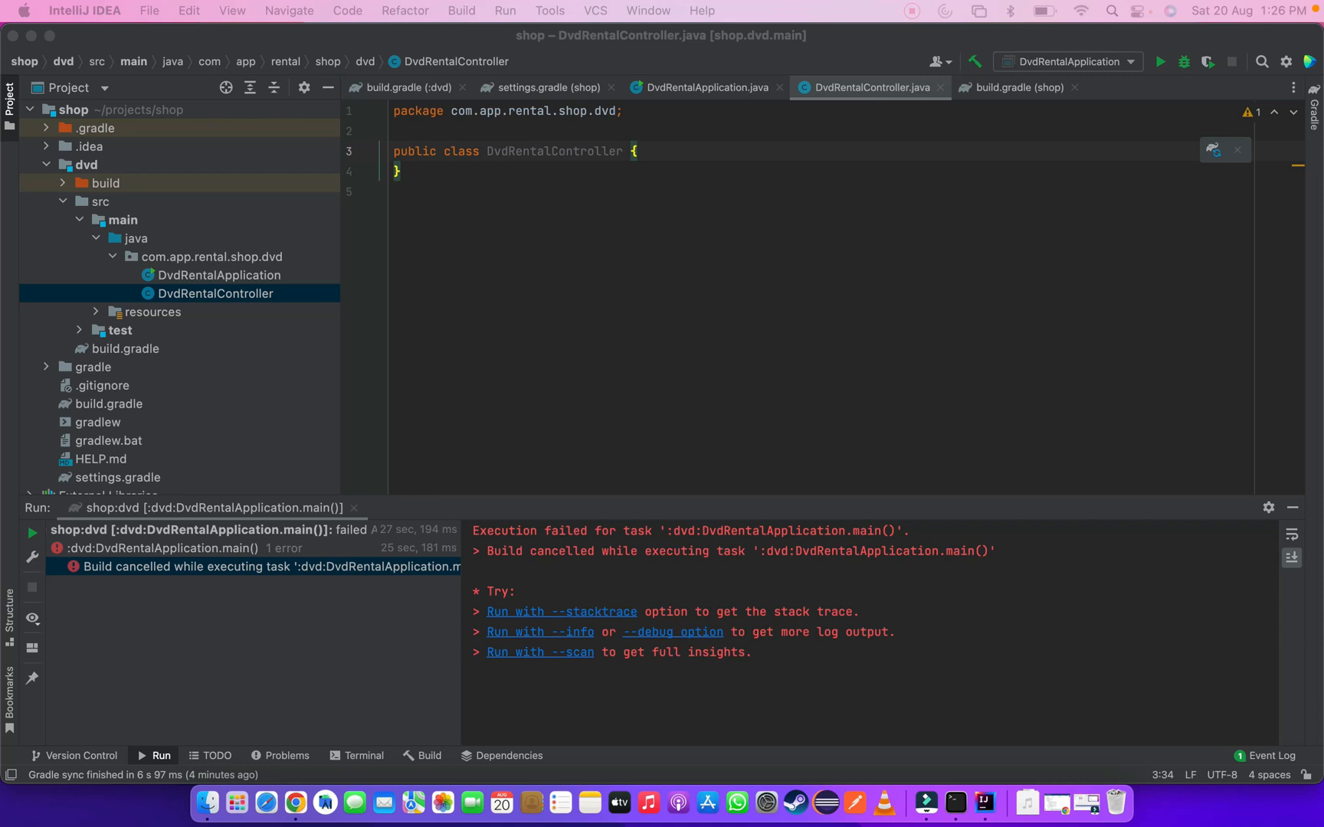
left_click(443, 130)
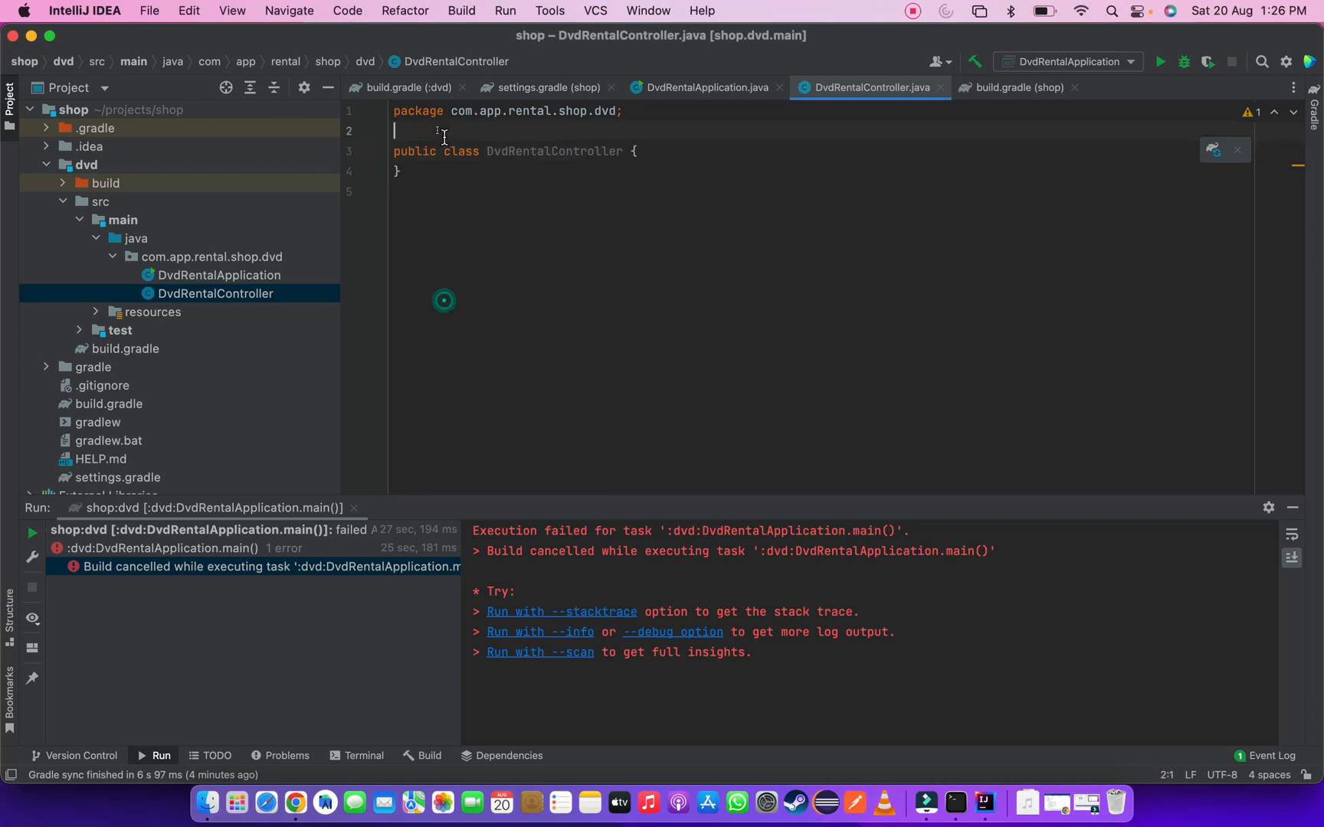
left_click(547, 88)
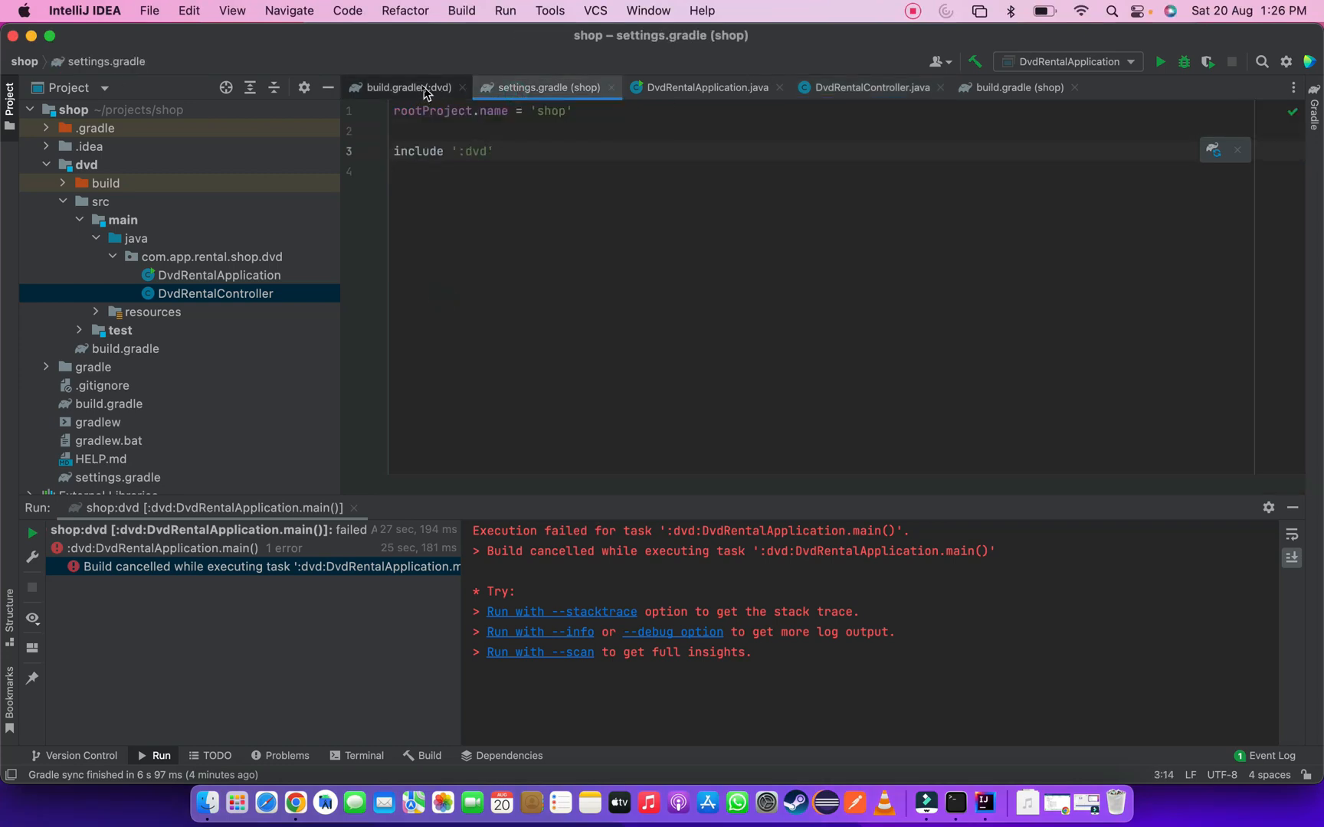
left_click(408, 87)
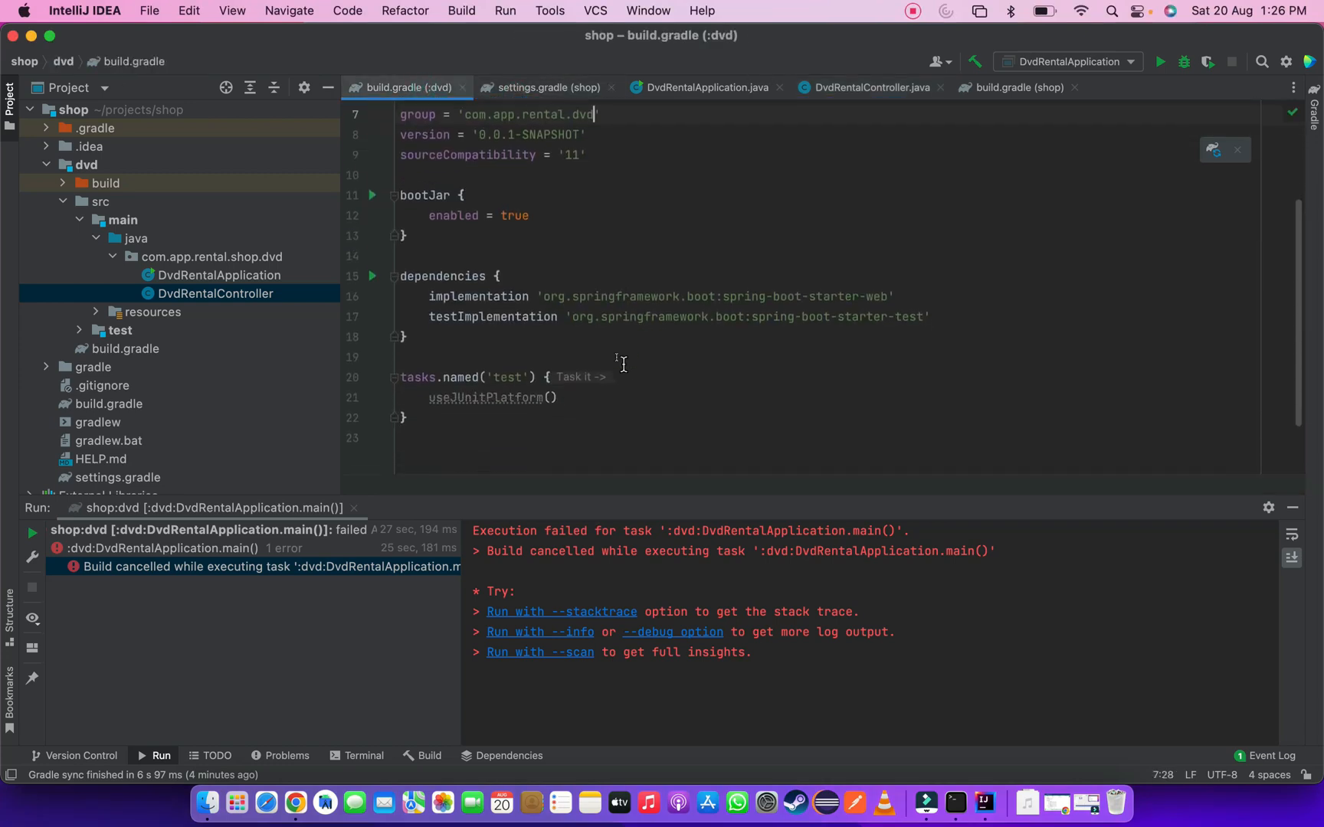
scroll("down", 3)
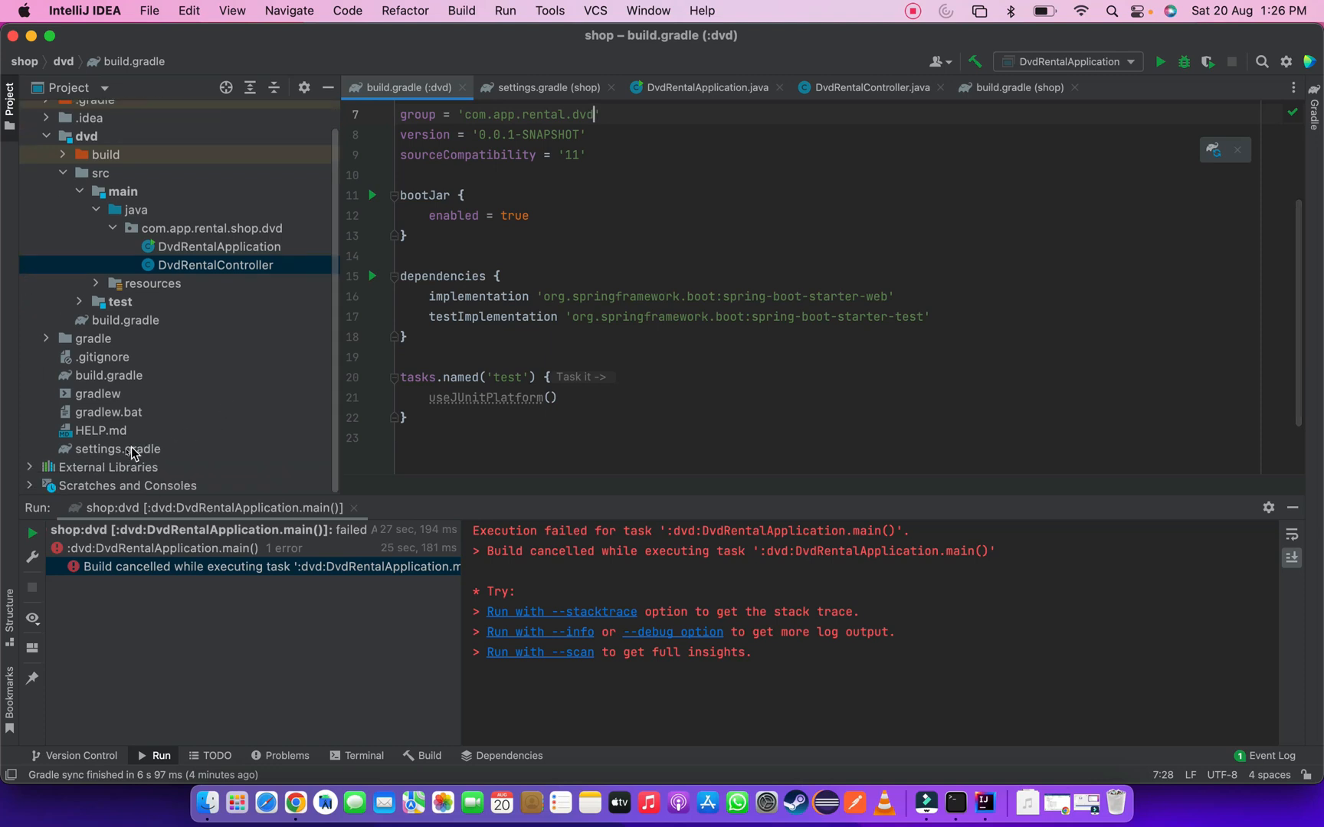
left_click(109, 412)
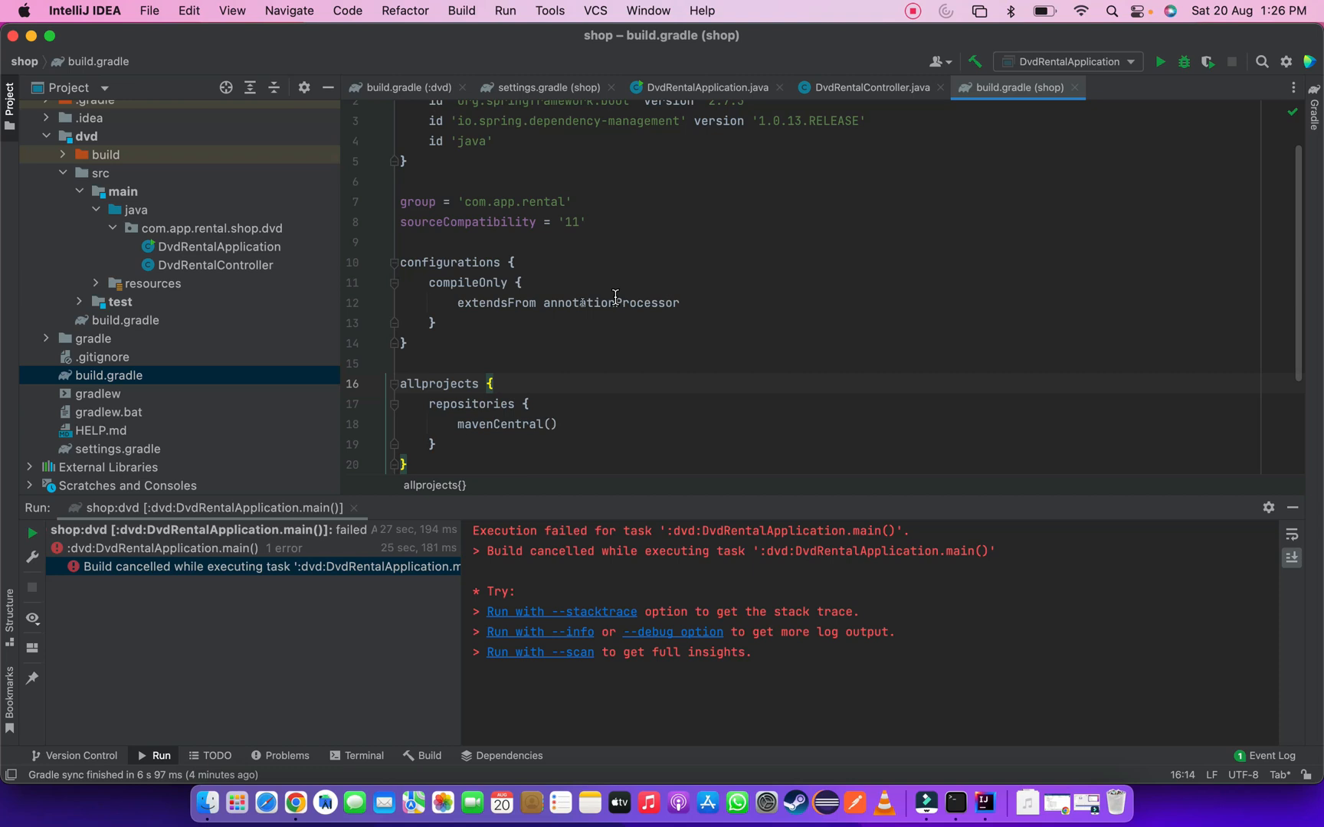
mouse_move(524, 259)
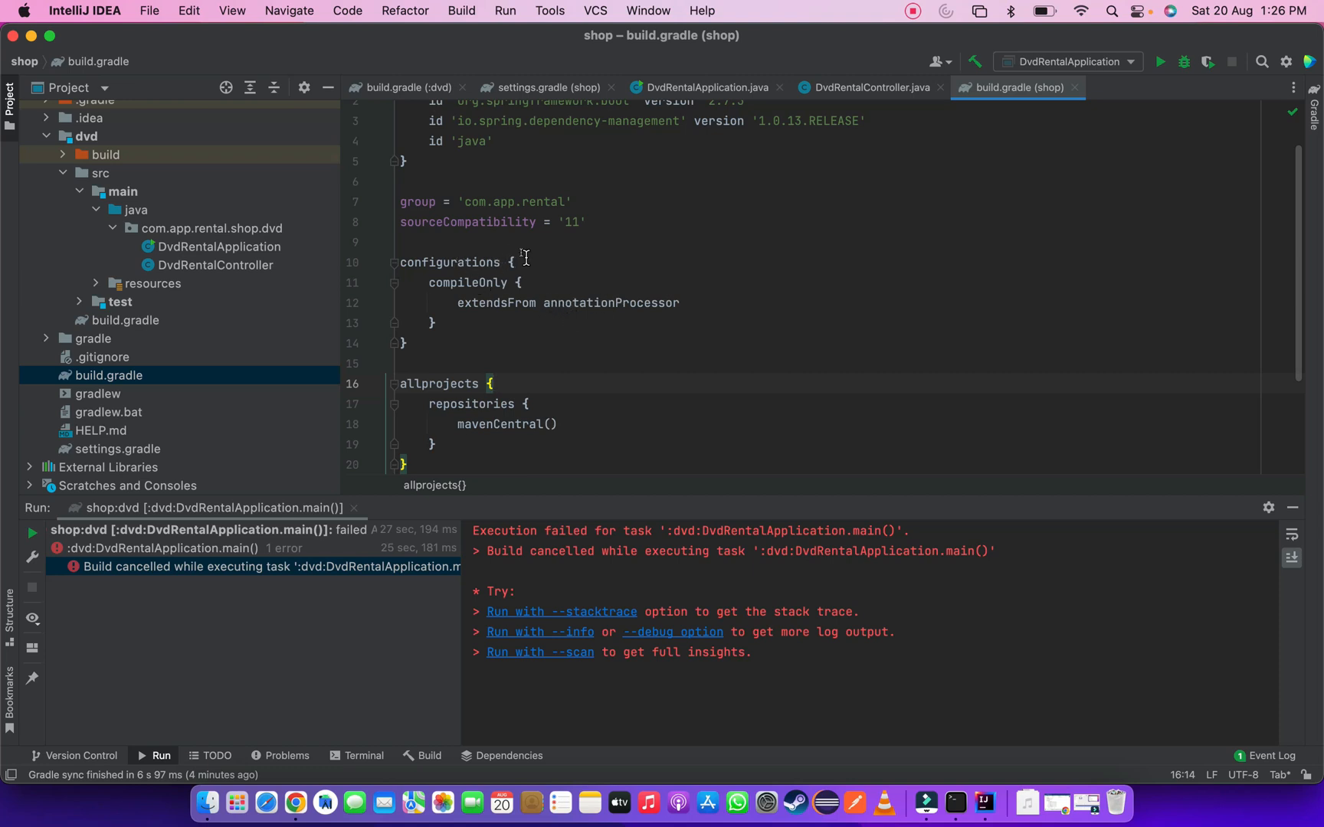
left_click(510, 343)
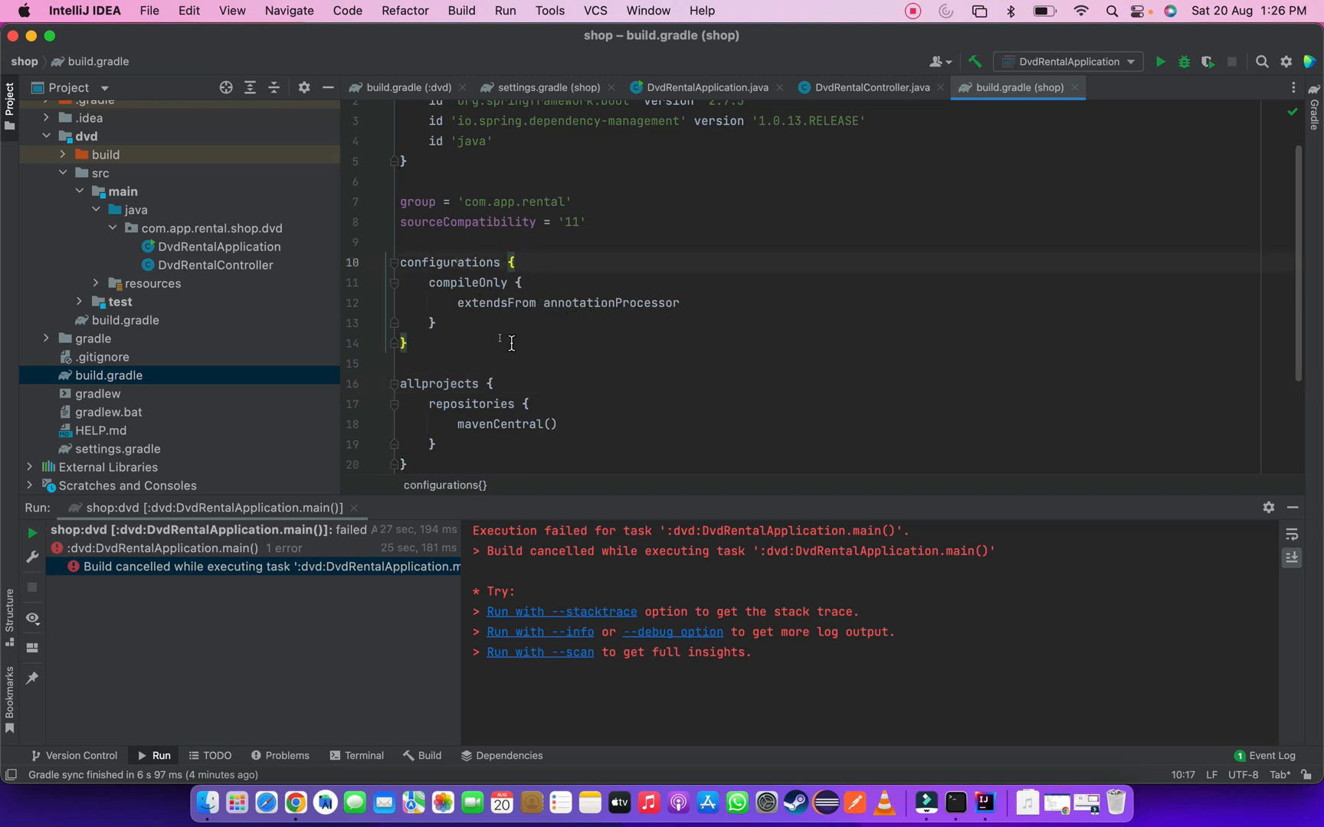
scroll("up", 3)
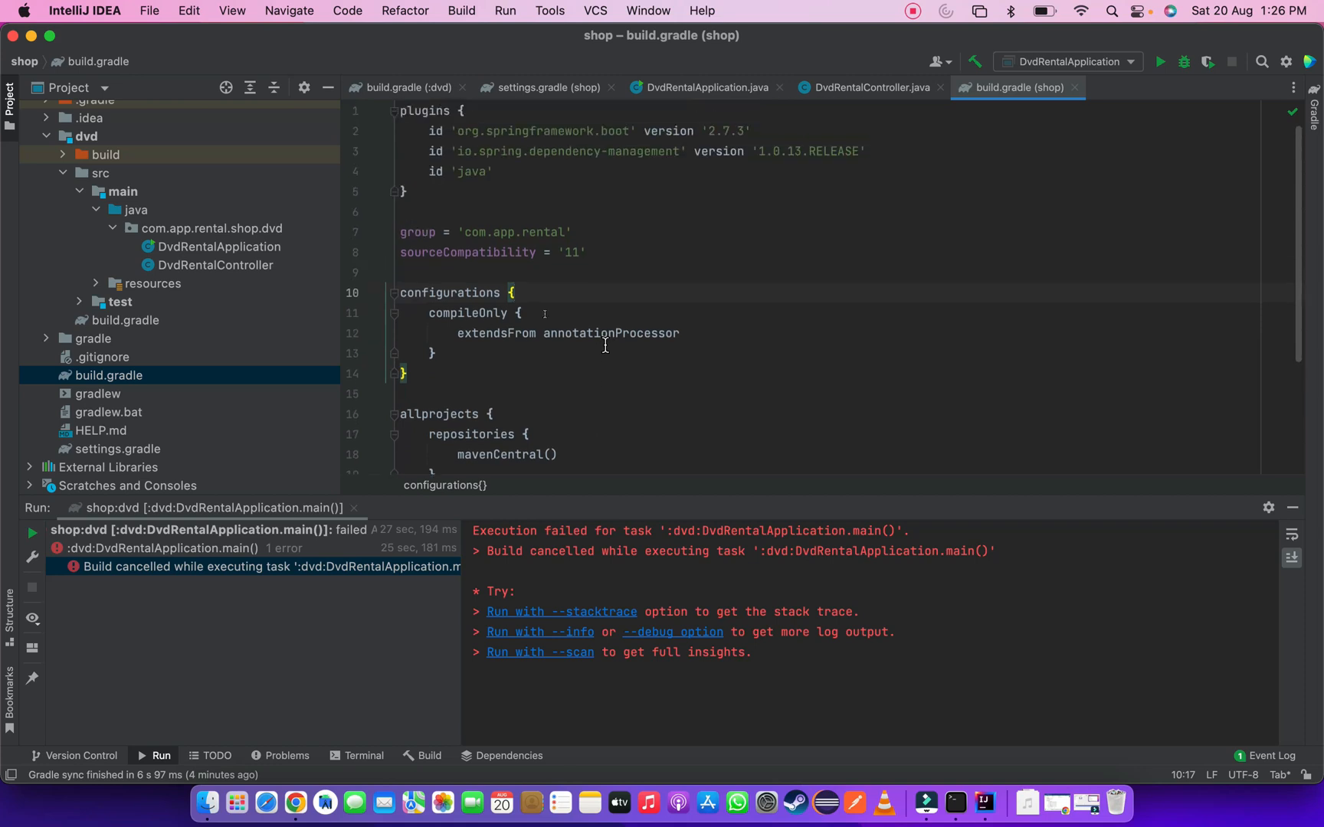
left_click(870, 87)
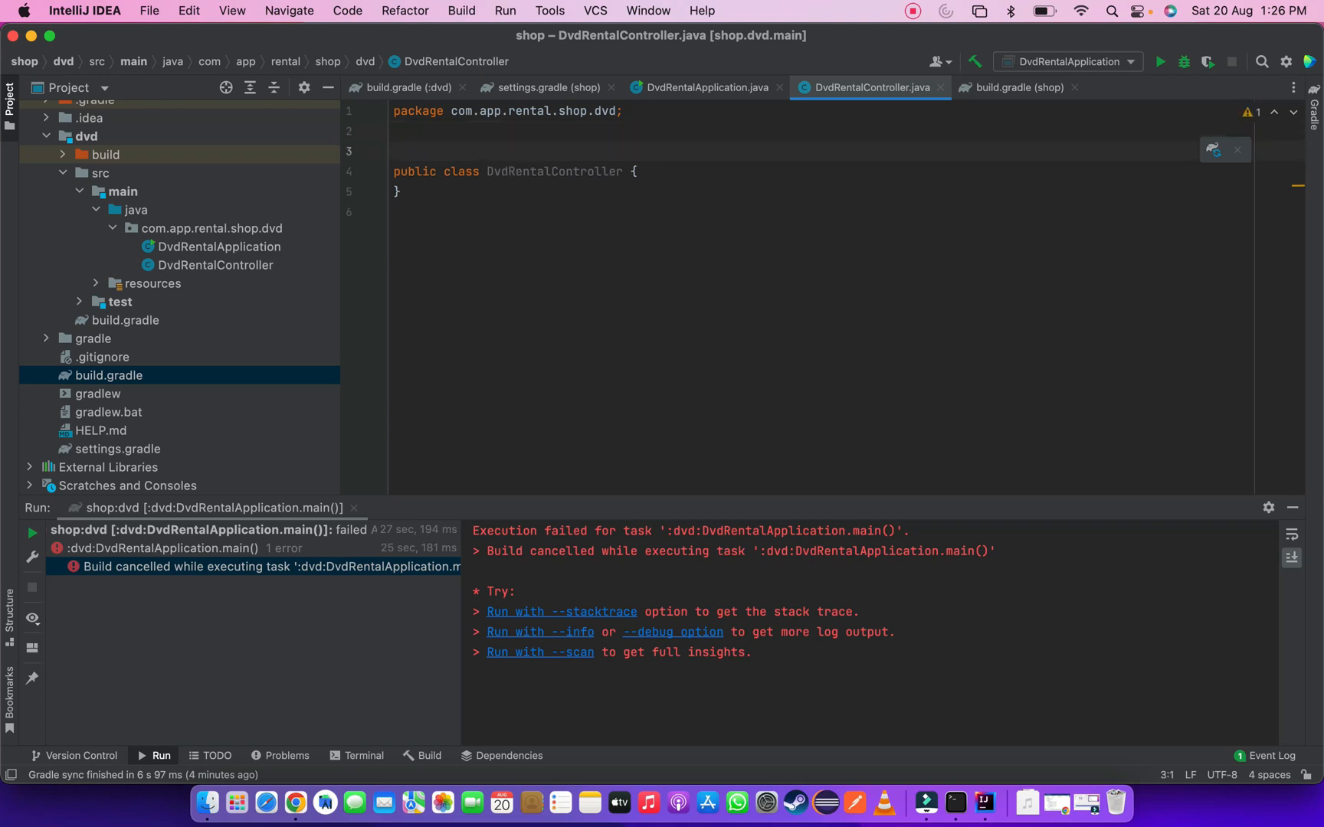
type("@")
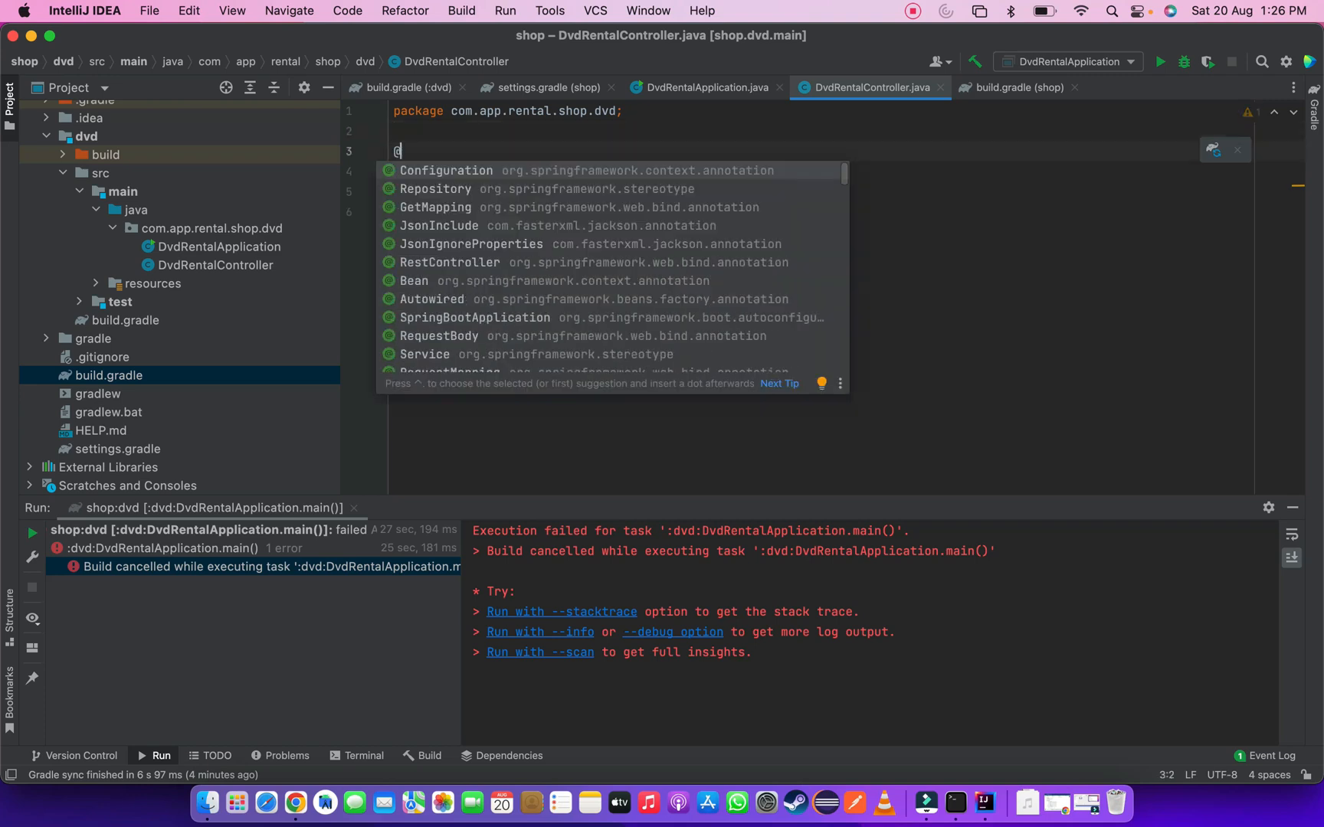
type("RE")
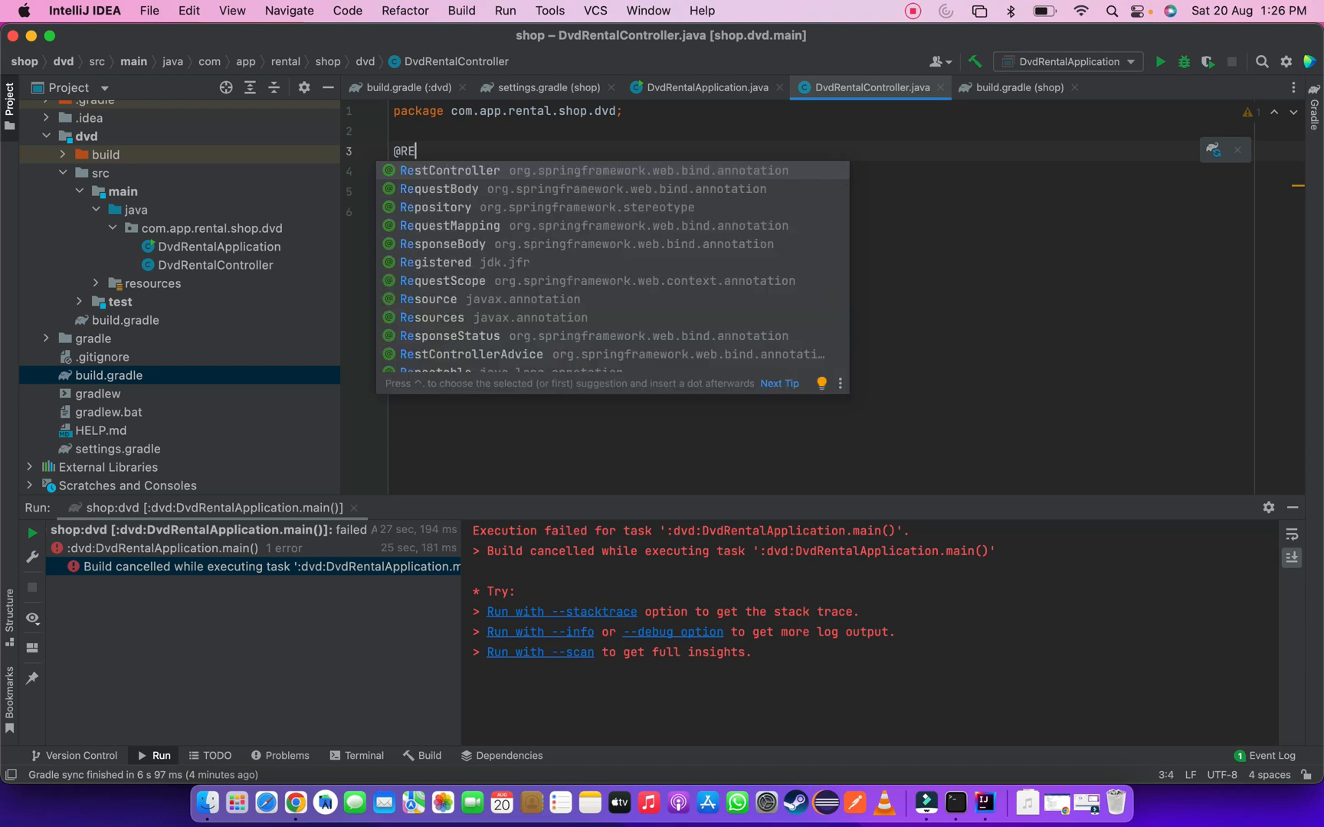
left_click(449, 170)
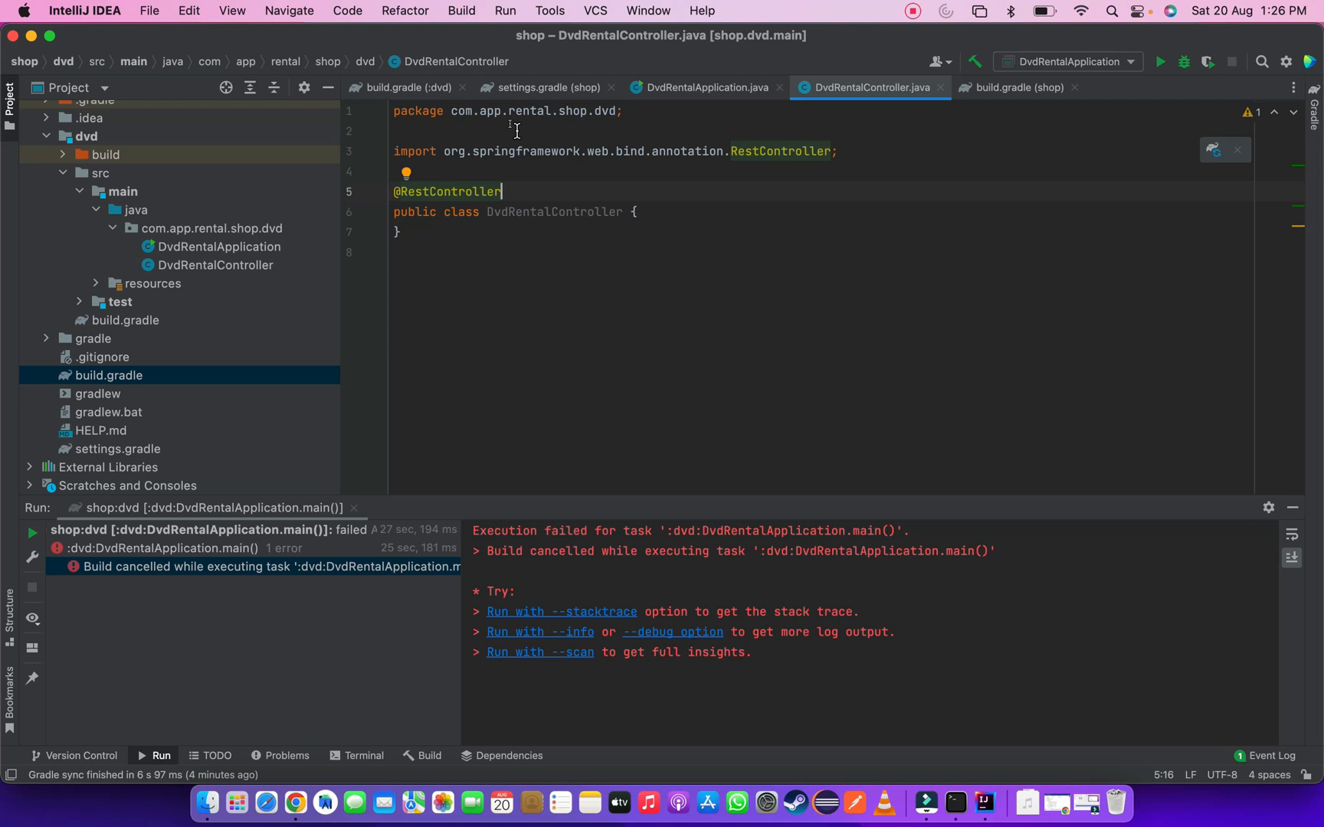
type("@")
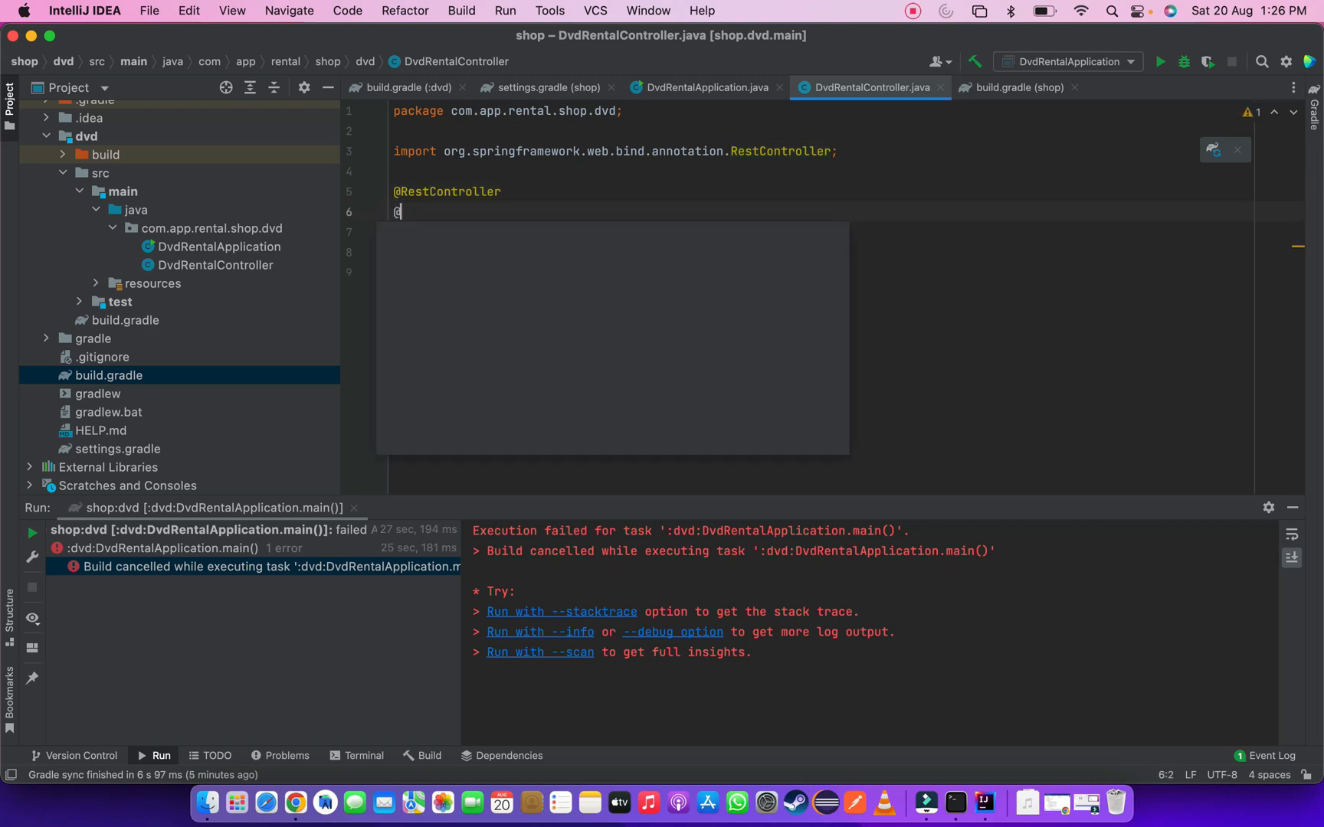
type("@")
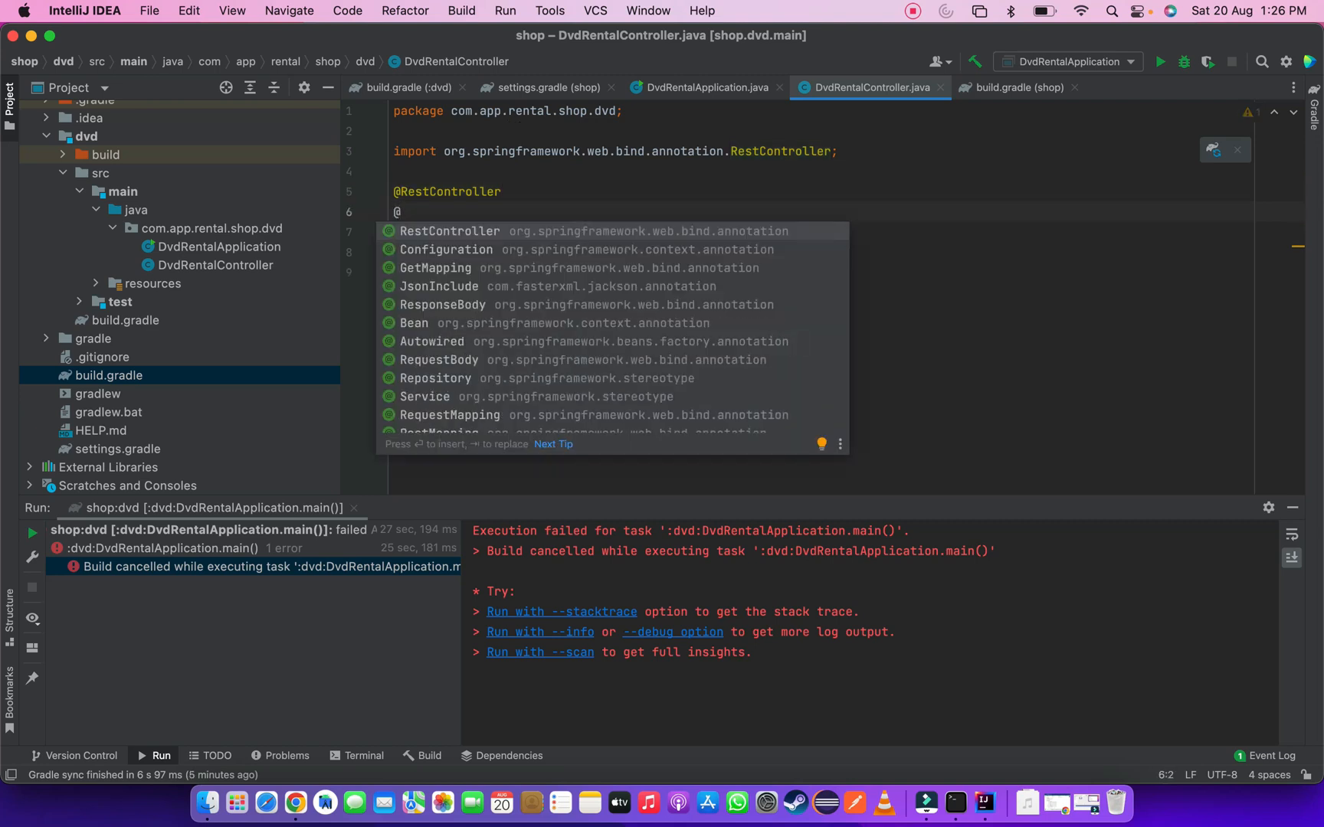
type("Req")
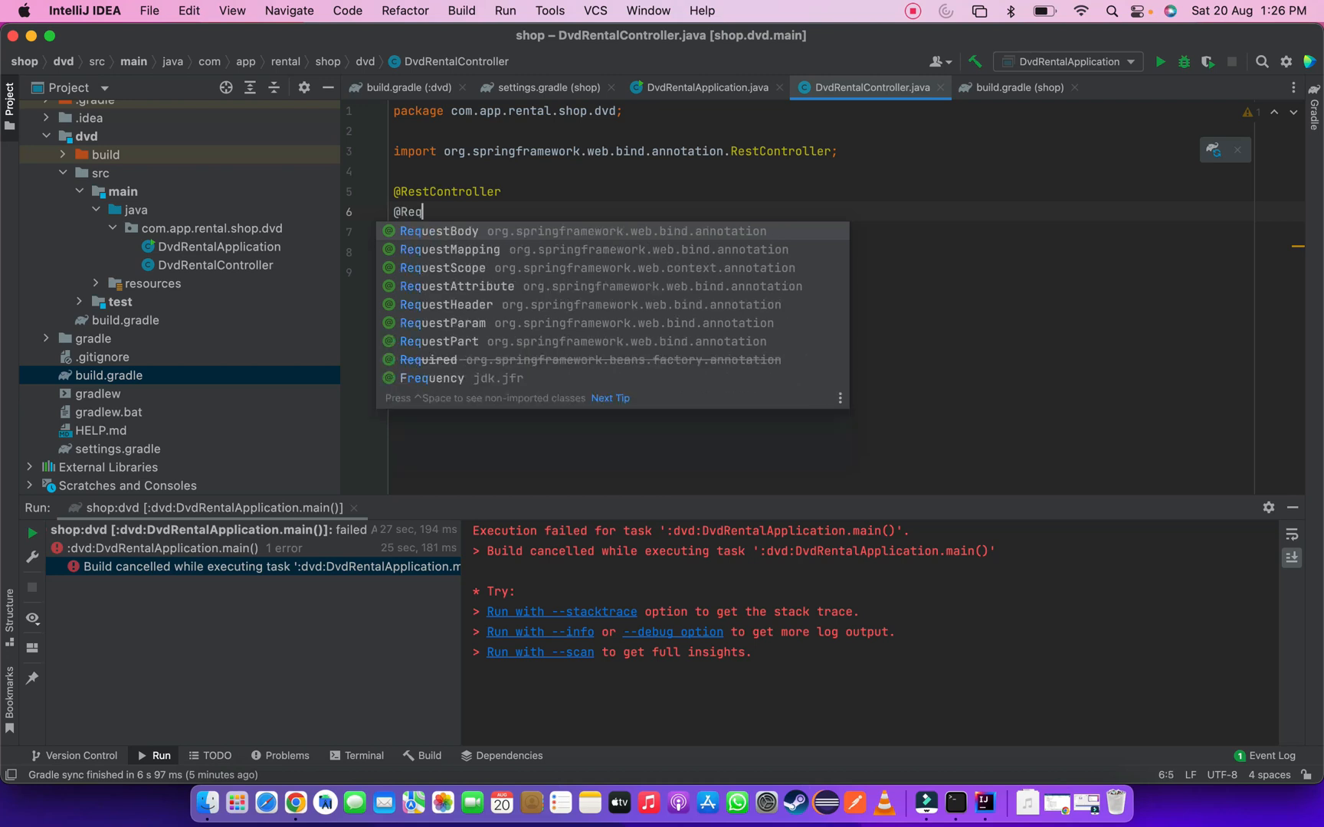
left_click(449, 249)
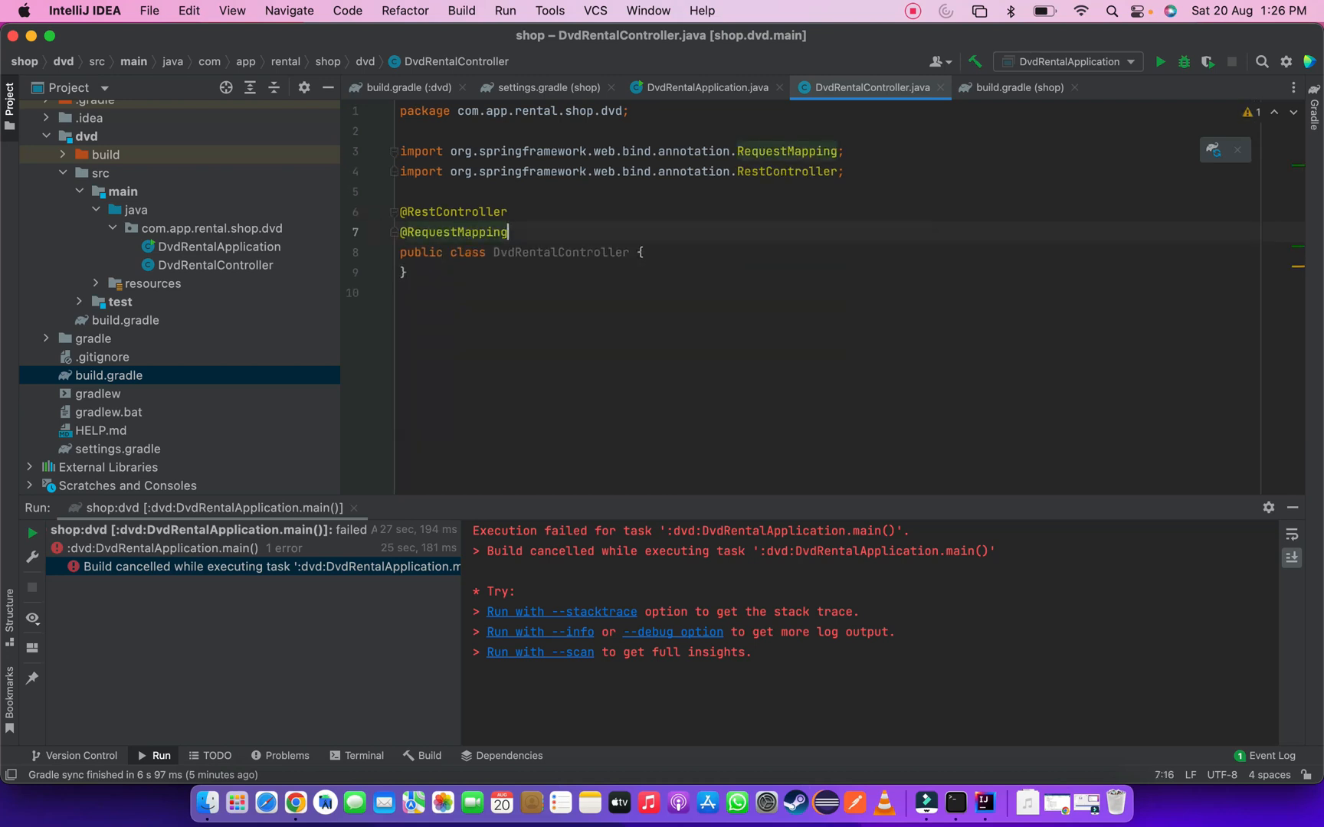
type("(value = \"/")
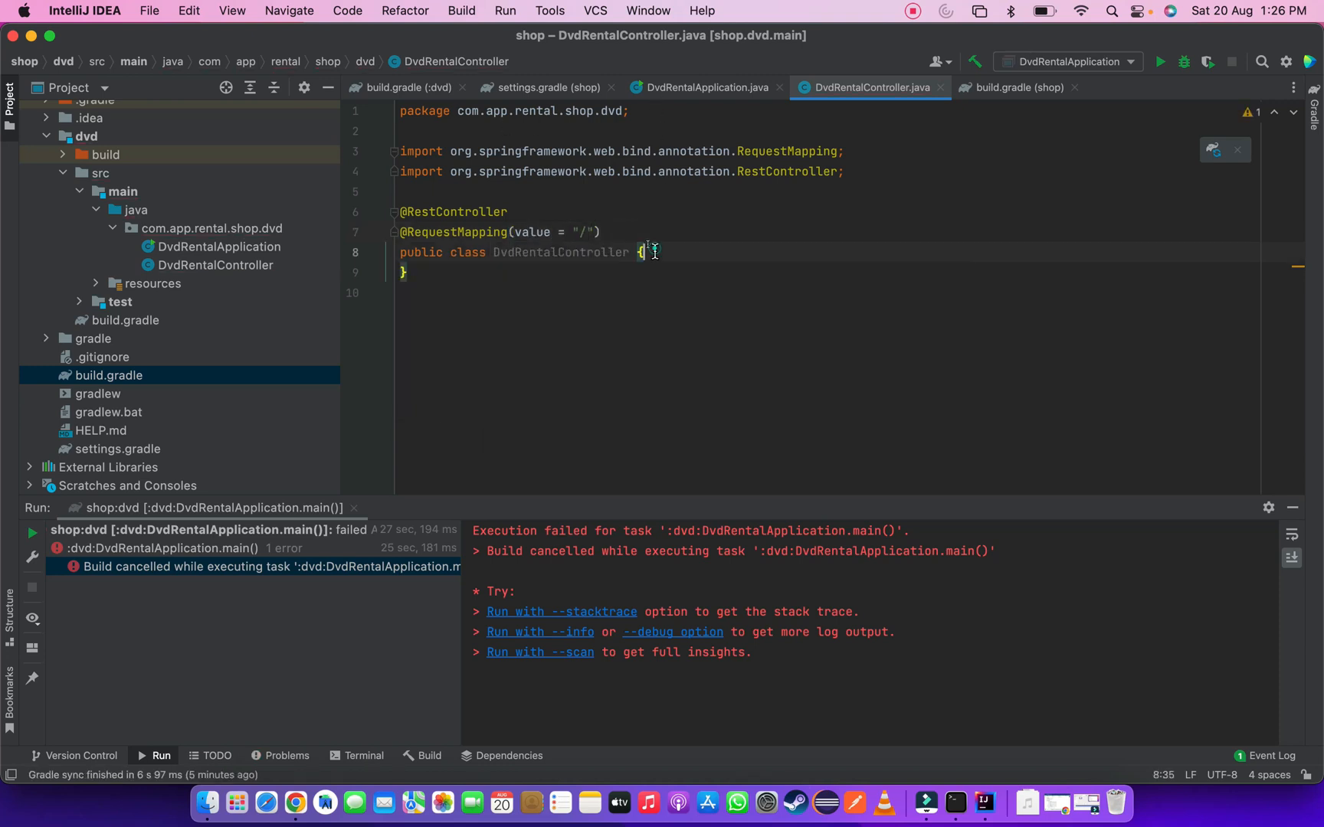
Declare a public String showGreetings() method in the class body
key("Return")
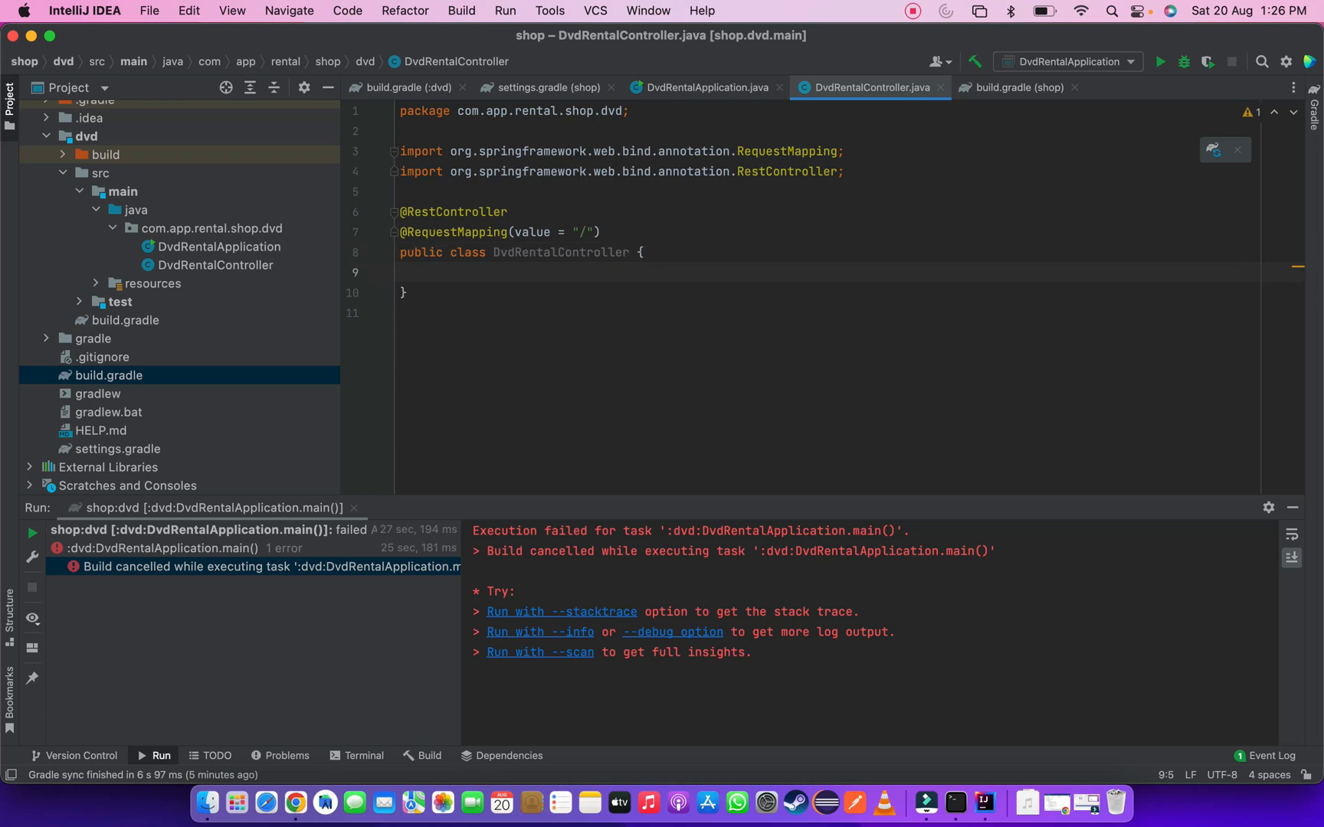
key("Return")
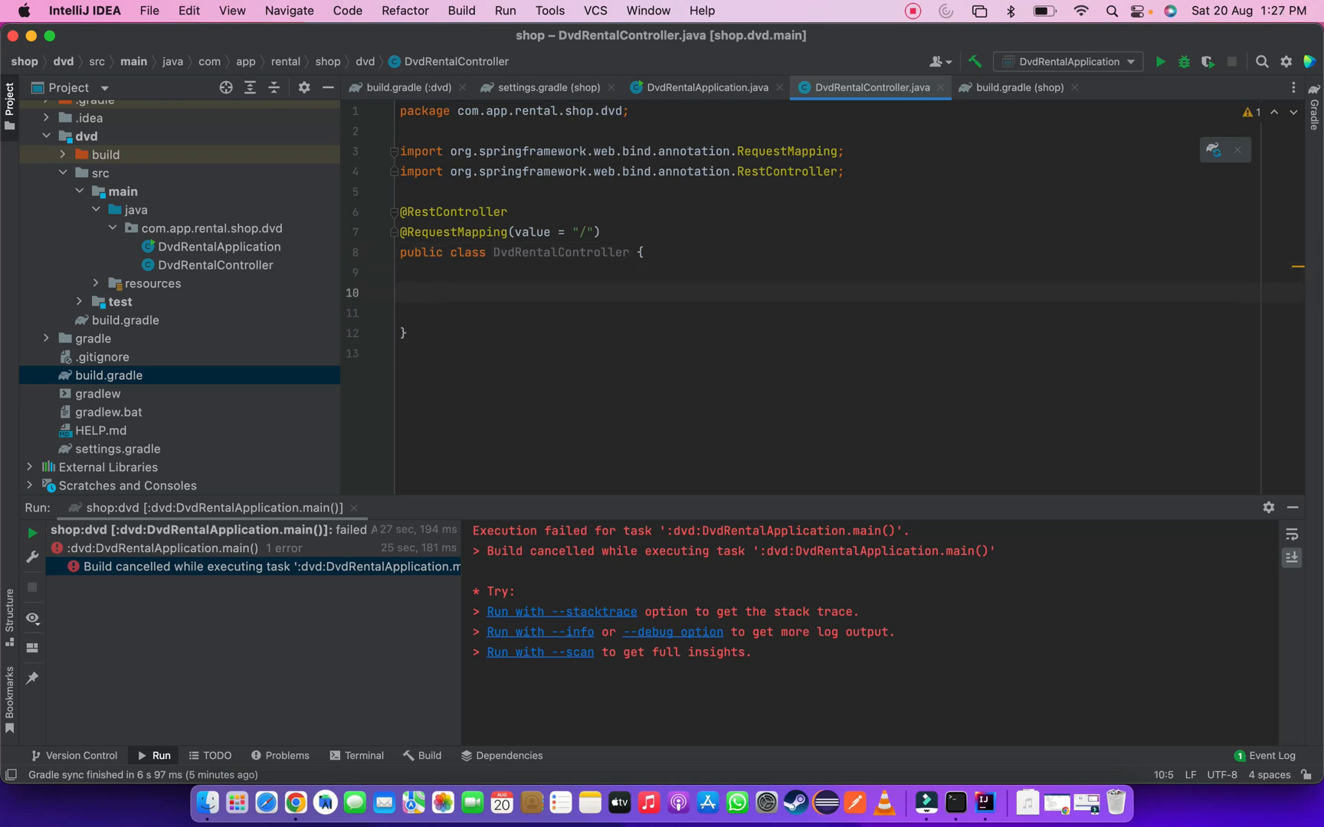
type("public S")
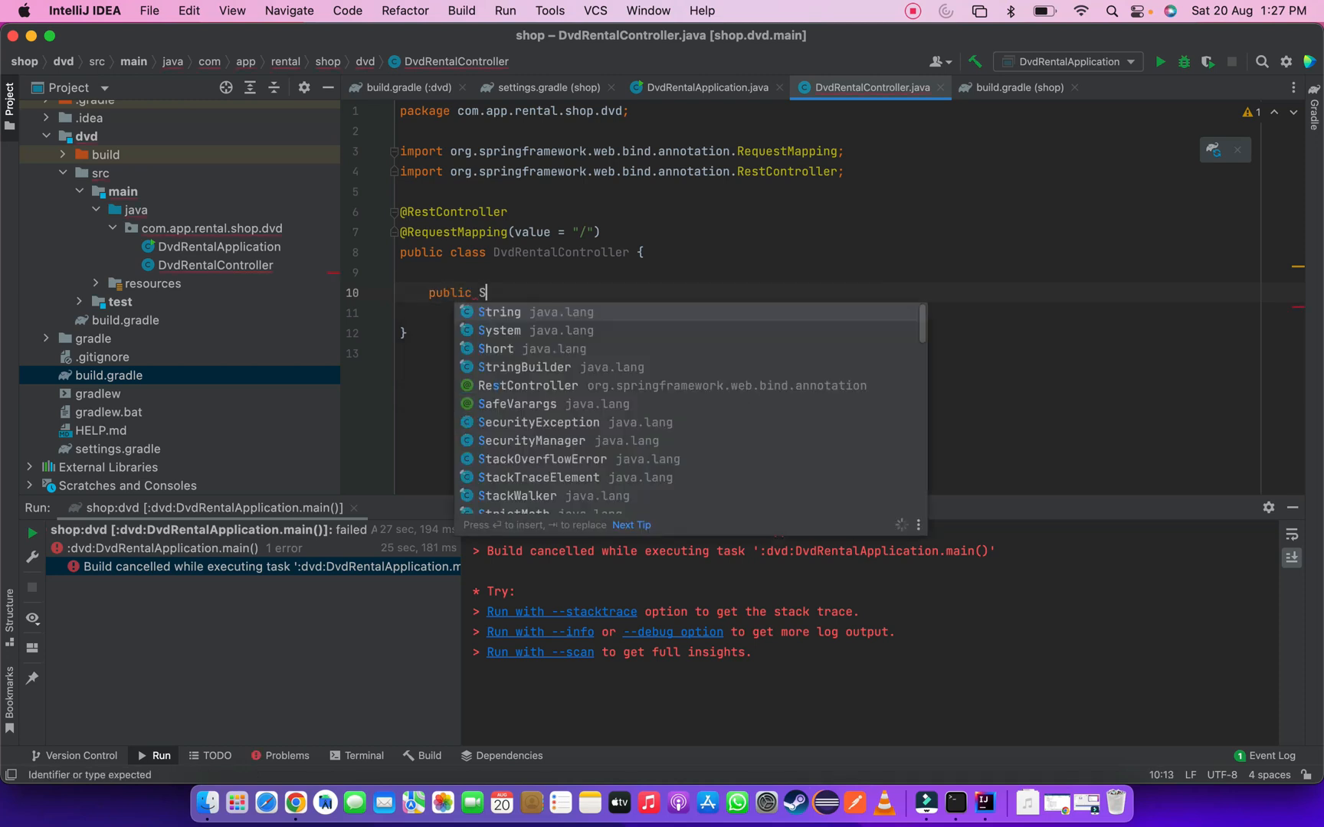
type("tring he")
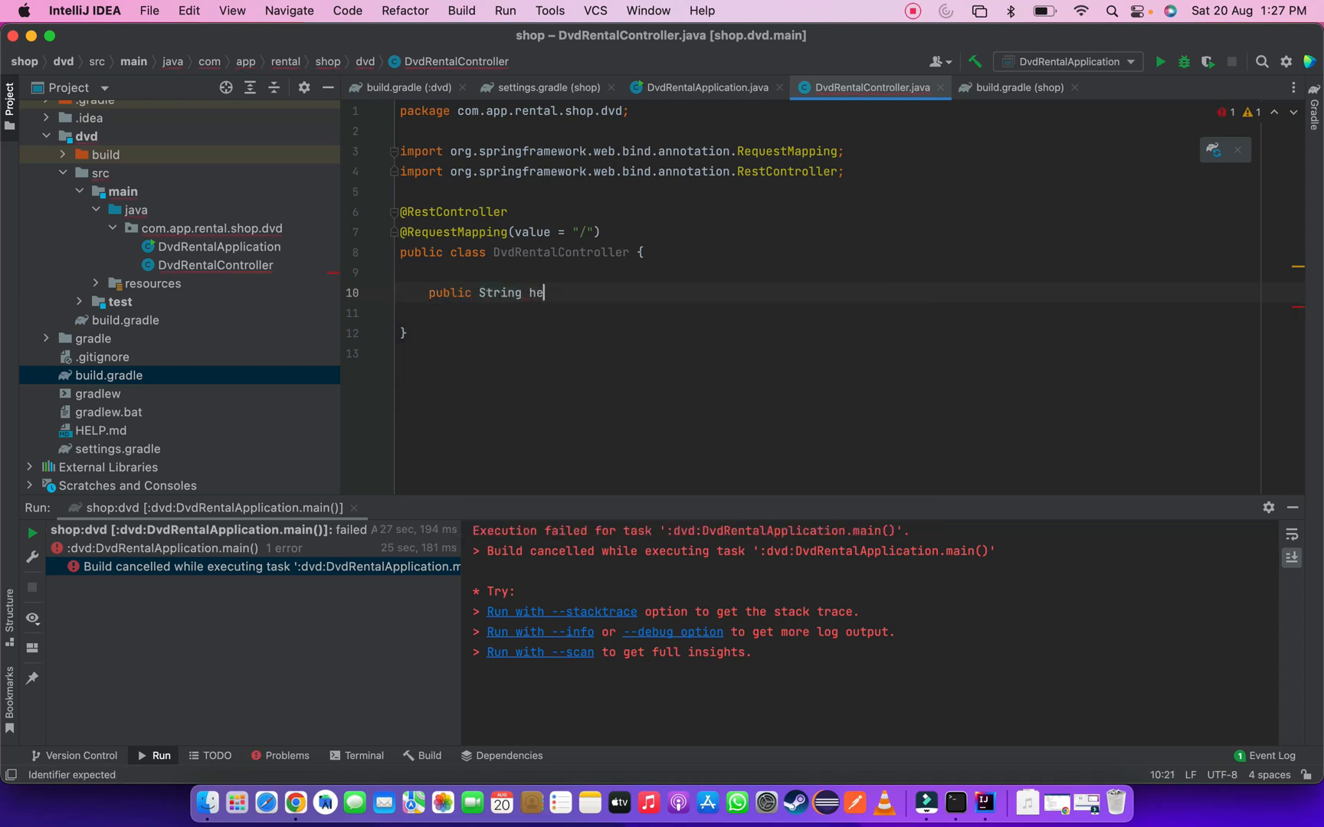
type("gr")
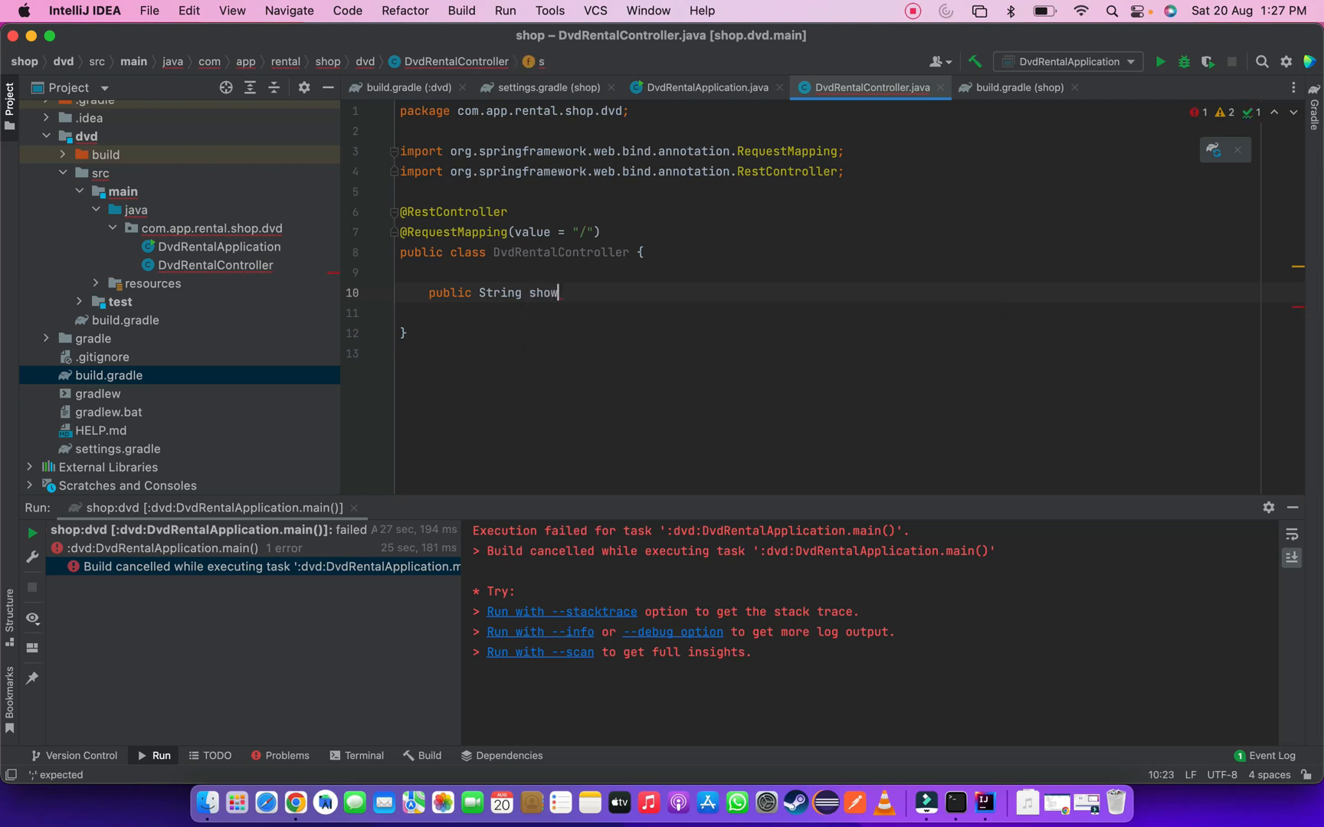
type("Gree")
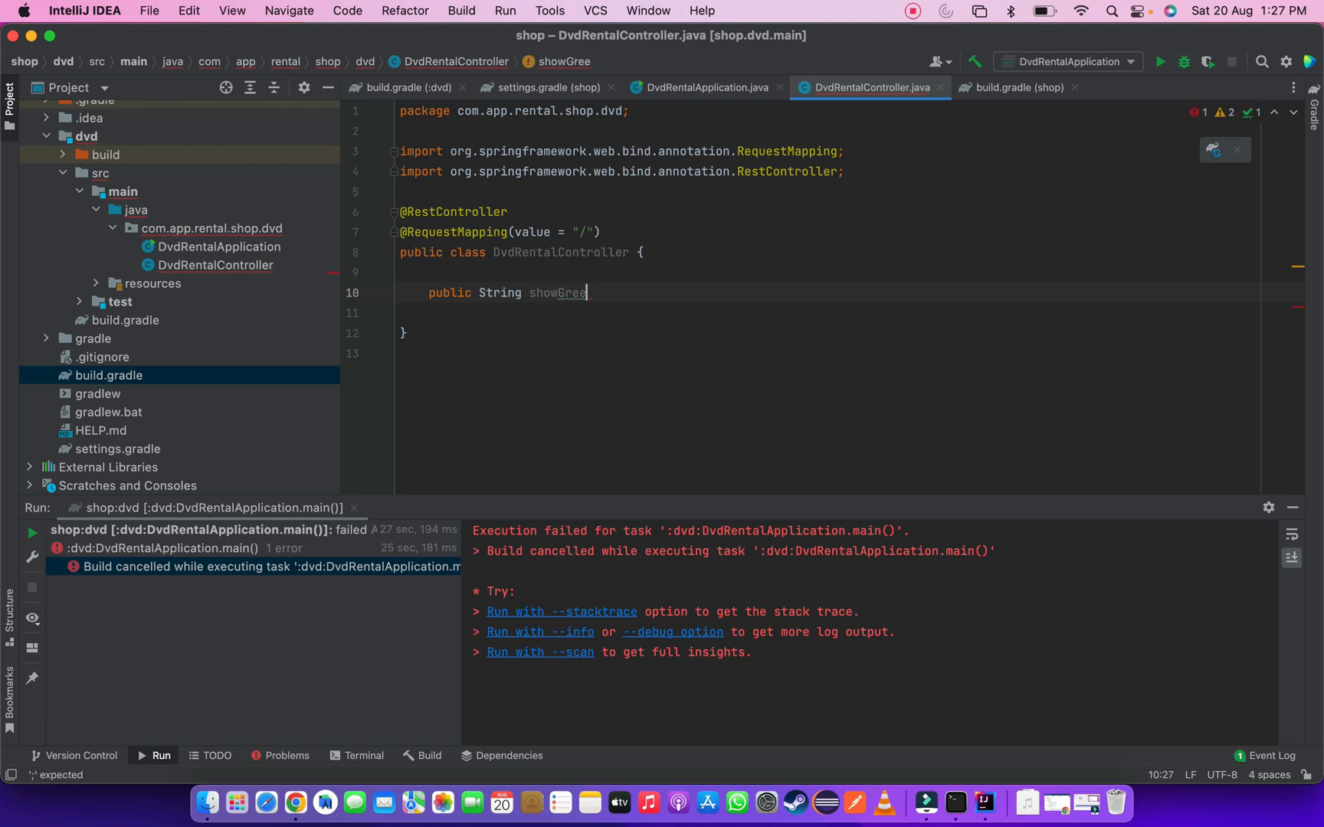
type("tings")
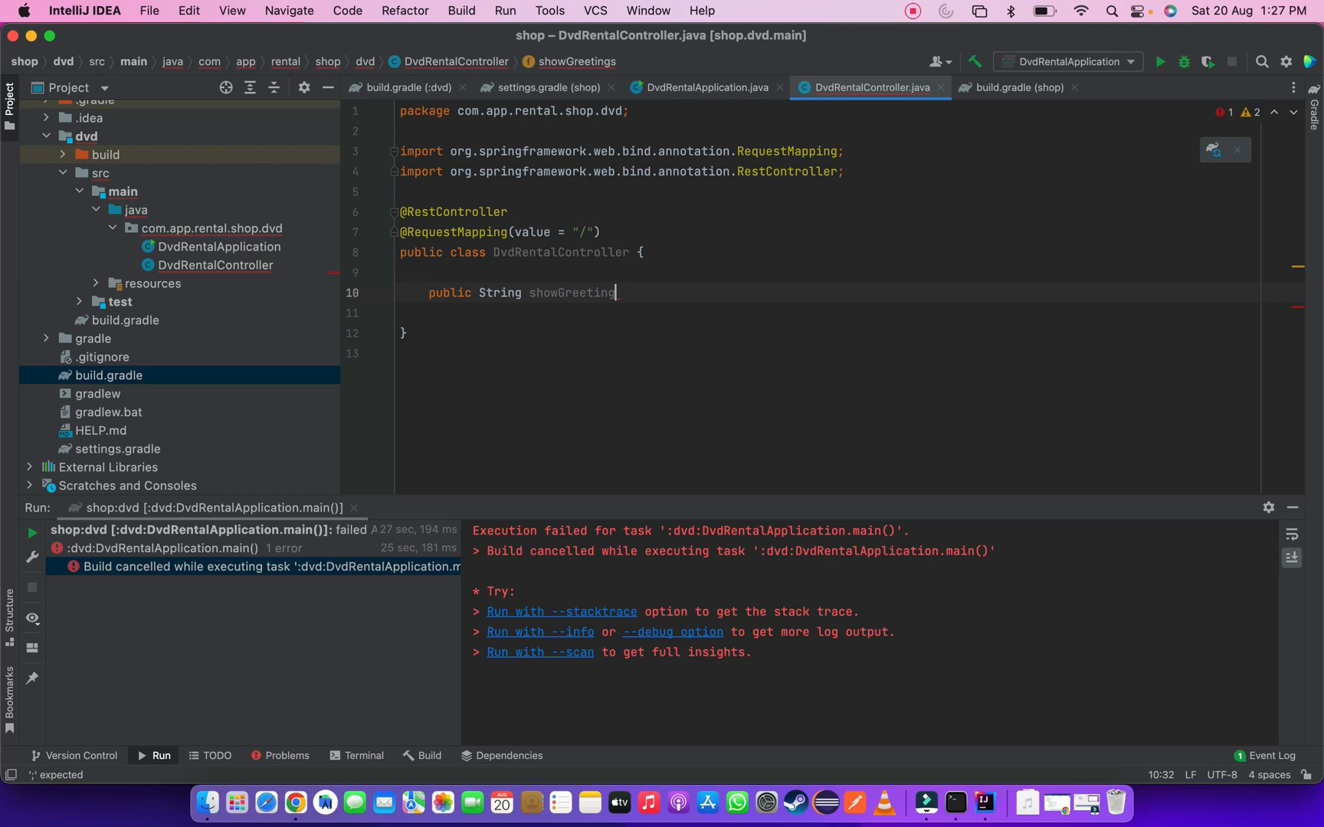
type("() {}")
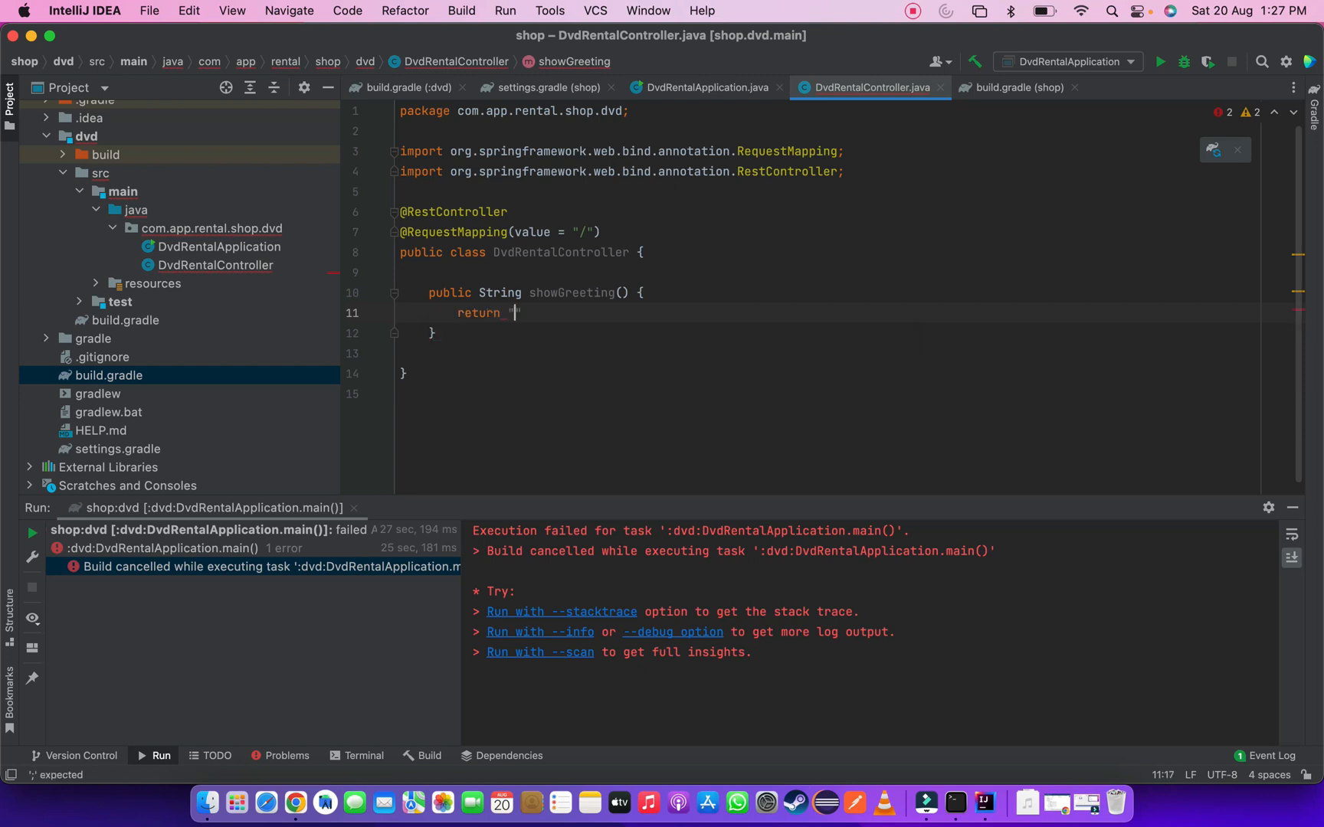
Return the string "Welcome to DVD rental shop" from the method
type("Welcome")
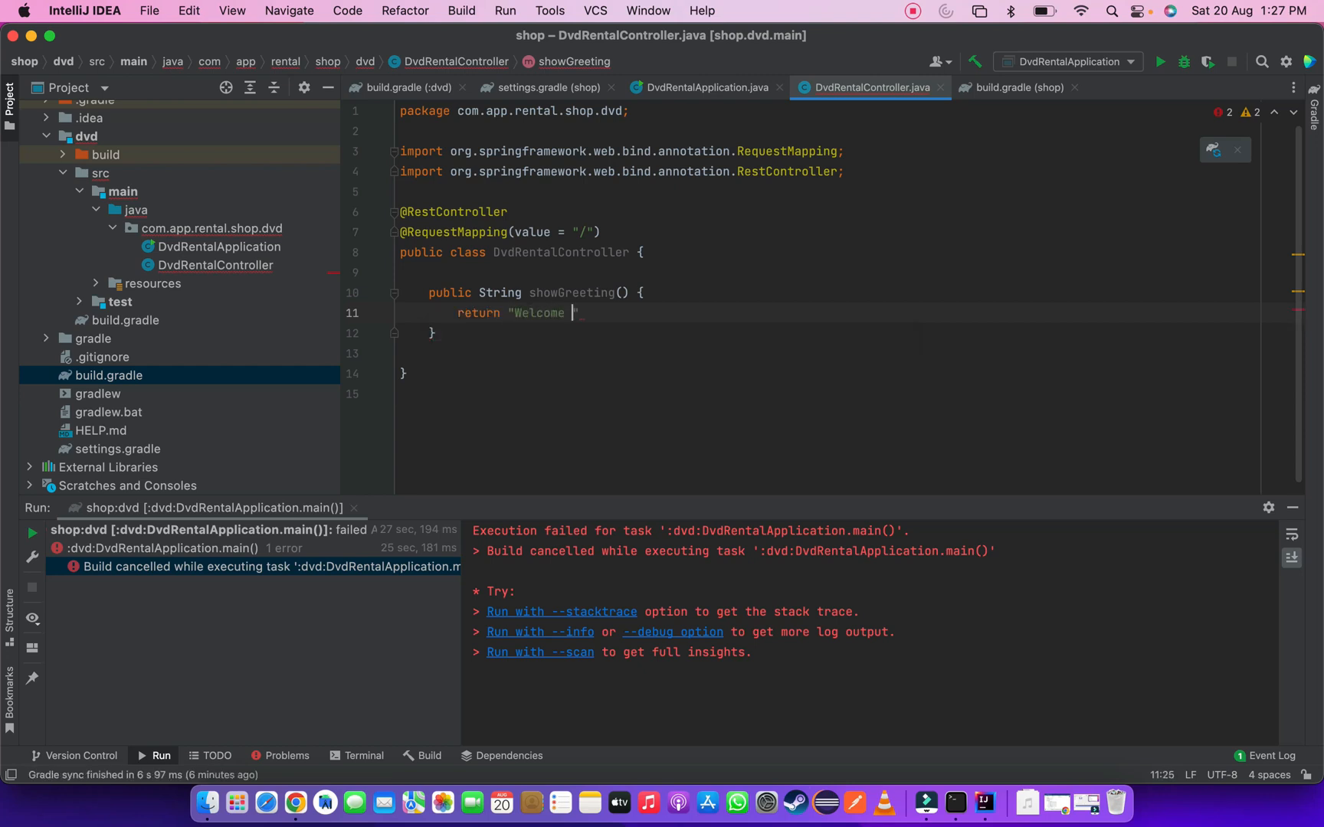
type("to DVD rental sh")
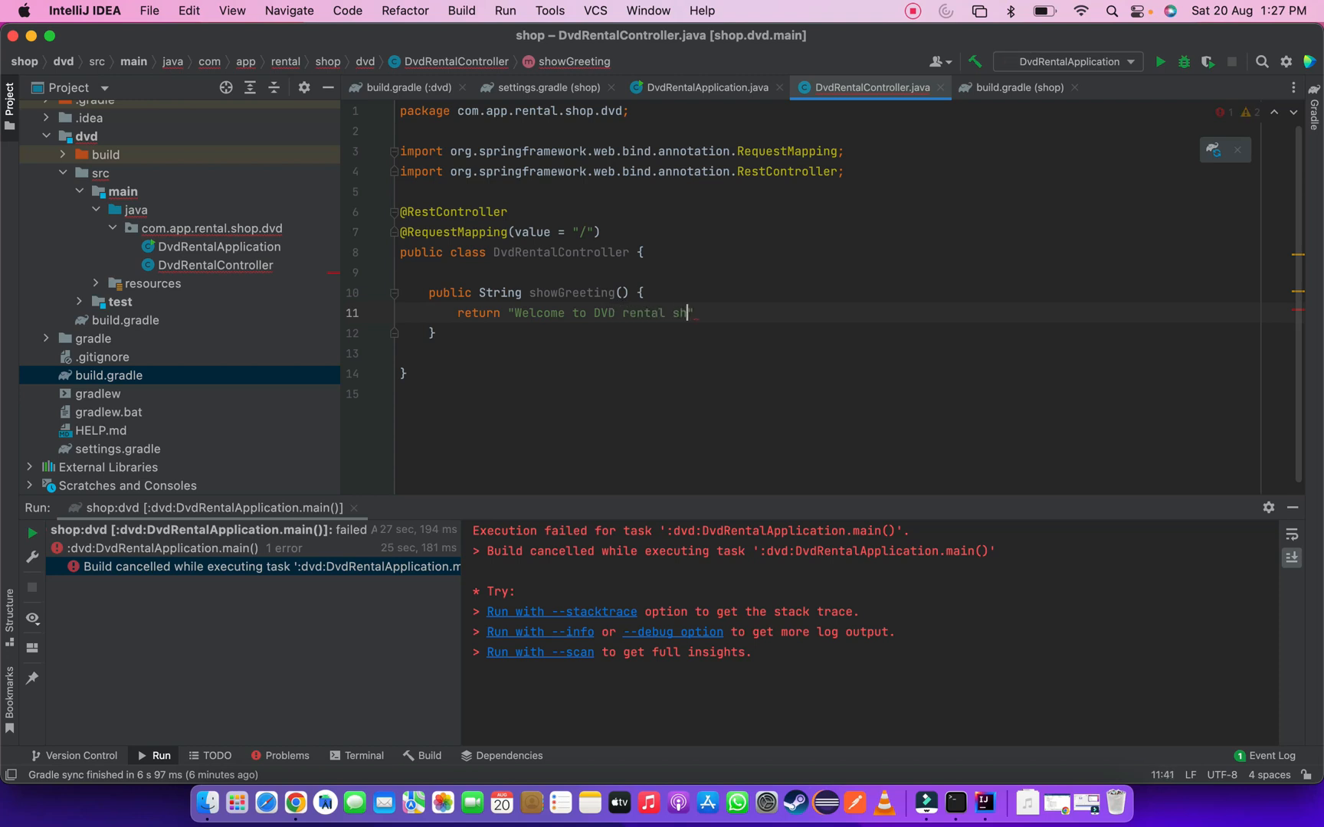
type("op\";")
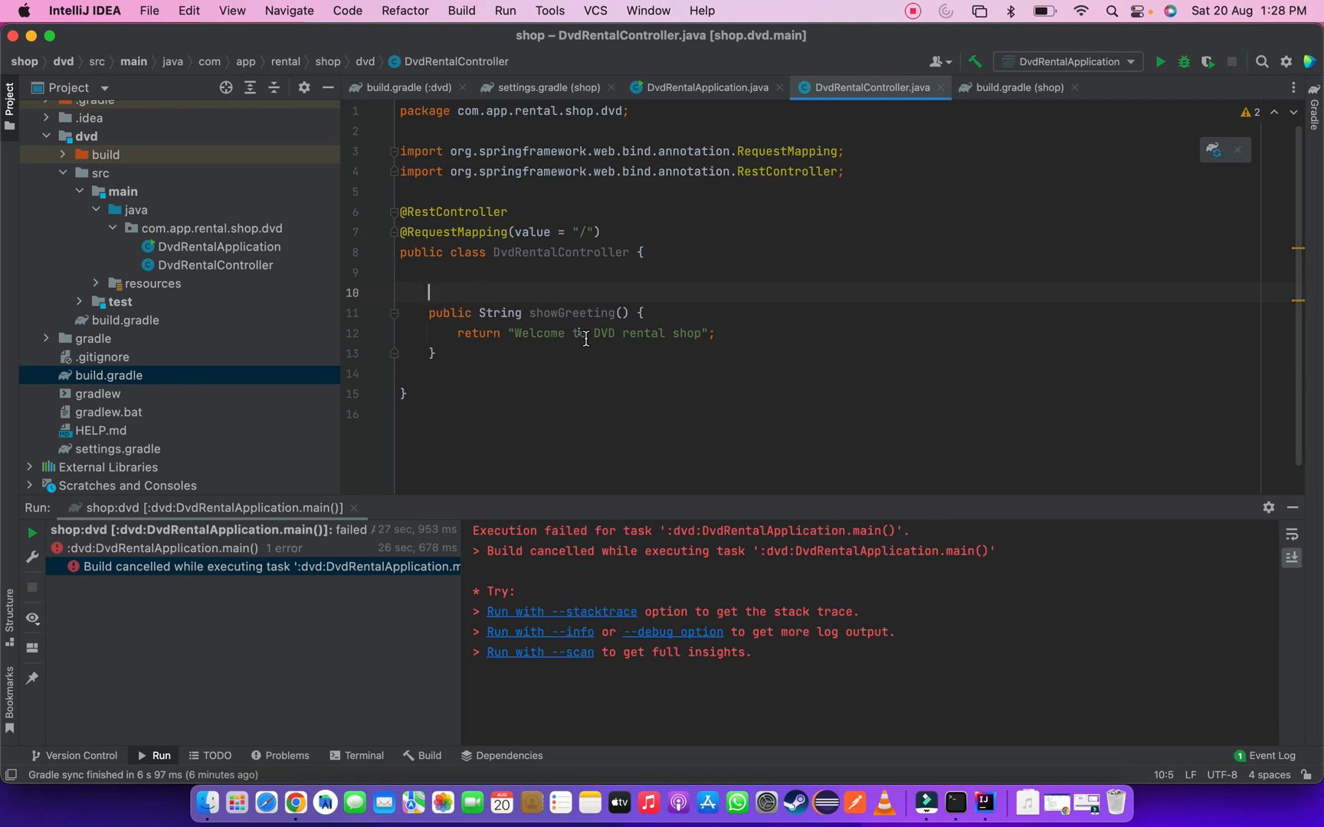
mouse_move(561, 313)
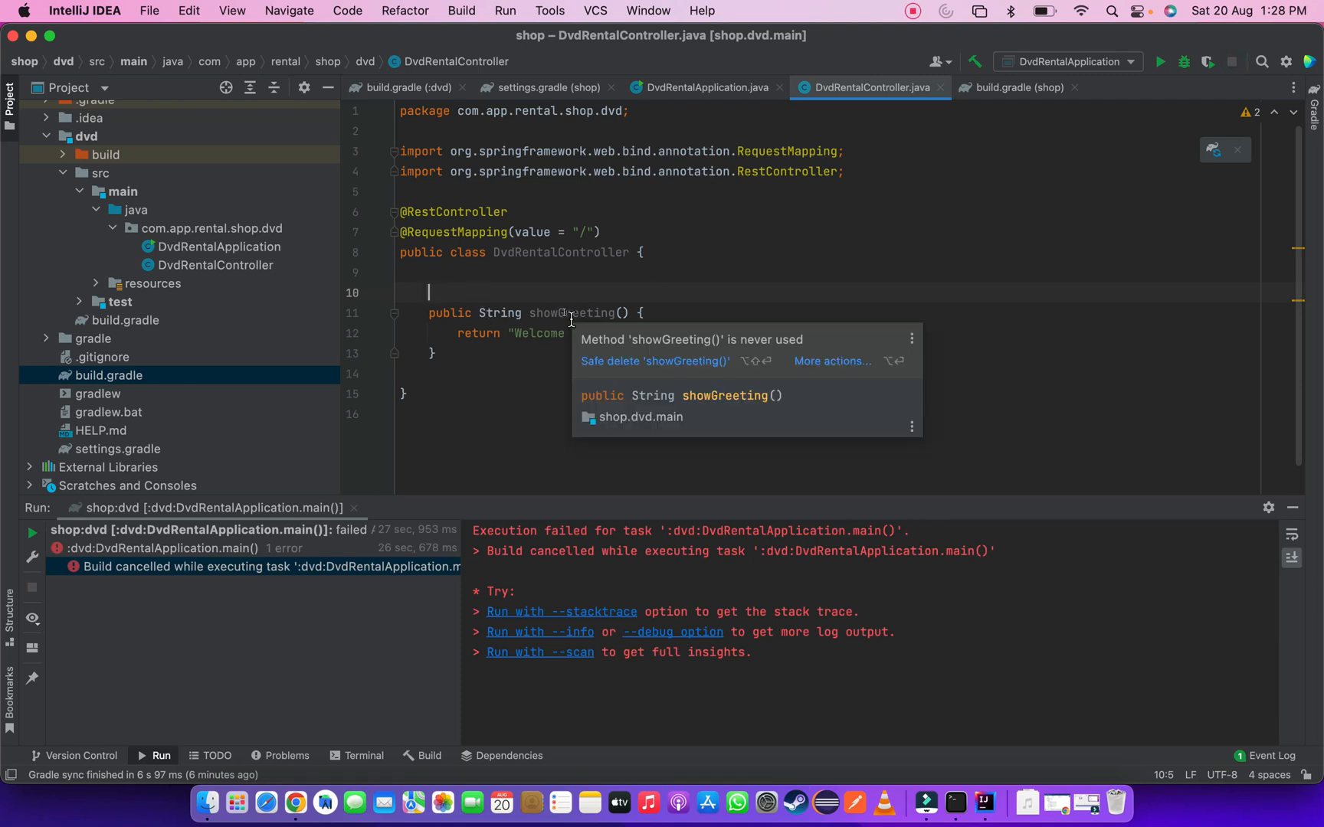
type("@")
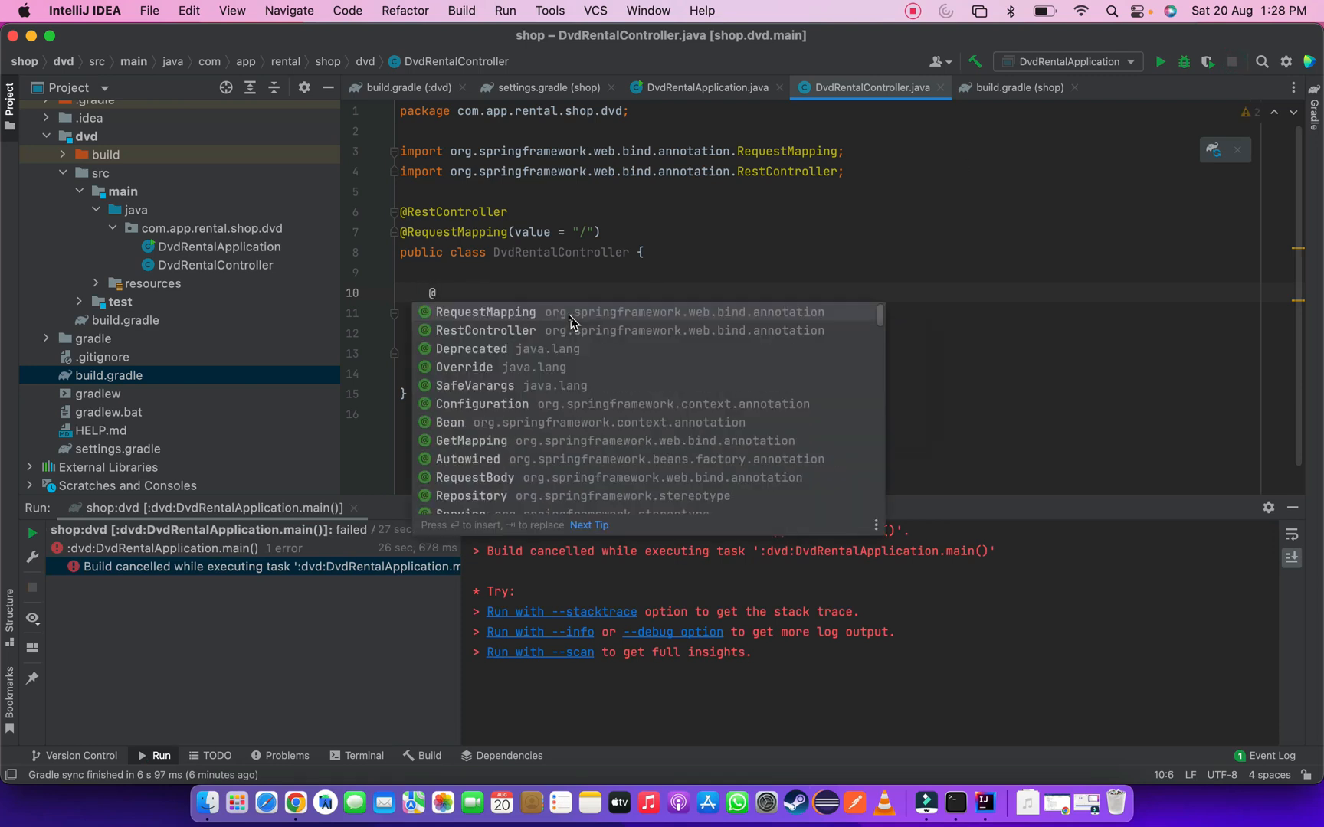
type("GetMapping")
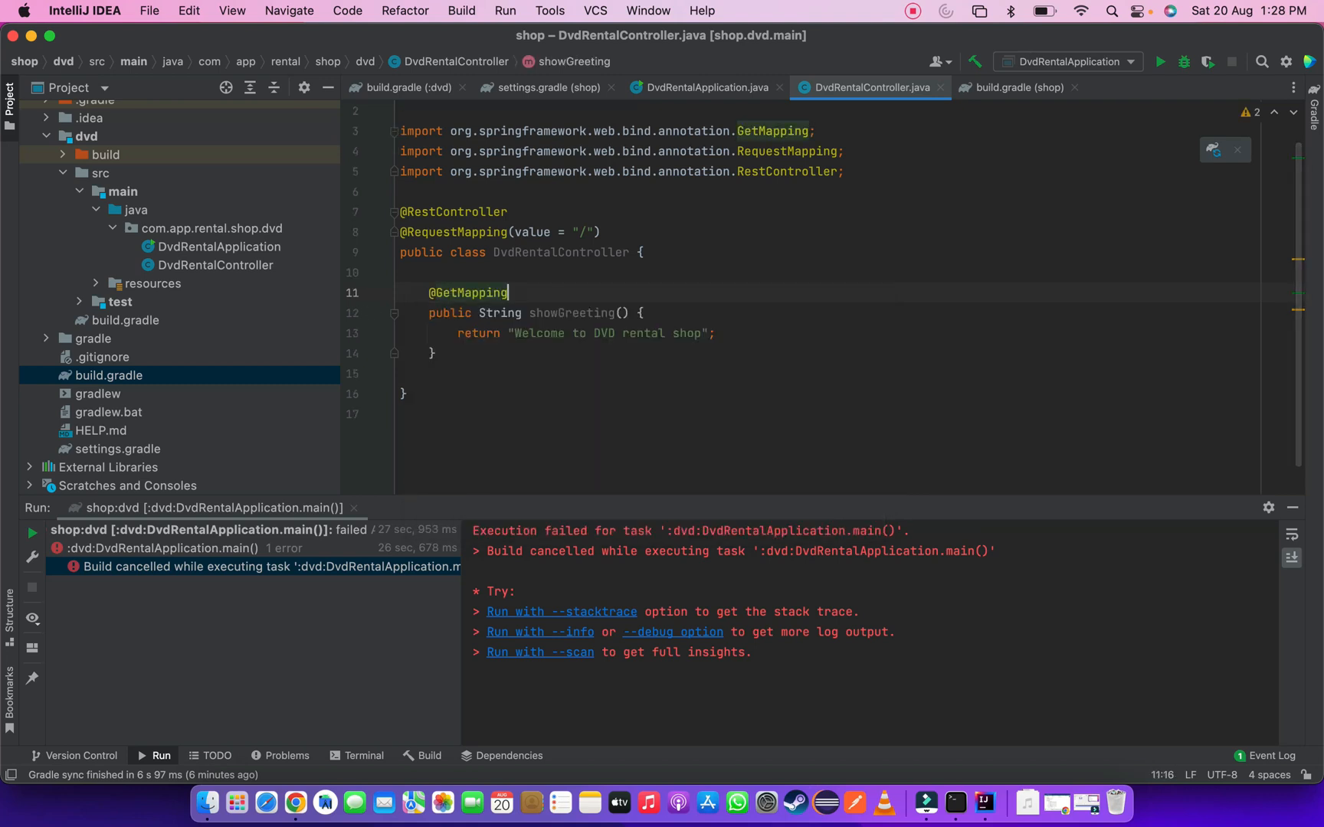
left_click(1161, 61)
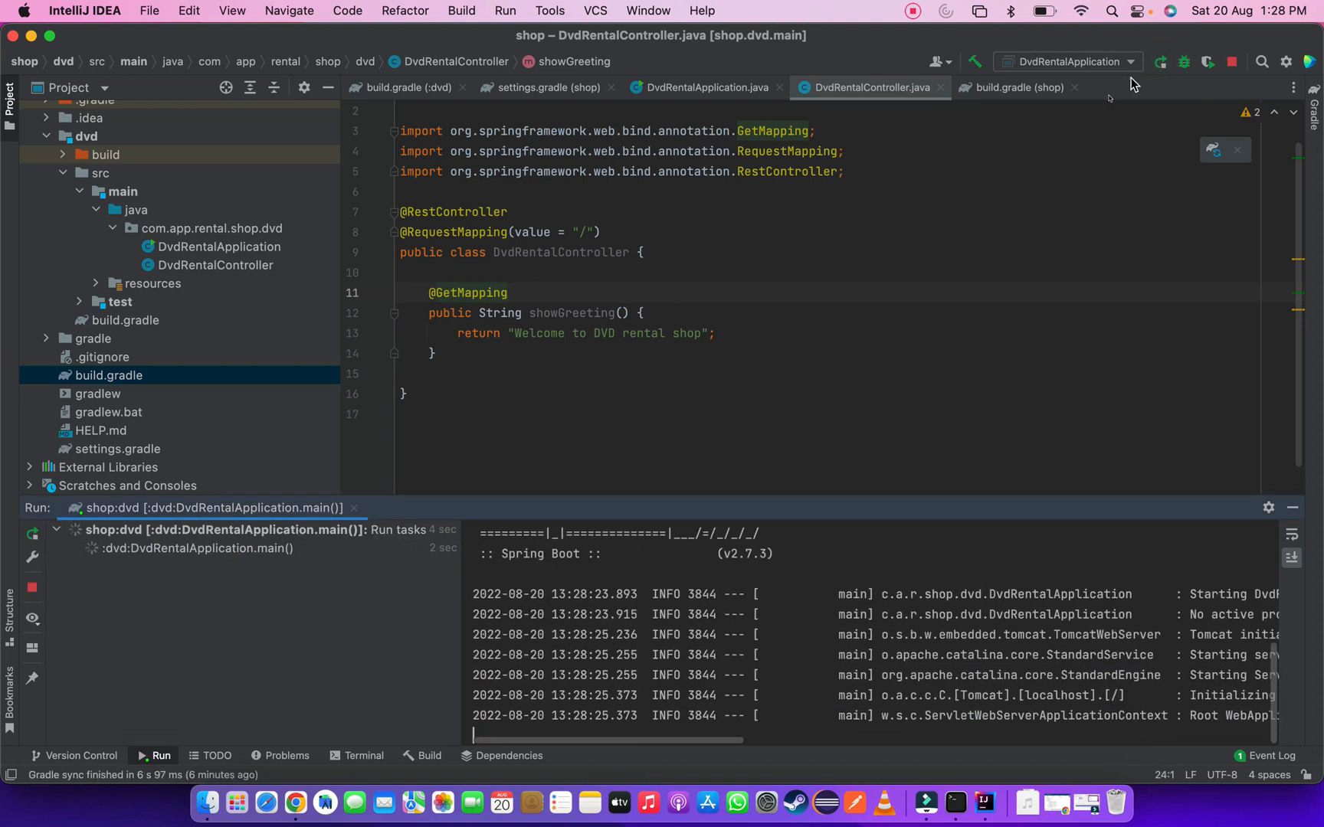
mouse_move(294, 804)
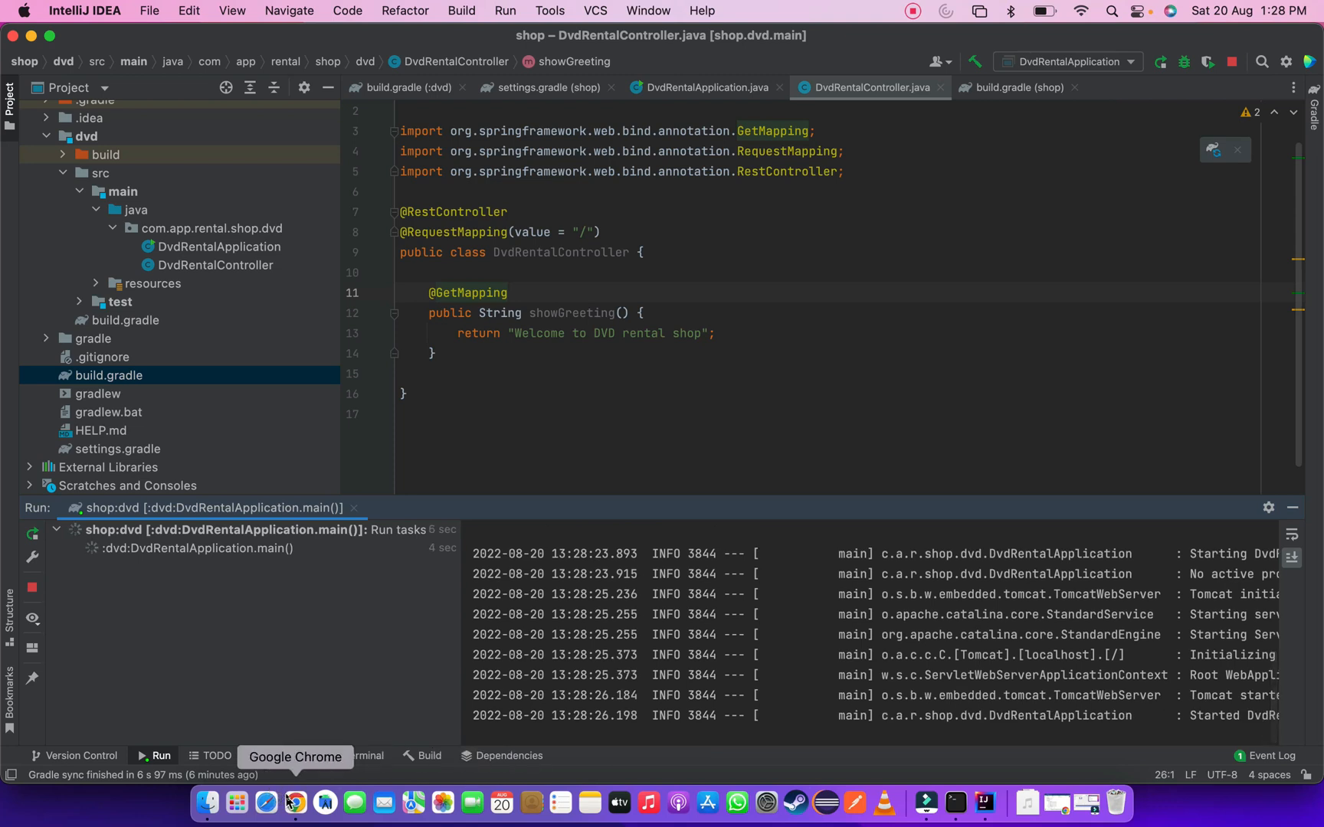
Reload localhost:8080 in Chrome to see the welcome message, then return to the IDE
left_click(294, 803)
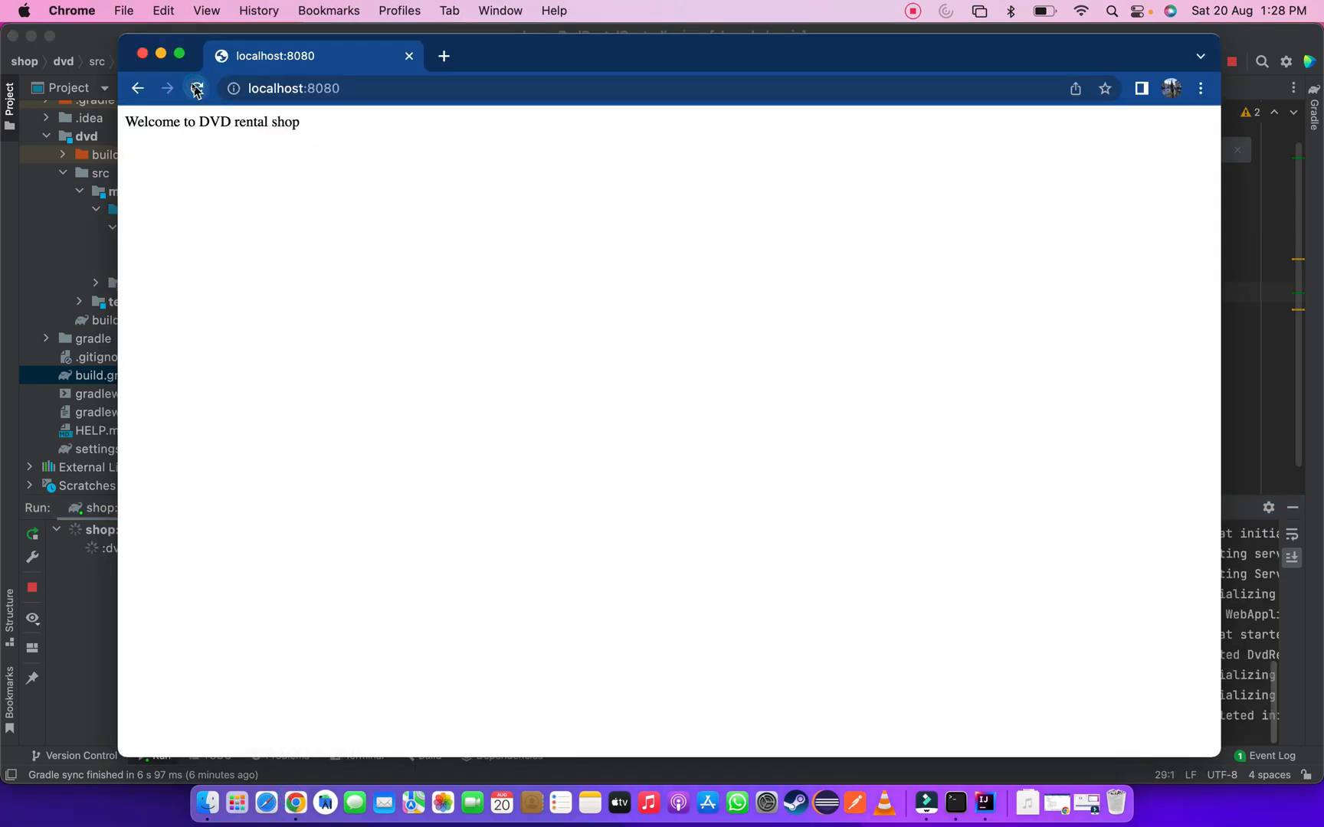
left_click(196, 87)
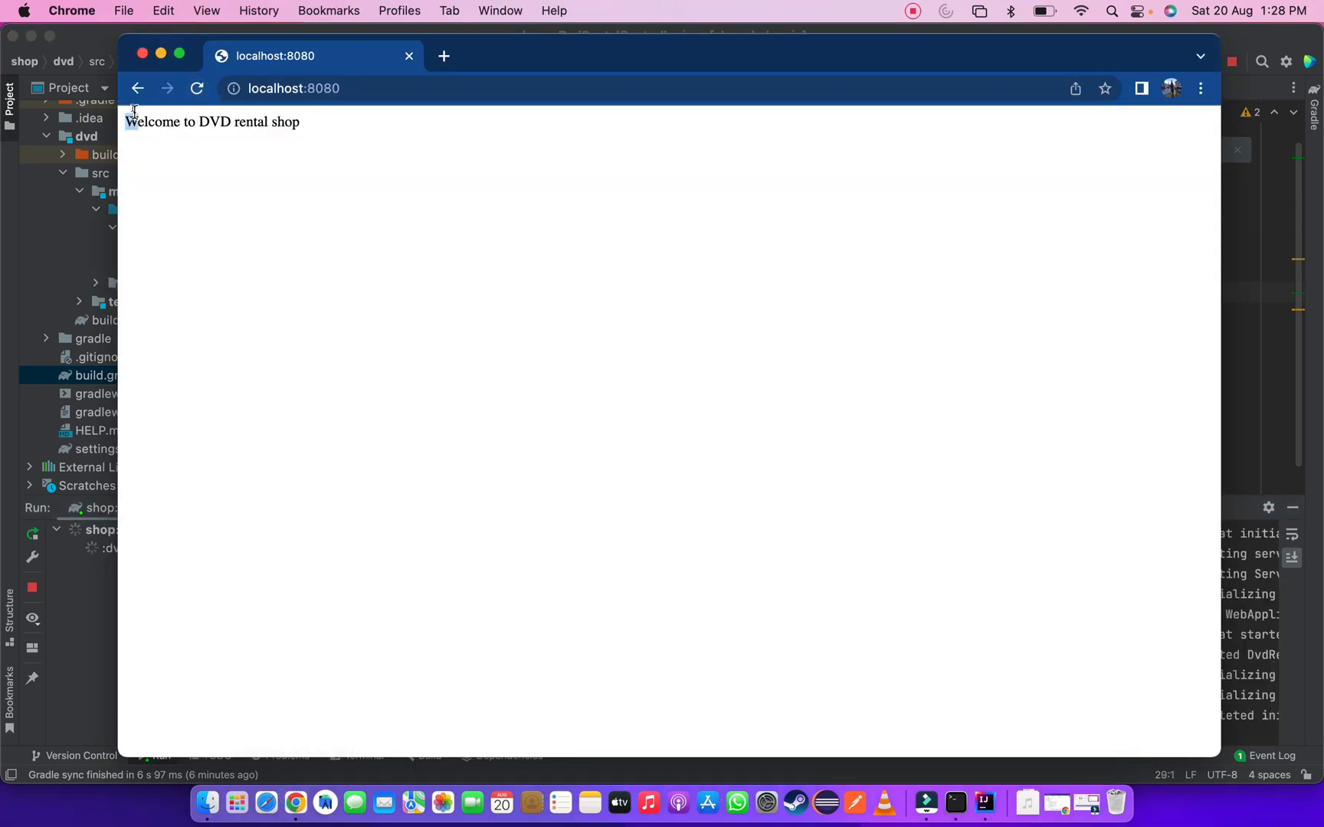
mouse_move(317, 127)
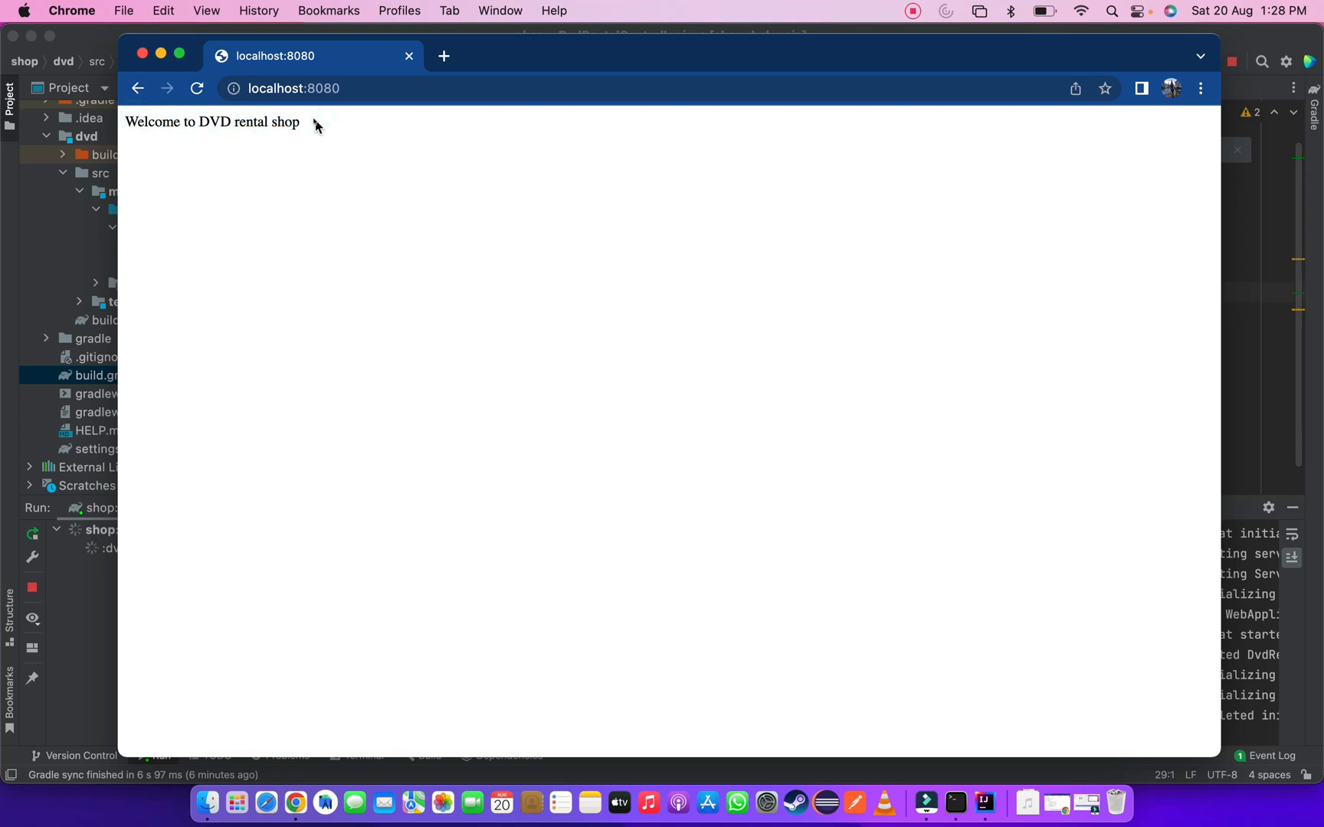
left_click(982, 803)
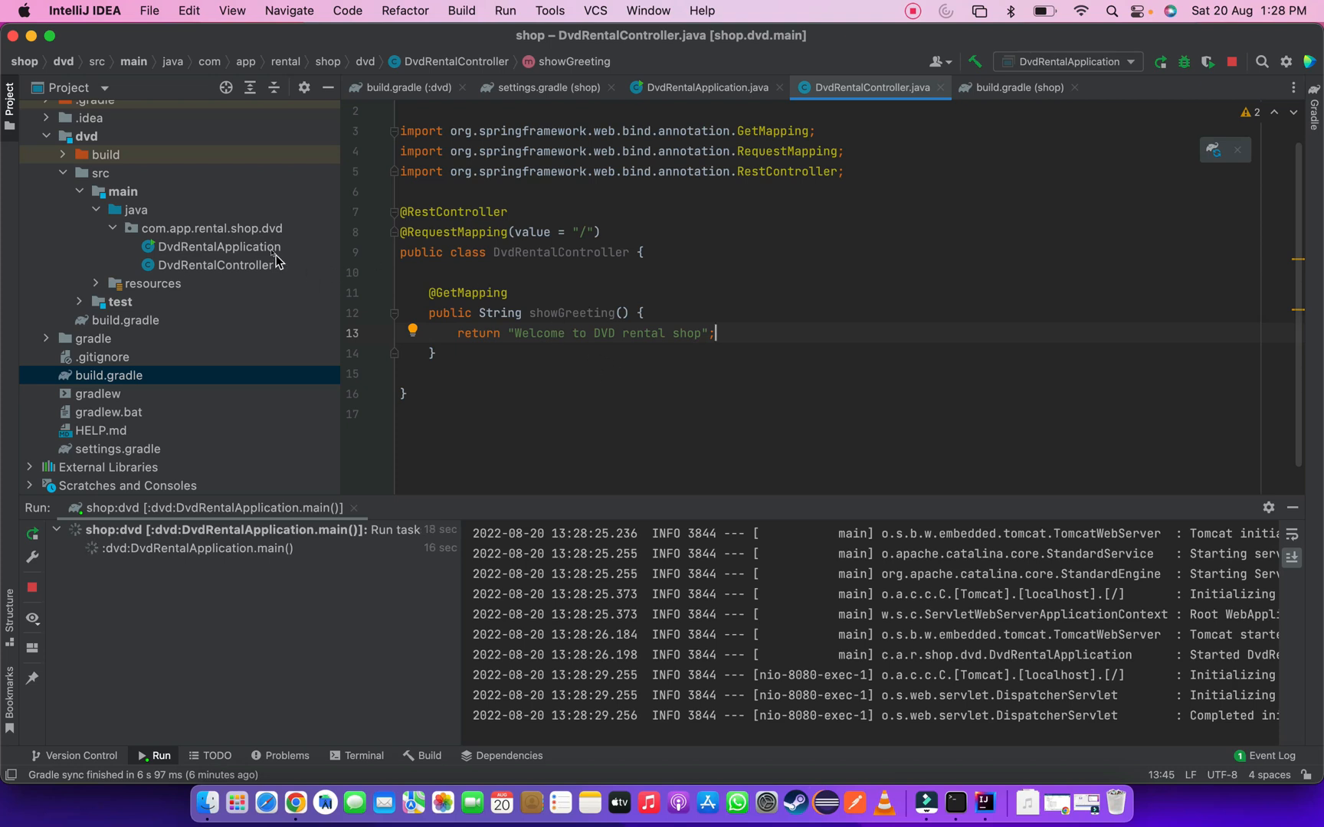
Create a package named controller under com.app.rental.shop.dvd
right_click(205, 228)
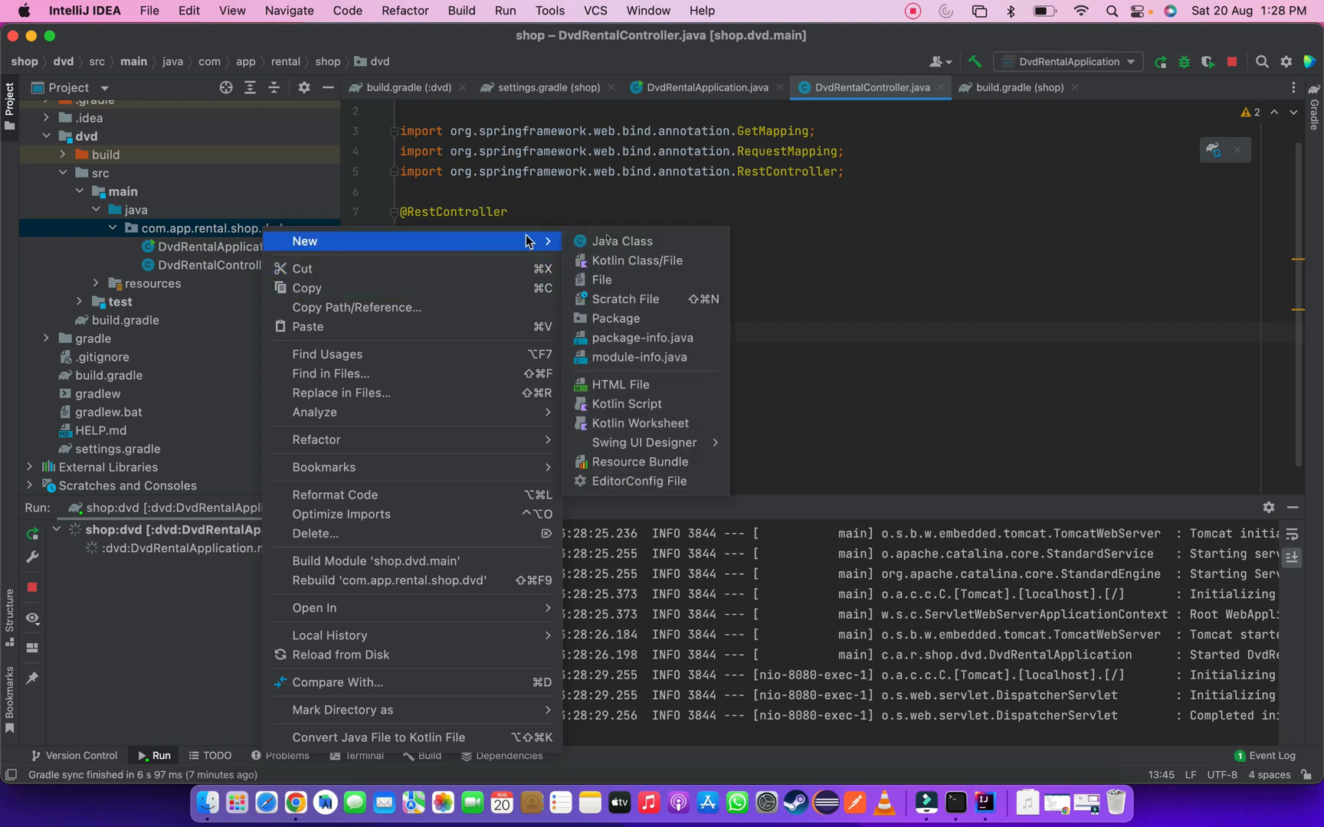
left_click(616, 319)
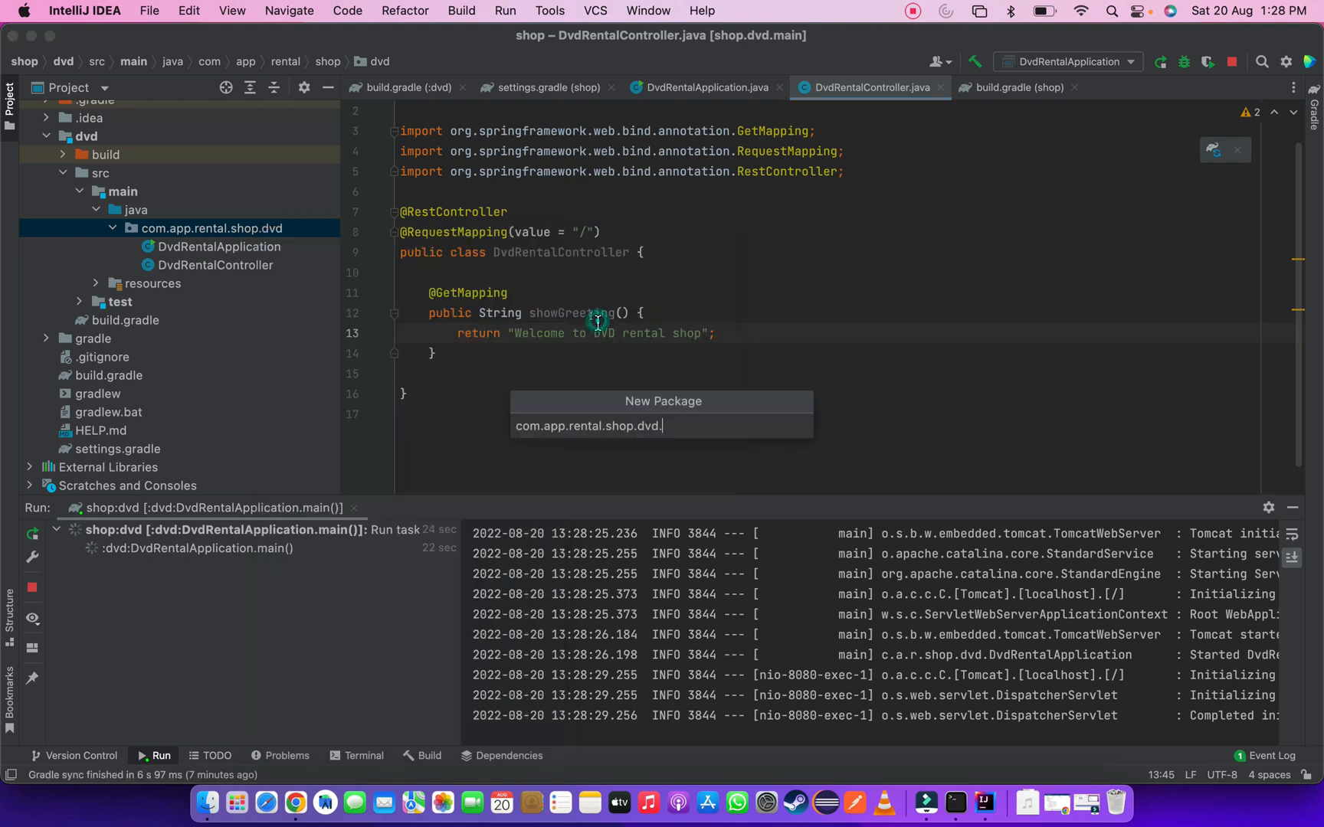
type("conroll")
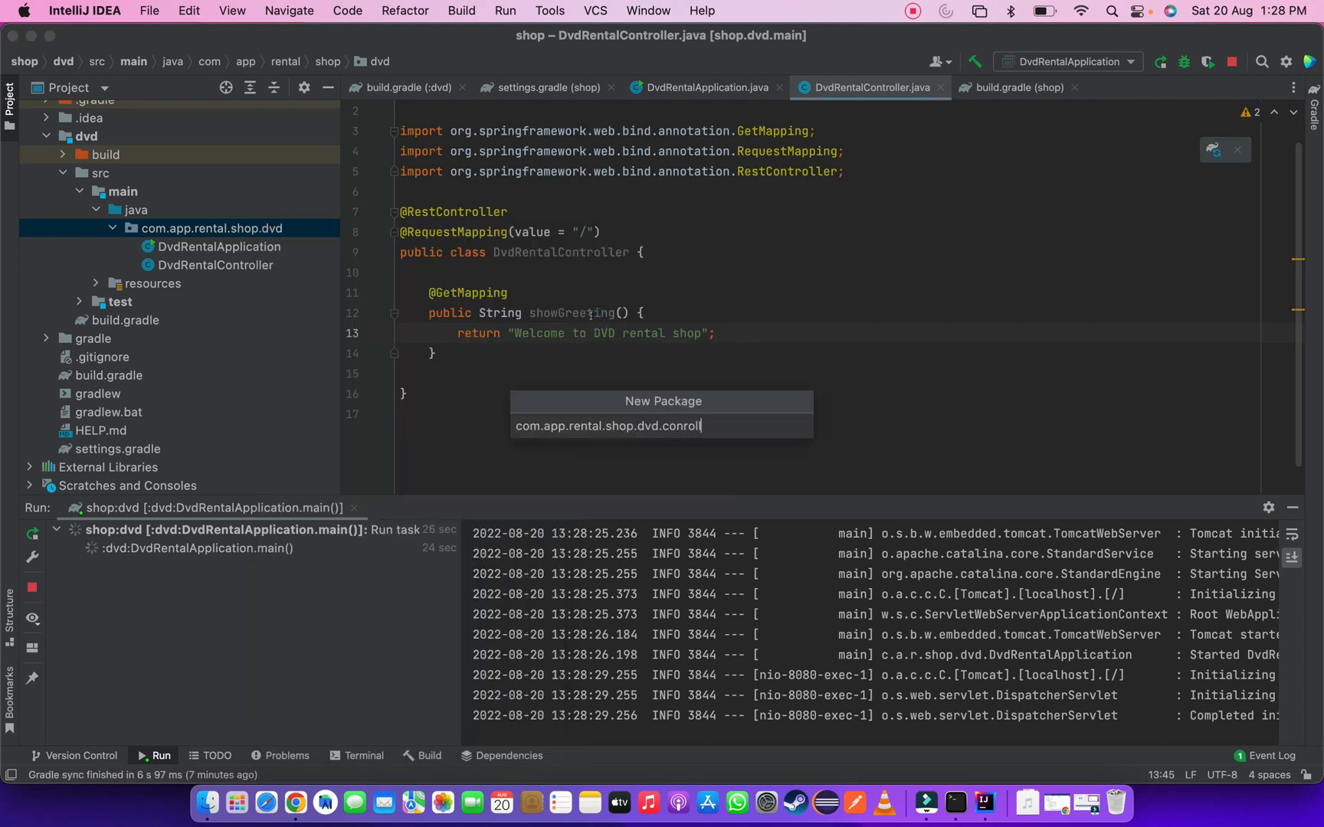
key("backspace")
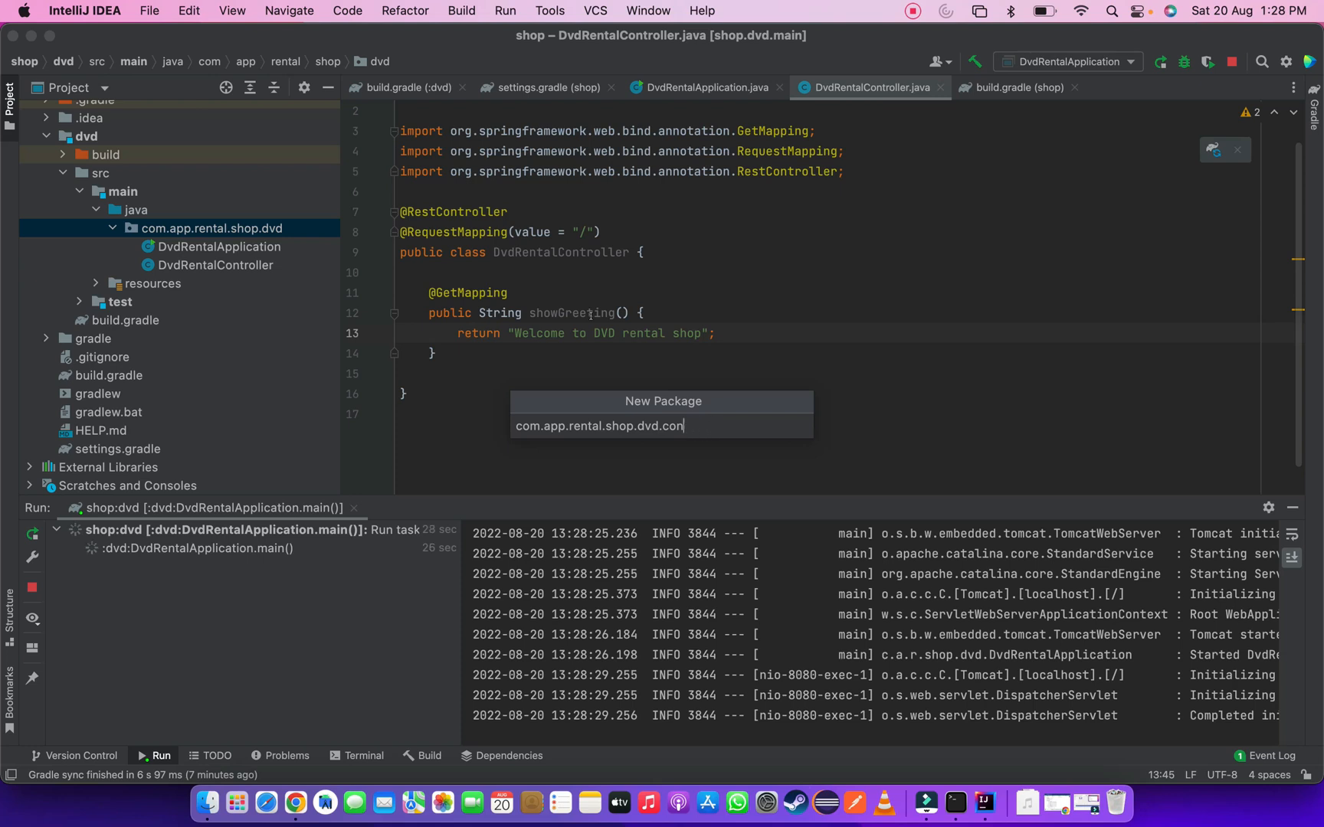
type("troller")
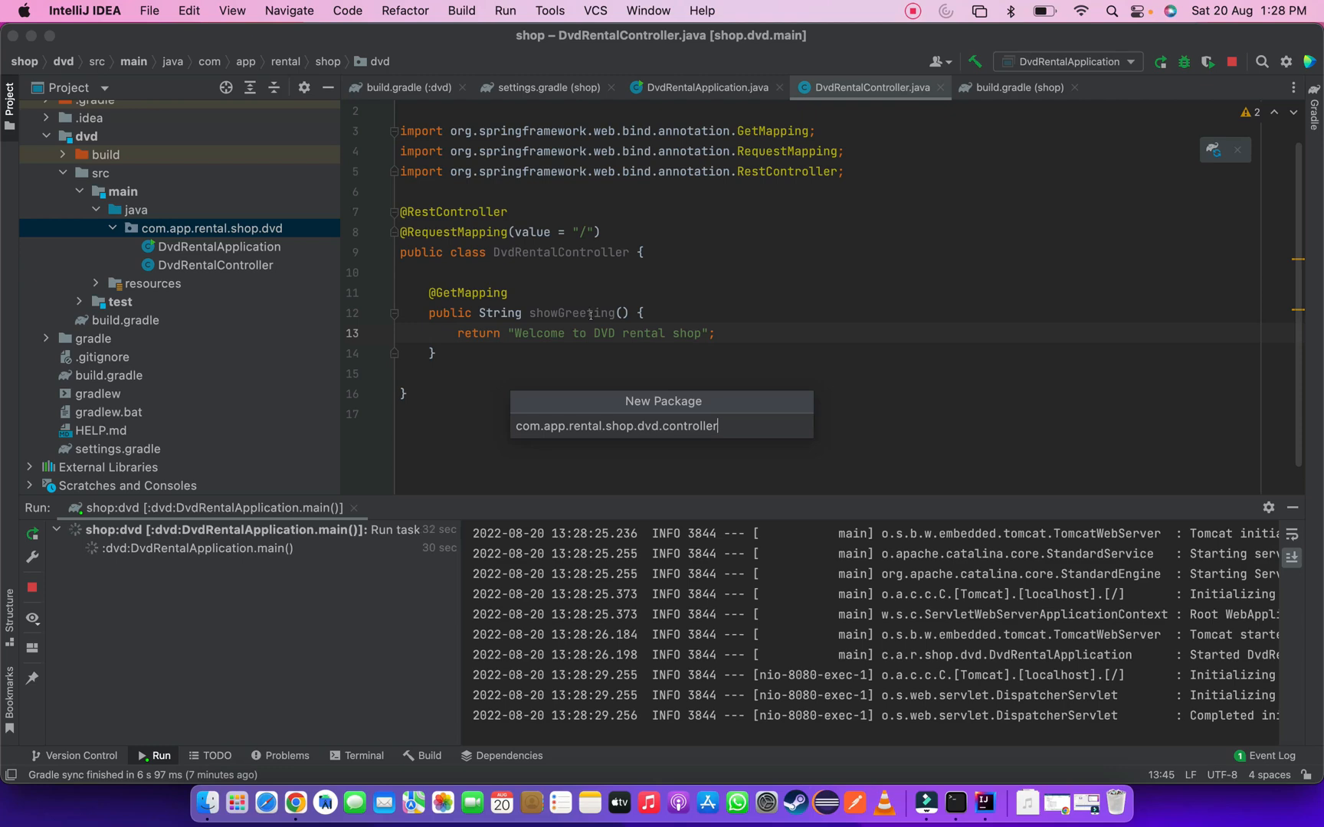
key("Return")
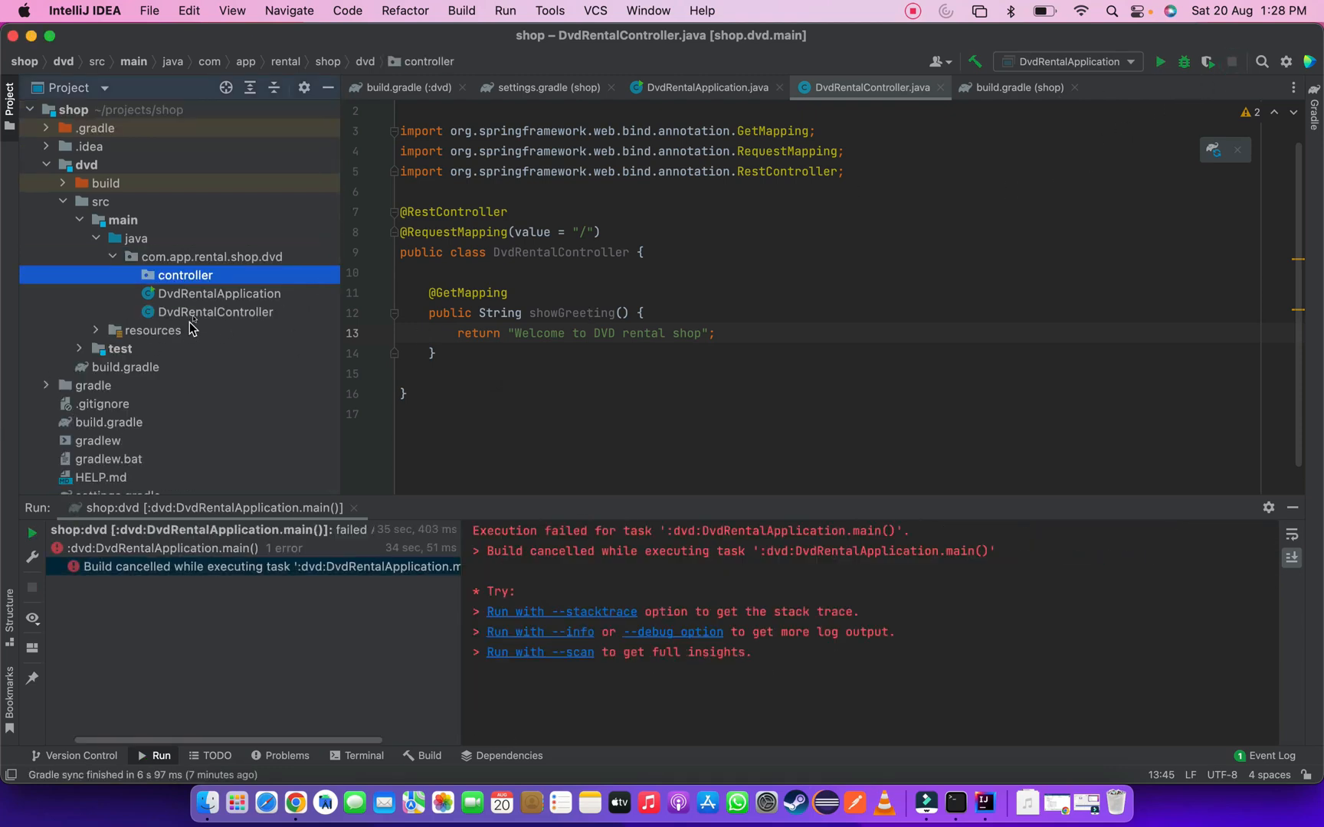
Move DvdRentalController into the controller package, relaunch the app, and reload the greeting page in Chrome
left_click(216, 311)
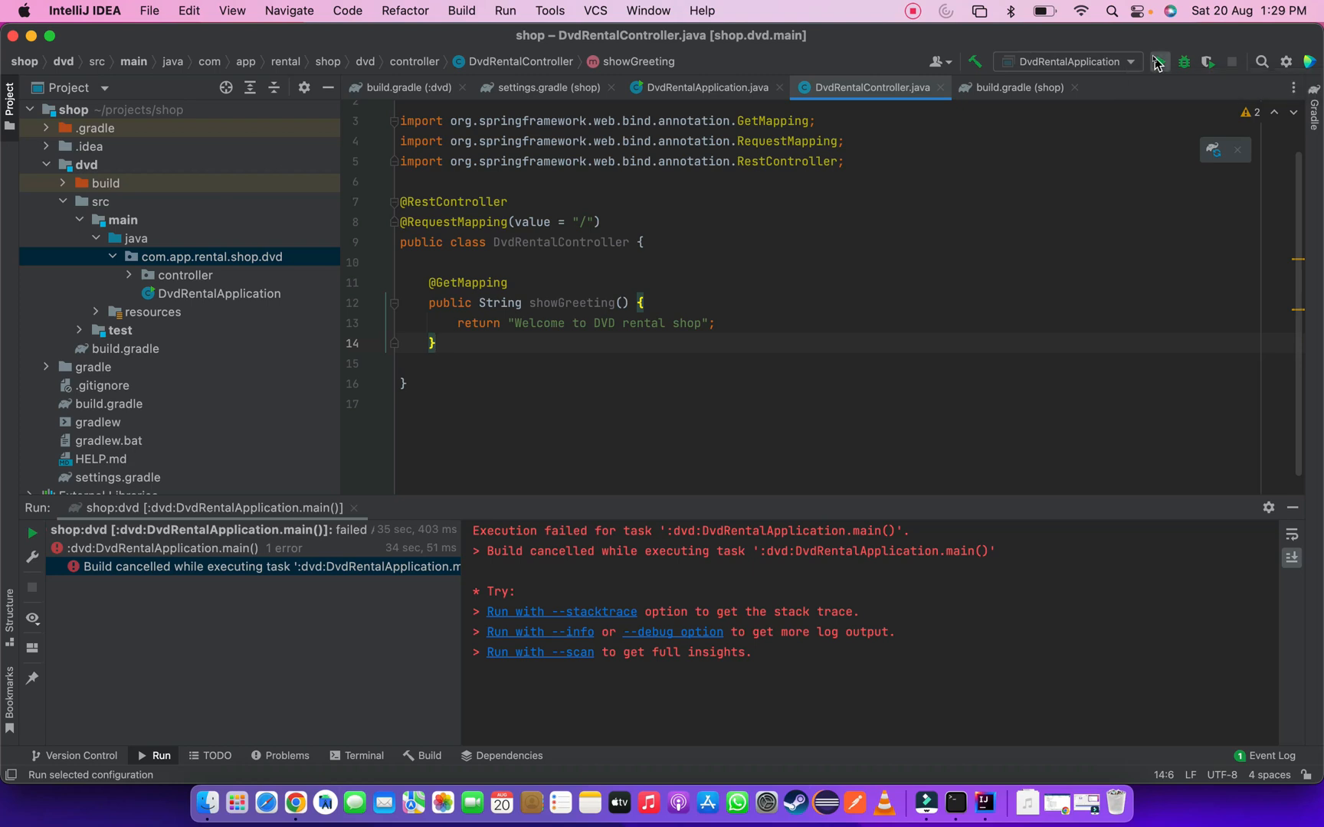
left_click(1160, 61)
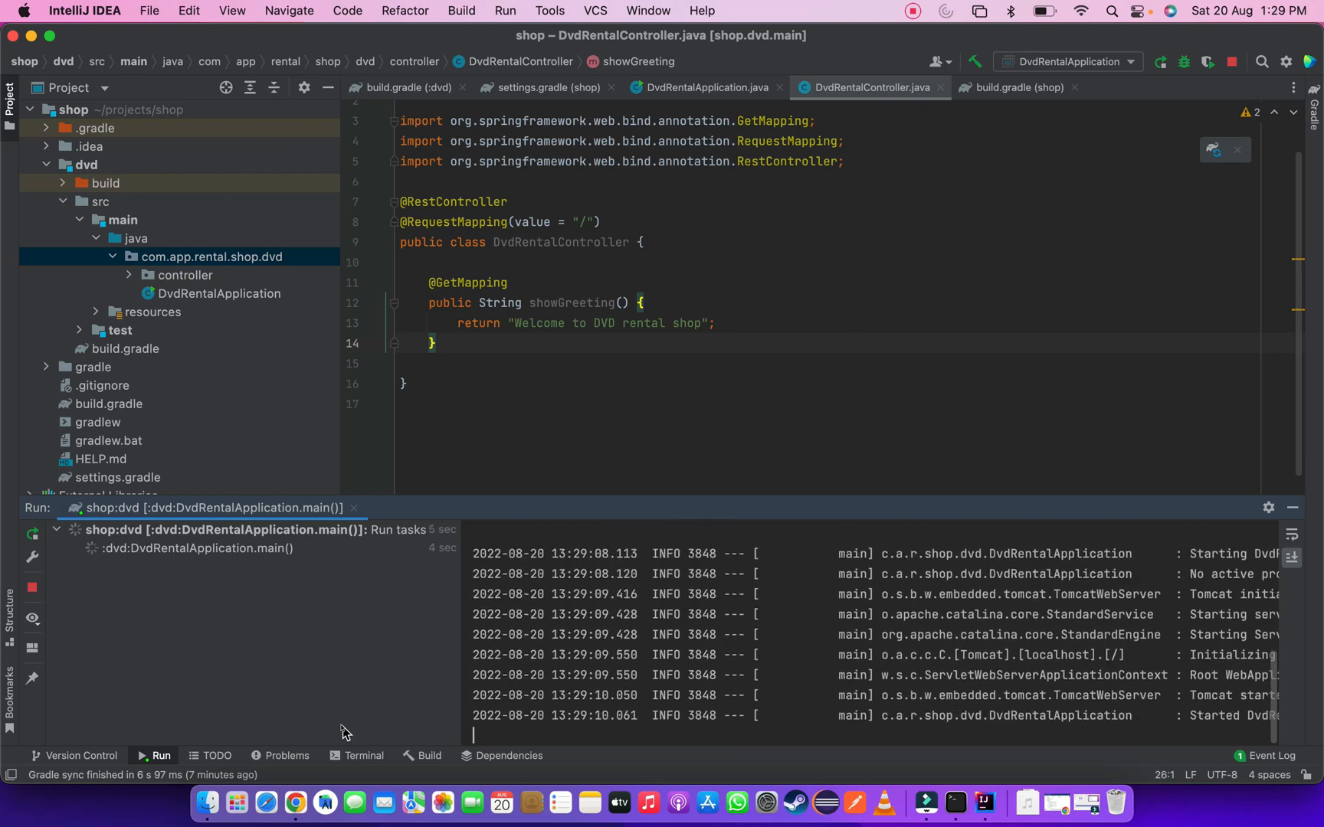
left_click(294, 802)
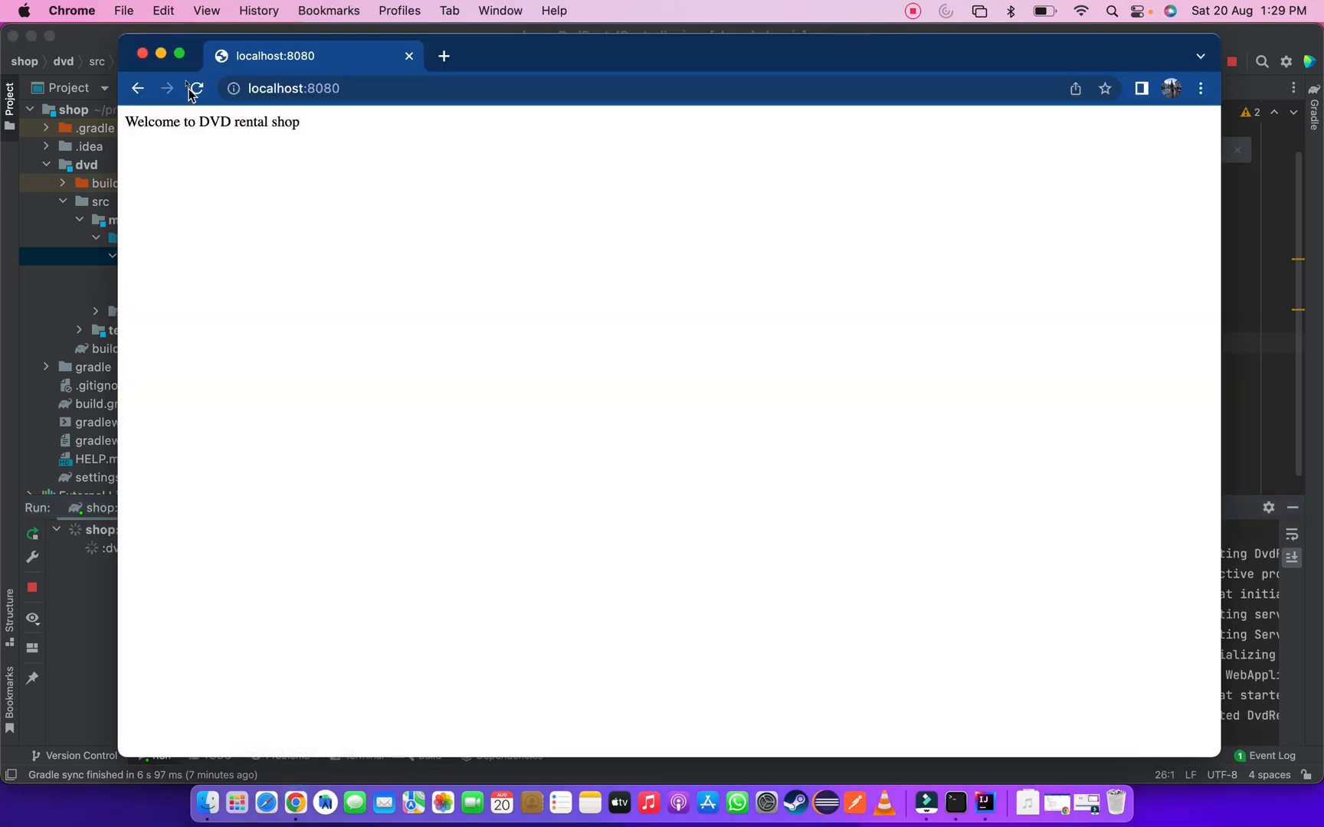
left_click(982, 801)
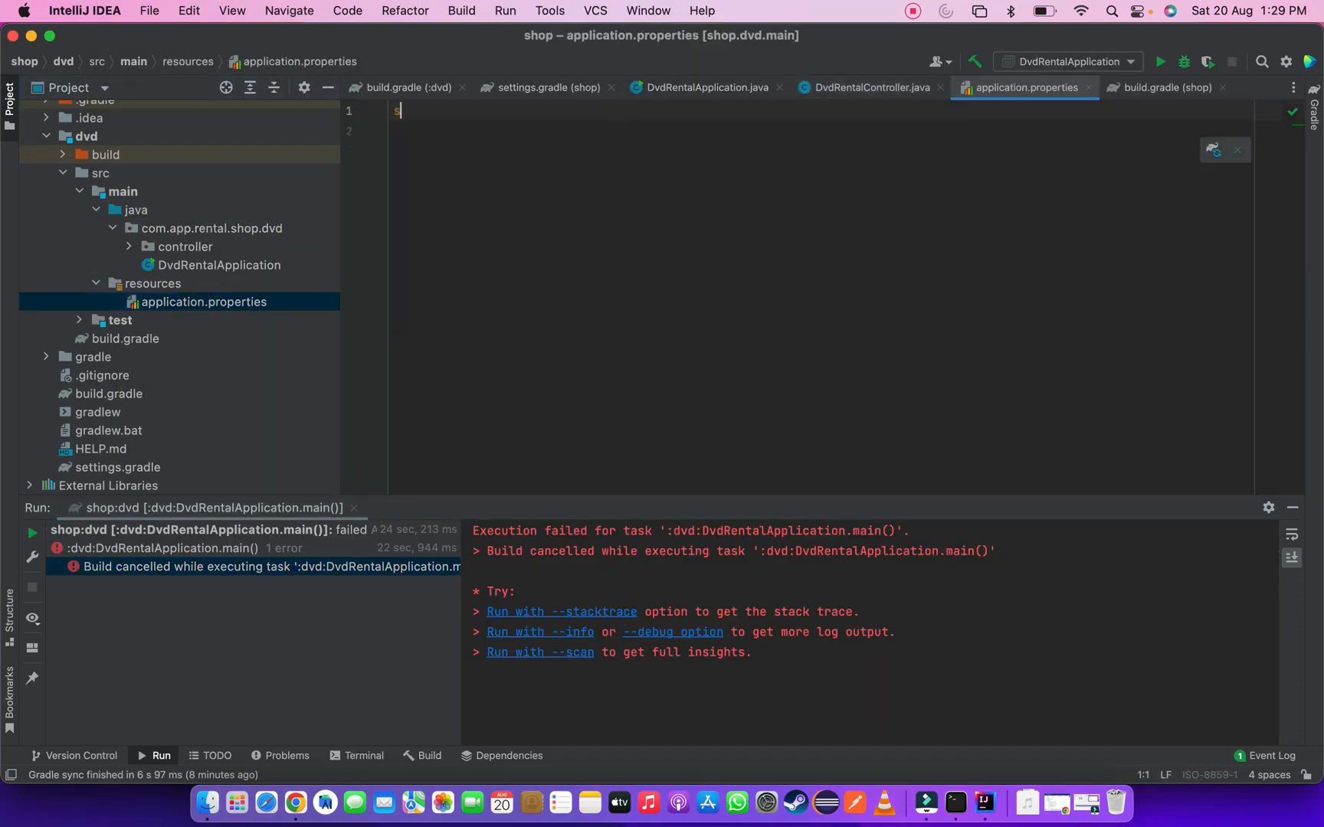
Set server.port = 3000 in application.properties and restart so the log shows Tomcat on port 3000
type("erver.po")
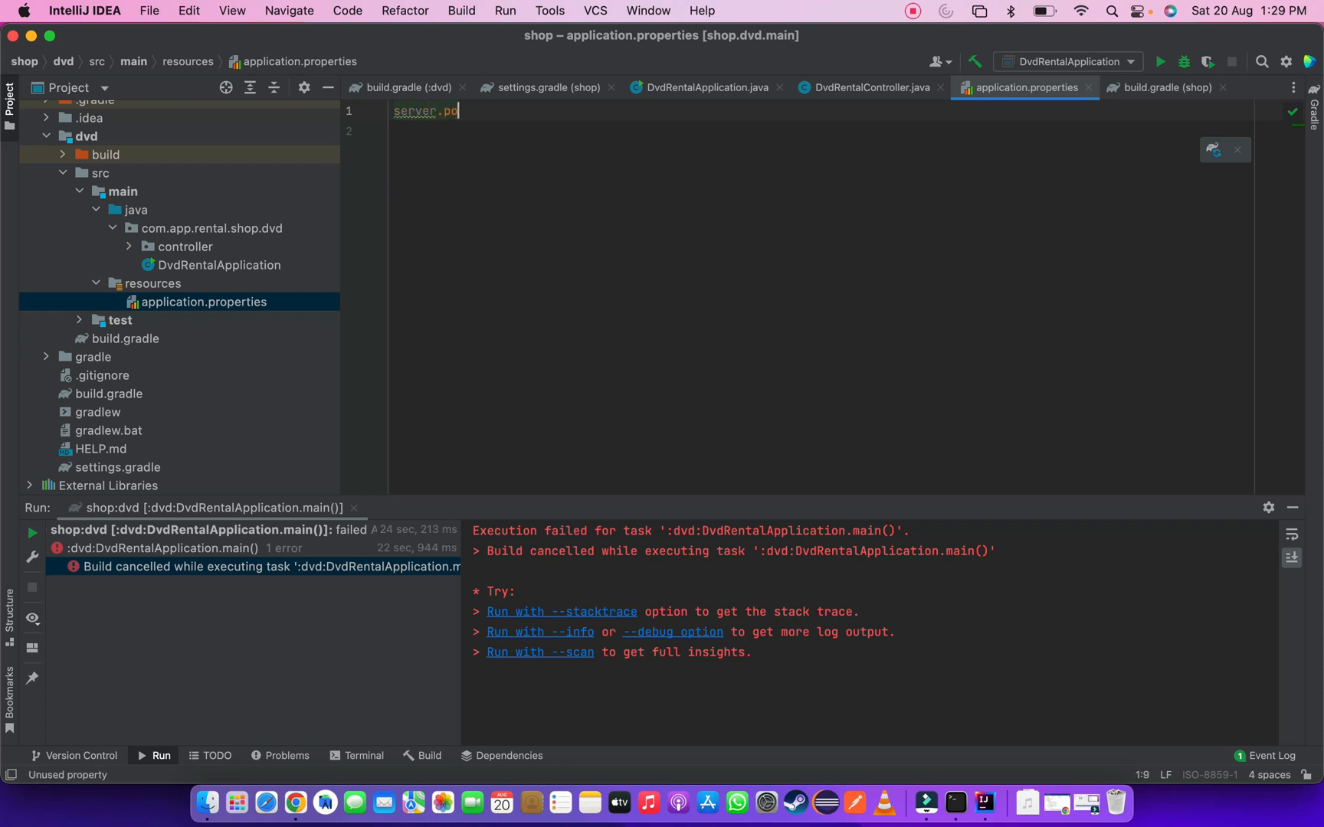
type("rt = 3000")
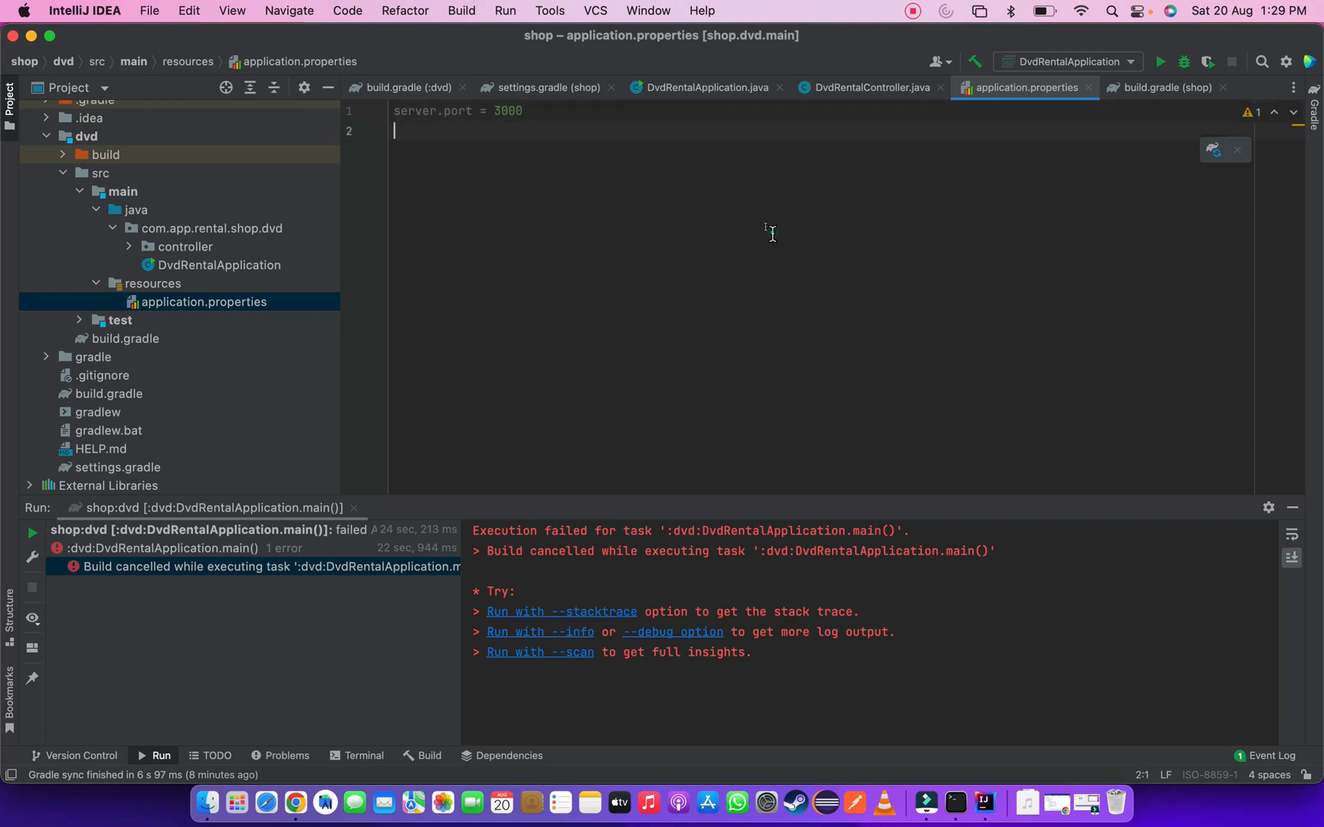
left_click(1162, 61)
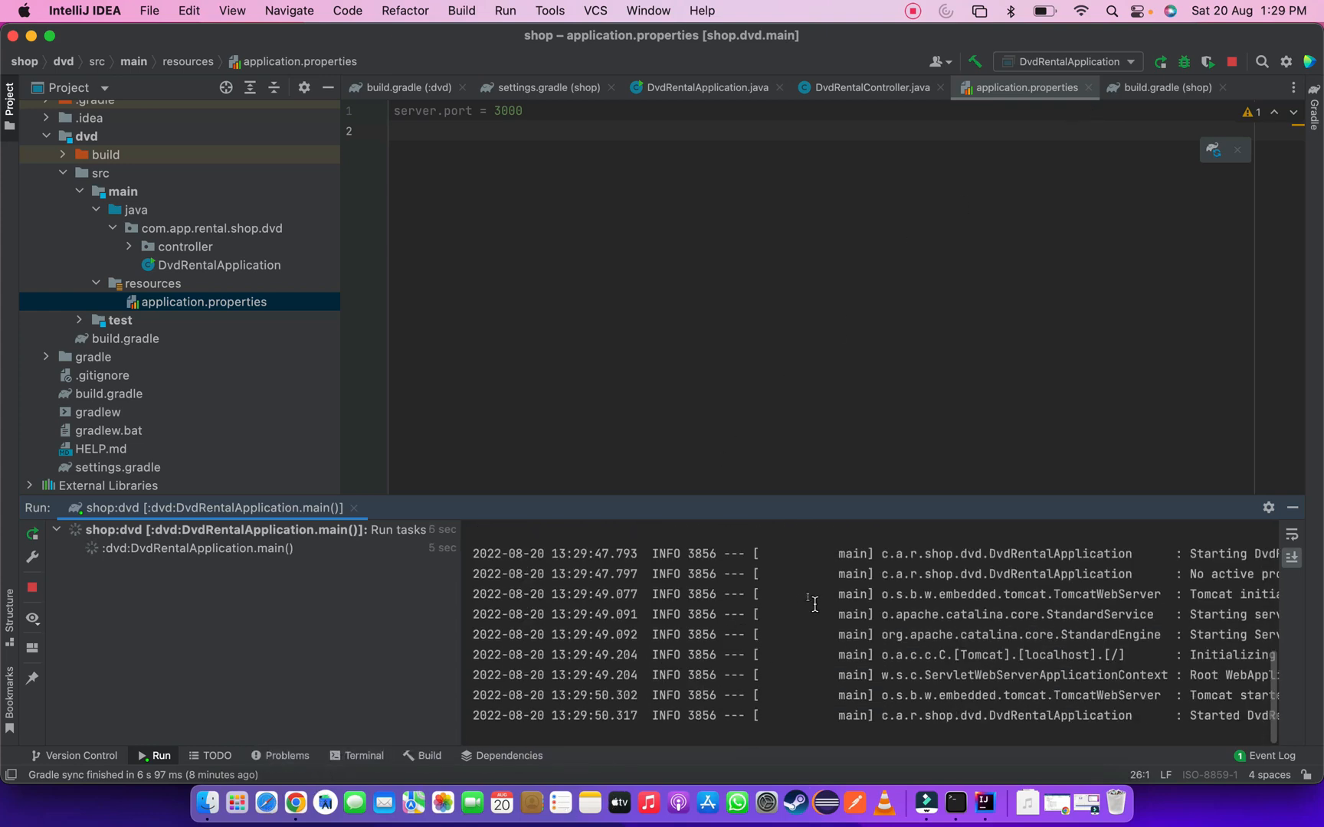
scroll("right", 3)
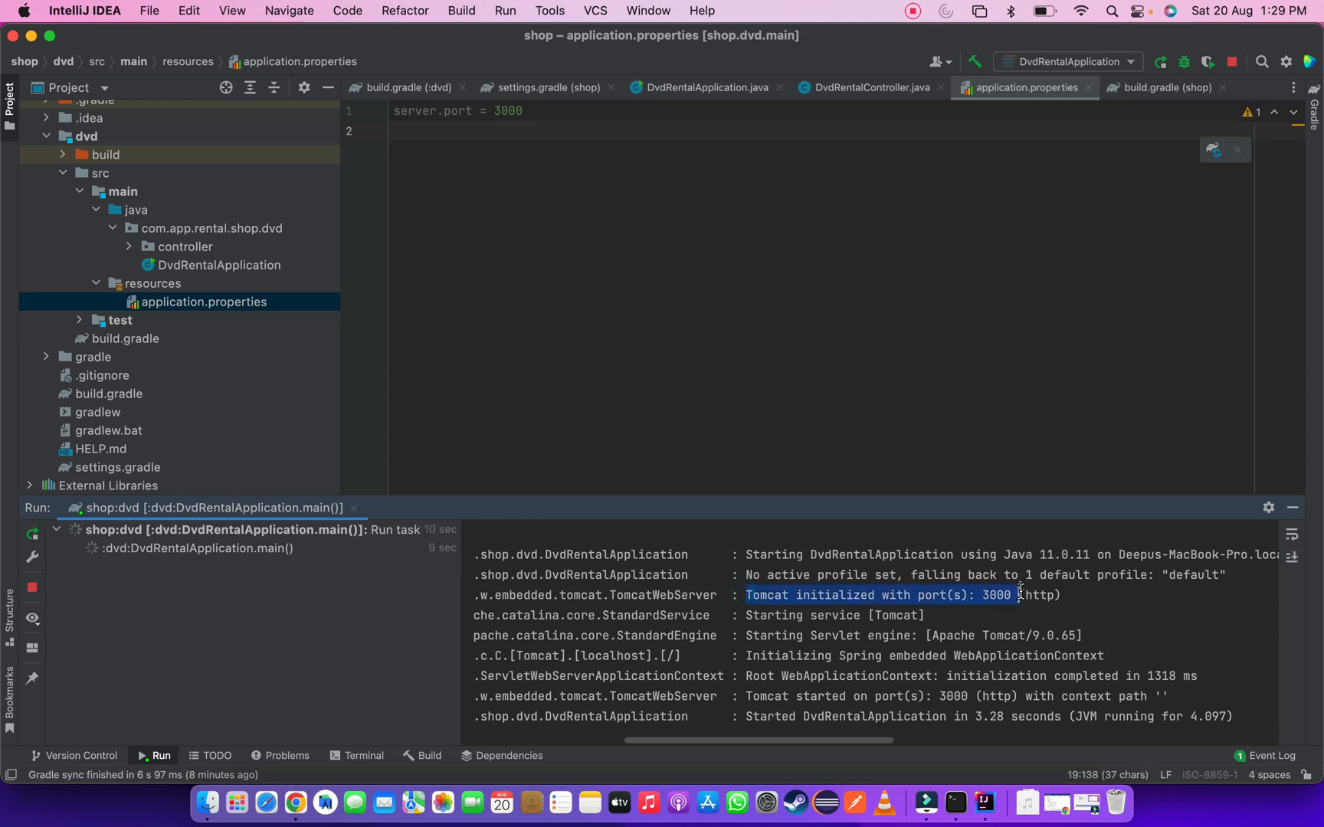
mouse_move(294, 803)
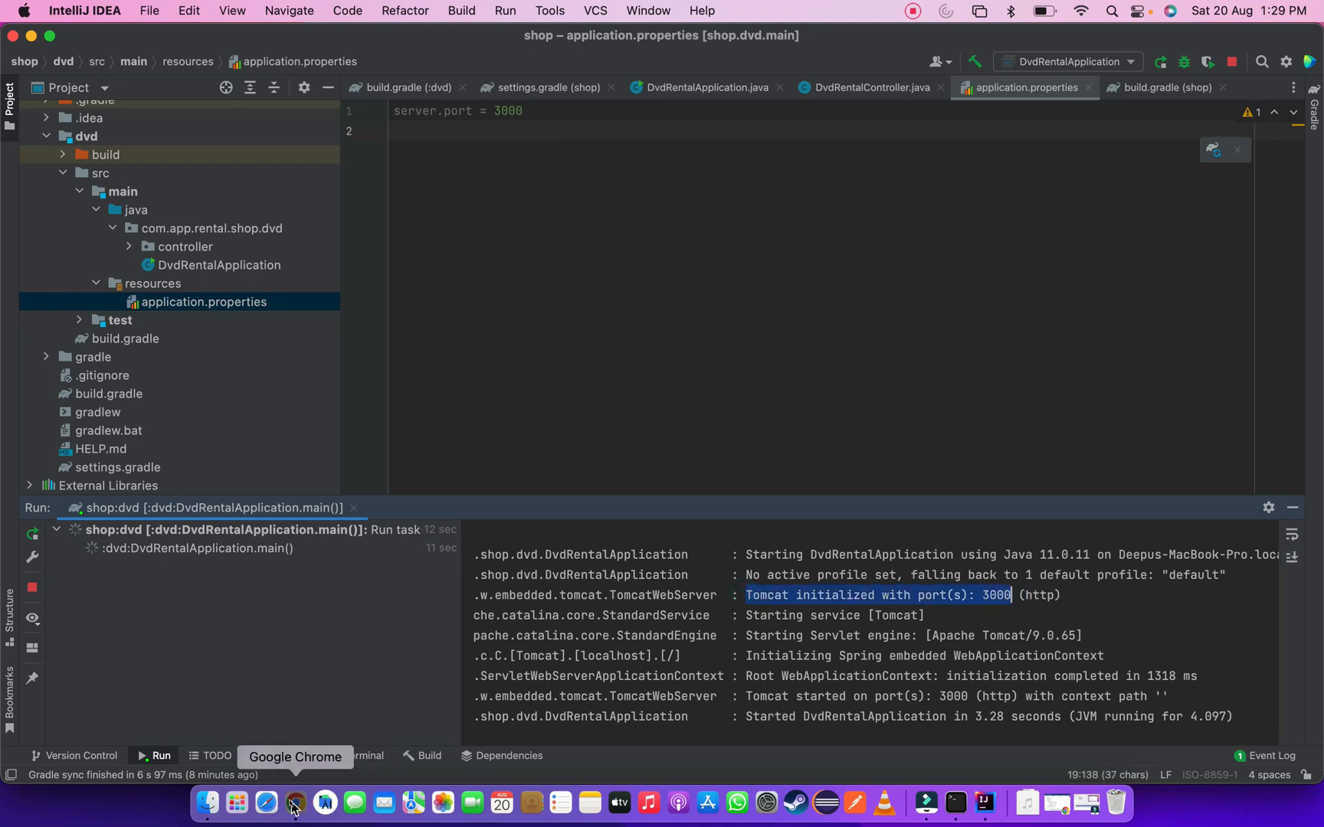
In Chrome, load localhost:3000 to see 'Welcome to DVD rental shop' on the new port
left_click(294, 803)
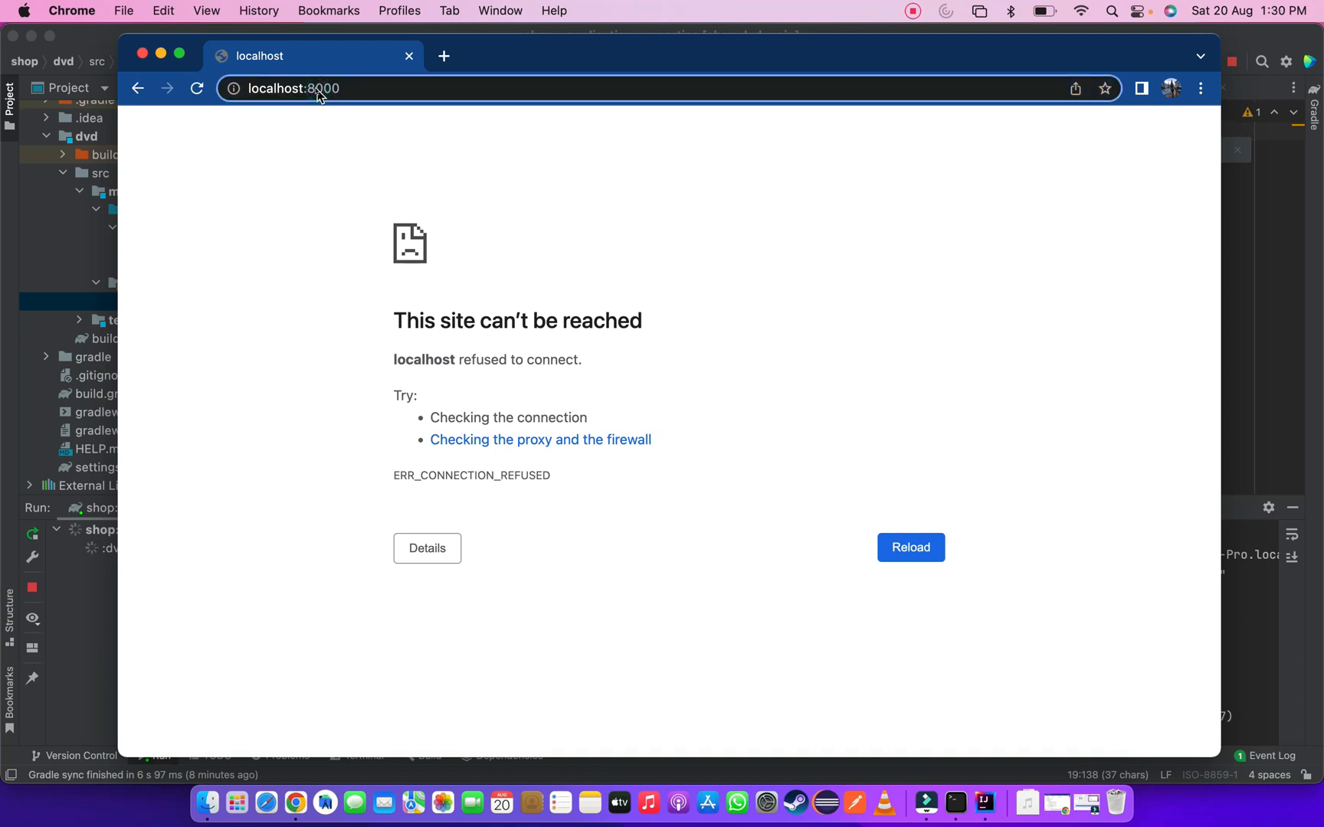
type("localhost:3000")
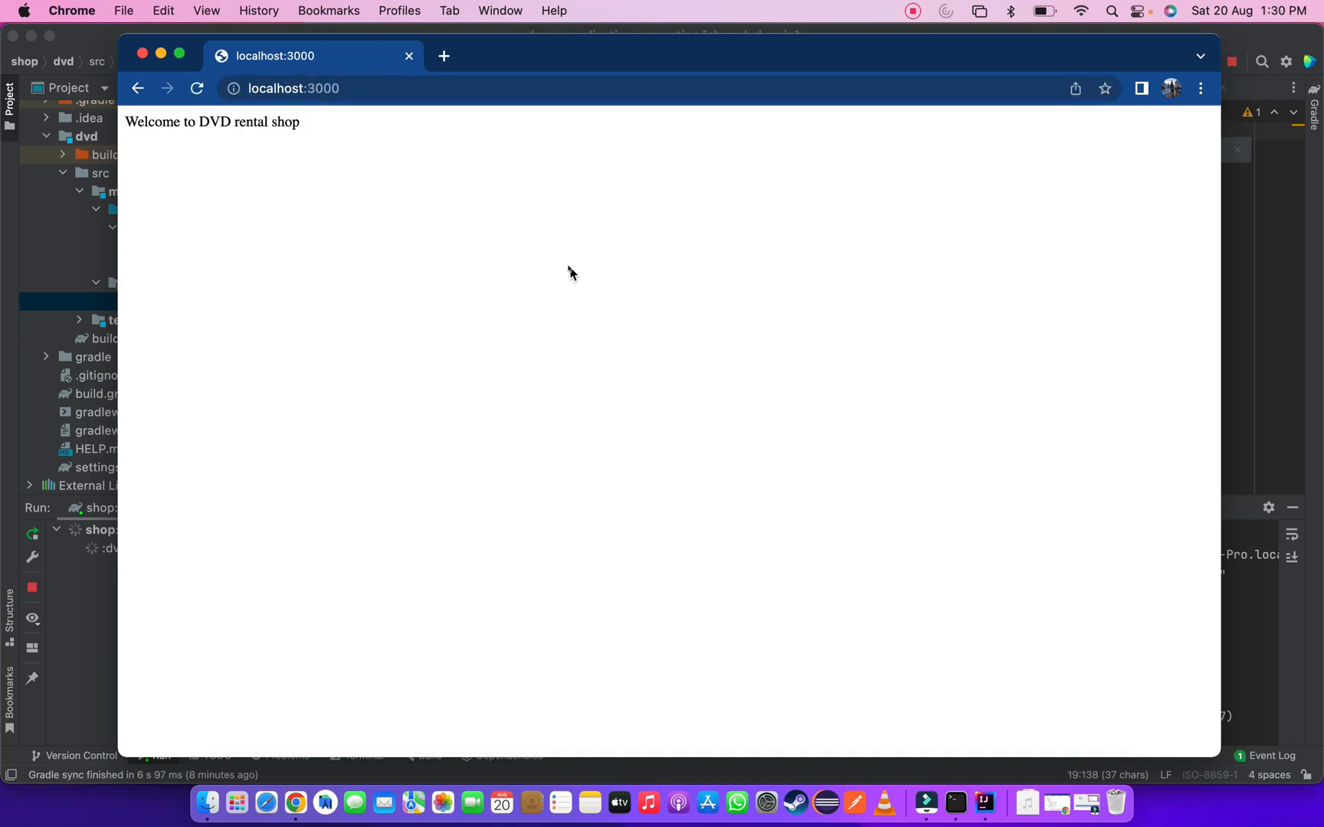
mouse_move(1263, 213)
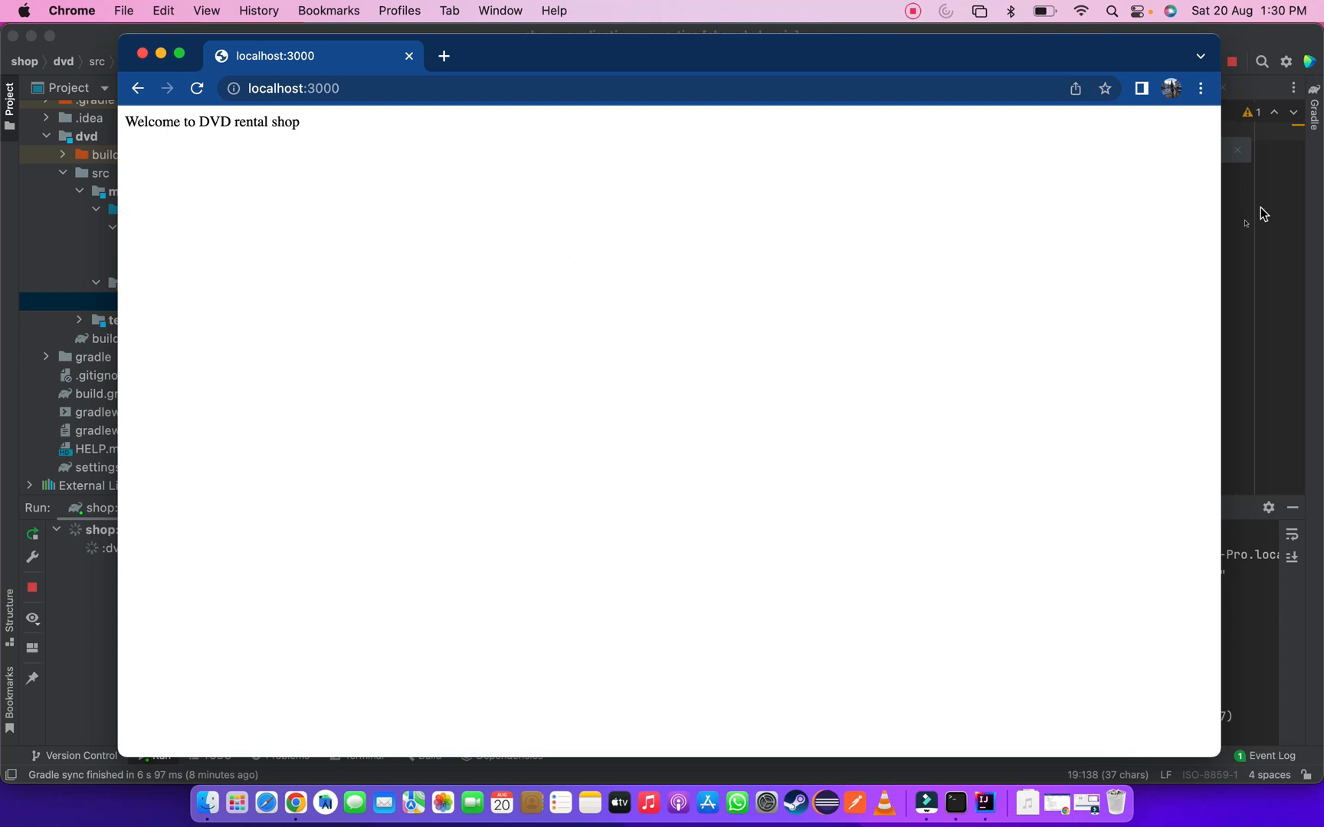